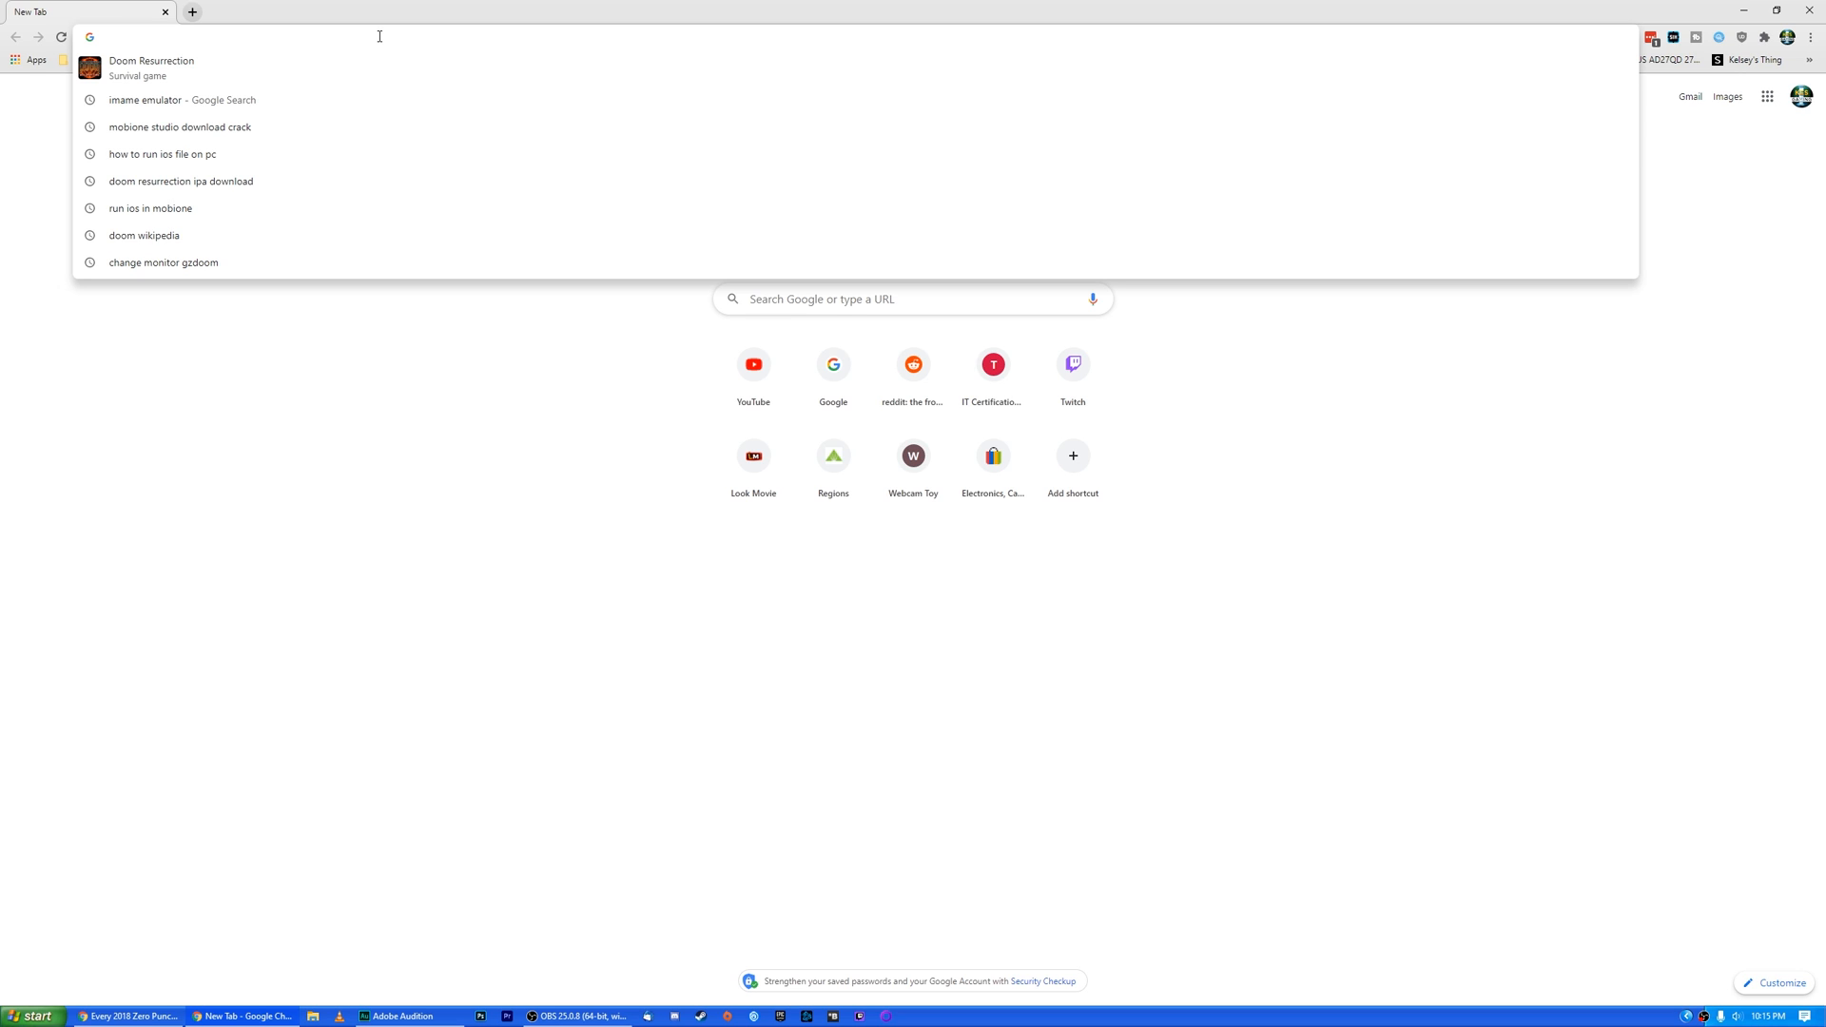
Search Google for zandronum, reach zandronum.com and download the 3.0 Windows installer.
key("Return")
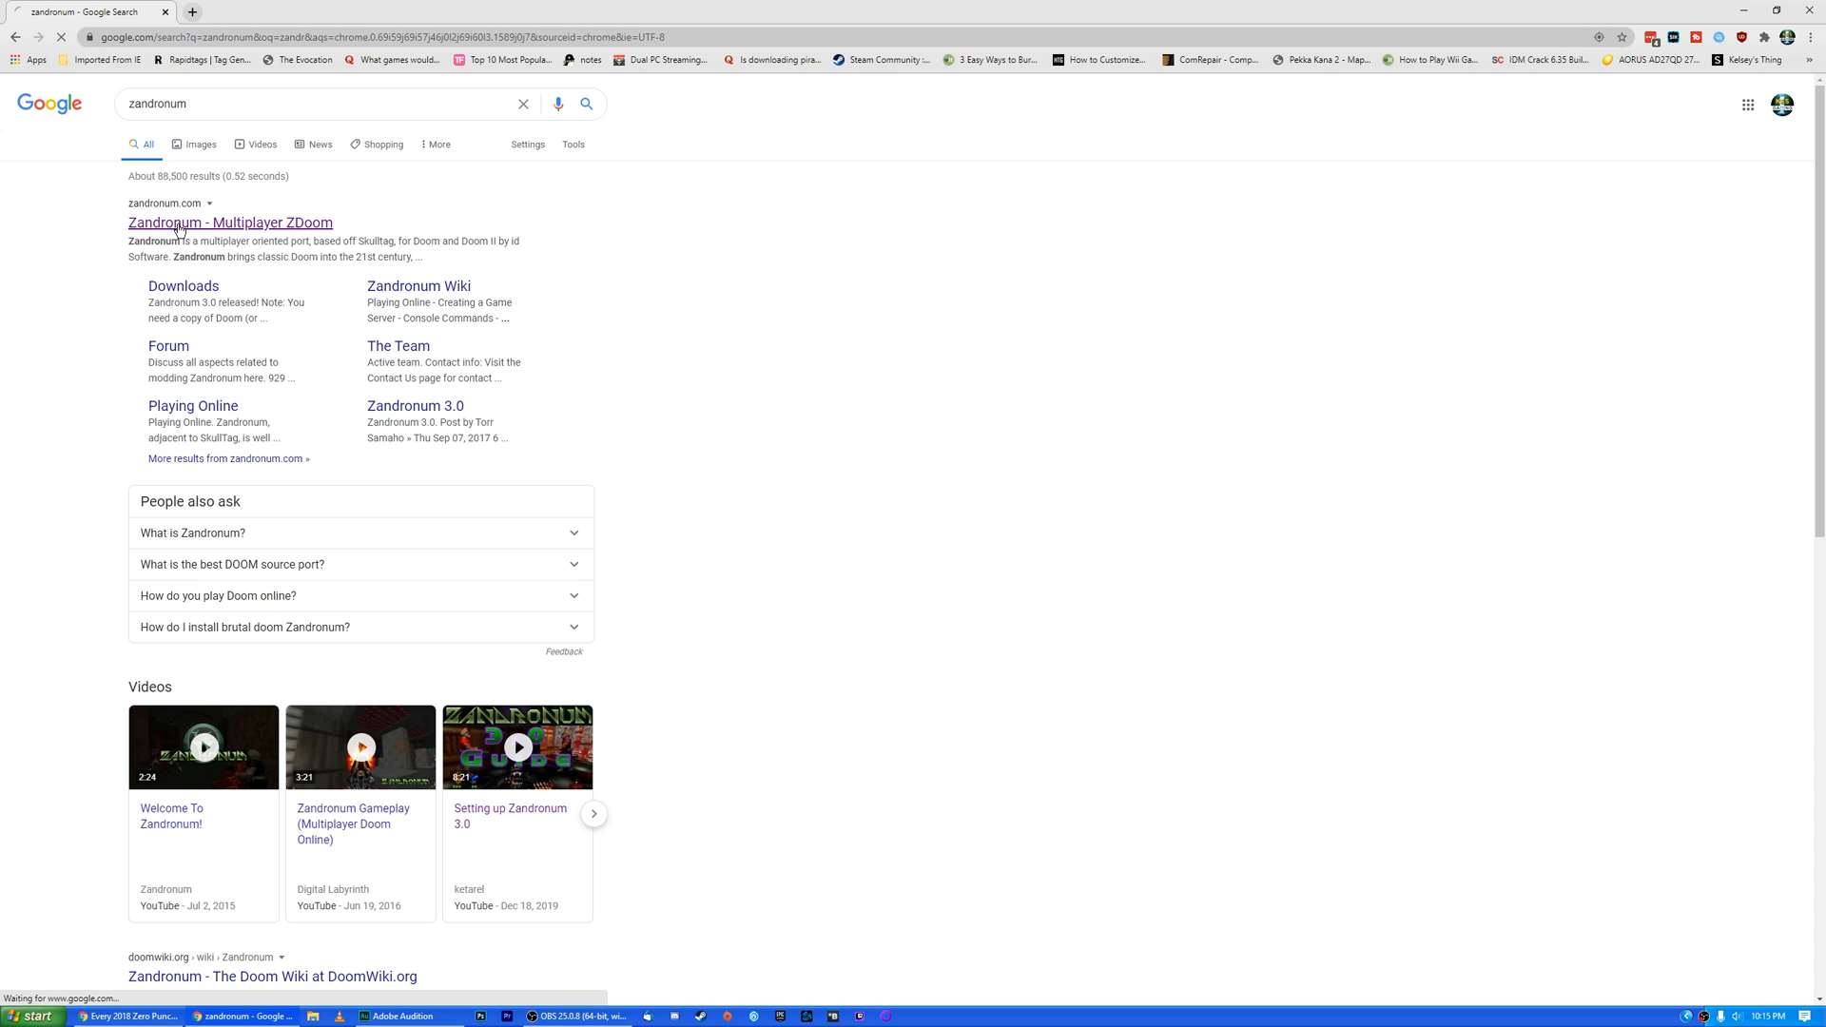
left_click(229, 223)
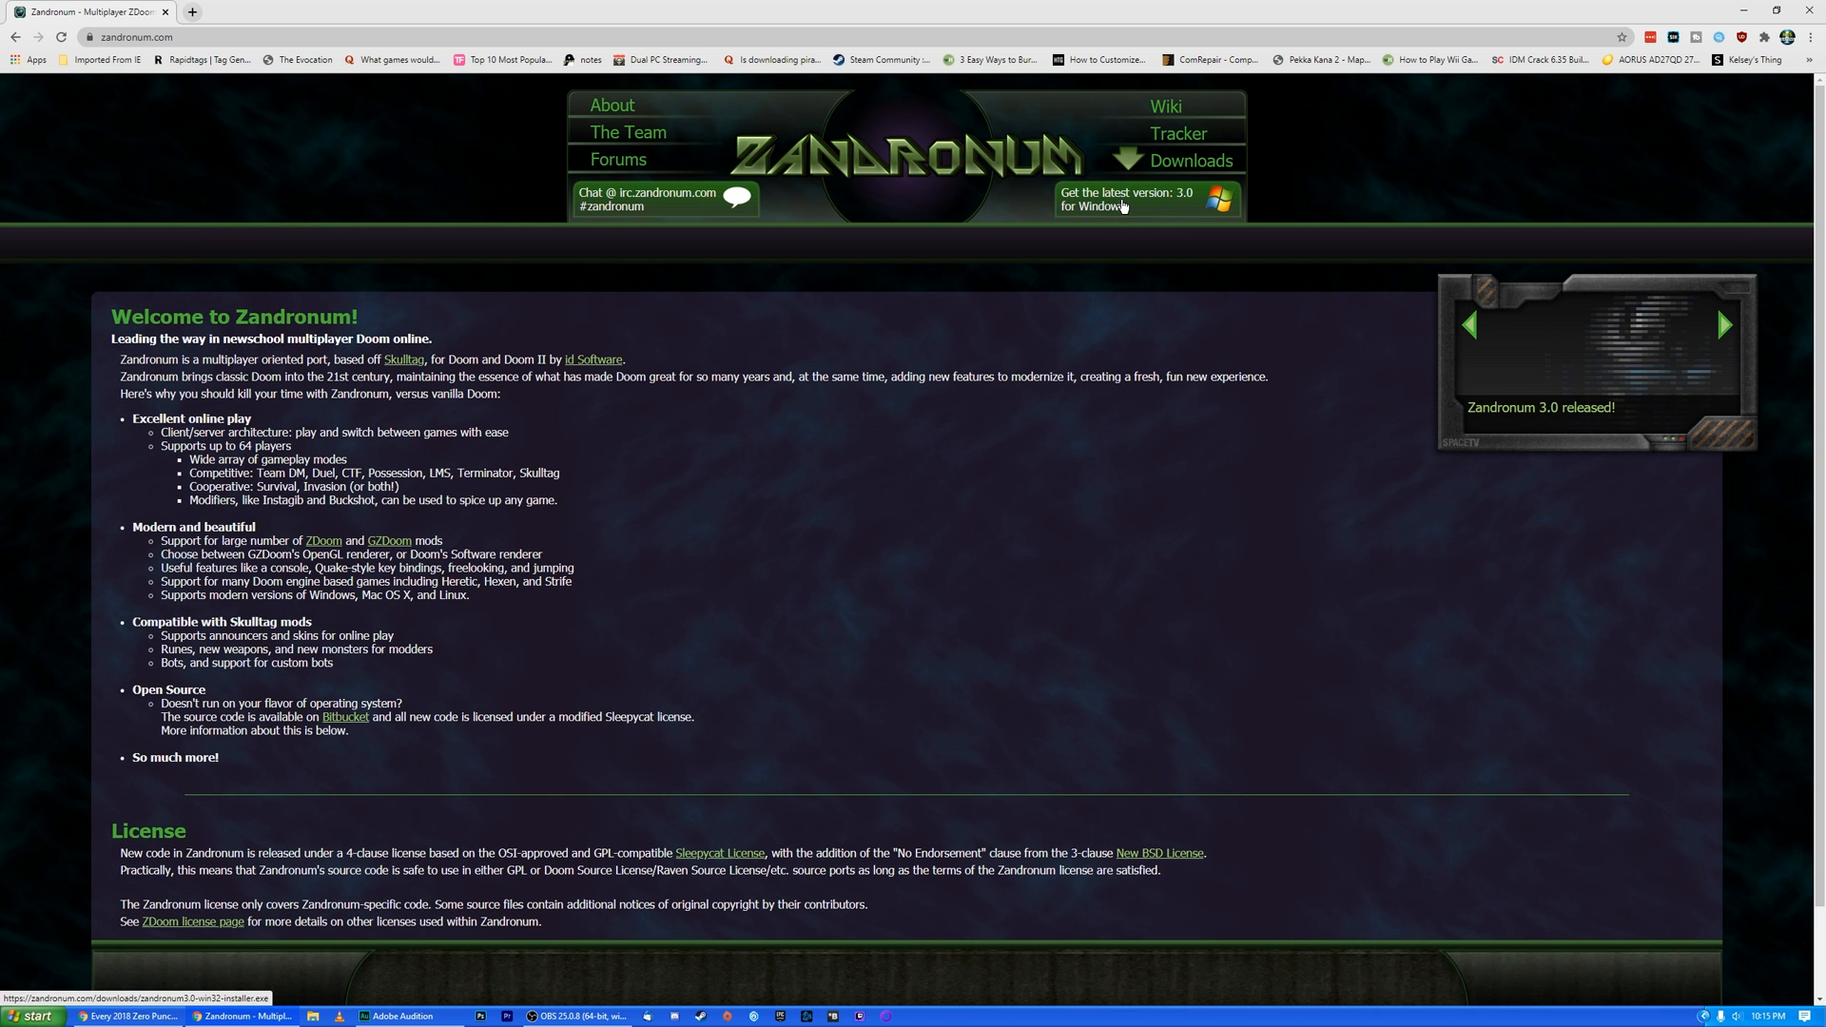
left_click(1122, 199)
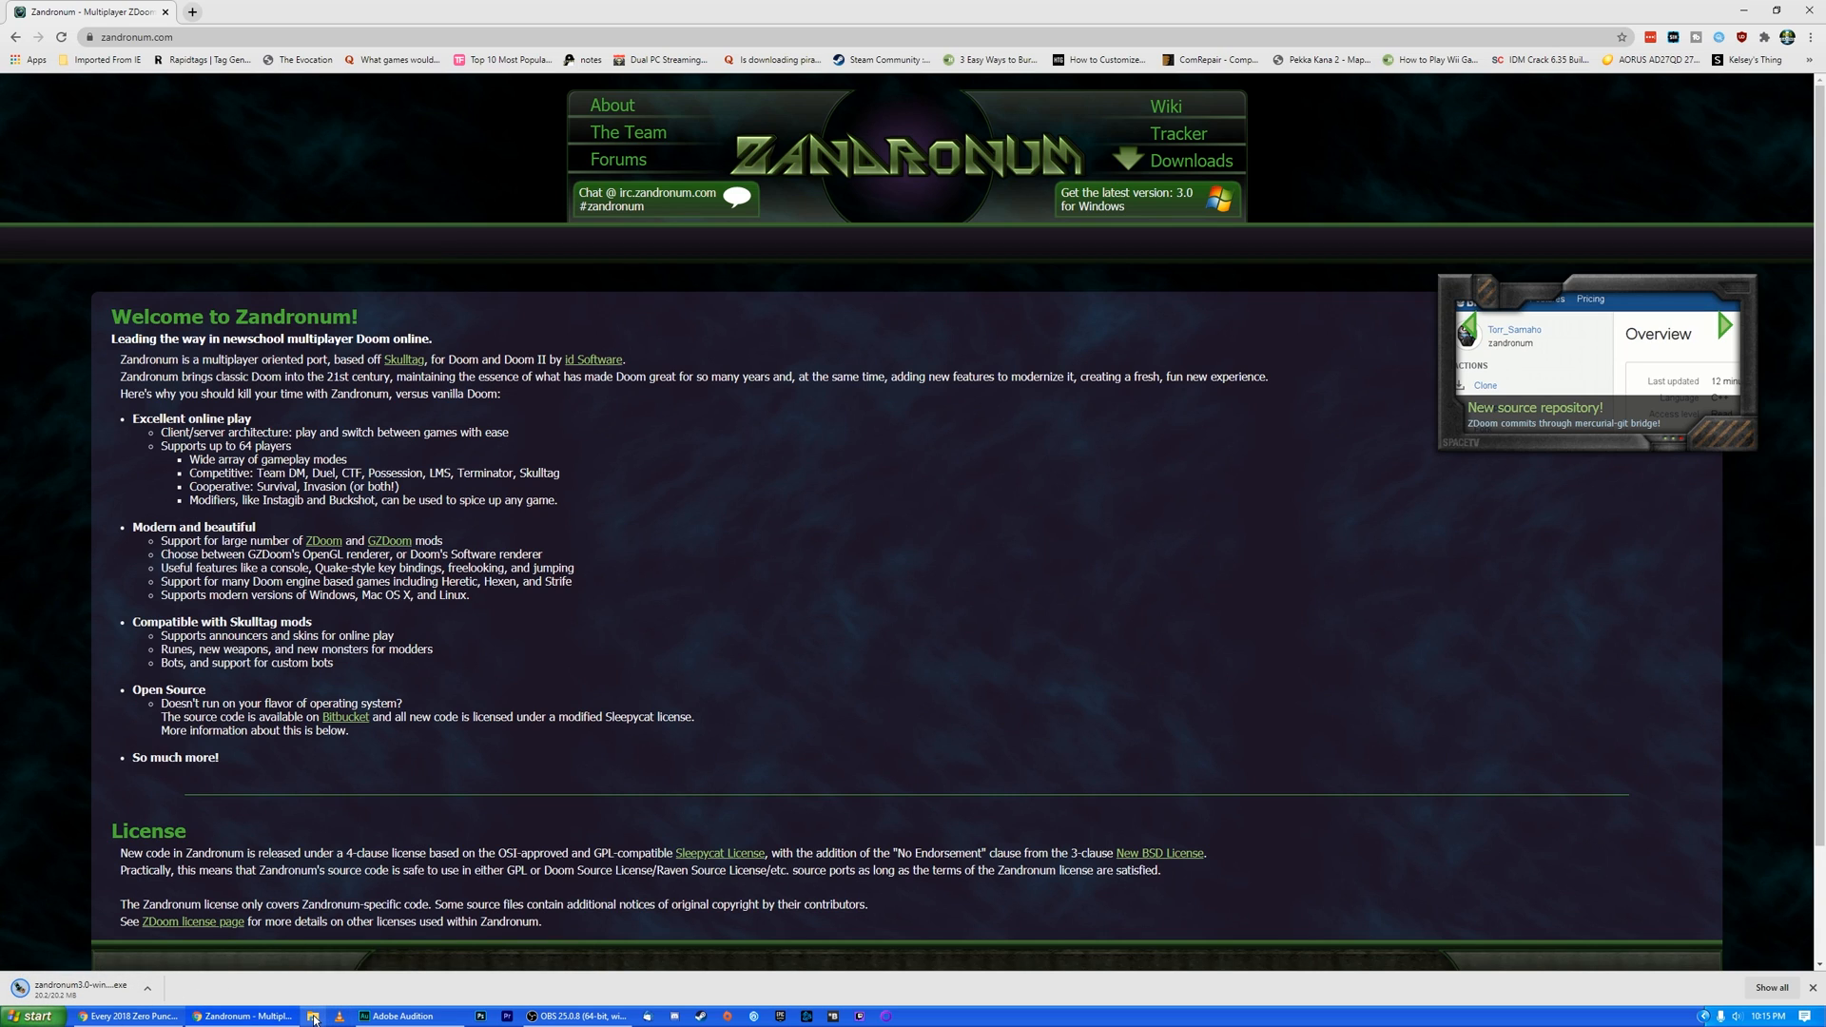
mouse_move(311, 1016)
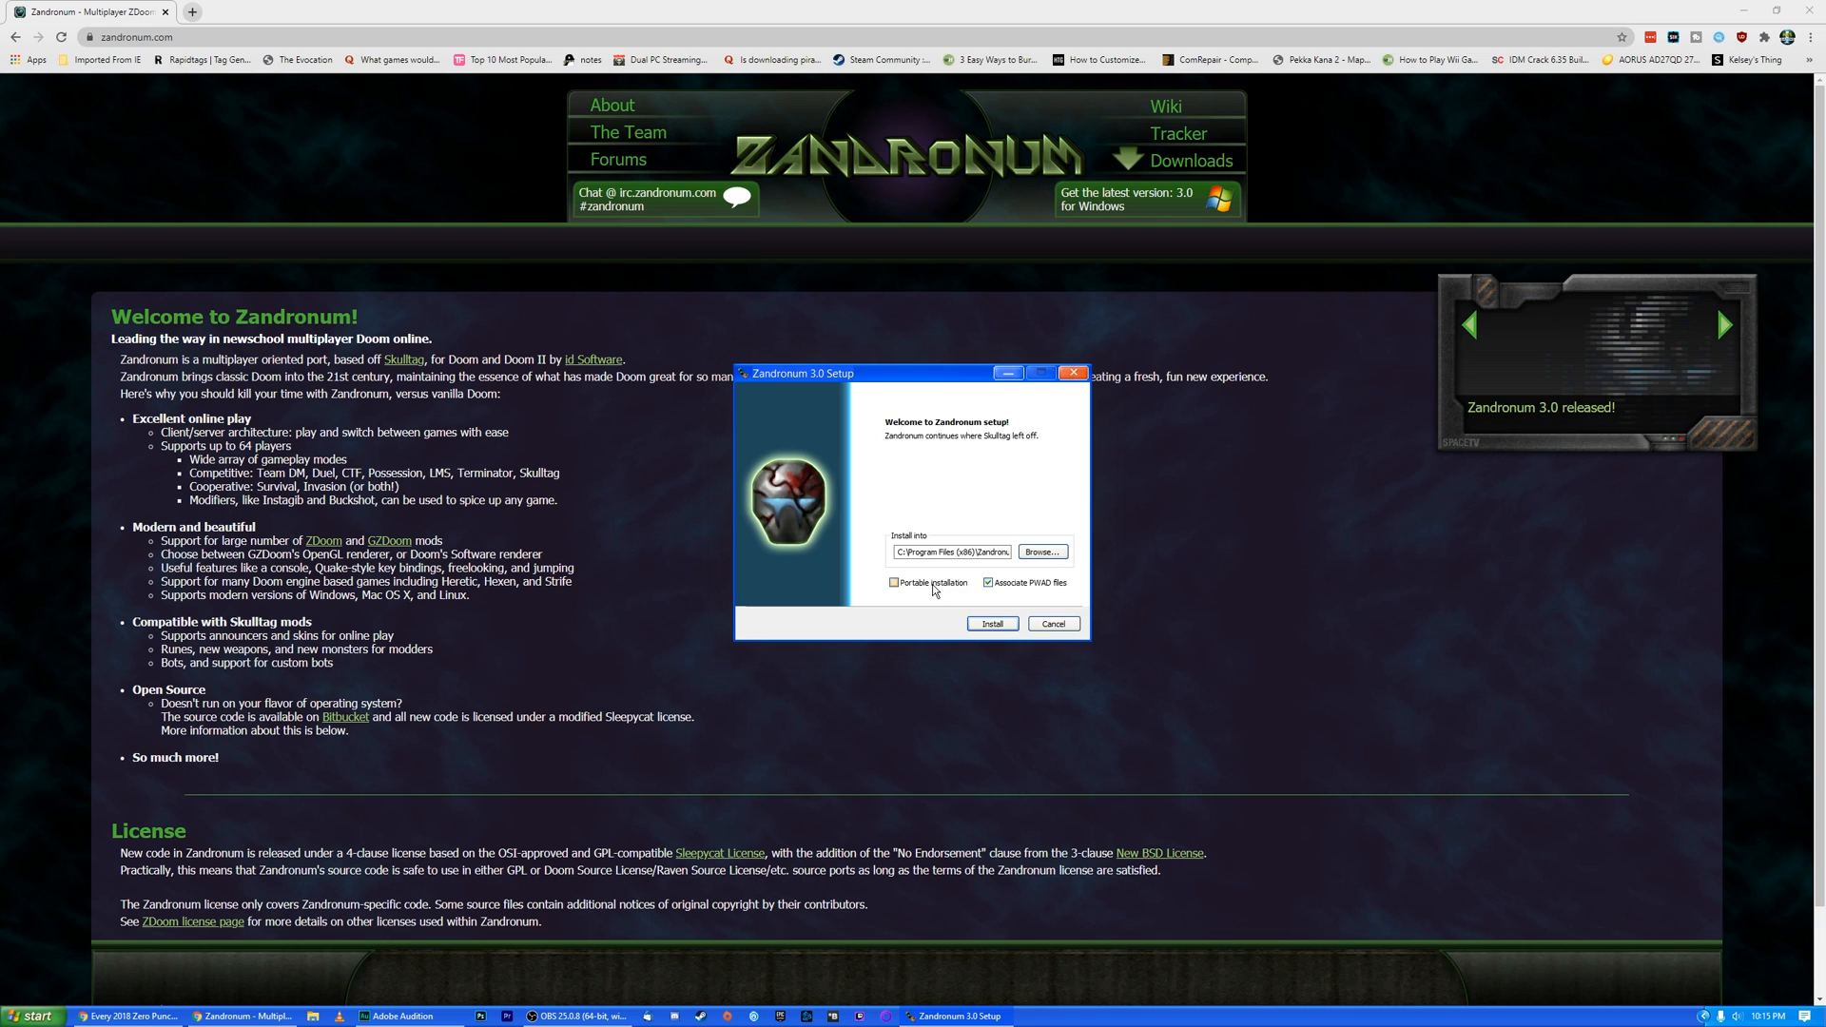
Choose a portable install into a new Zandronum folder on Local Disk (C:).
left_click(894, 582)
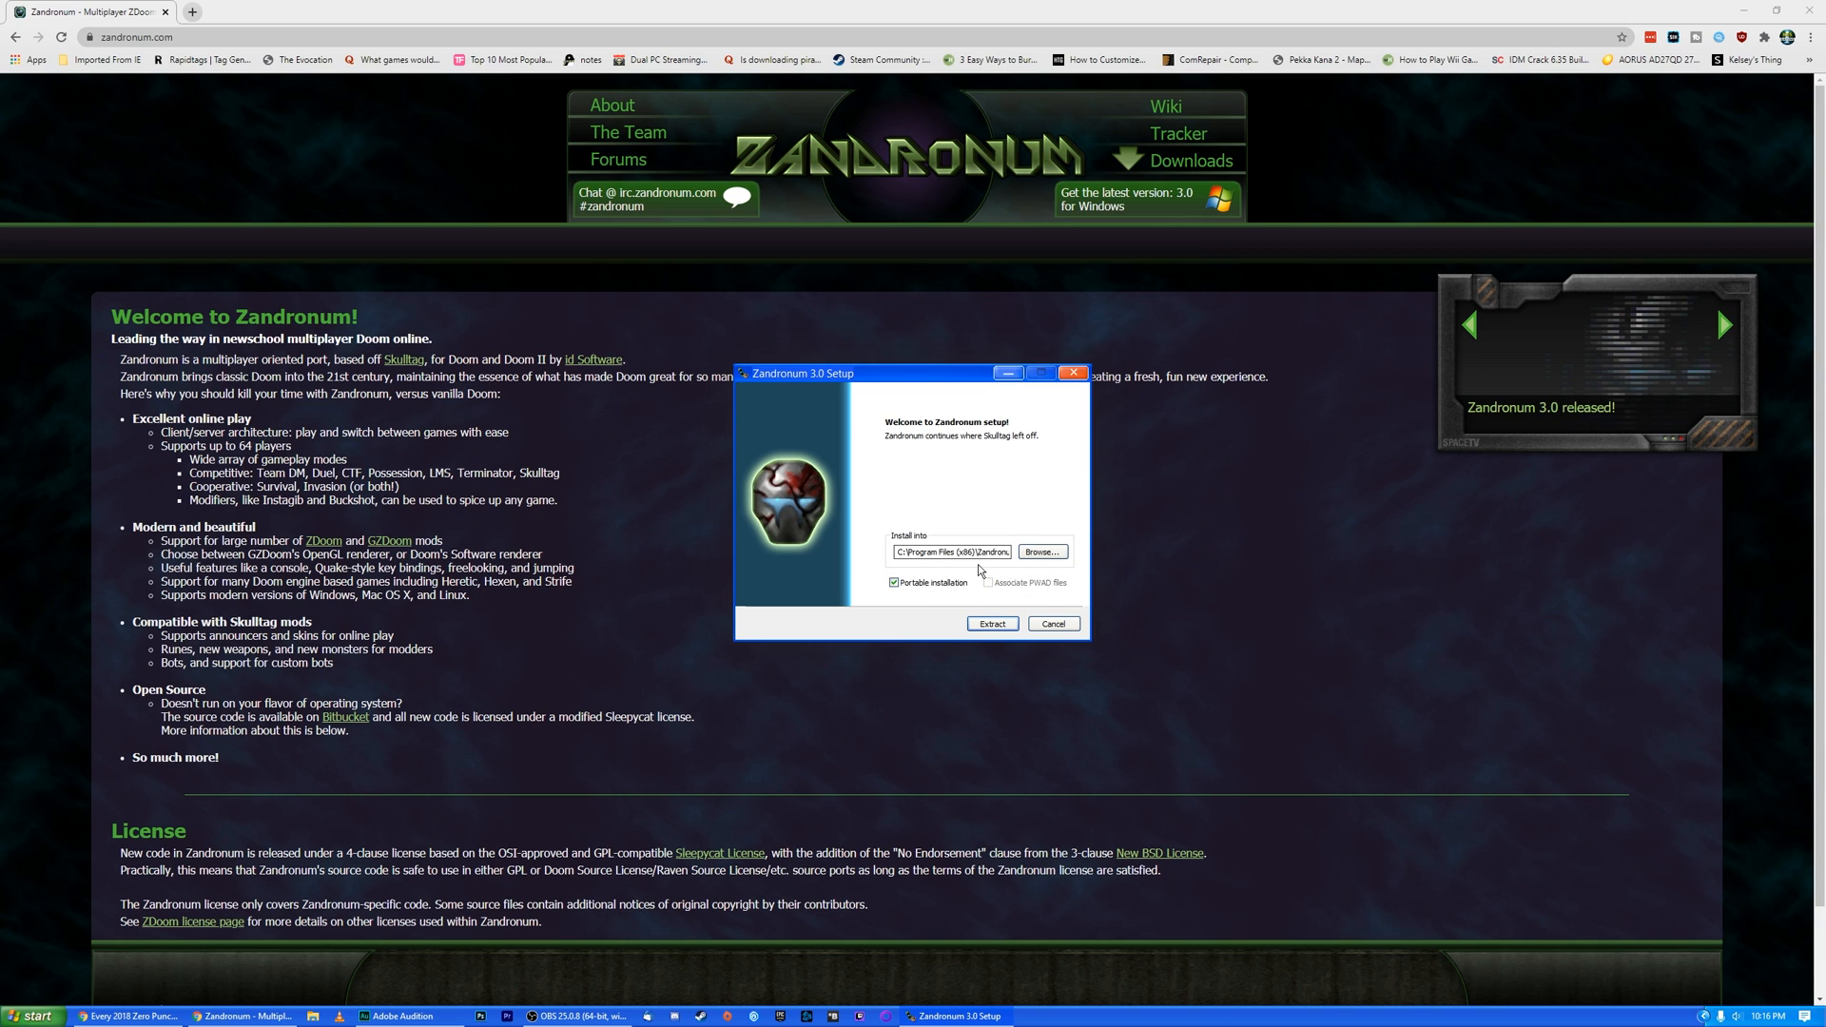
left_click(1041, 551)
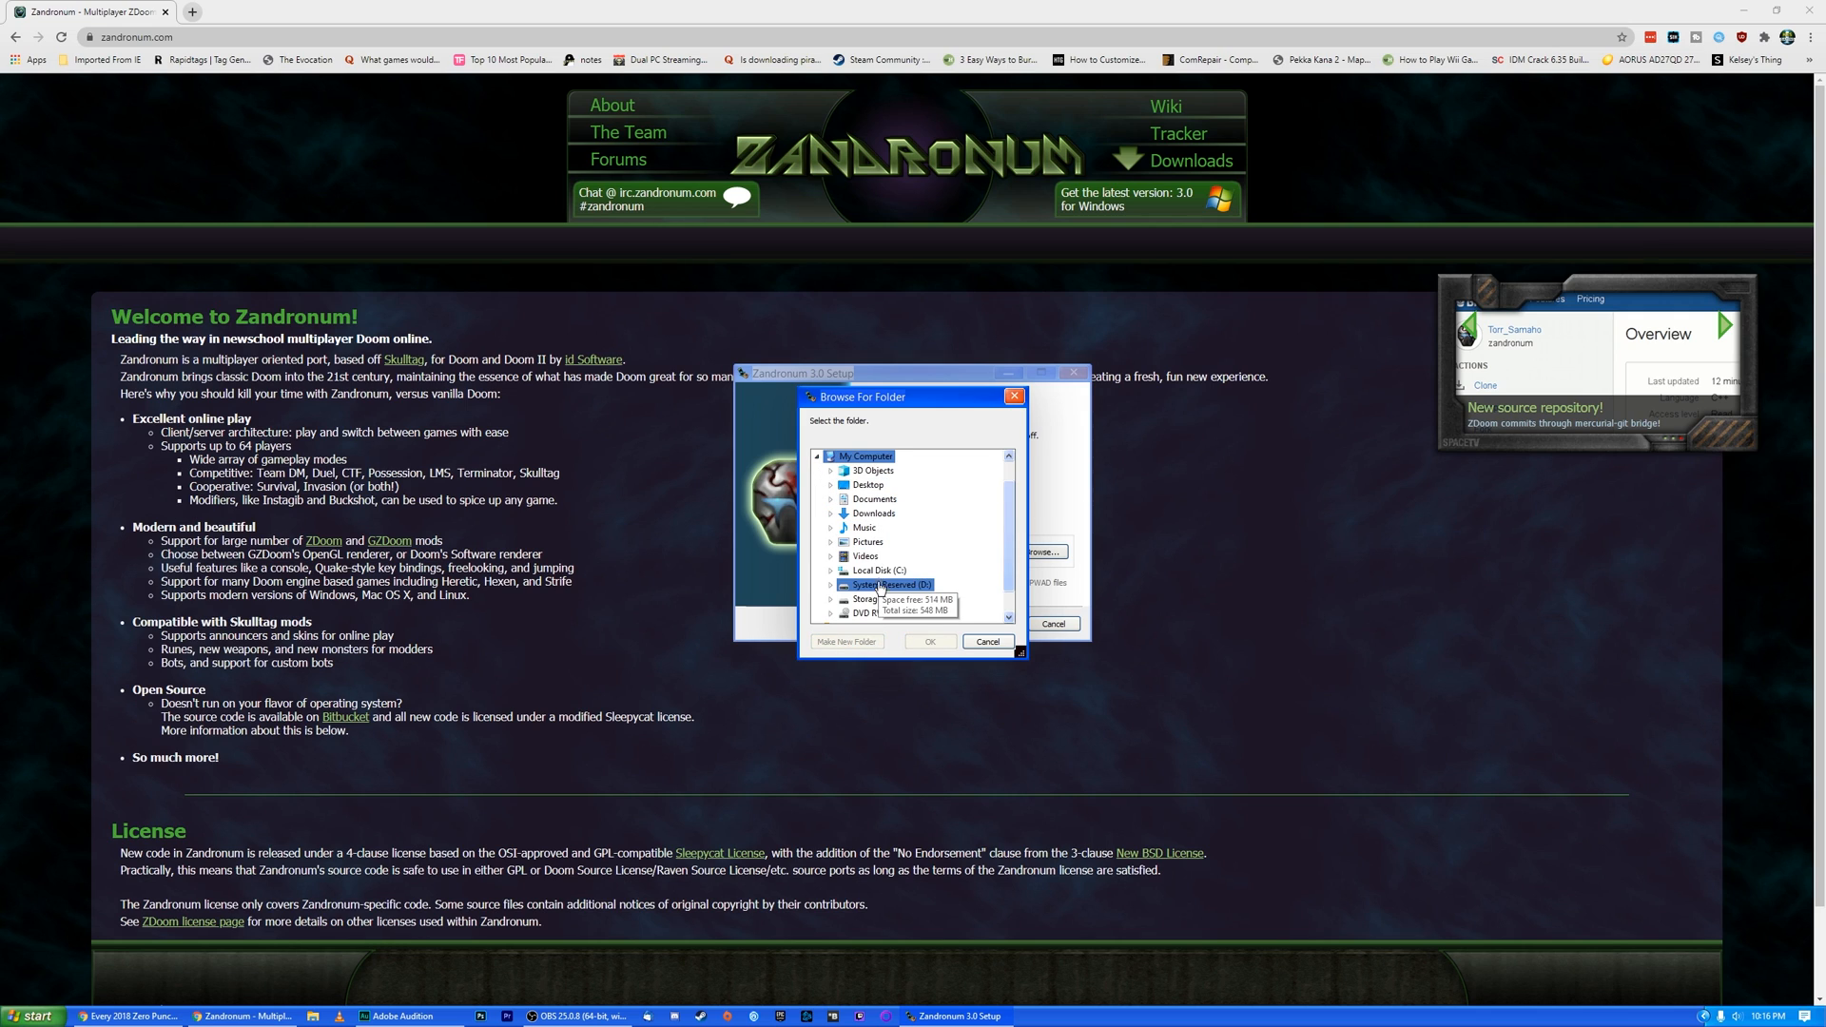
double_click(877, 569)
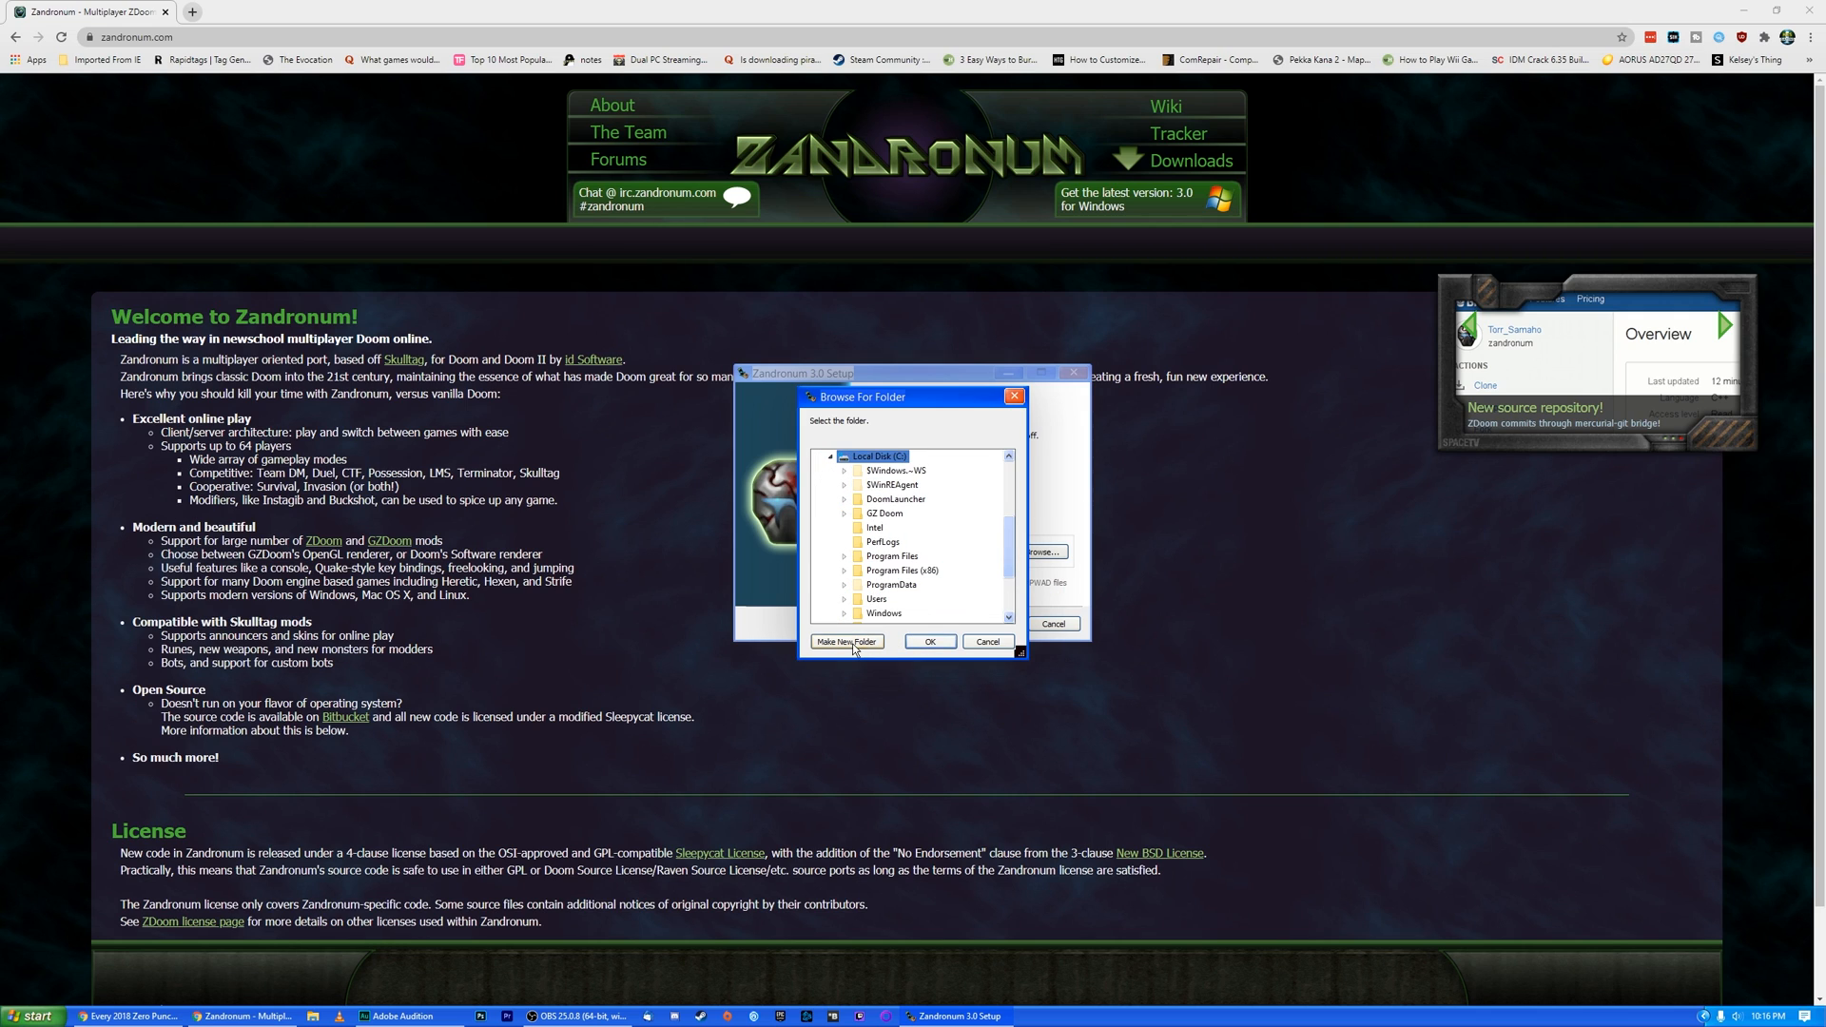
left_click(846, 642)
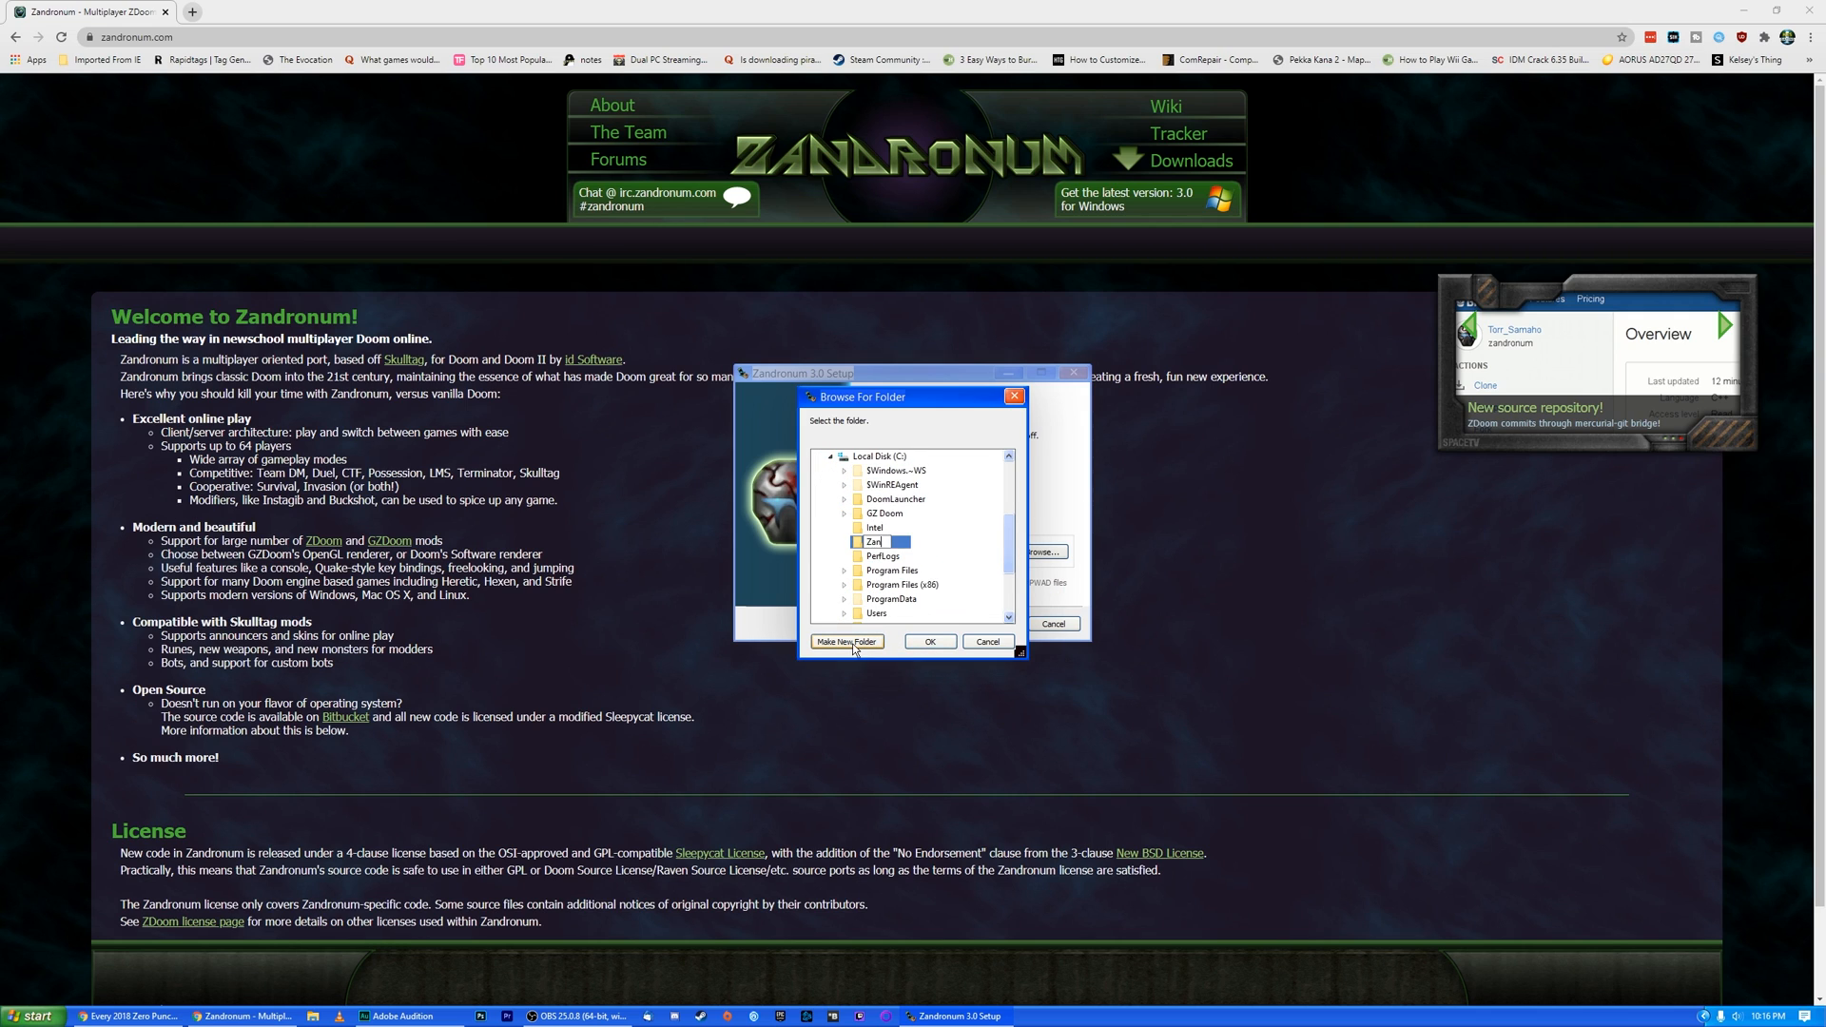
type("dro")
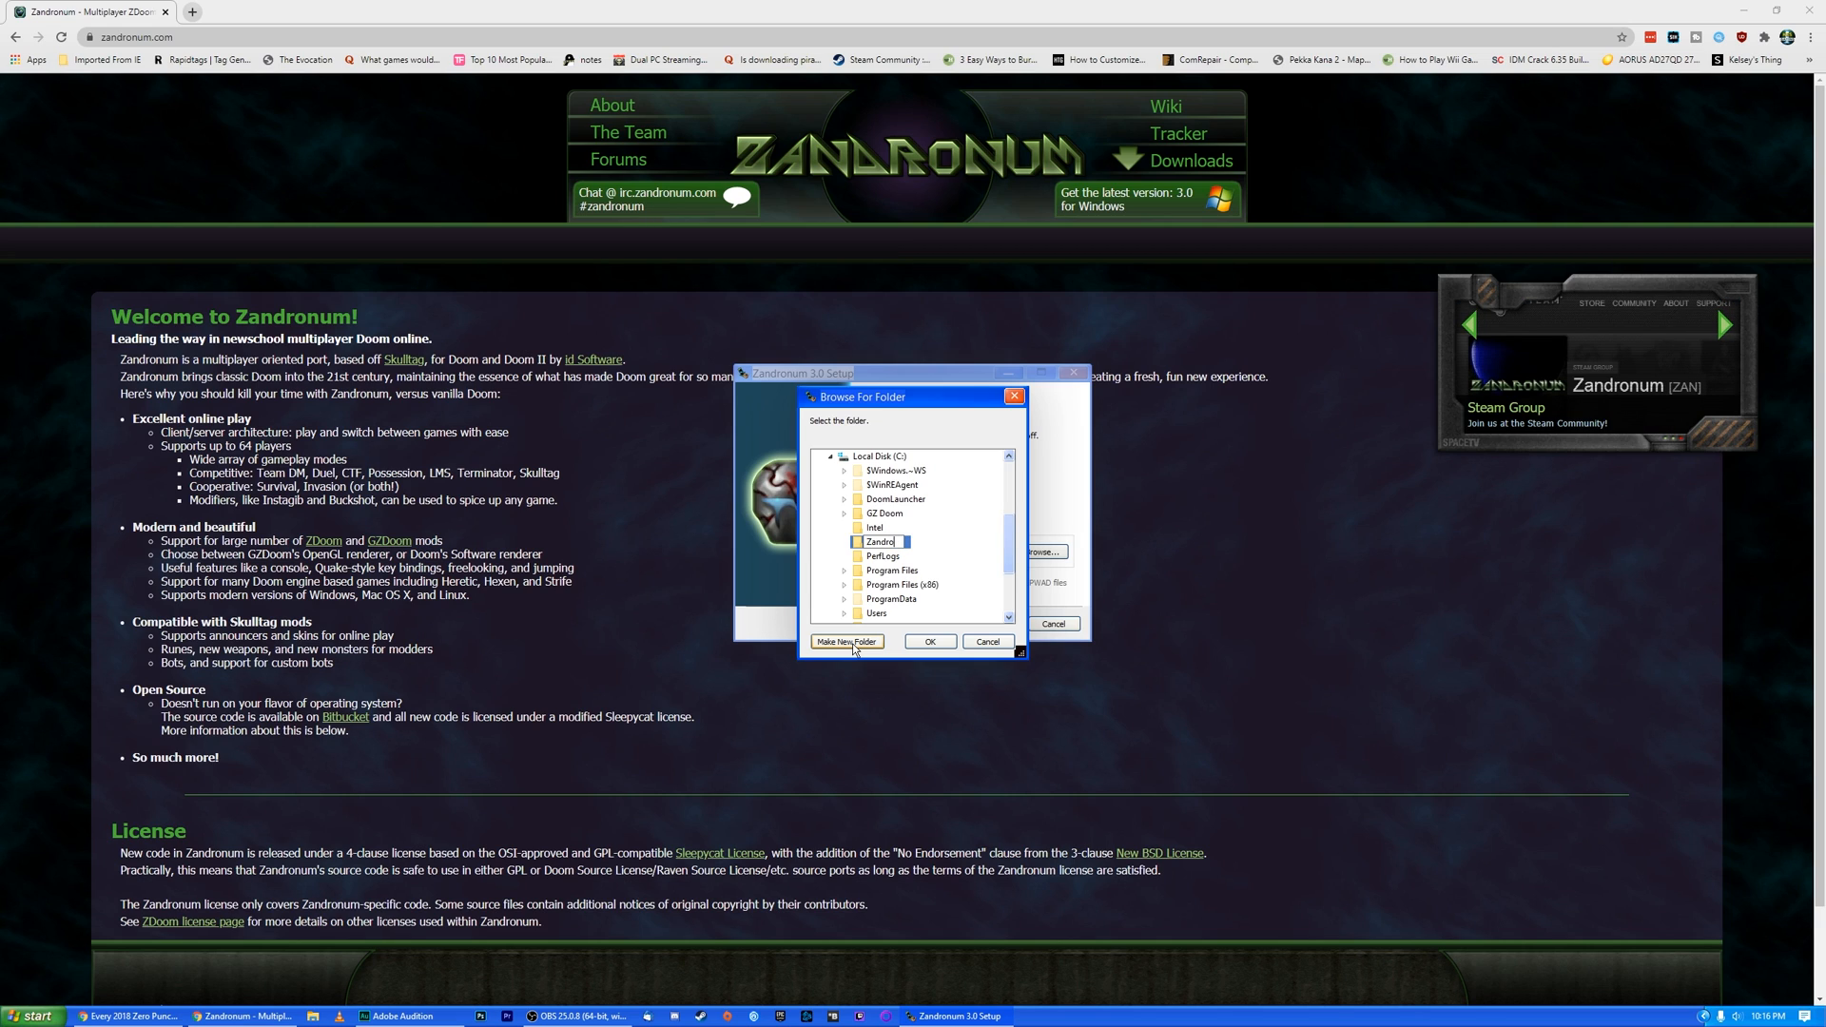
left_click(929, 642)
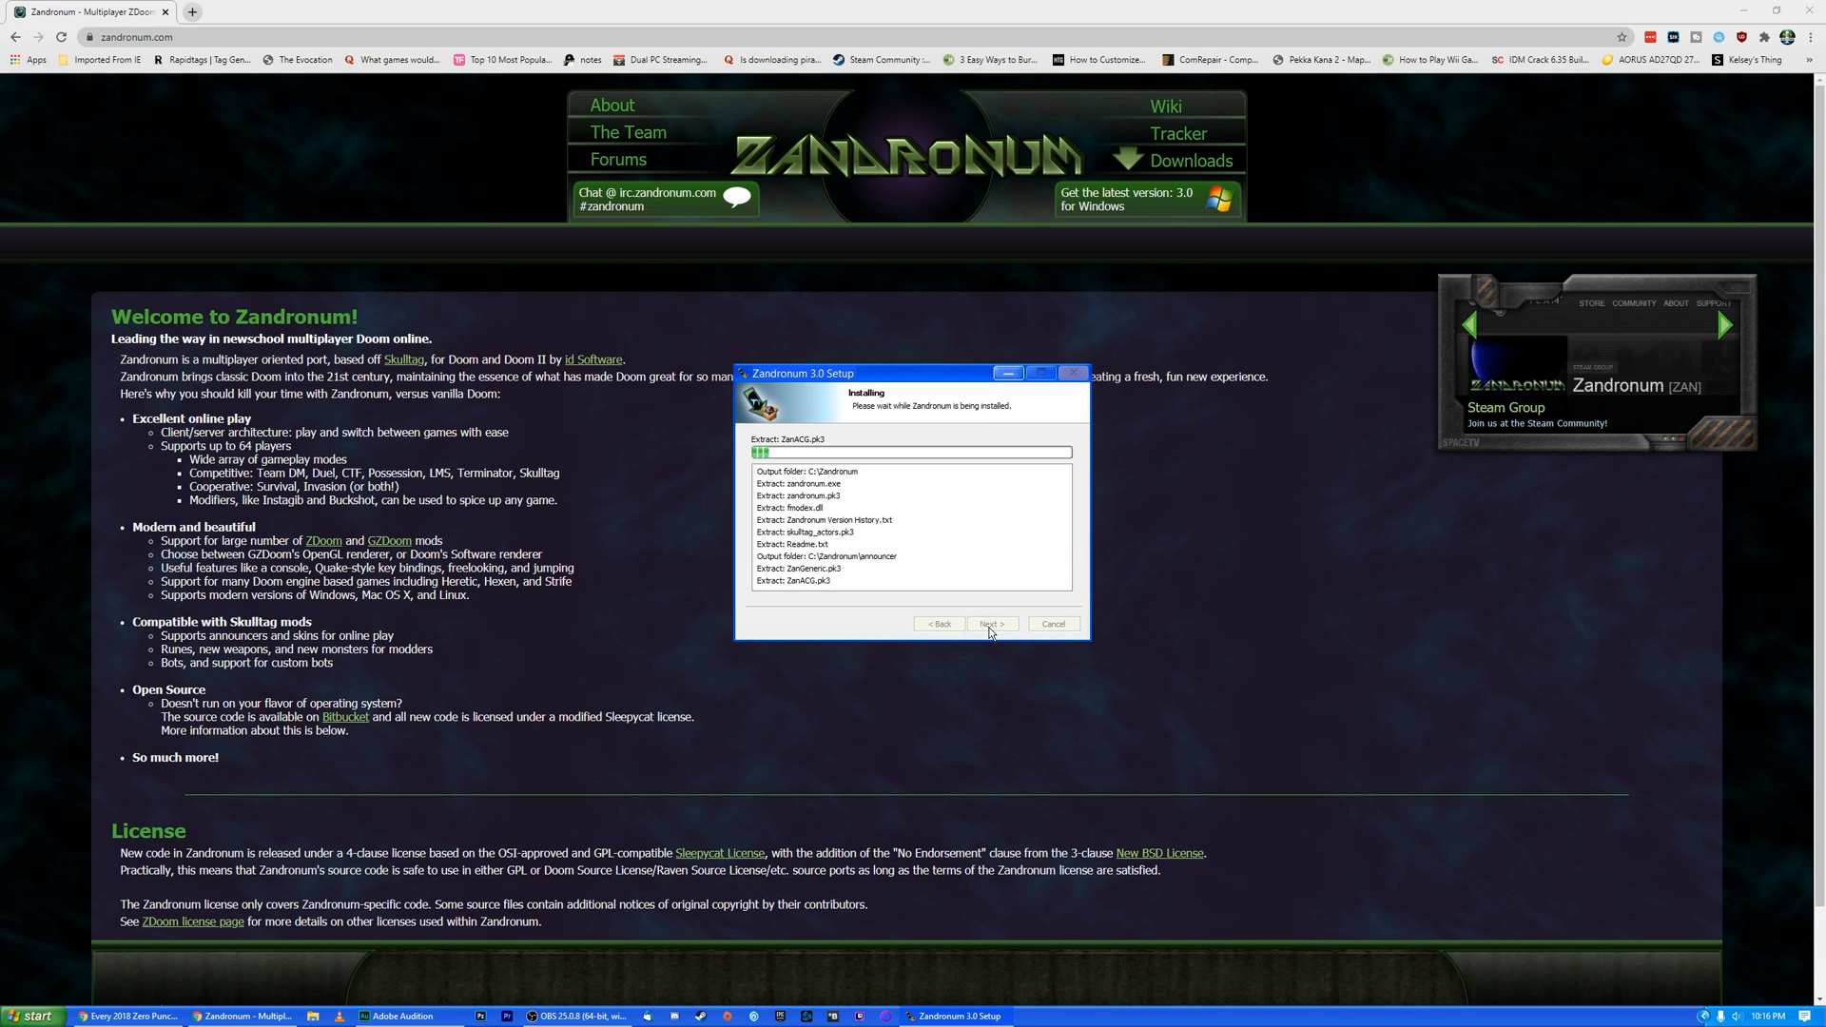
Extract the files and finish the Zandronum 3.0 setup.
left_click(991, 623)
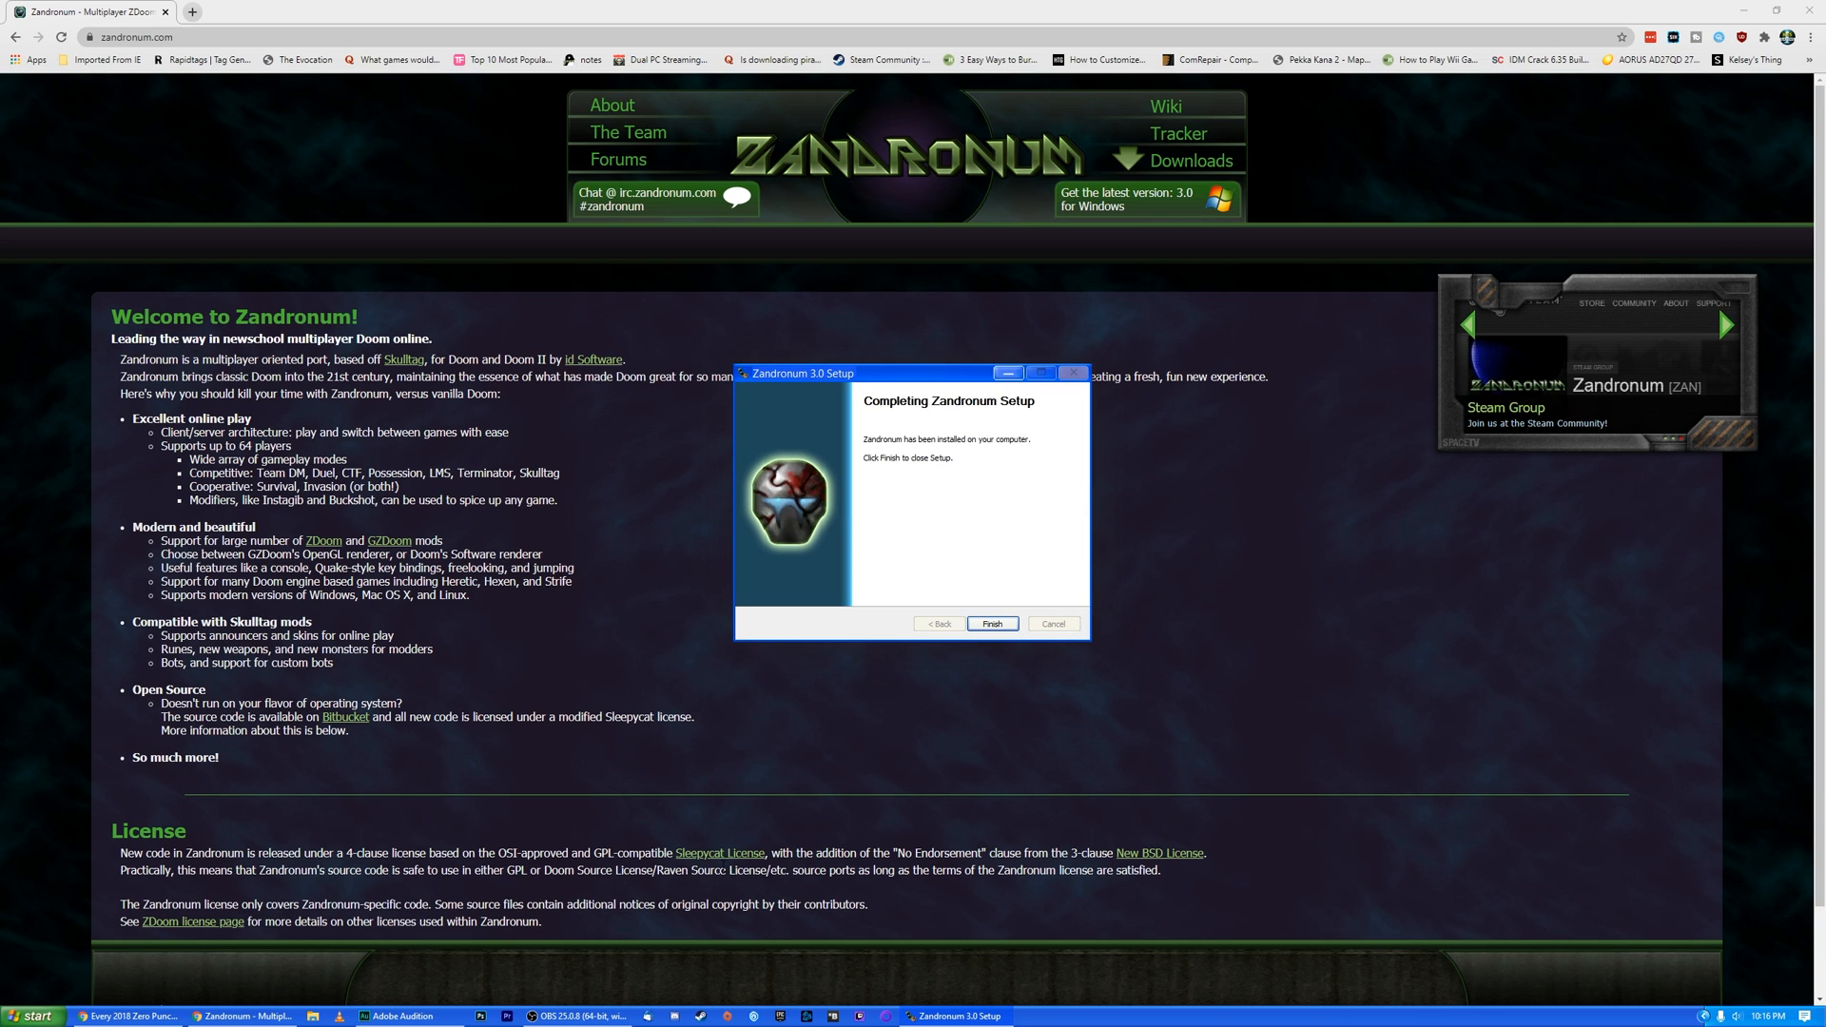
left_click(991, 623)
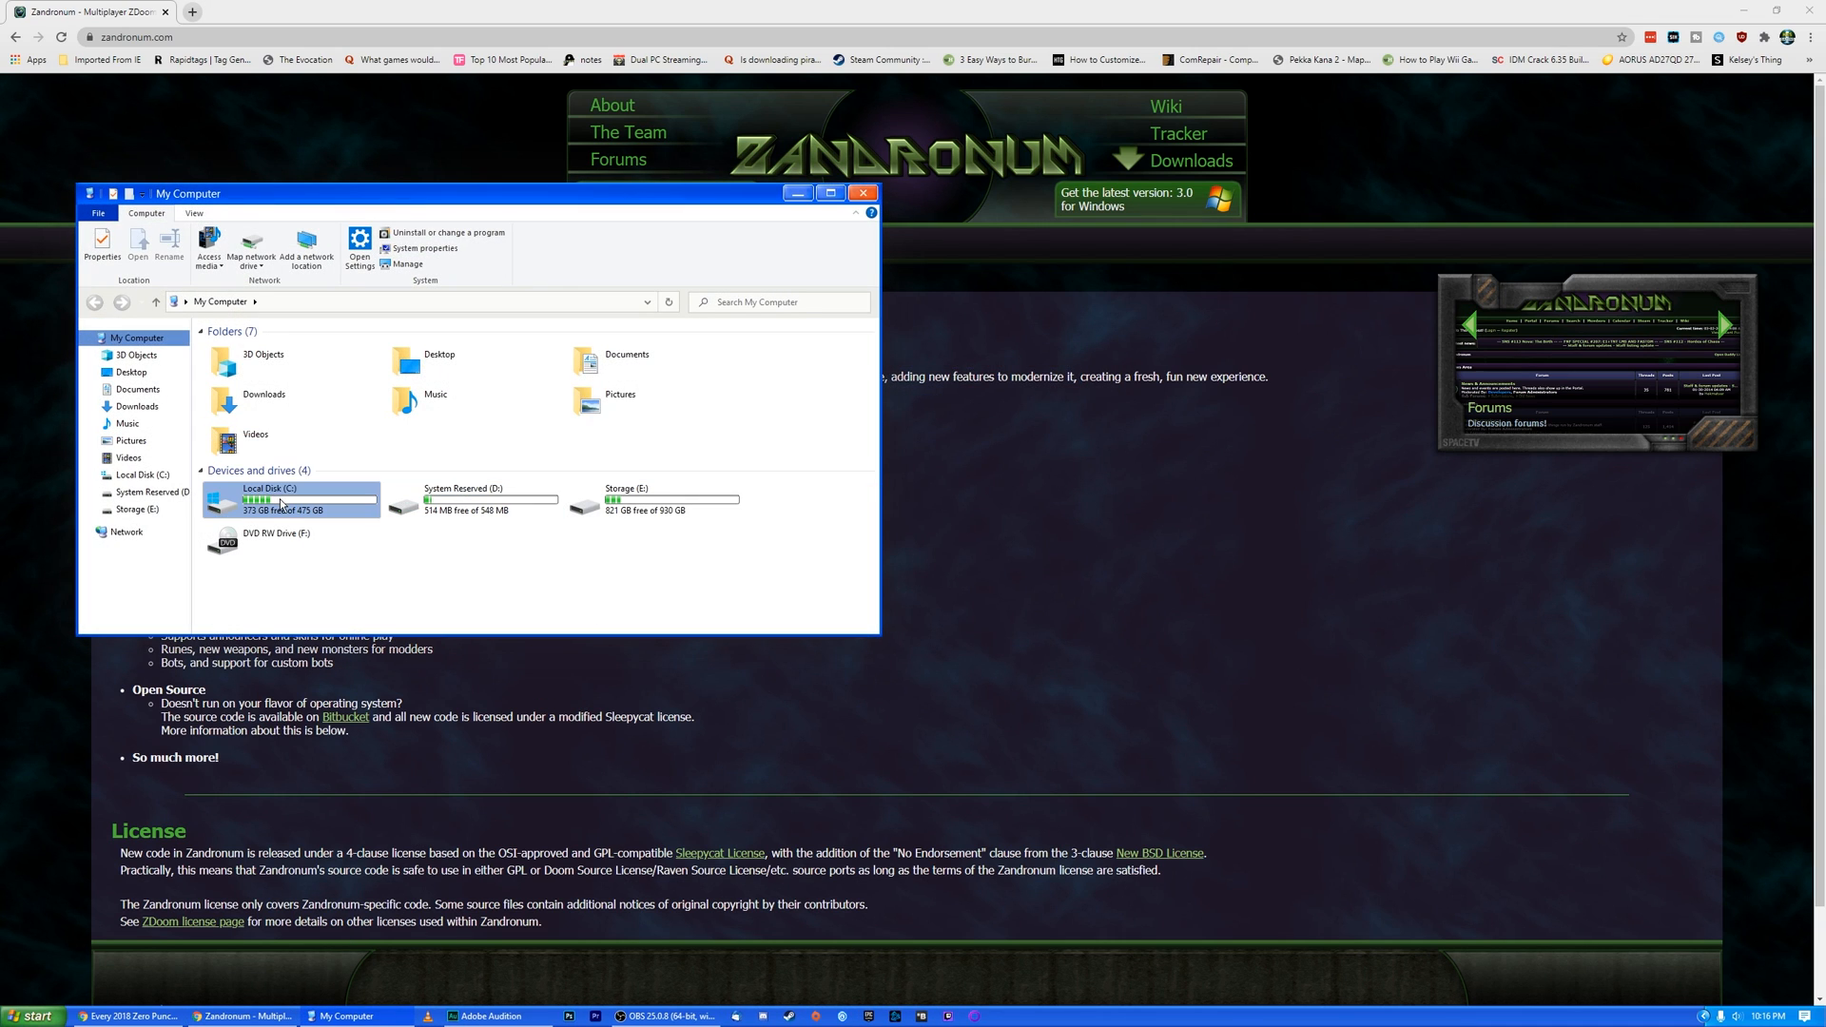
Launch zandronum.exe from C:\Zandronum and start DOOM 2 windowed with the OpenGL renderer.
double_click(269, 498)
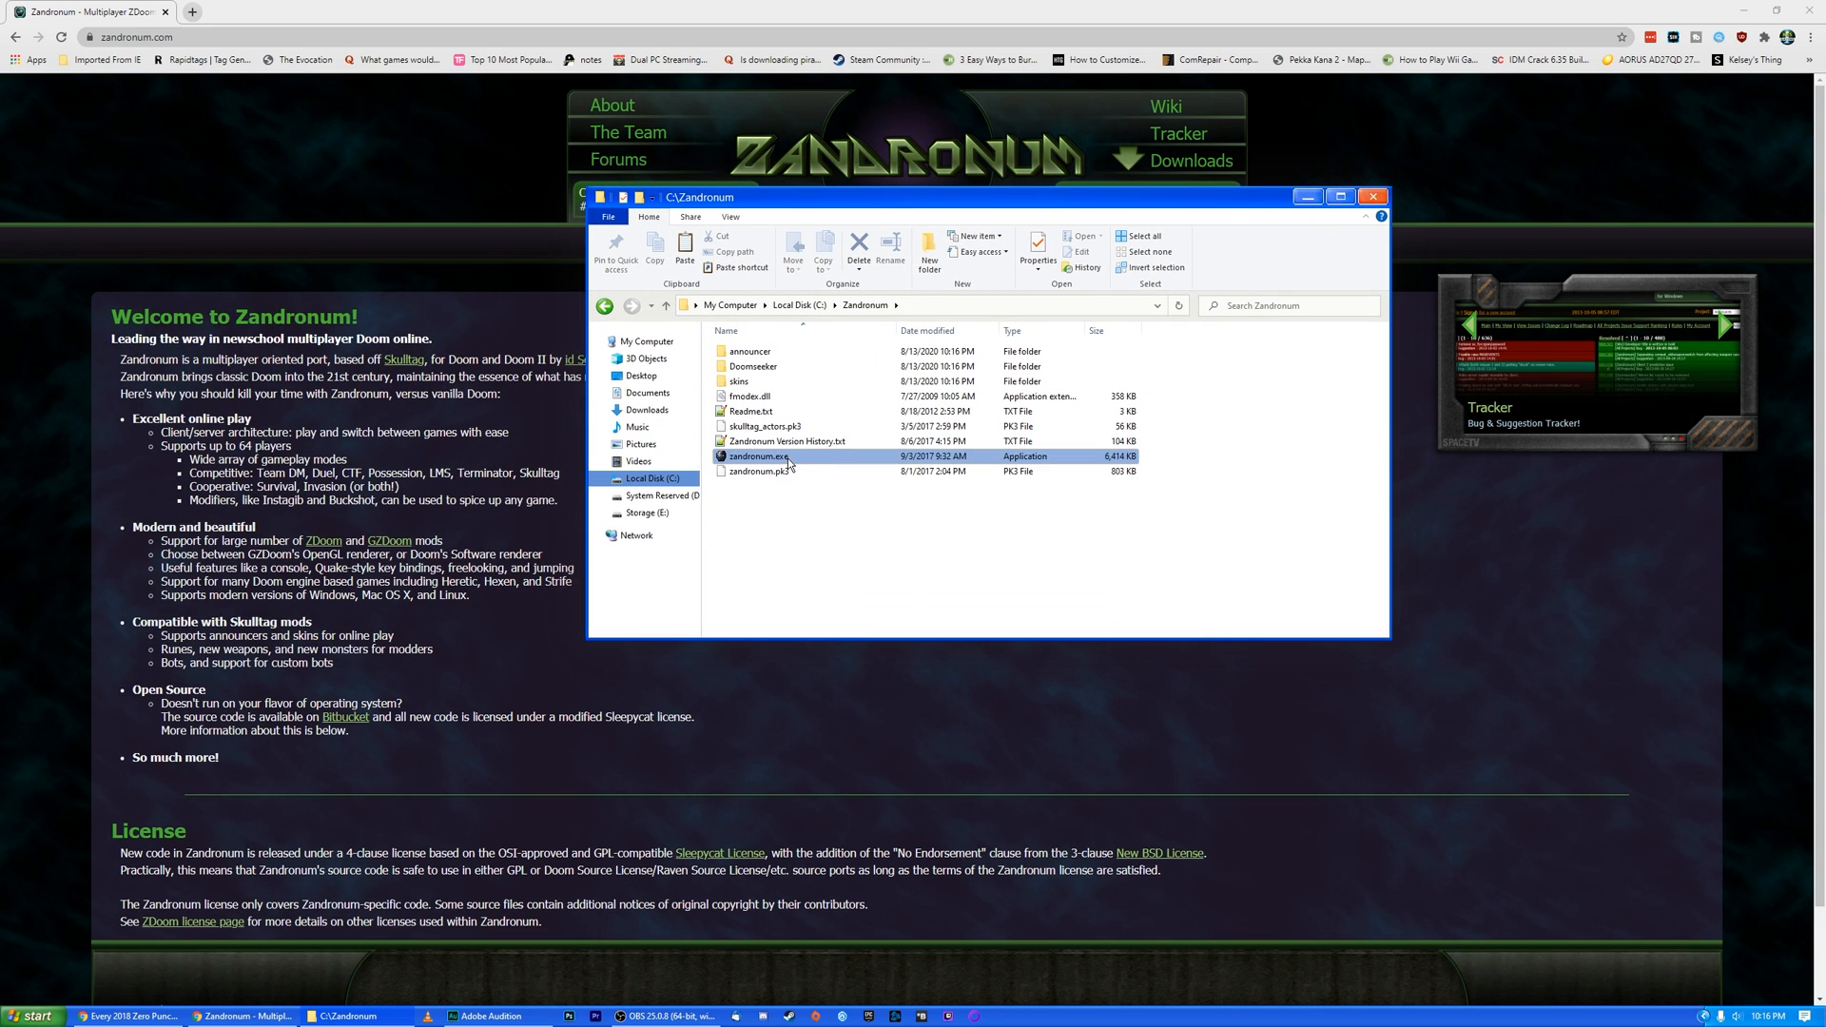
left_click(758, 455)
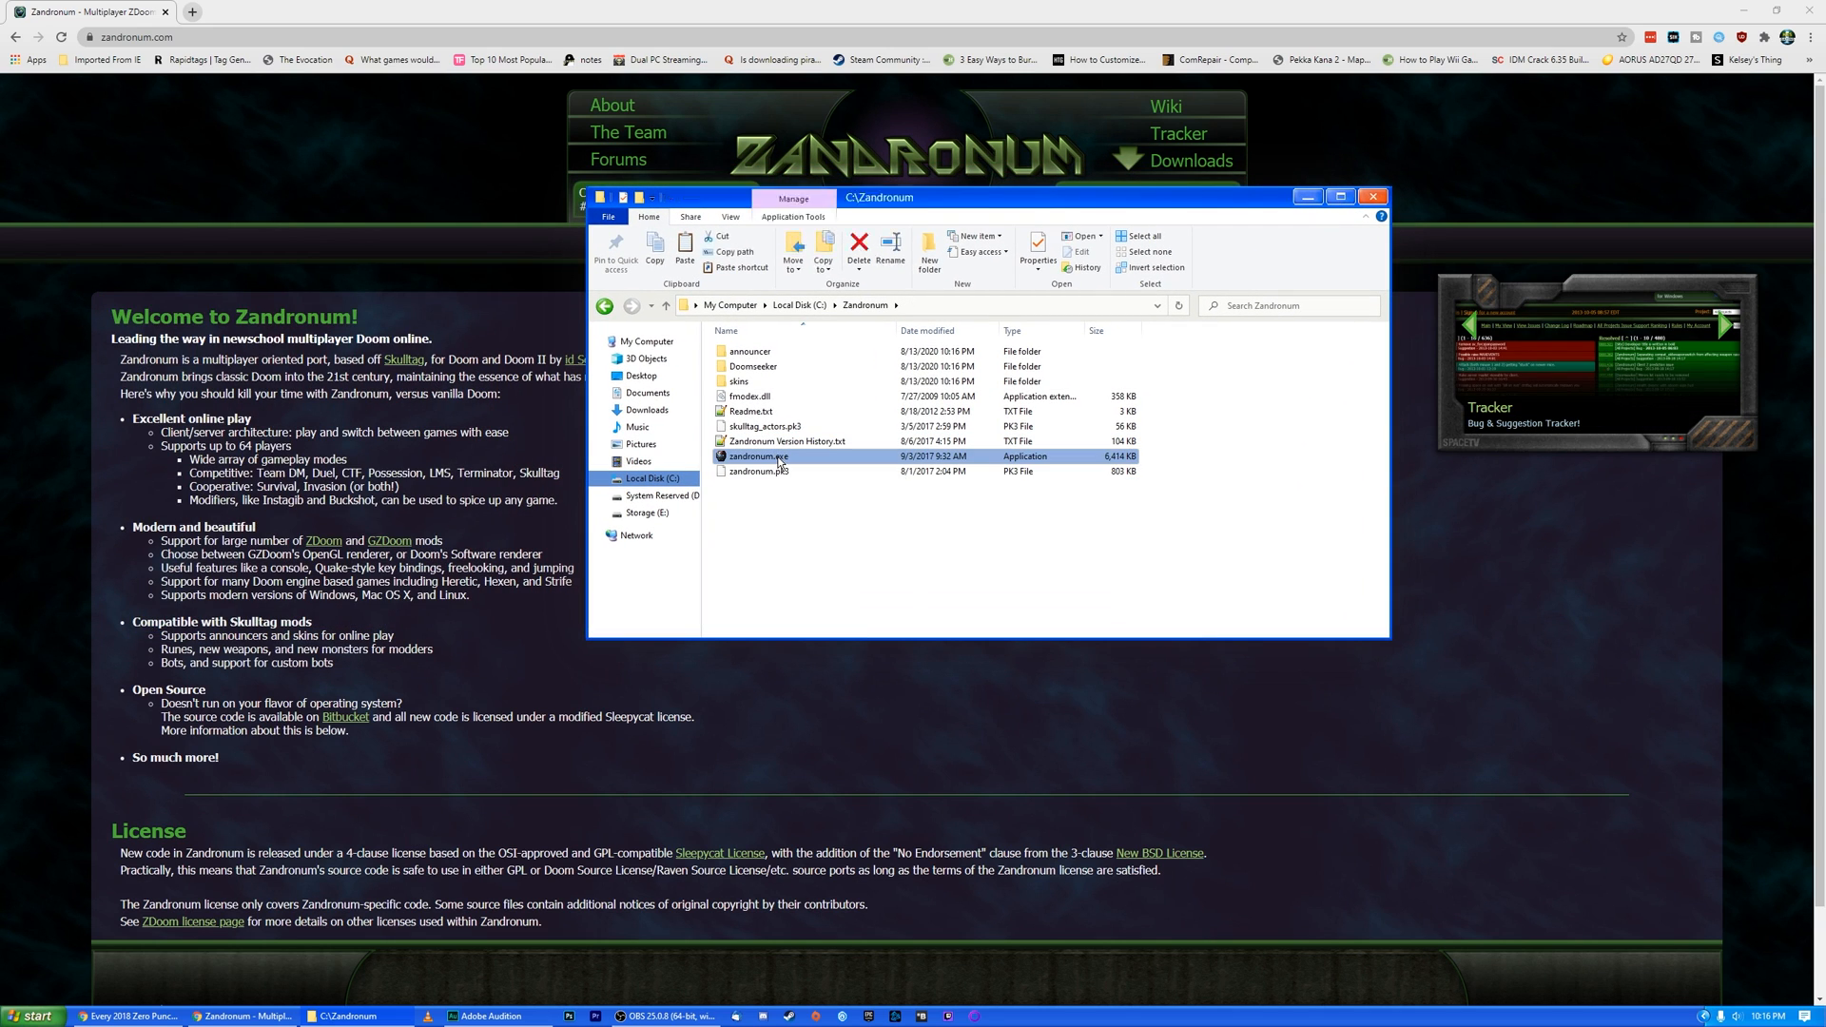
double_click(758, 456)
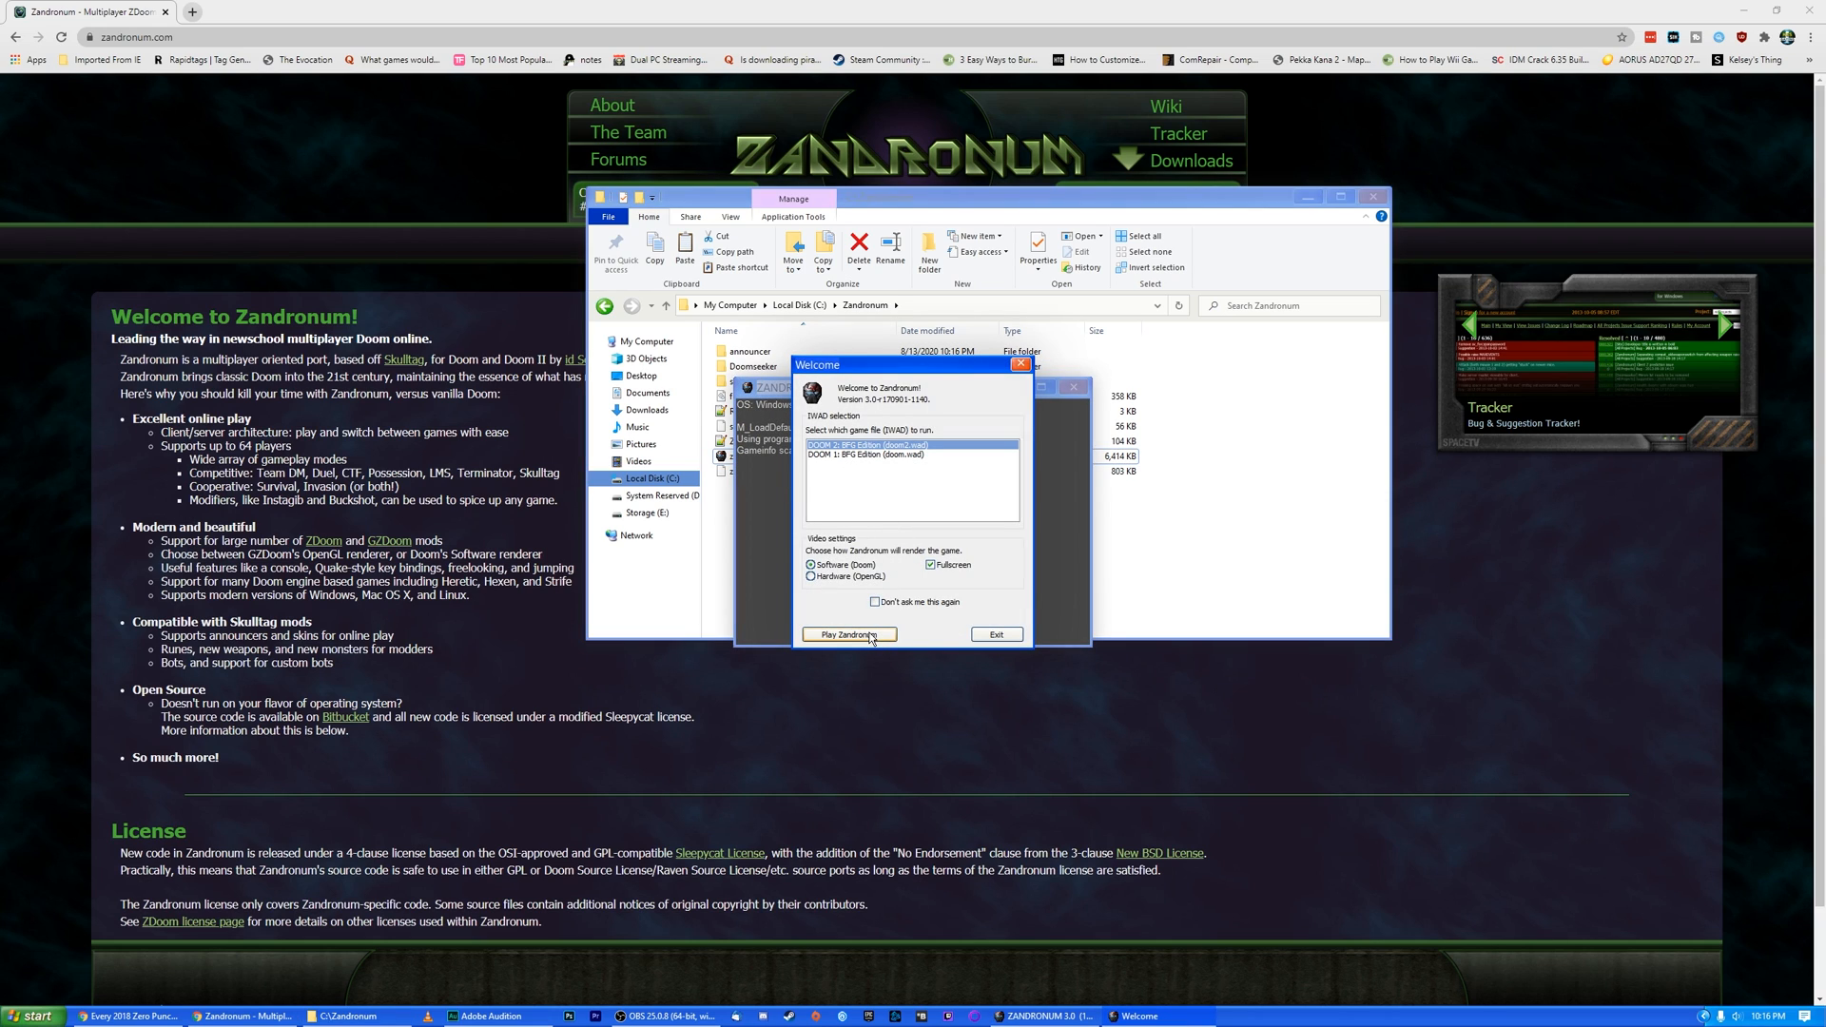
mouse_move(848, 455)
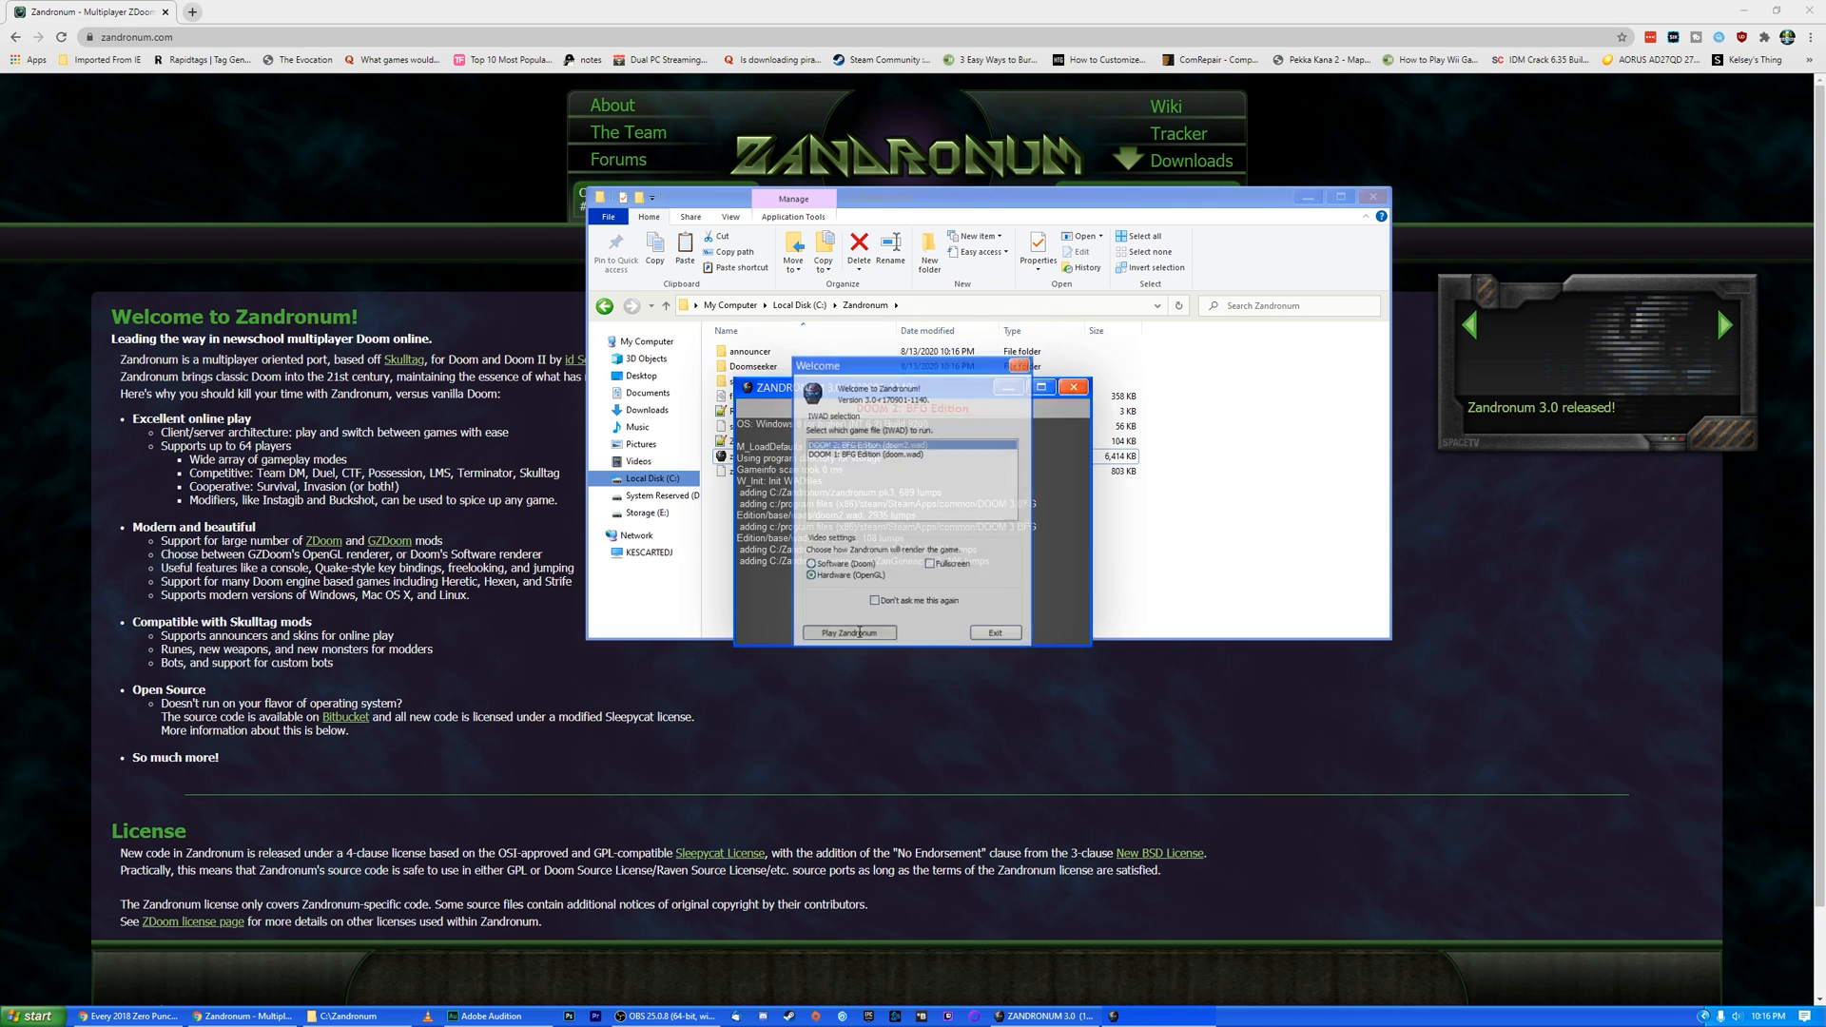
left_click(850, 632)
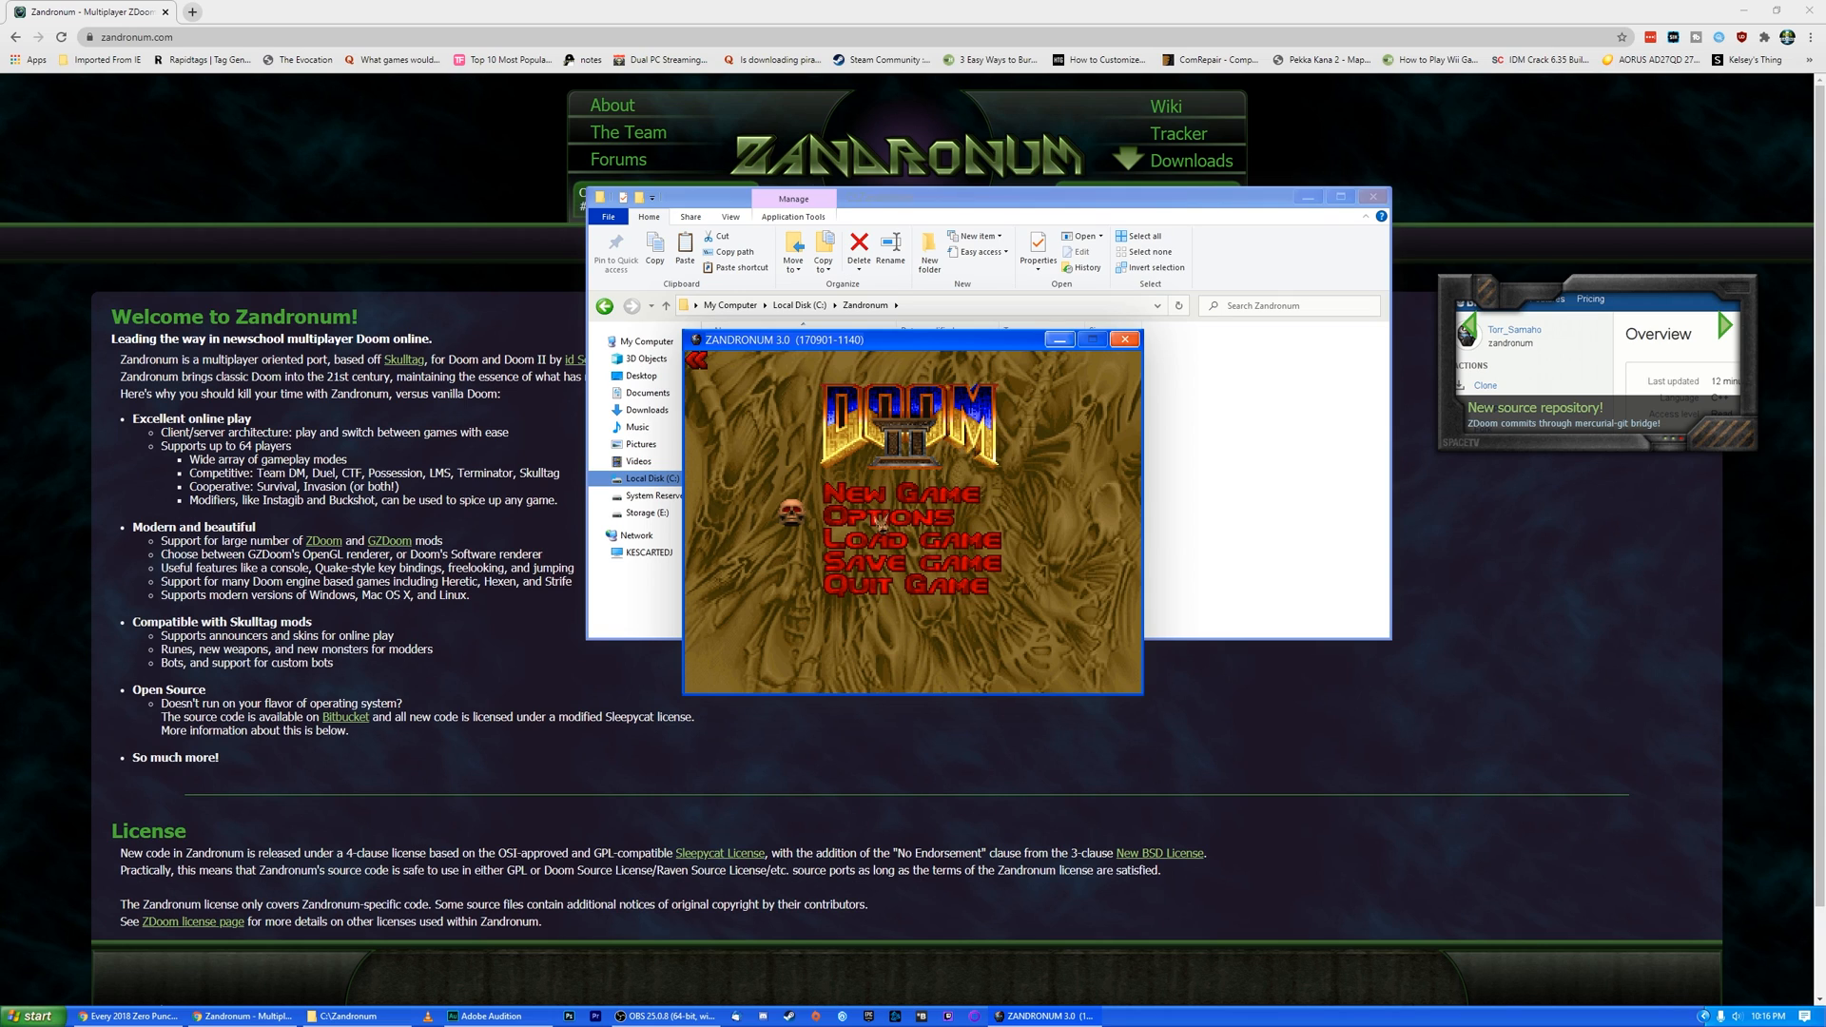
left_click(893, 515)
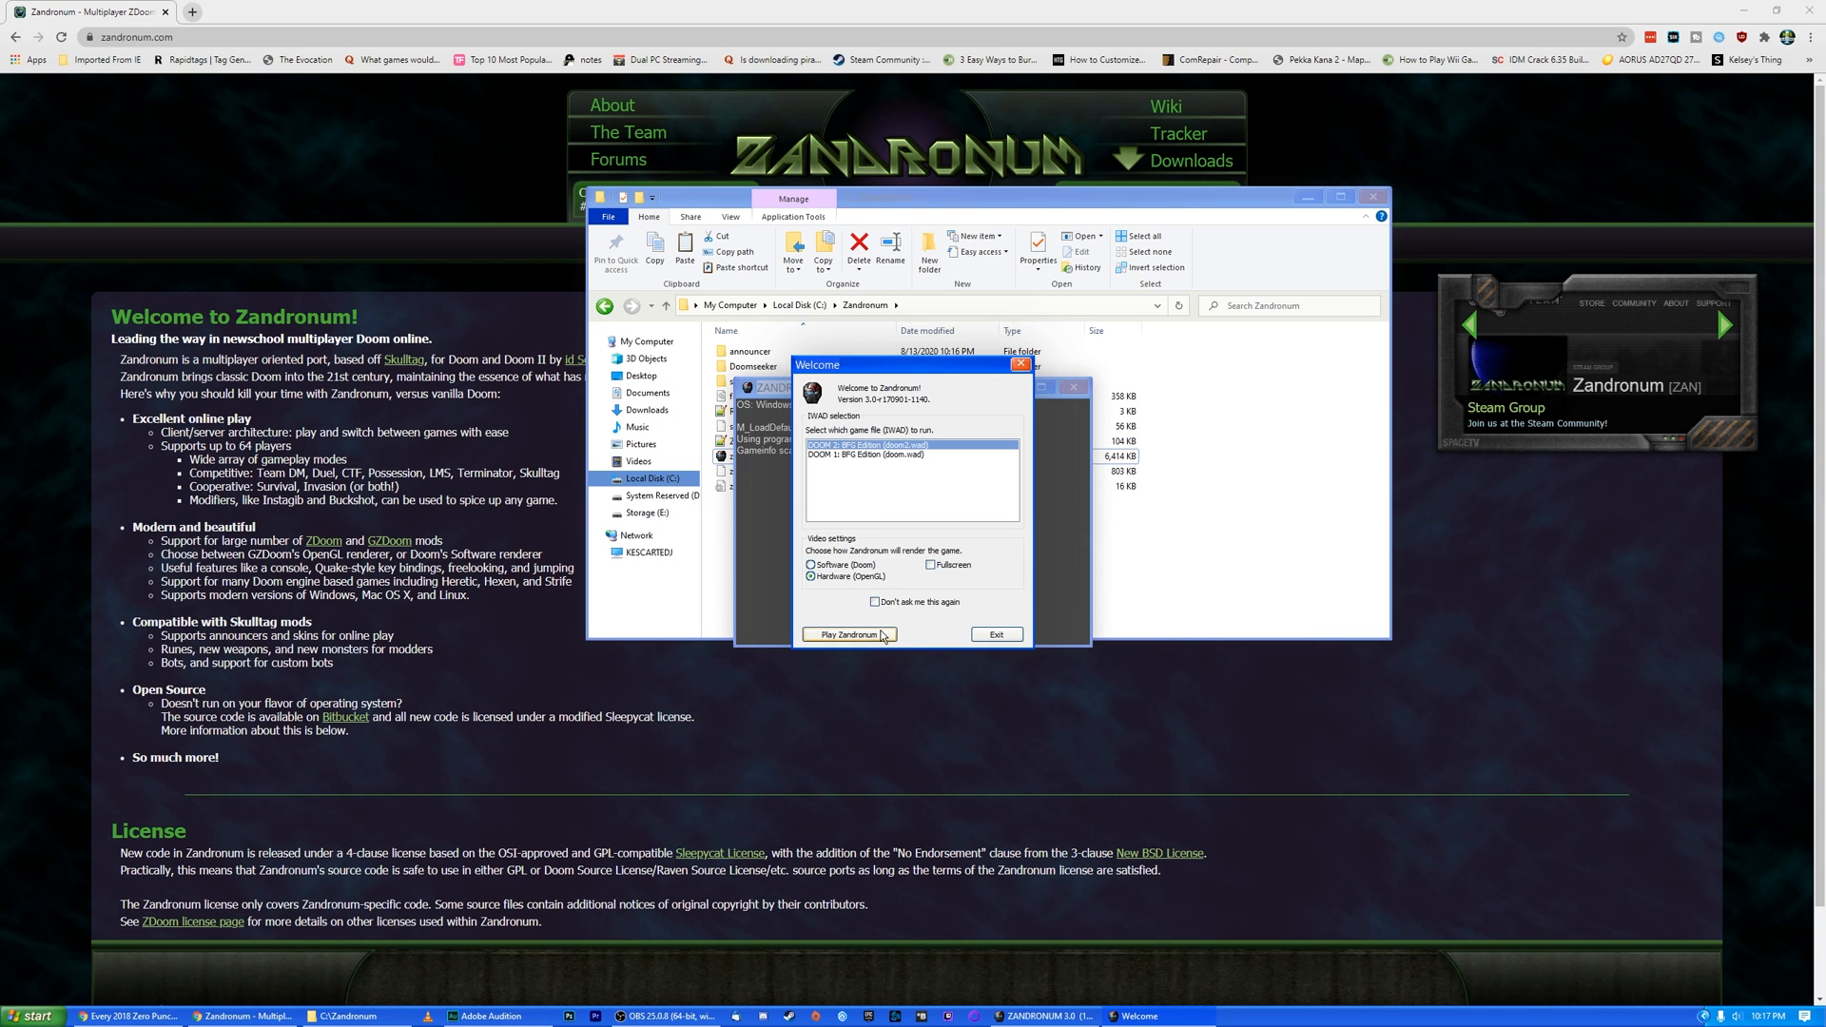
left_click(847, 633)
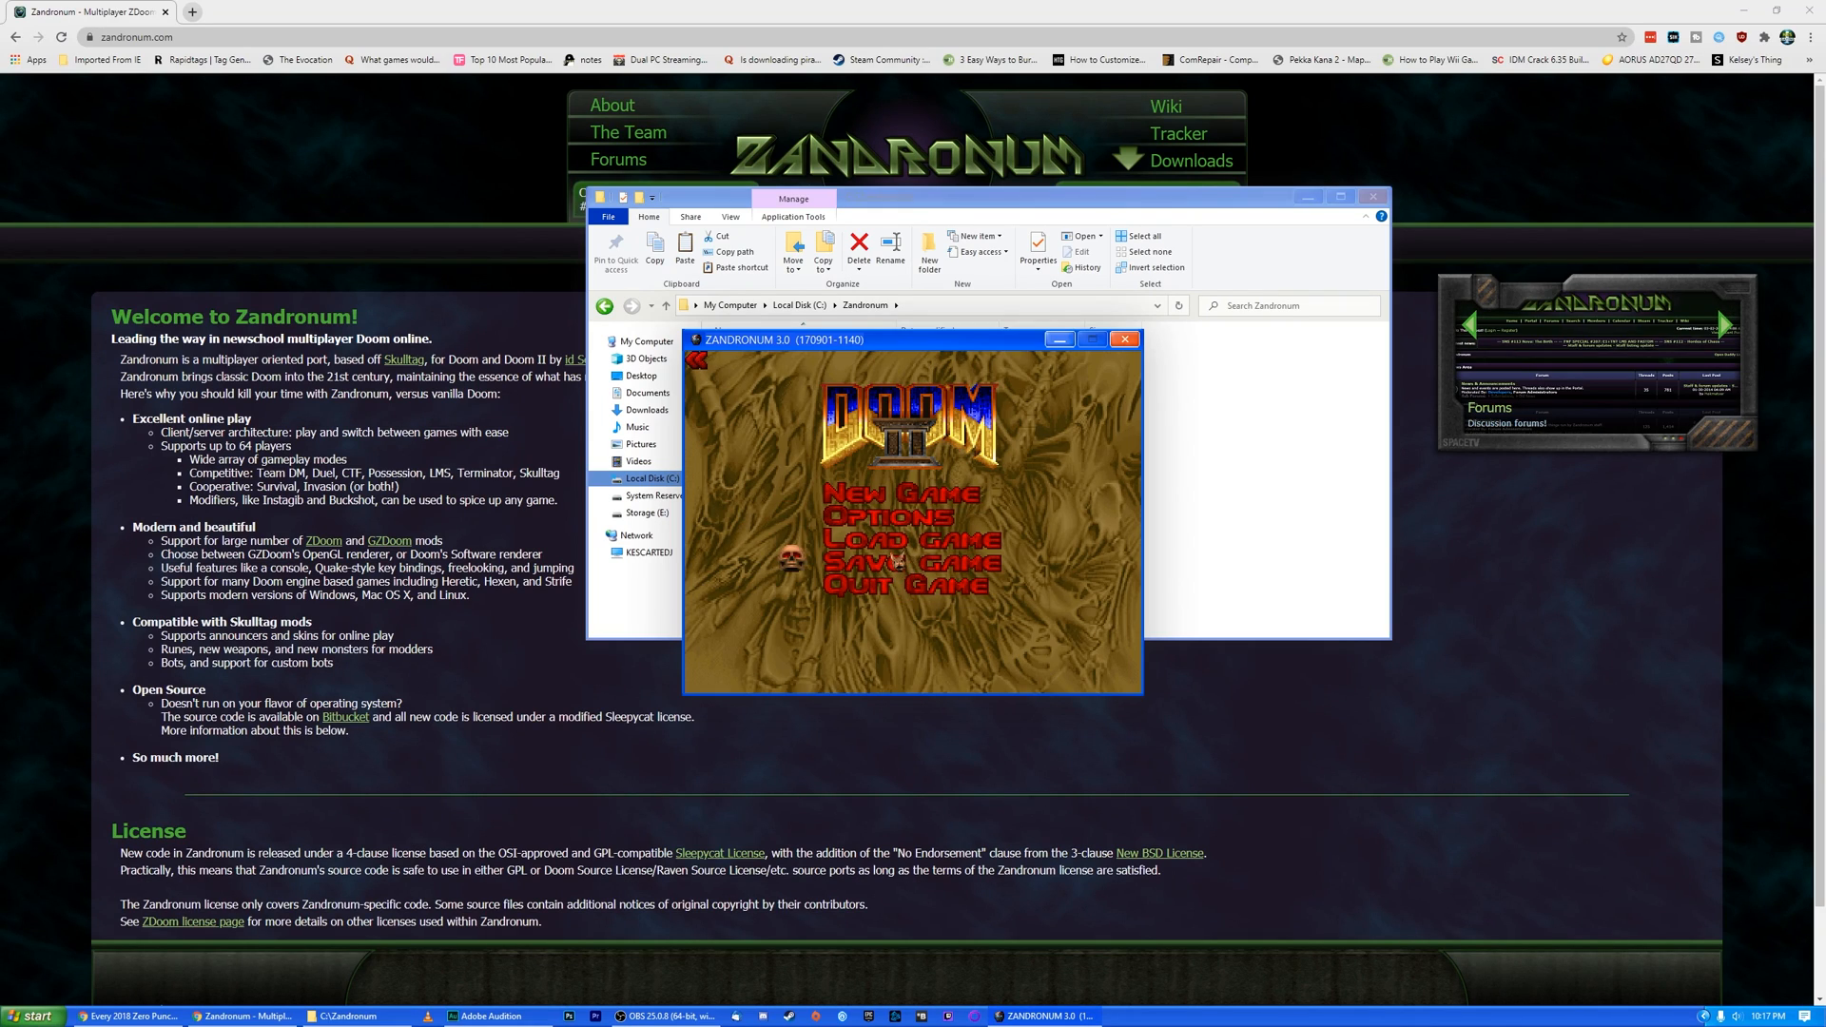
Maximize the game window and apply the 2560x1440 video mode.
left_click(894, 515)
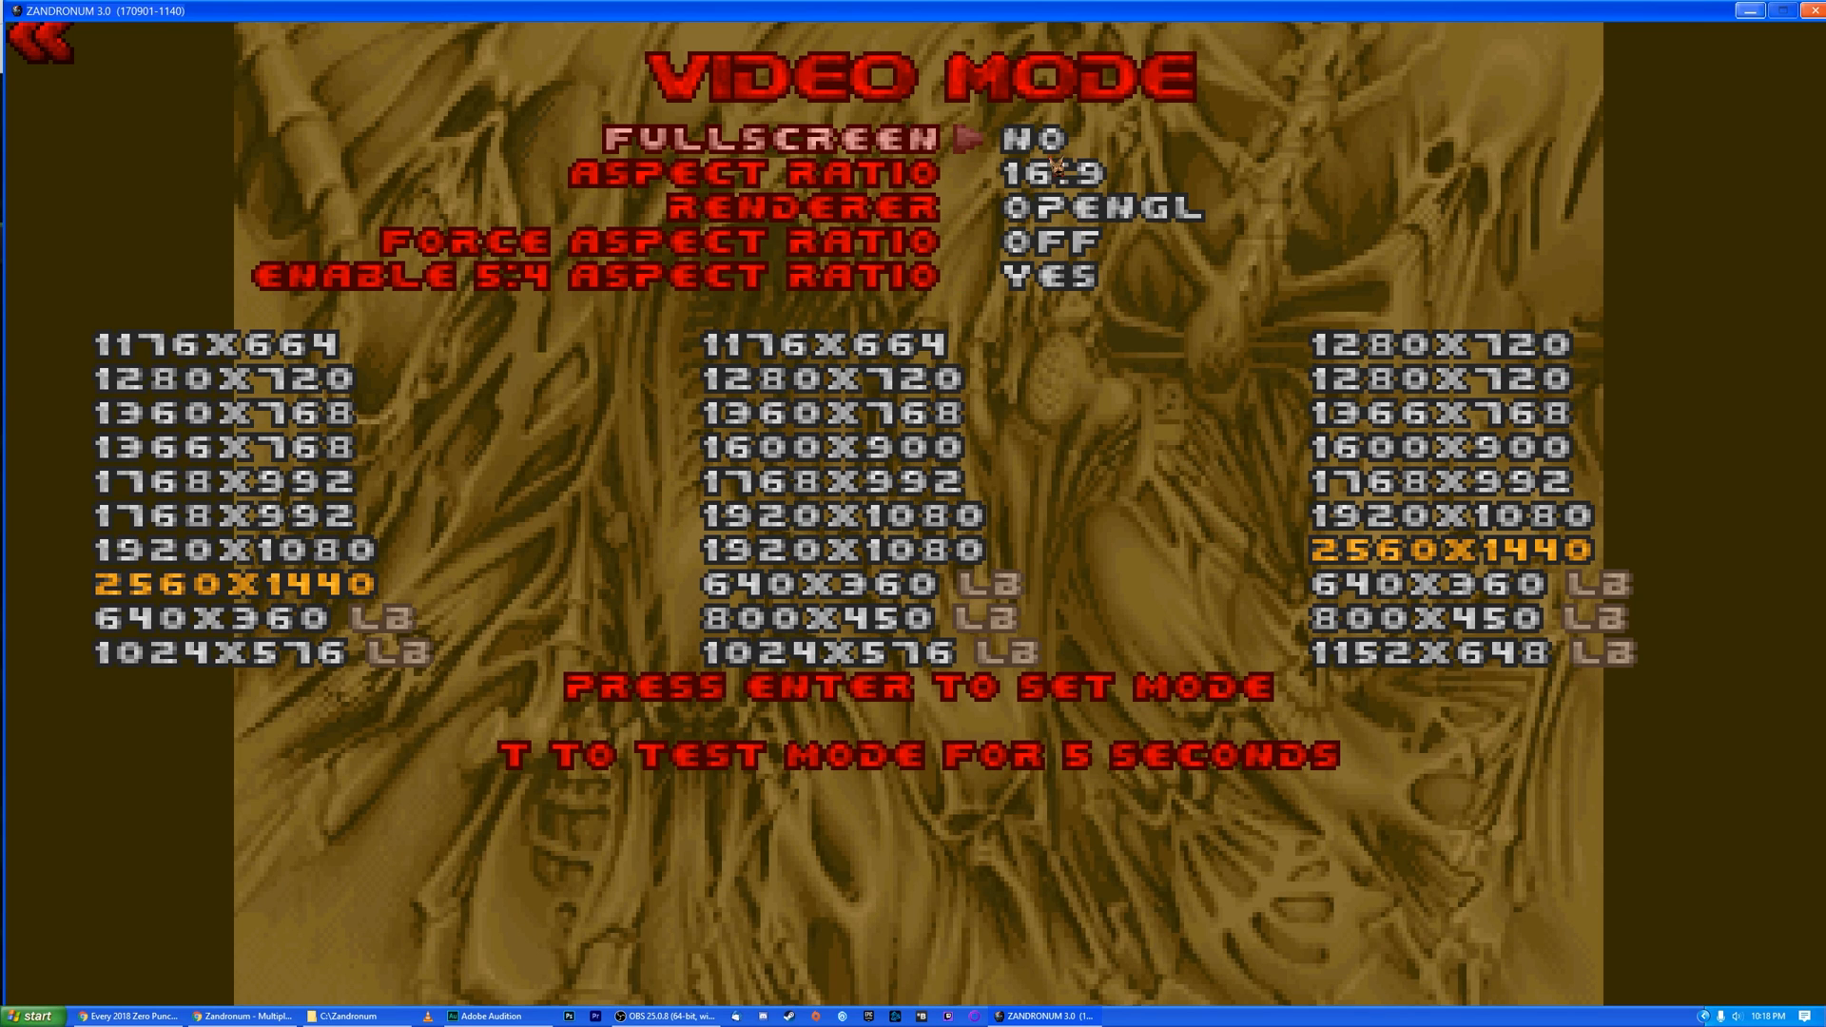
key("Return")
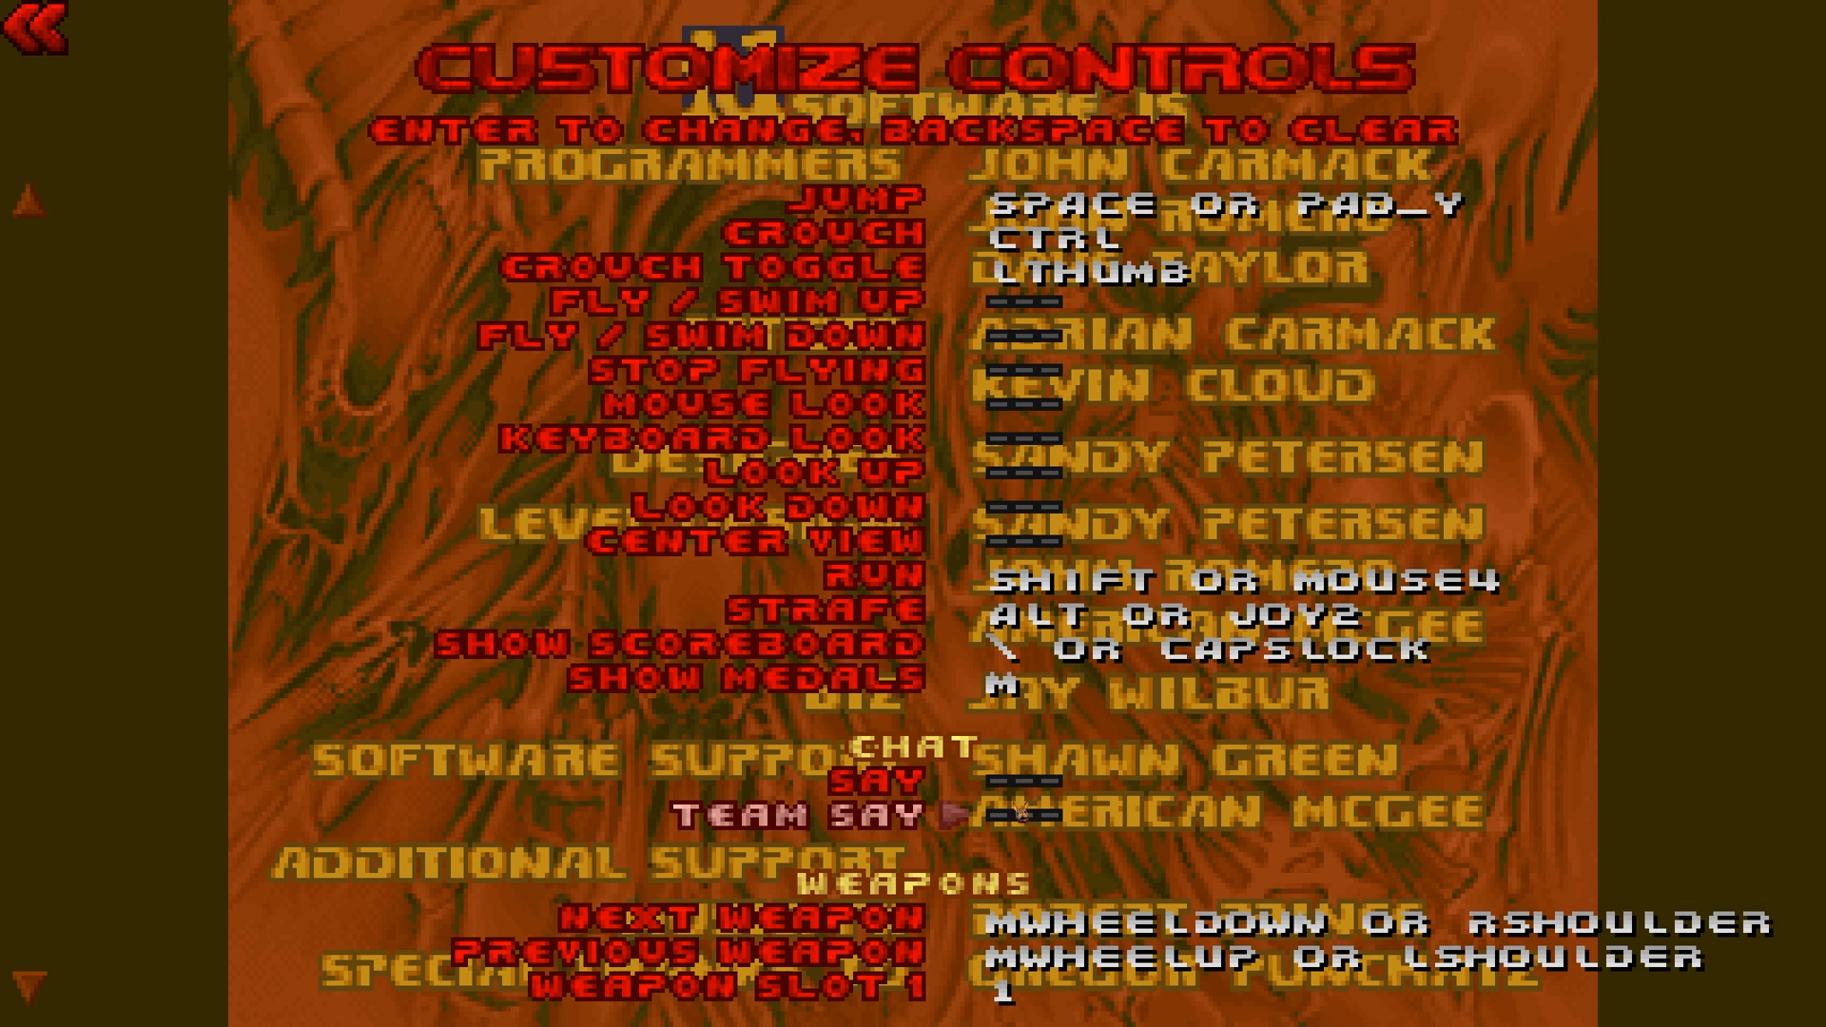
Scroll through the weapon and inventory key bindings in Customize Controls.
left_click(815, 759)
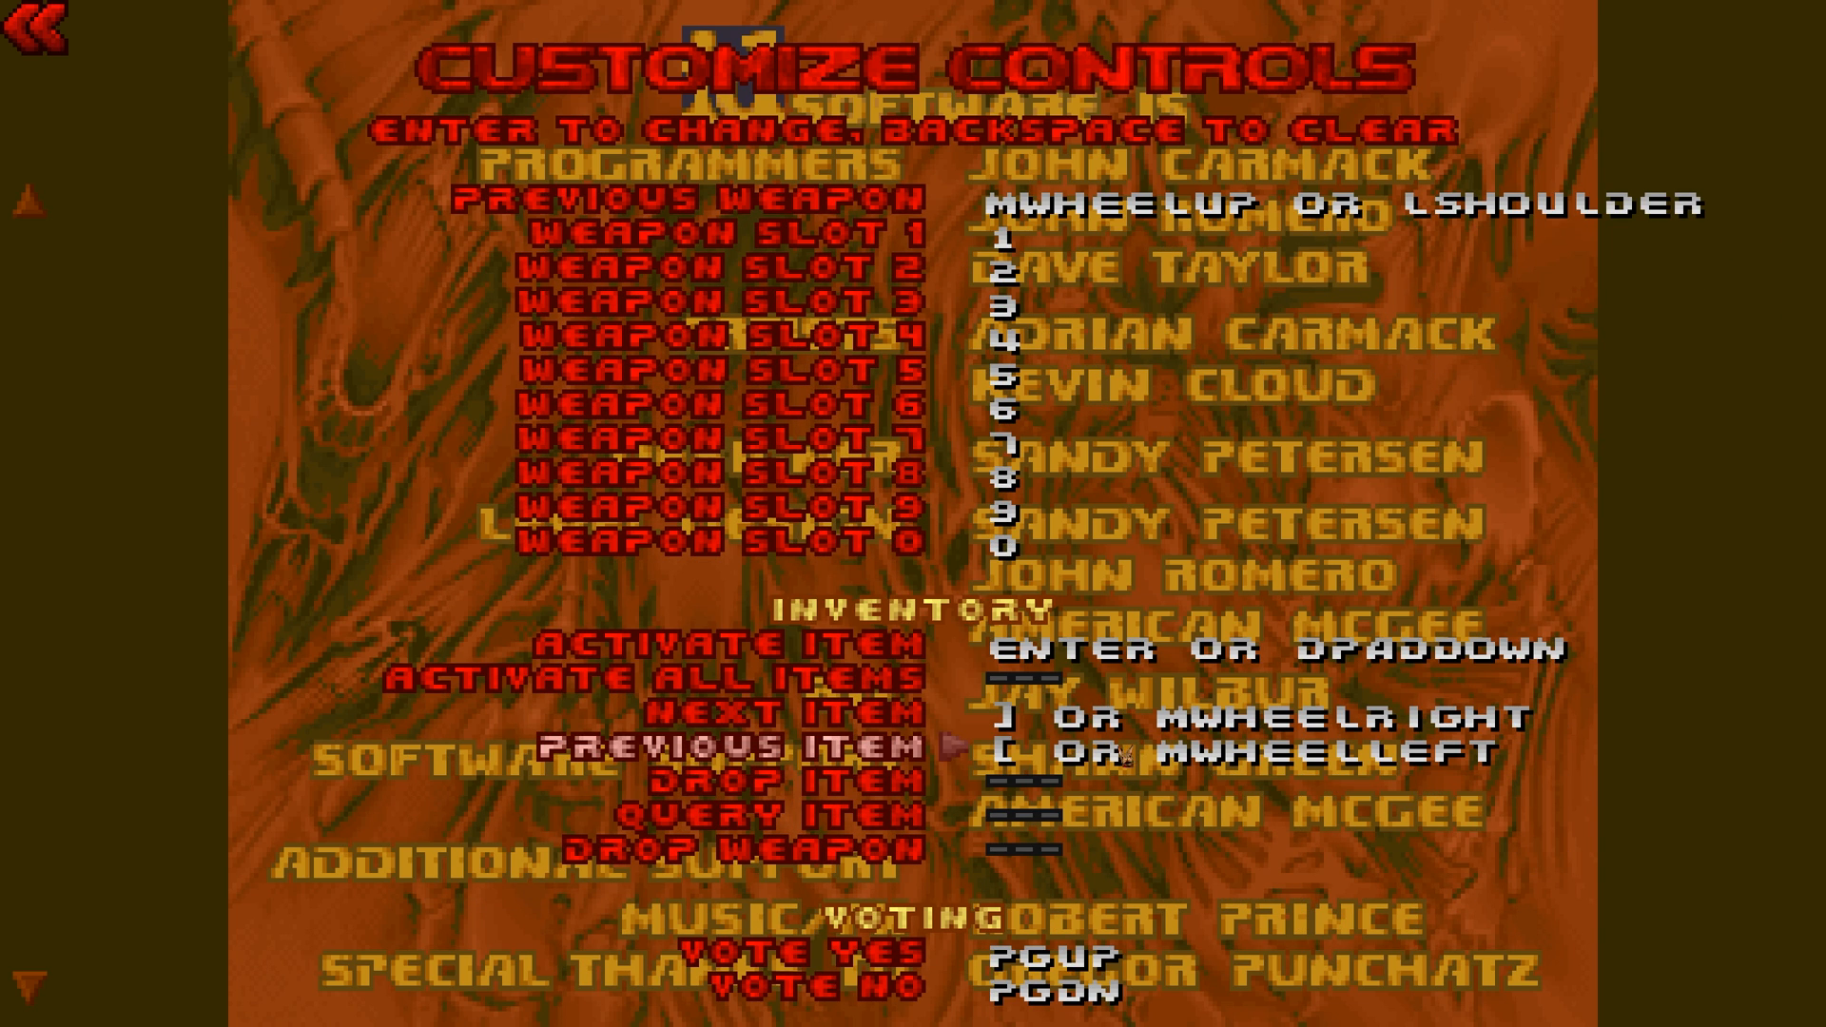
scroll("down", 3)
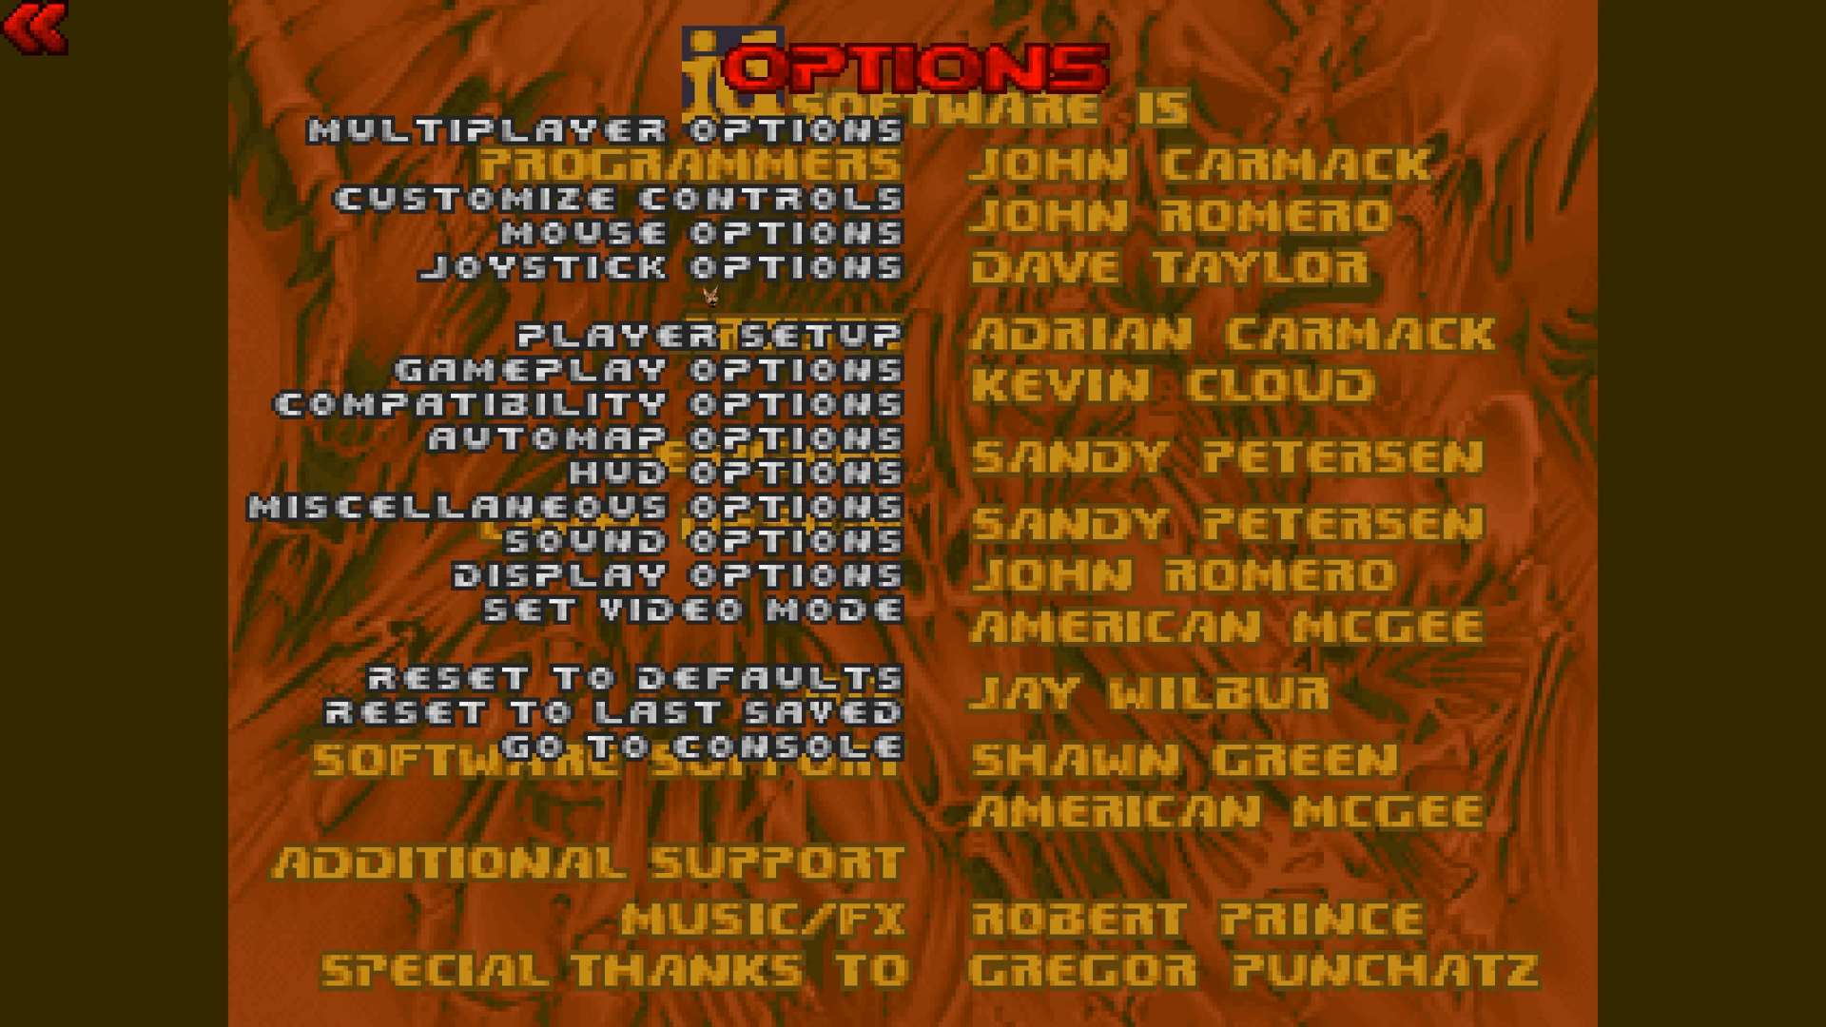
In Player Setup, append YT to the name, make the suit orange and set Autoaim to Never.
left_click(717, 333)
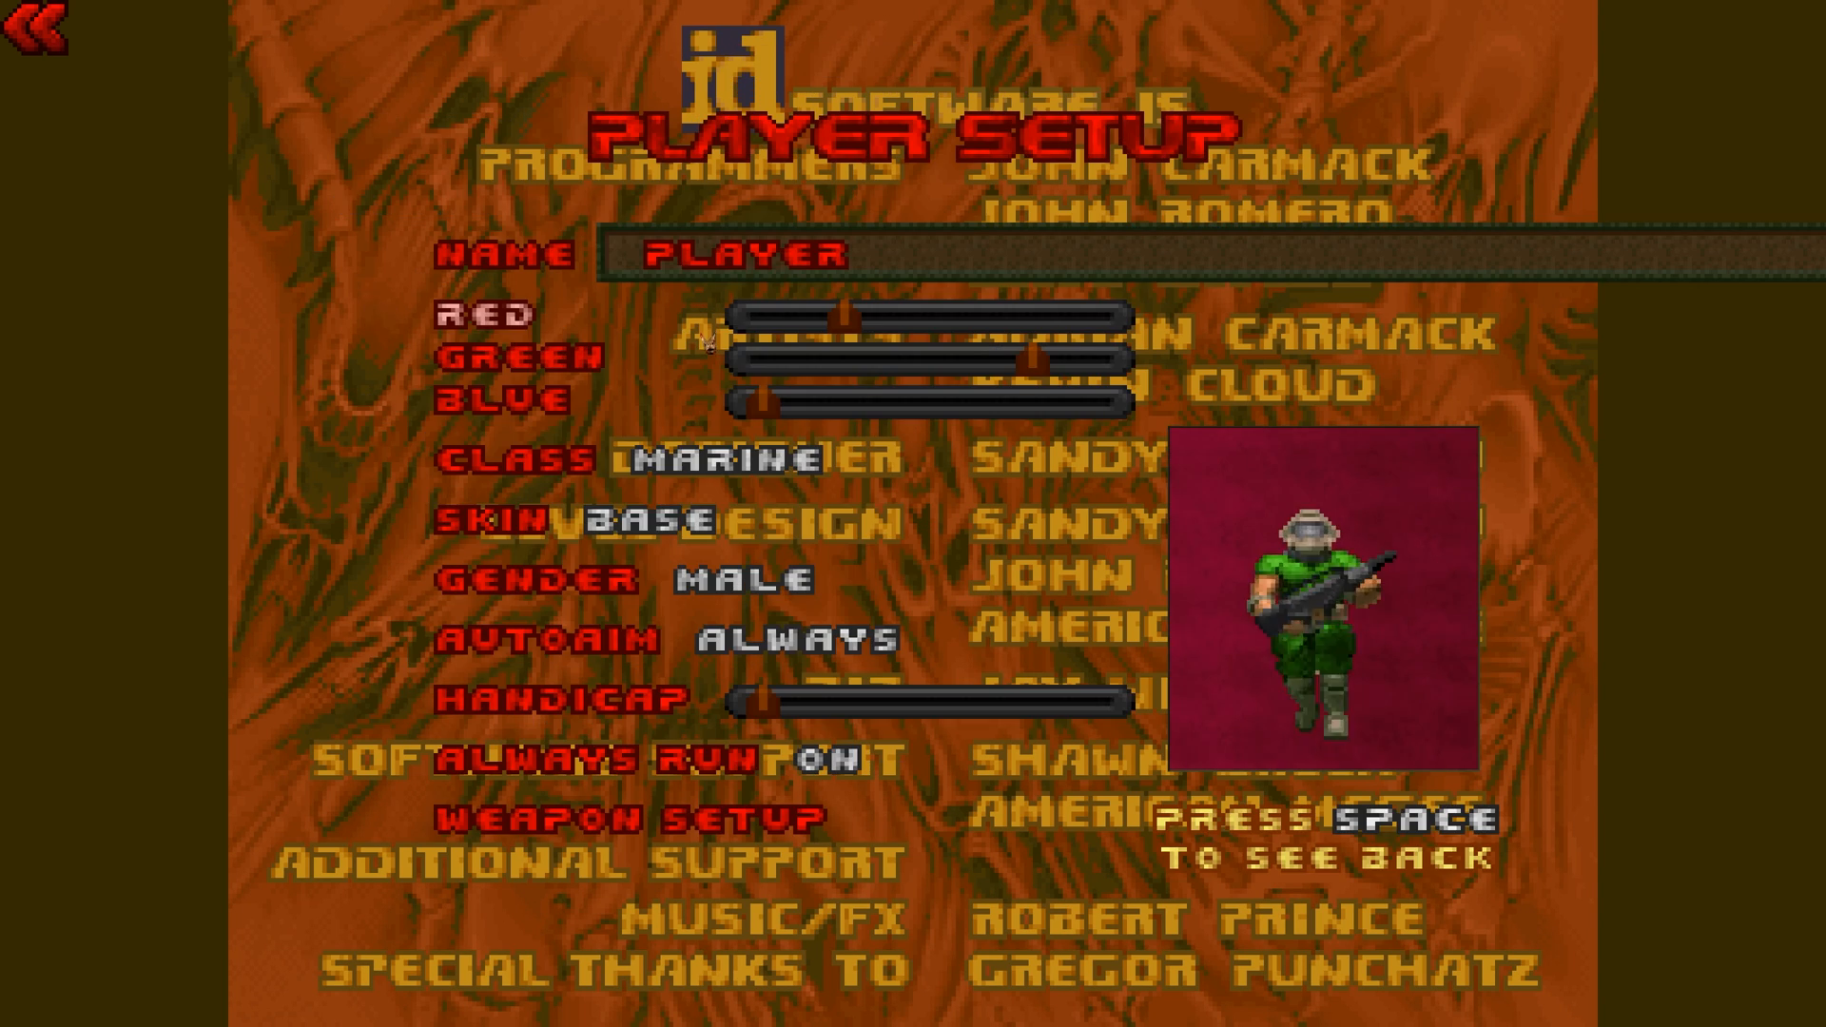
left_click(722, 253)
type("KES GAMING")
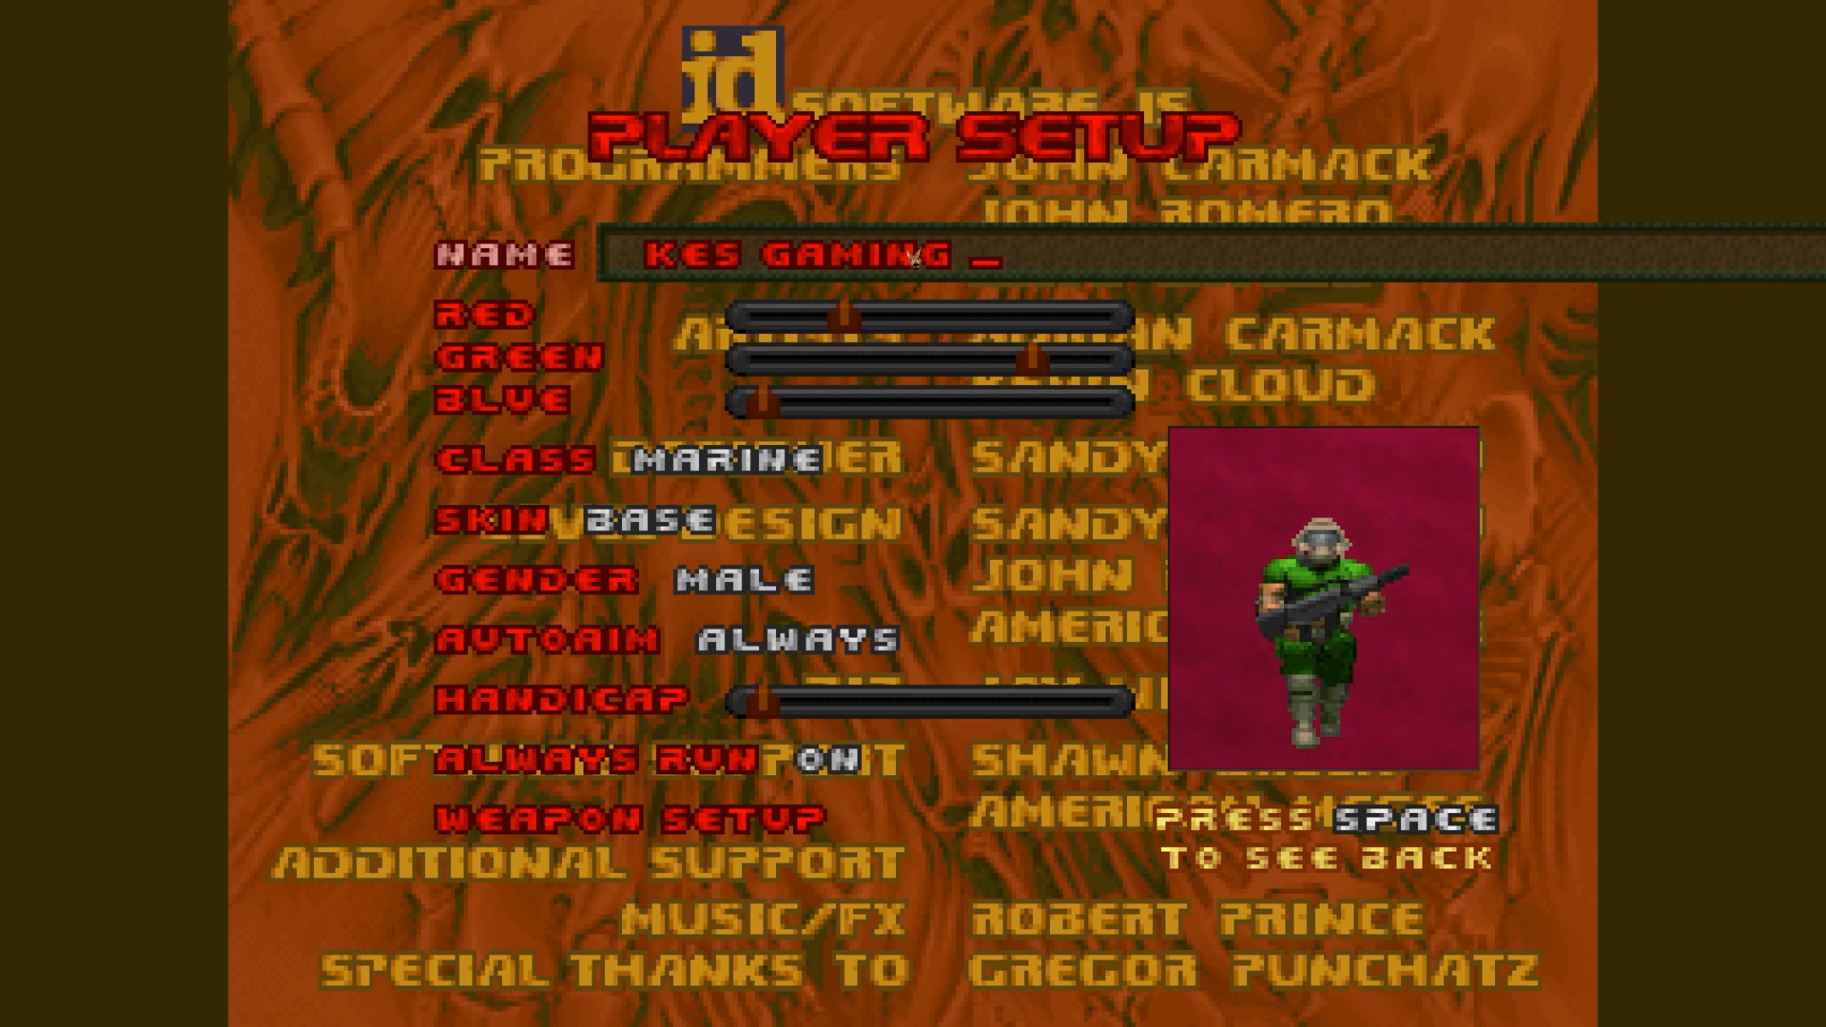
type("YT")
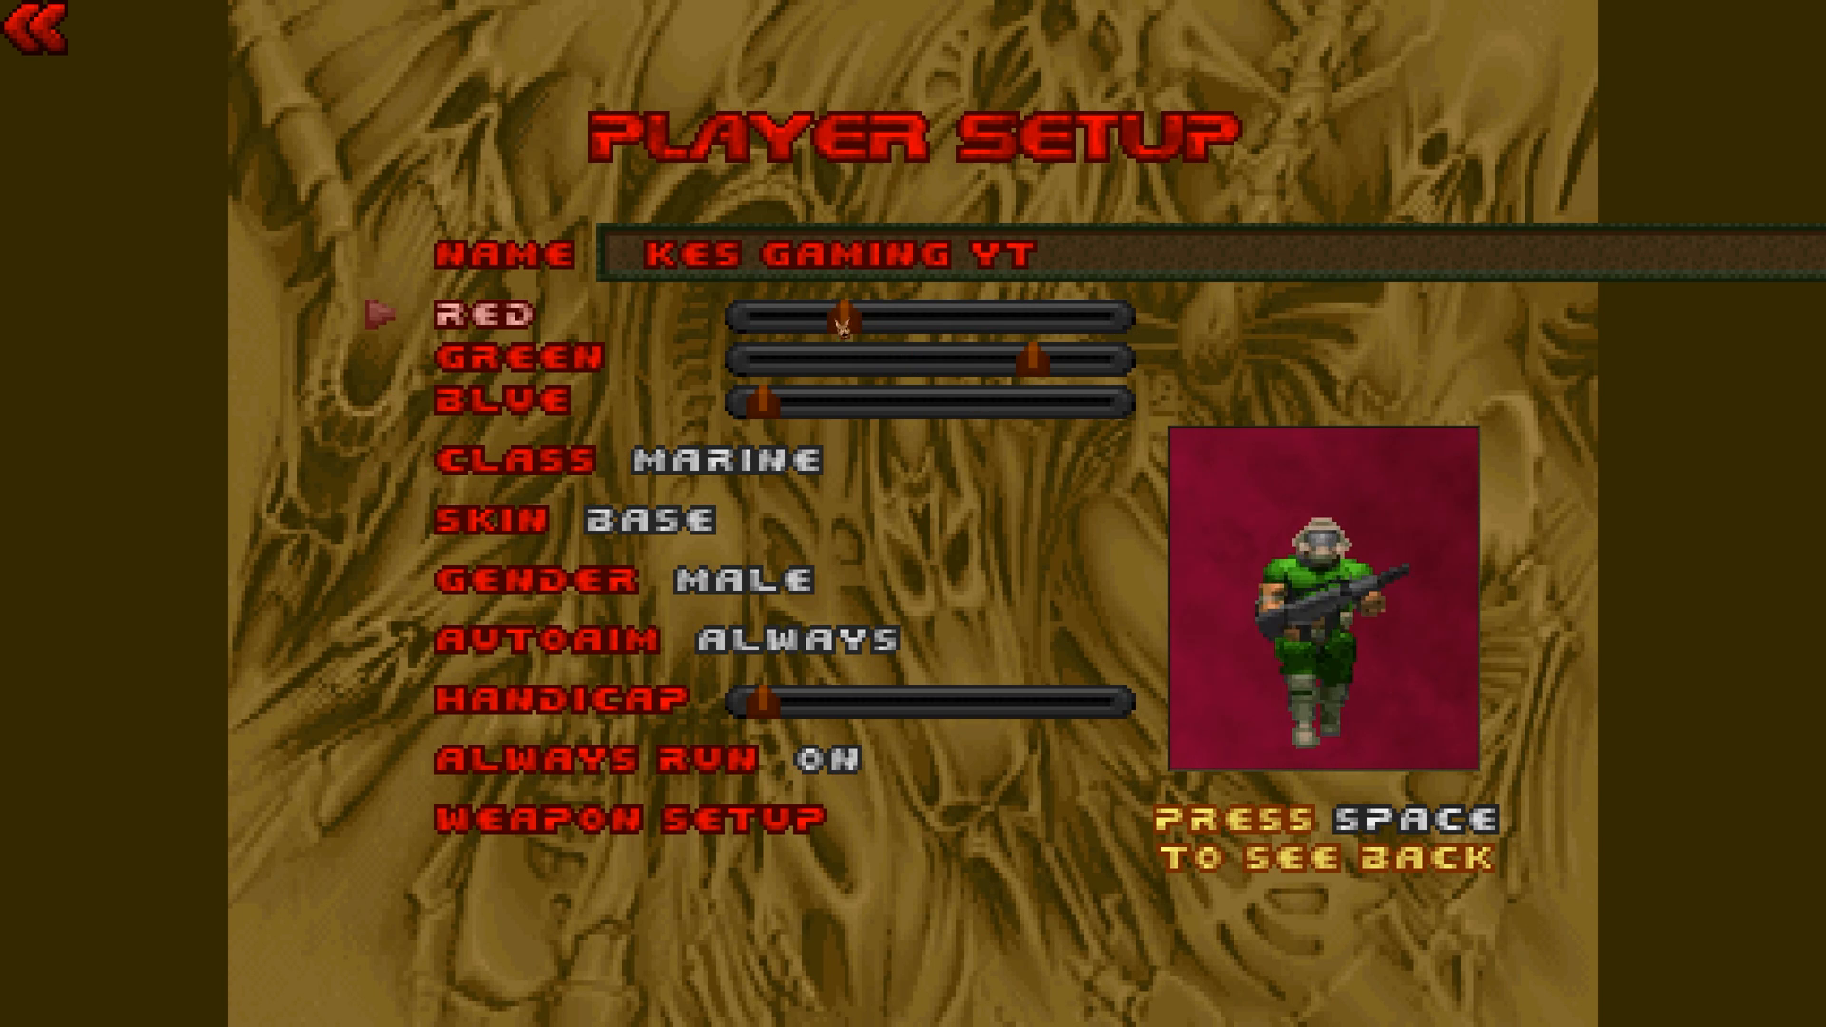
key("down")
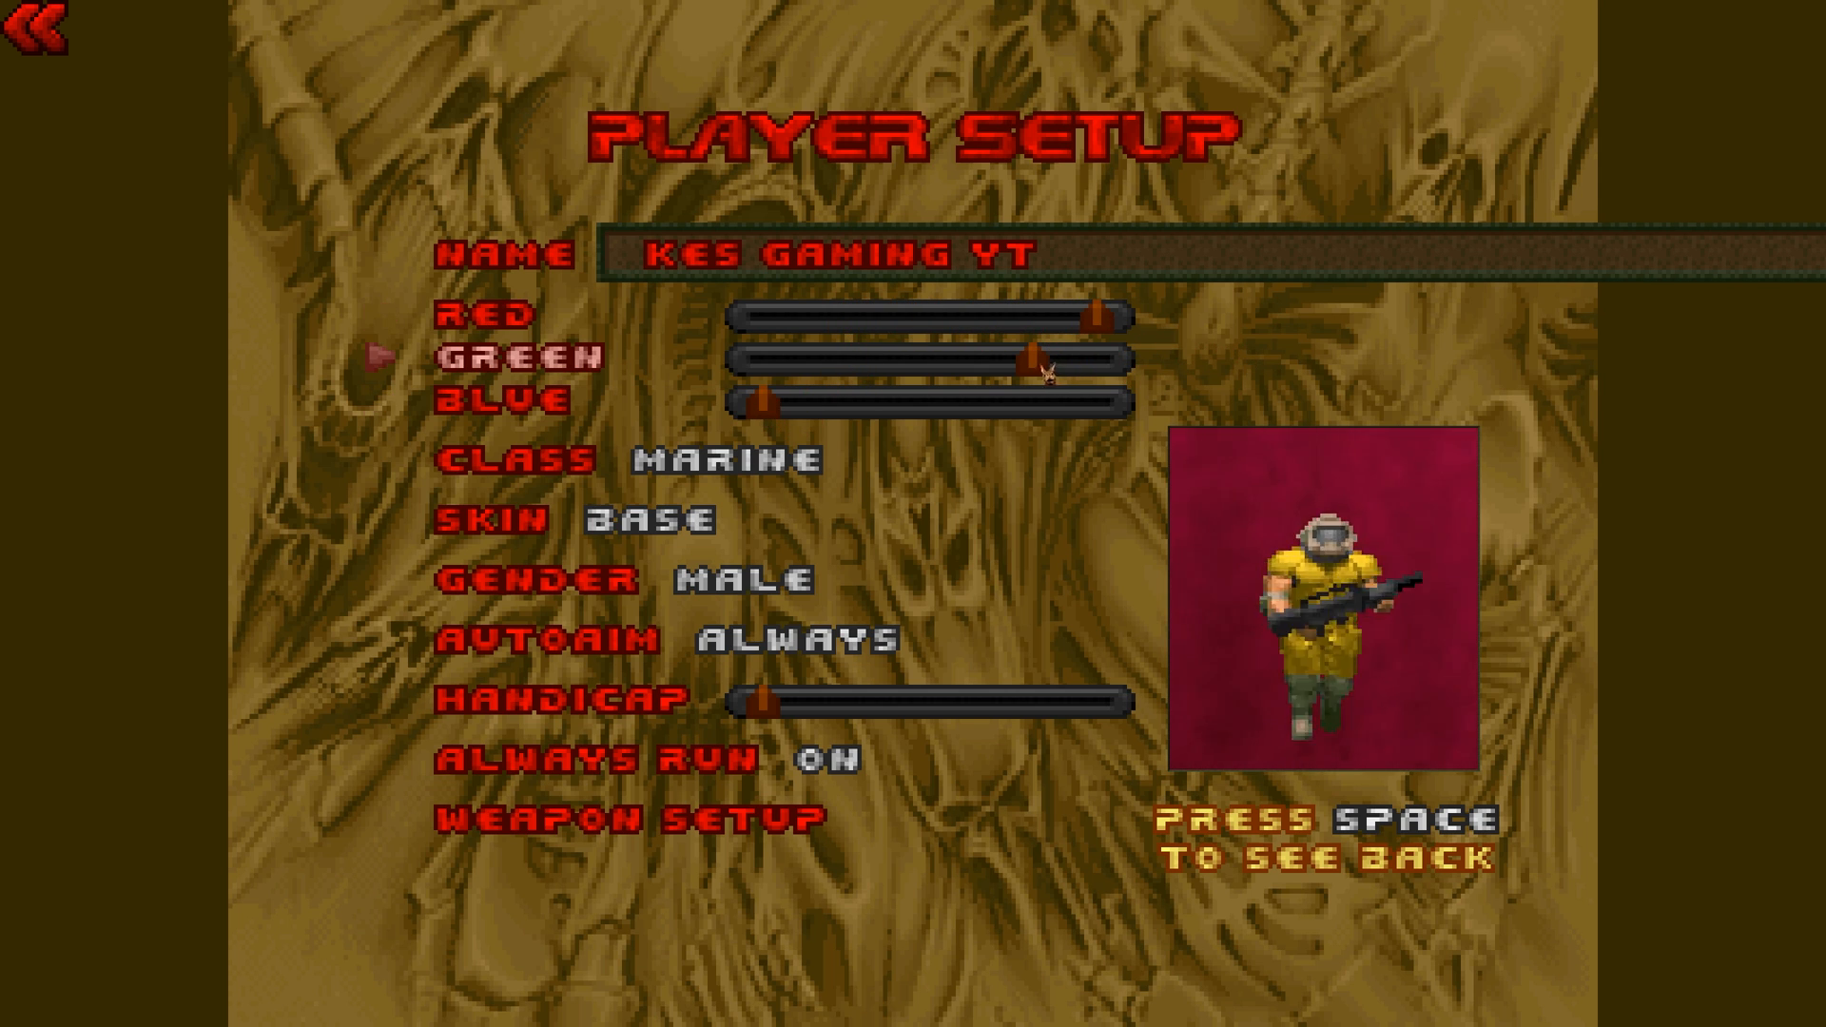
key("space")
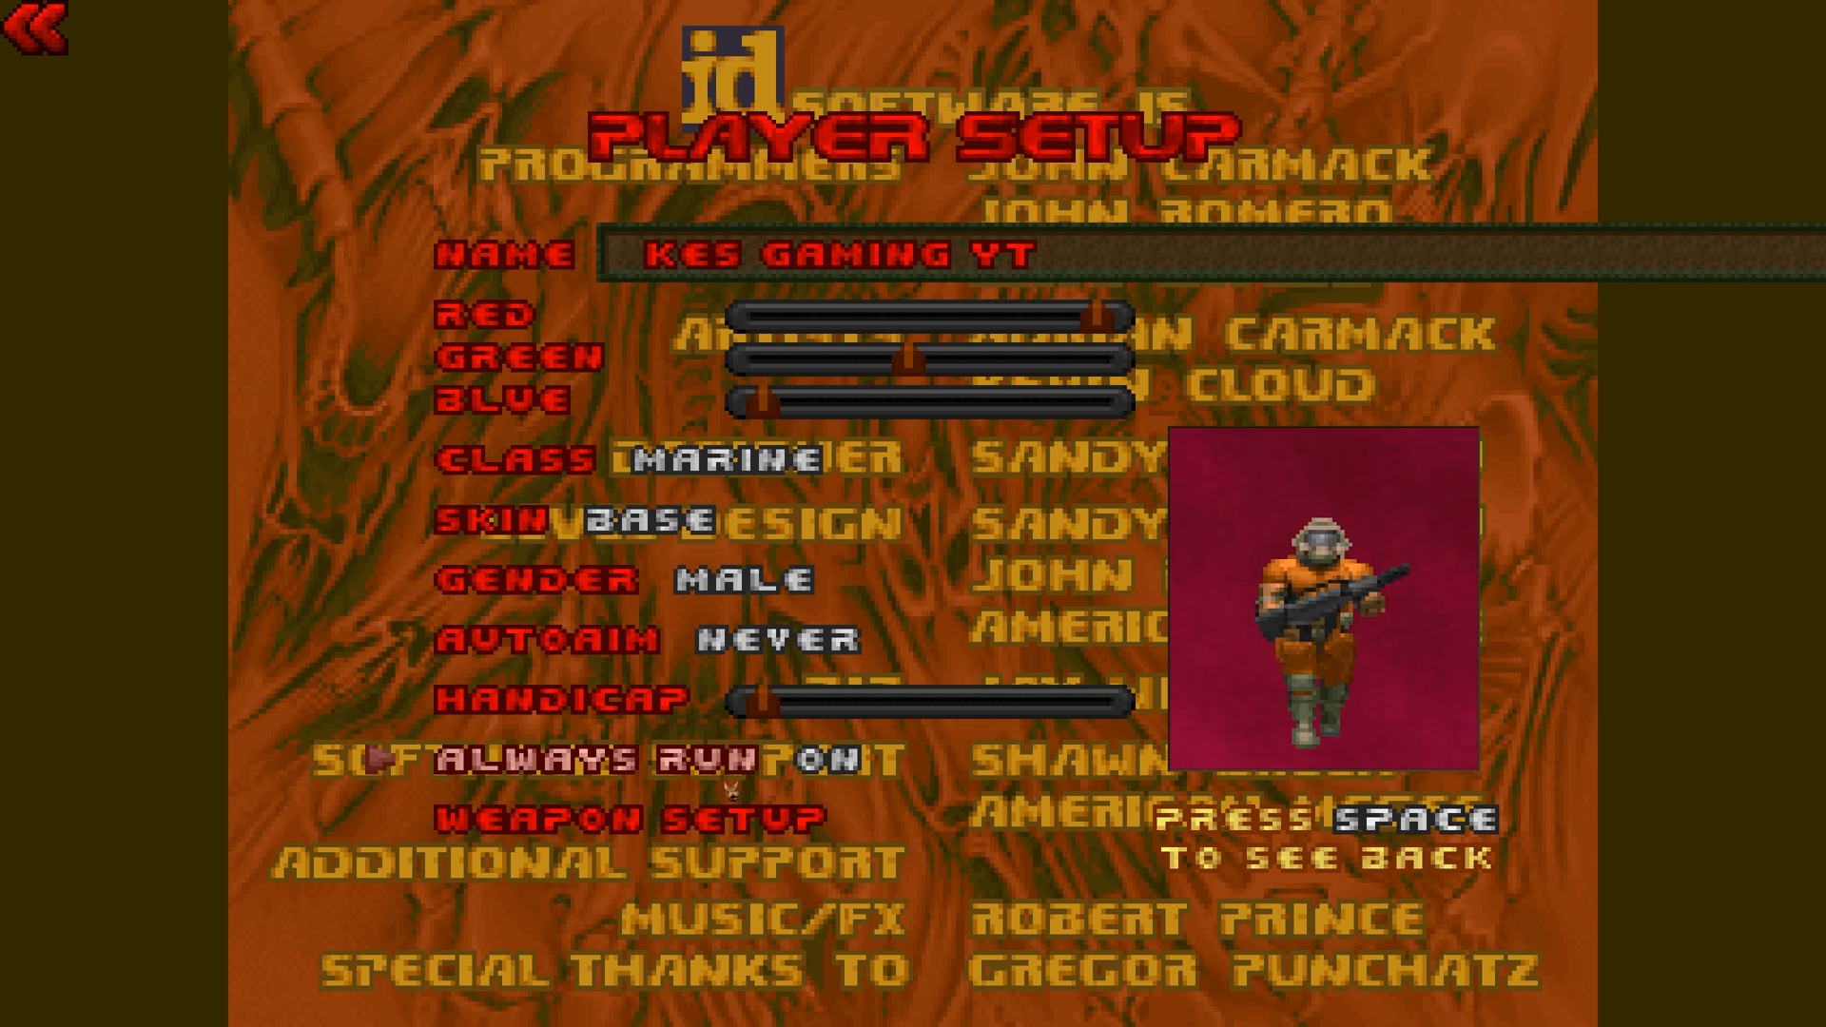
left_click(633, 813)
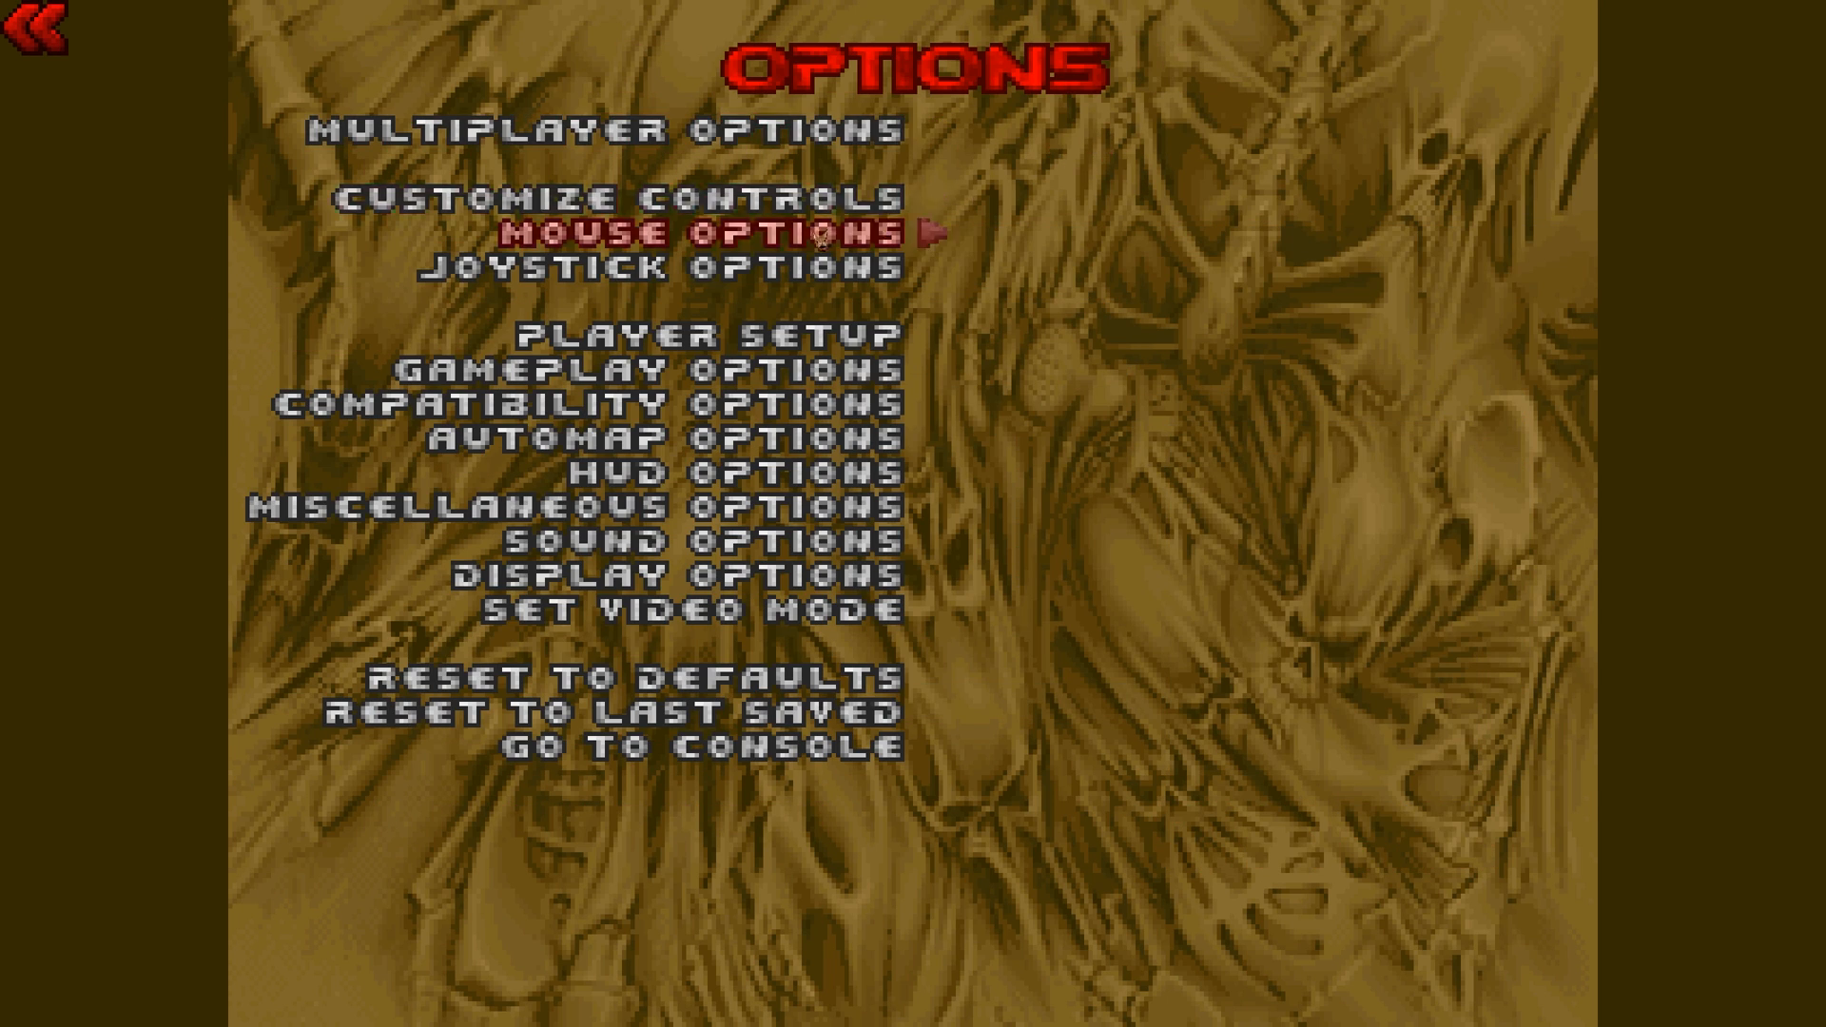
mouse_move(617, 198)
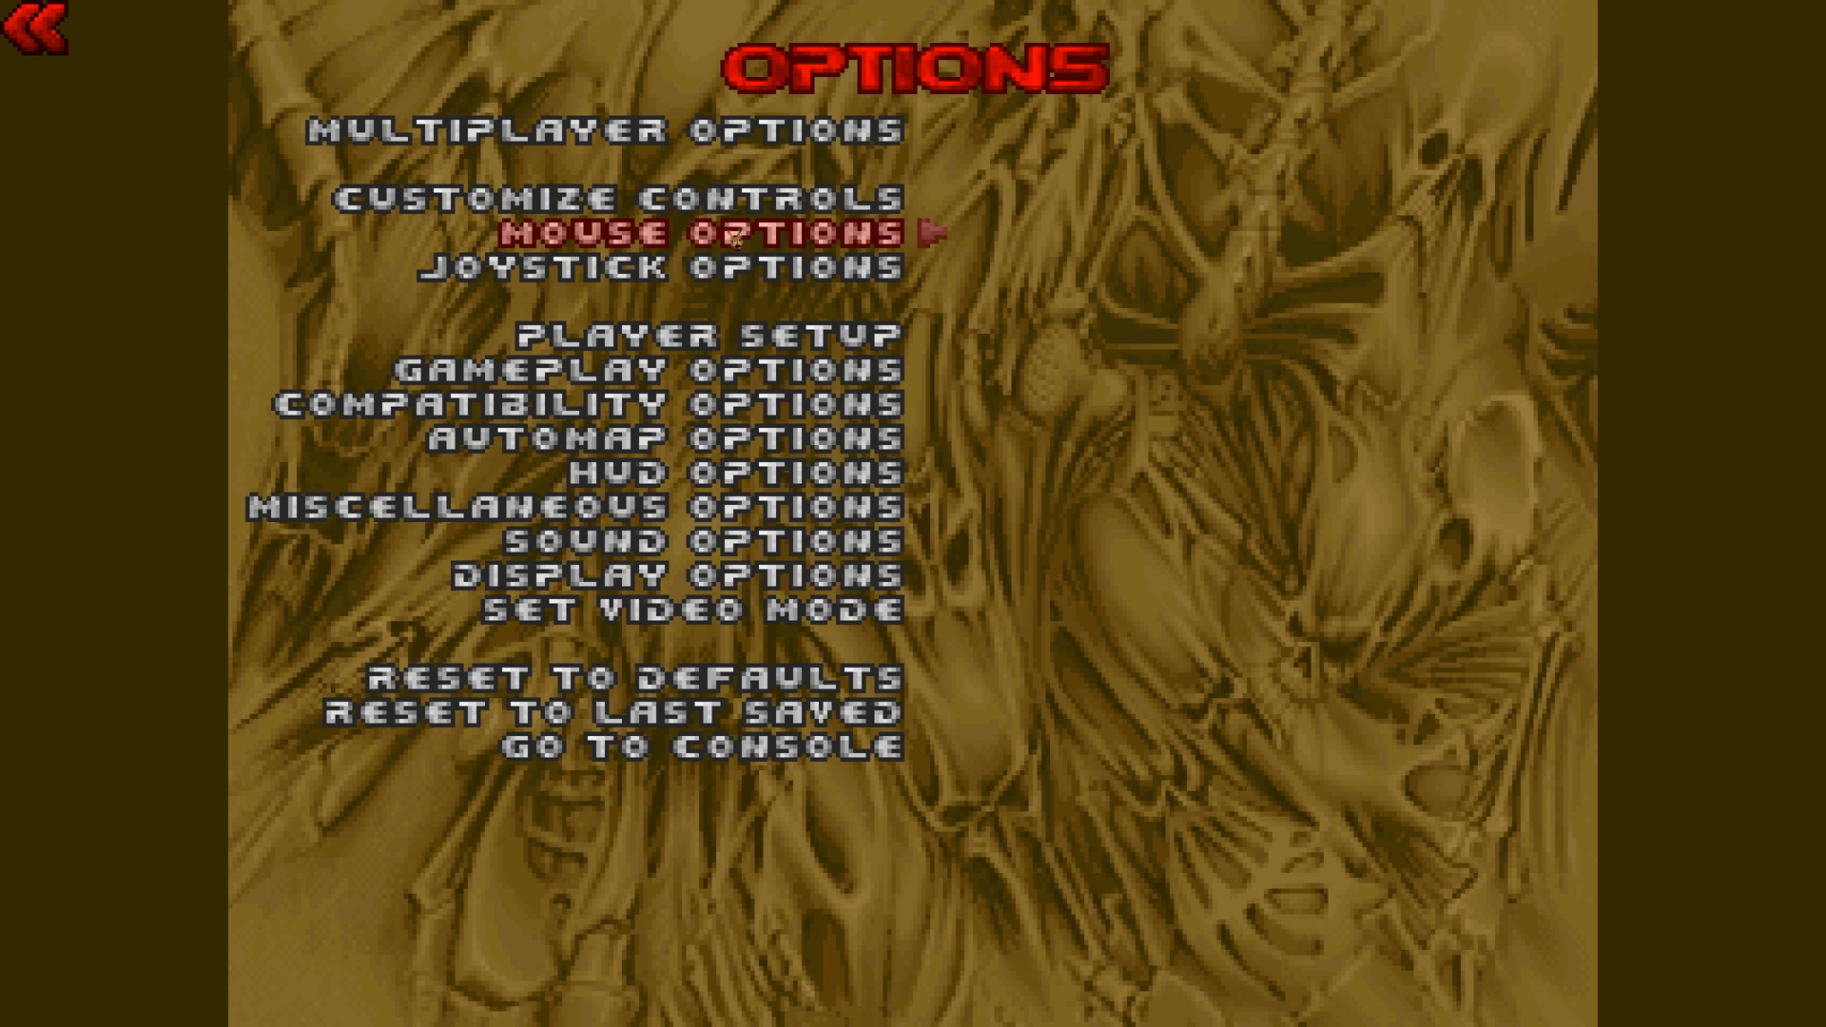
Look through the Mouse and Gameplay Options, returning to the Options list each time.
left_click(704, 232)
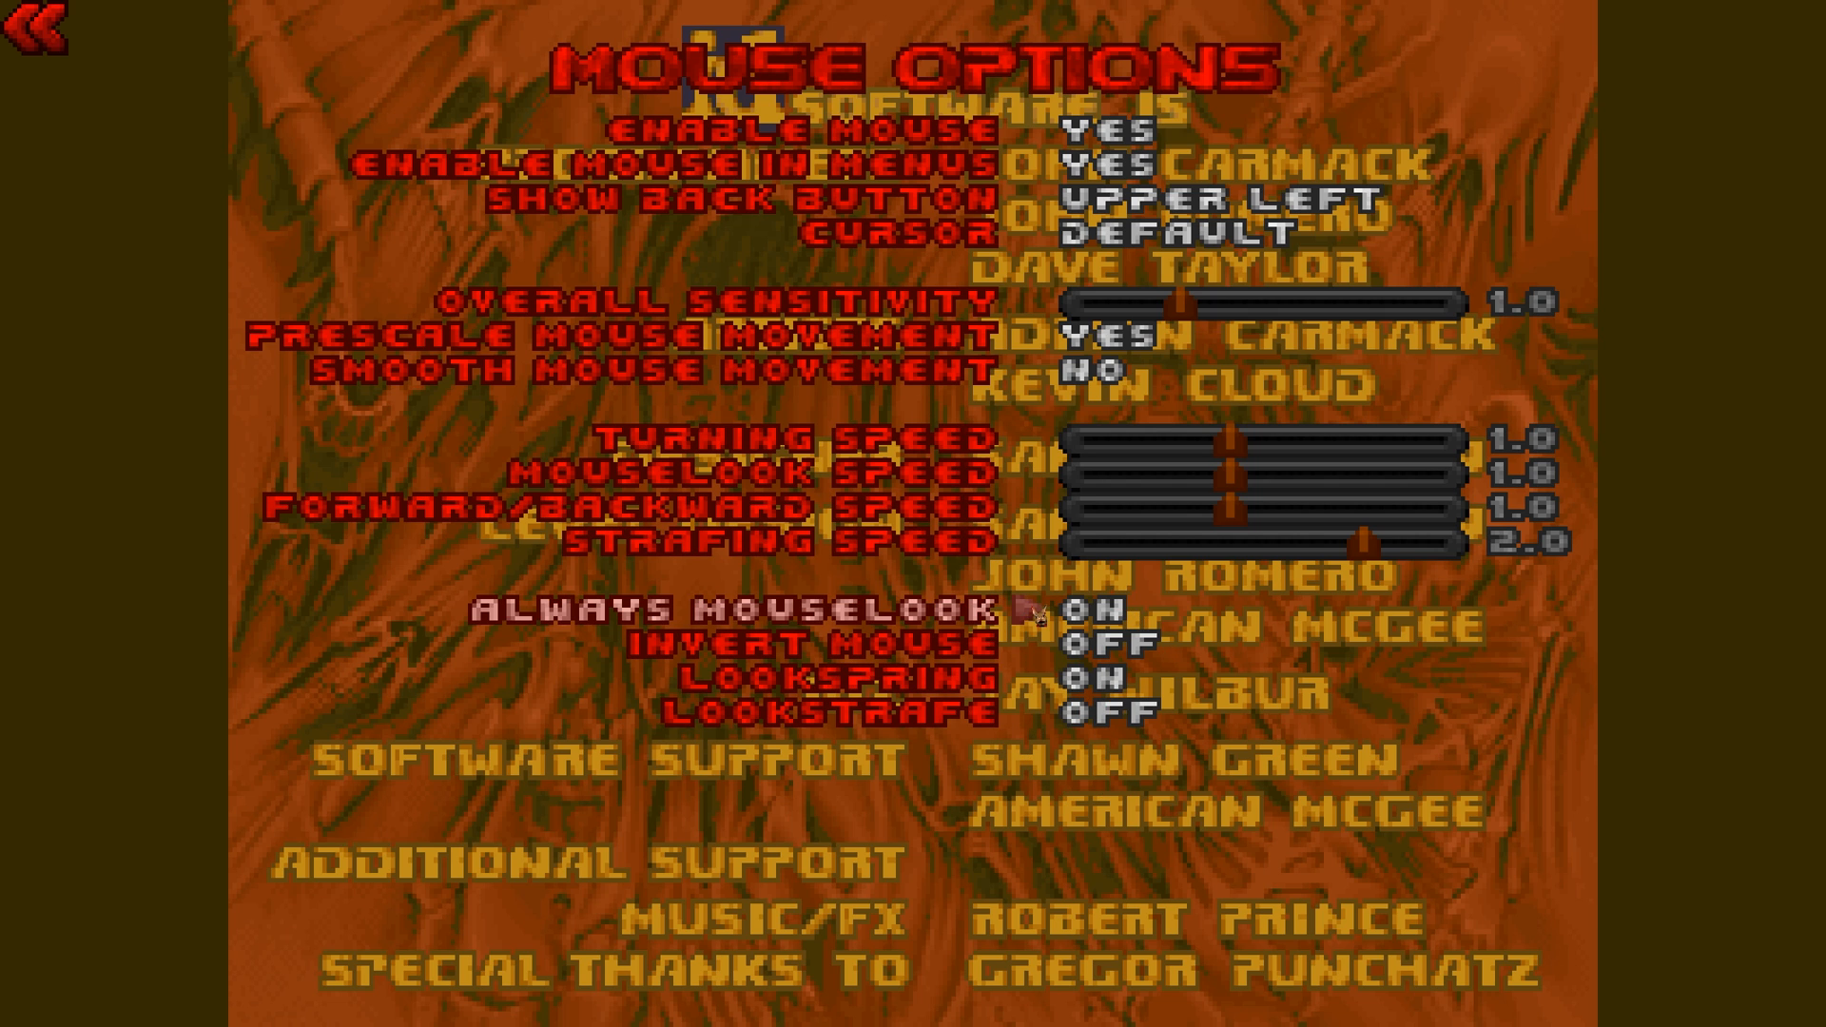
left_click(38, 38)
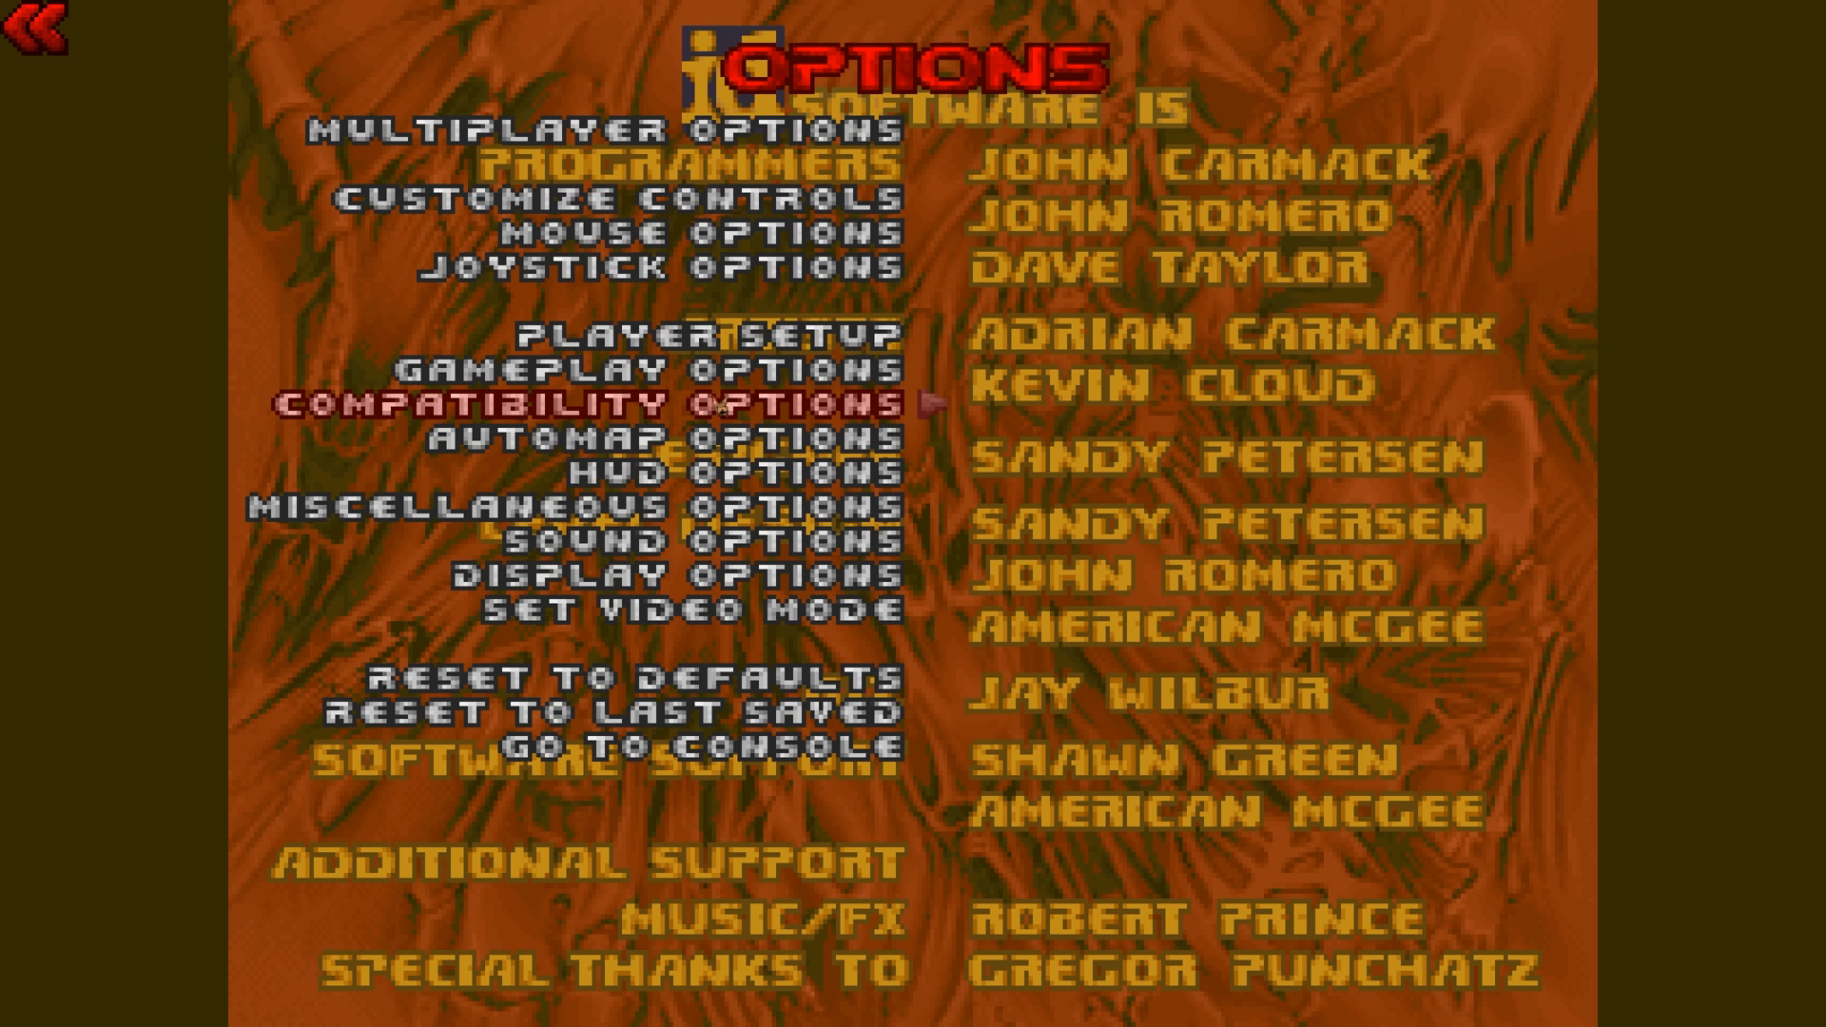
left_click(645, 368)
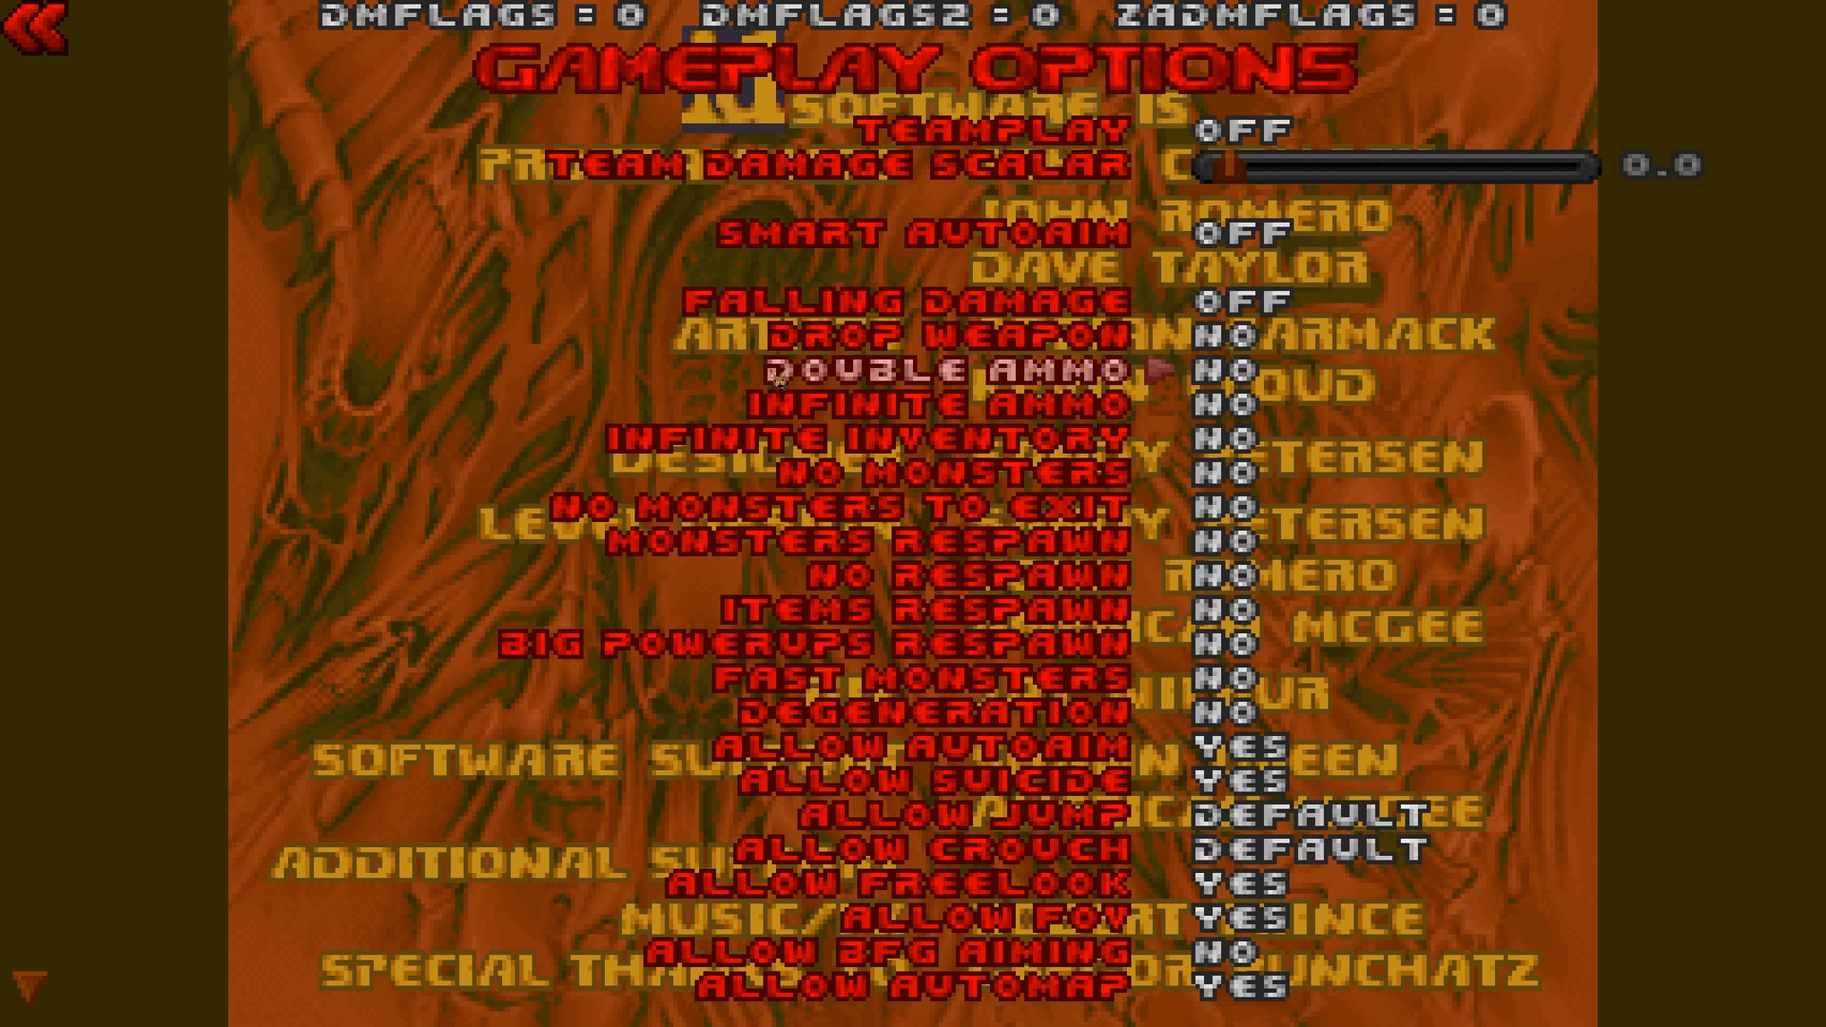
left_click(41, 35)
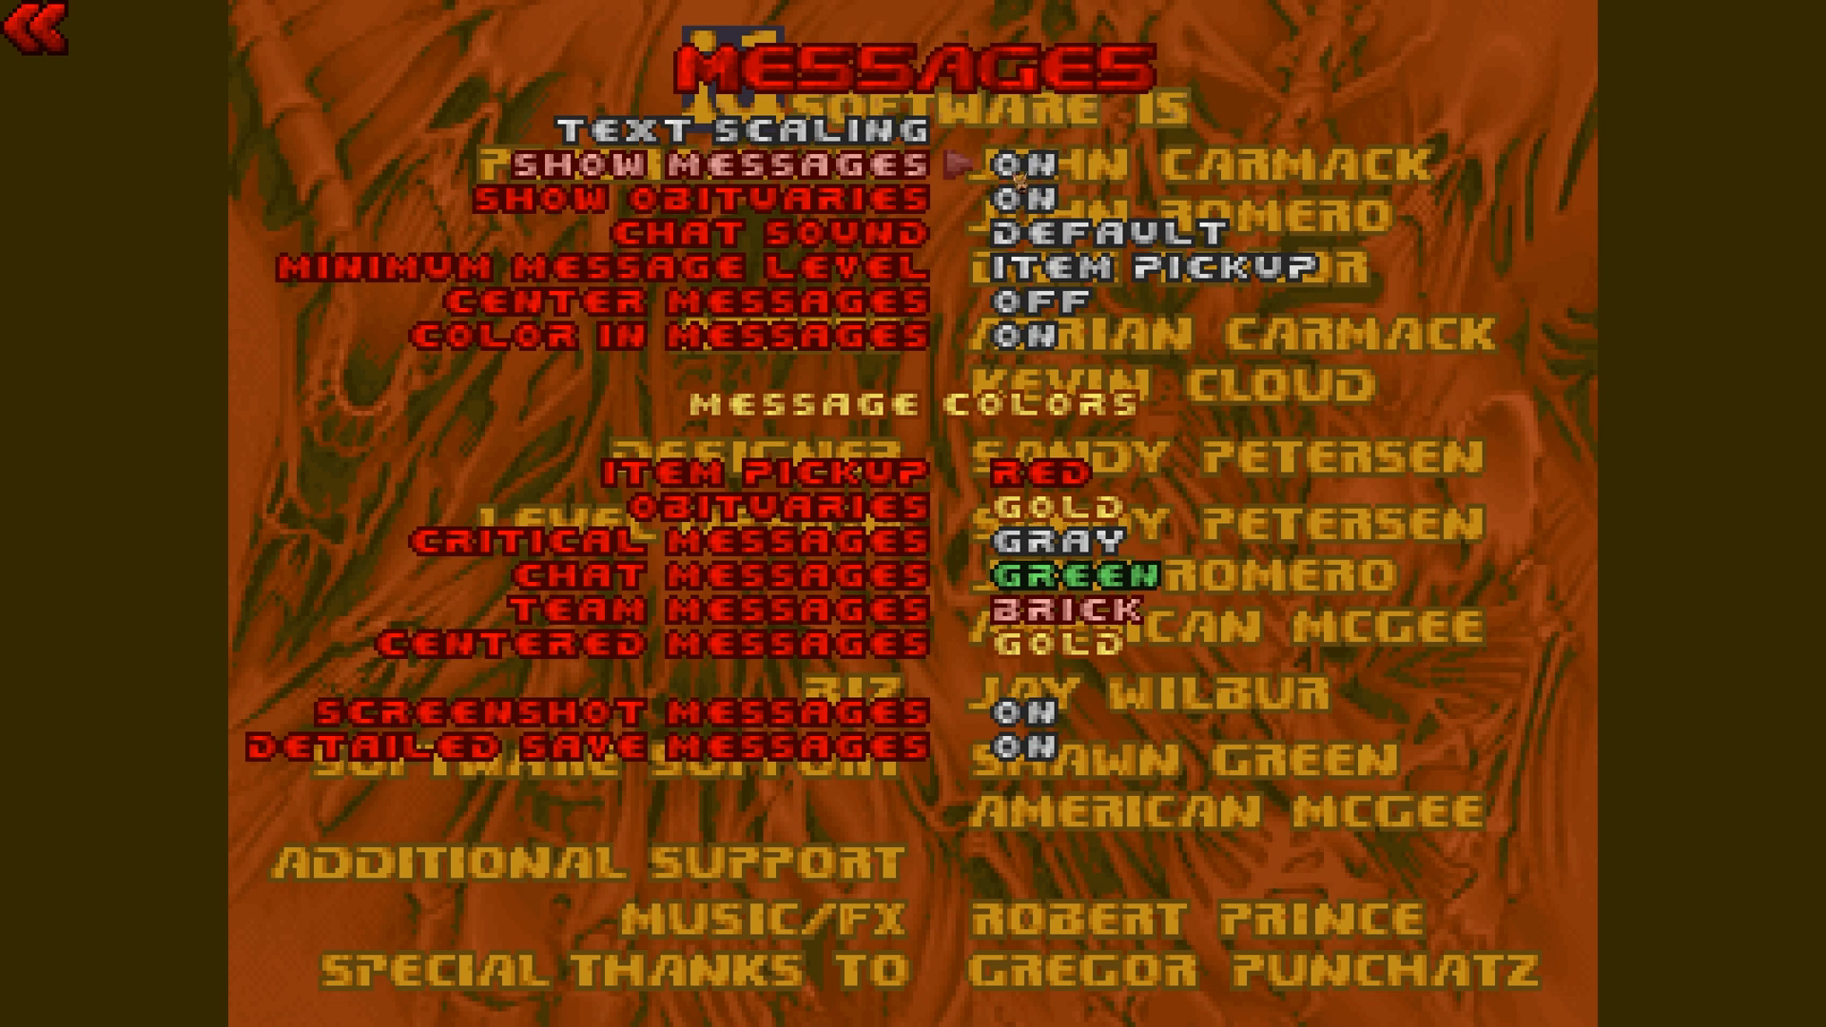
In Message Options' Text Scaling, set Use Screen Ratio to Yes.
left_click(748, 129)
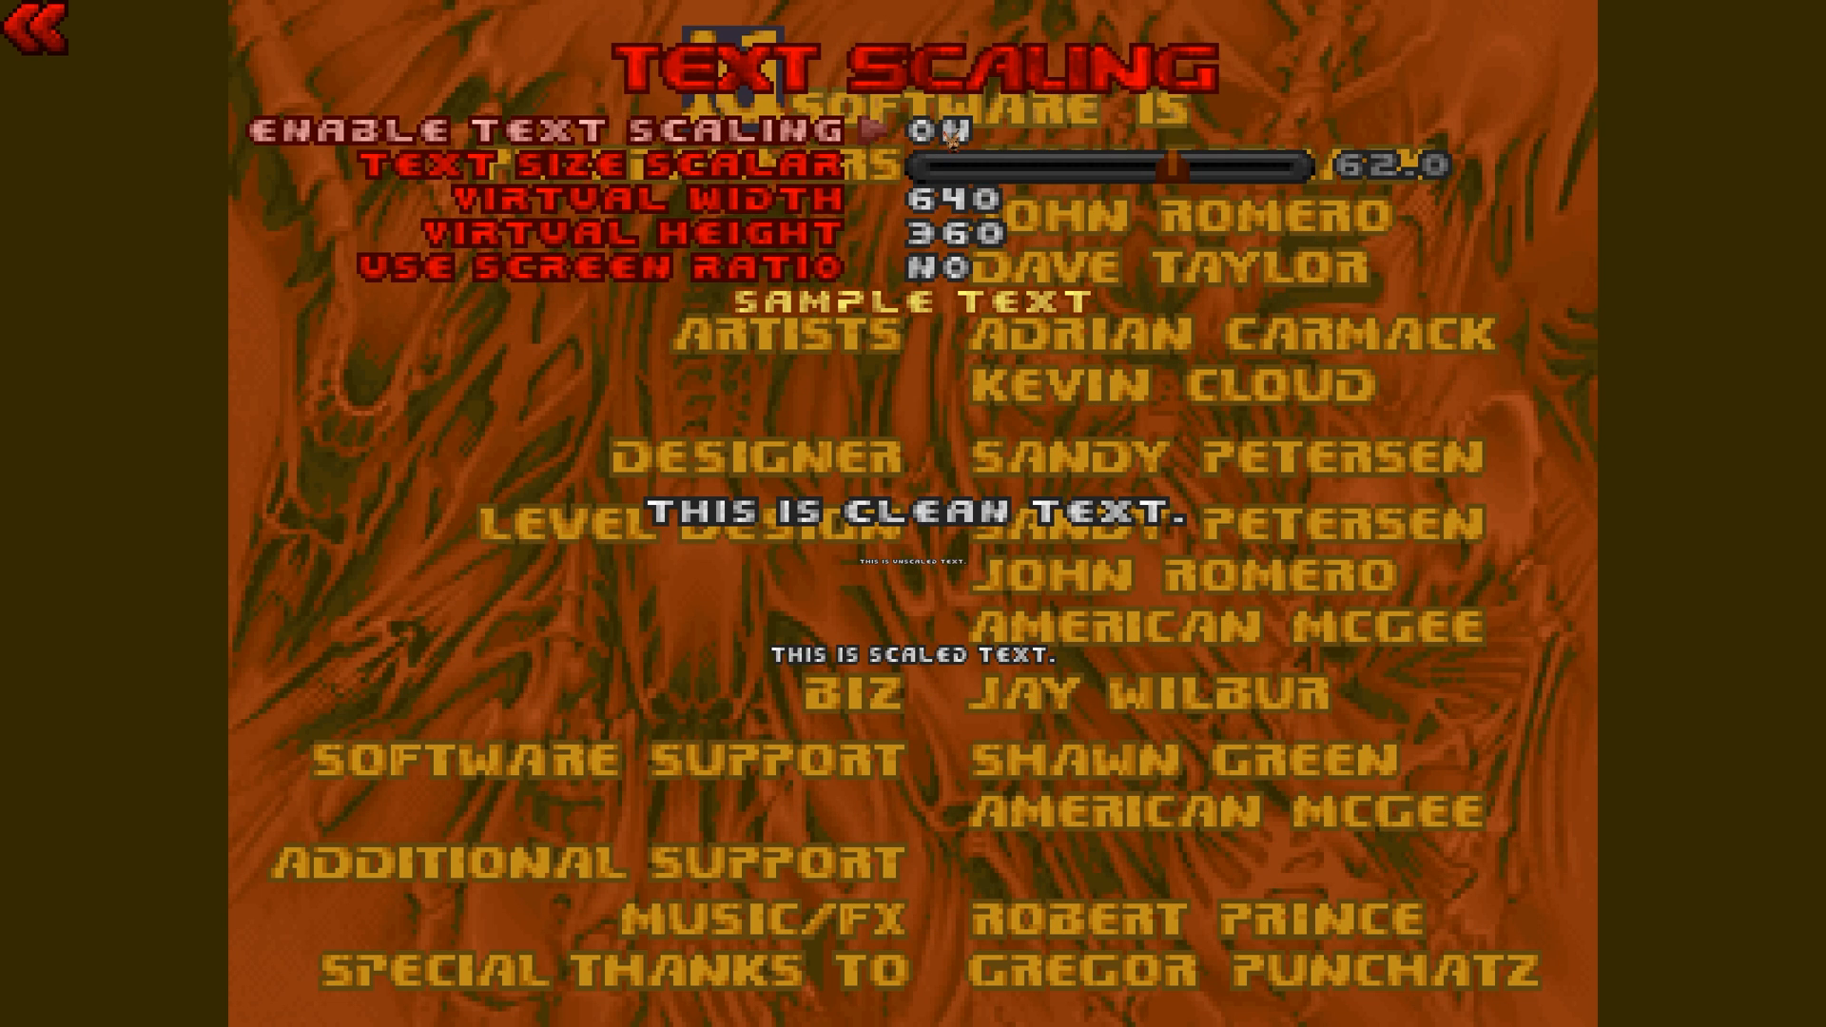
mouse_move(943, 268)
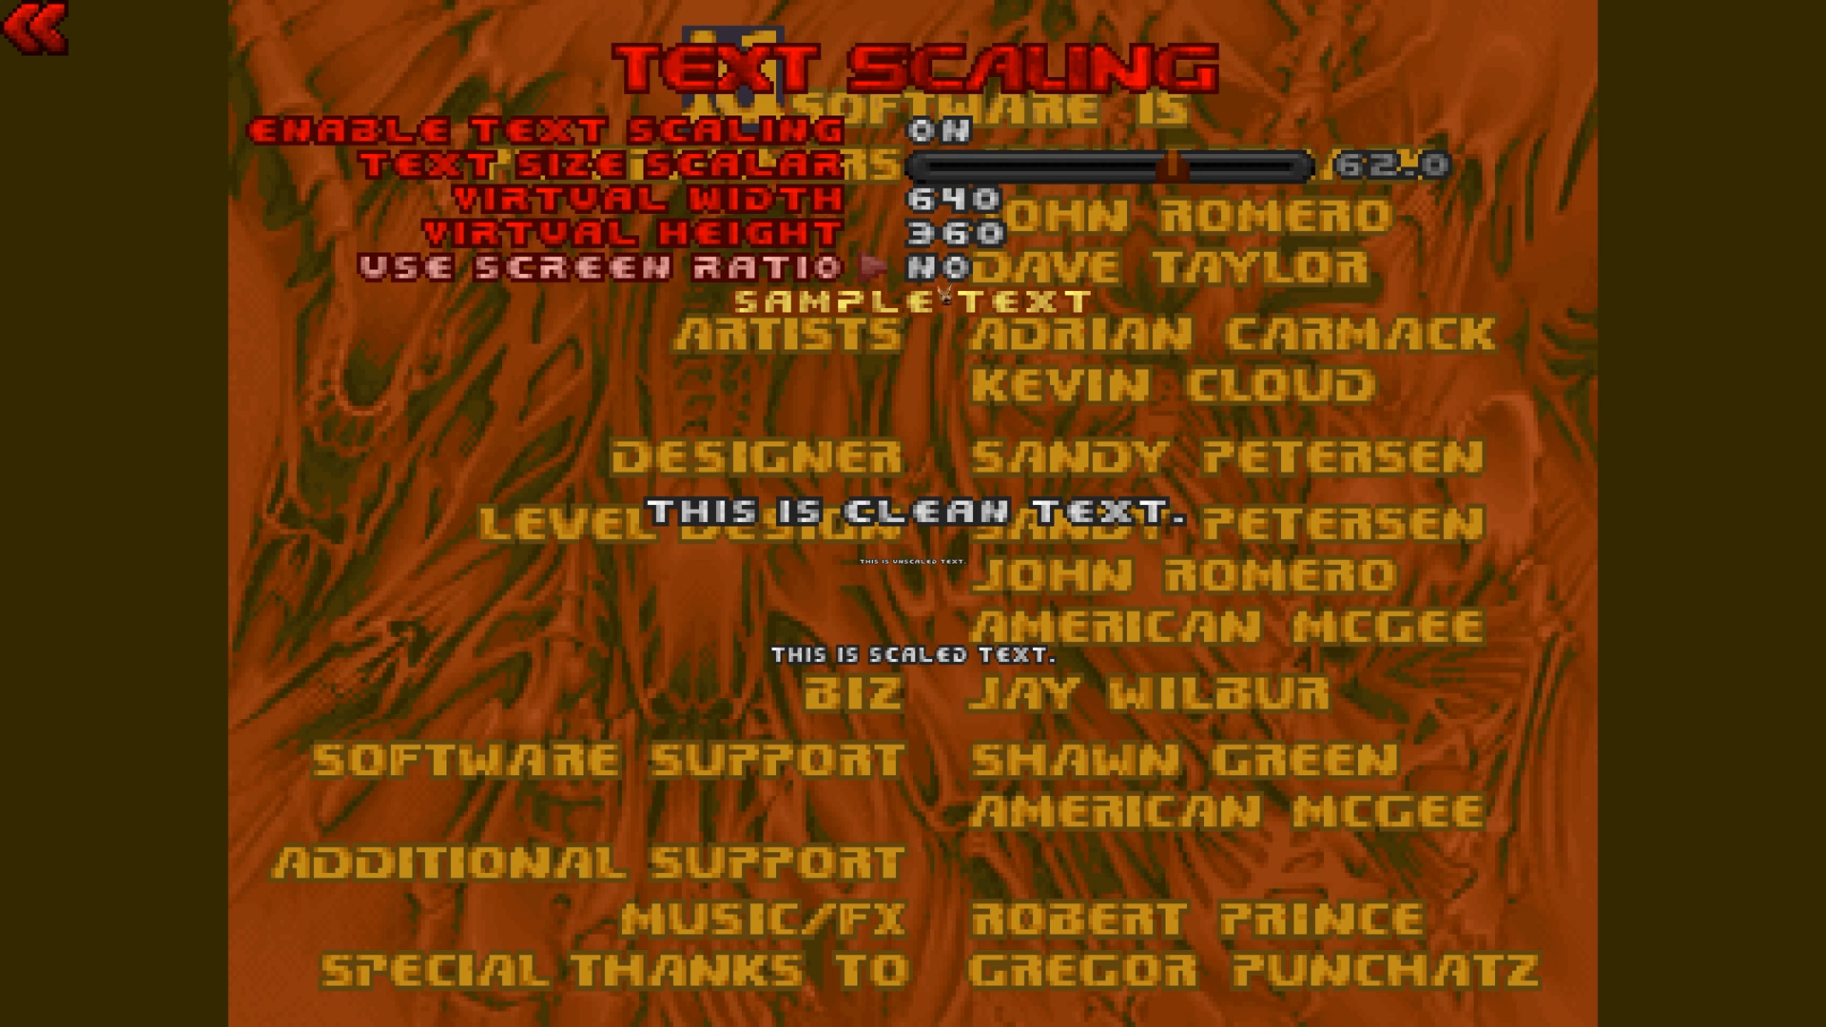
left_click(955, 268)
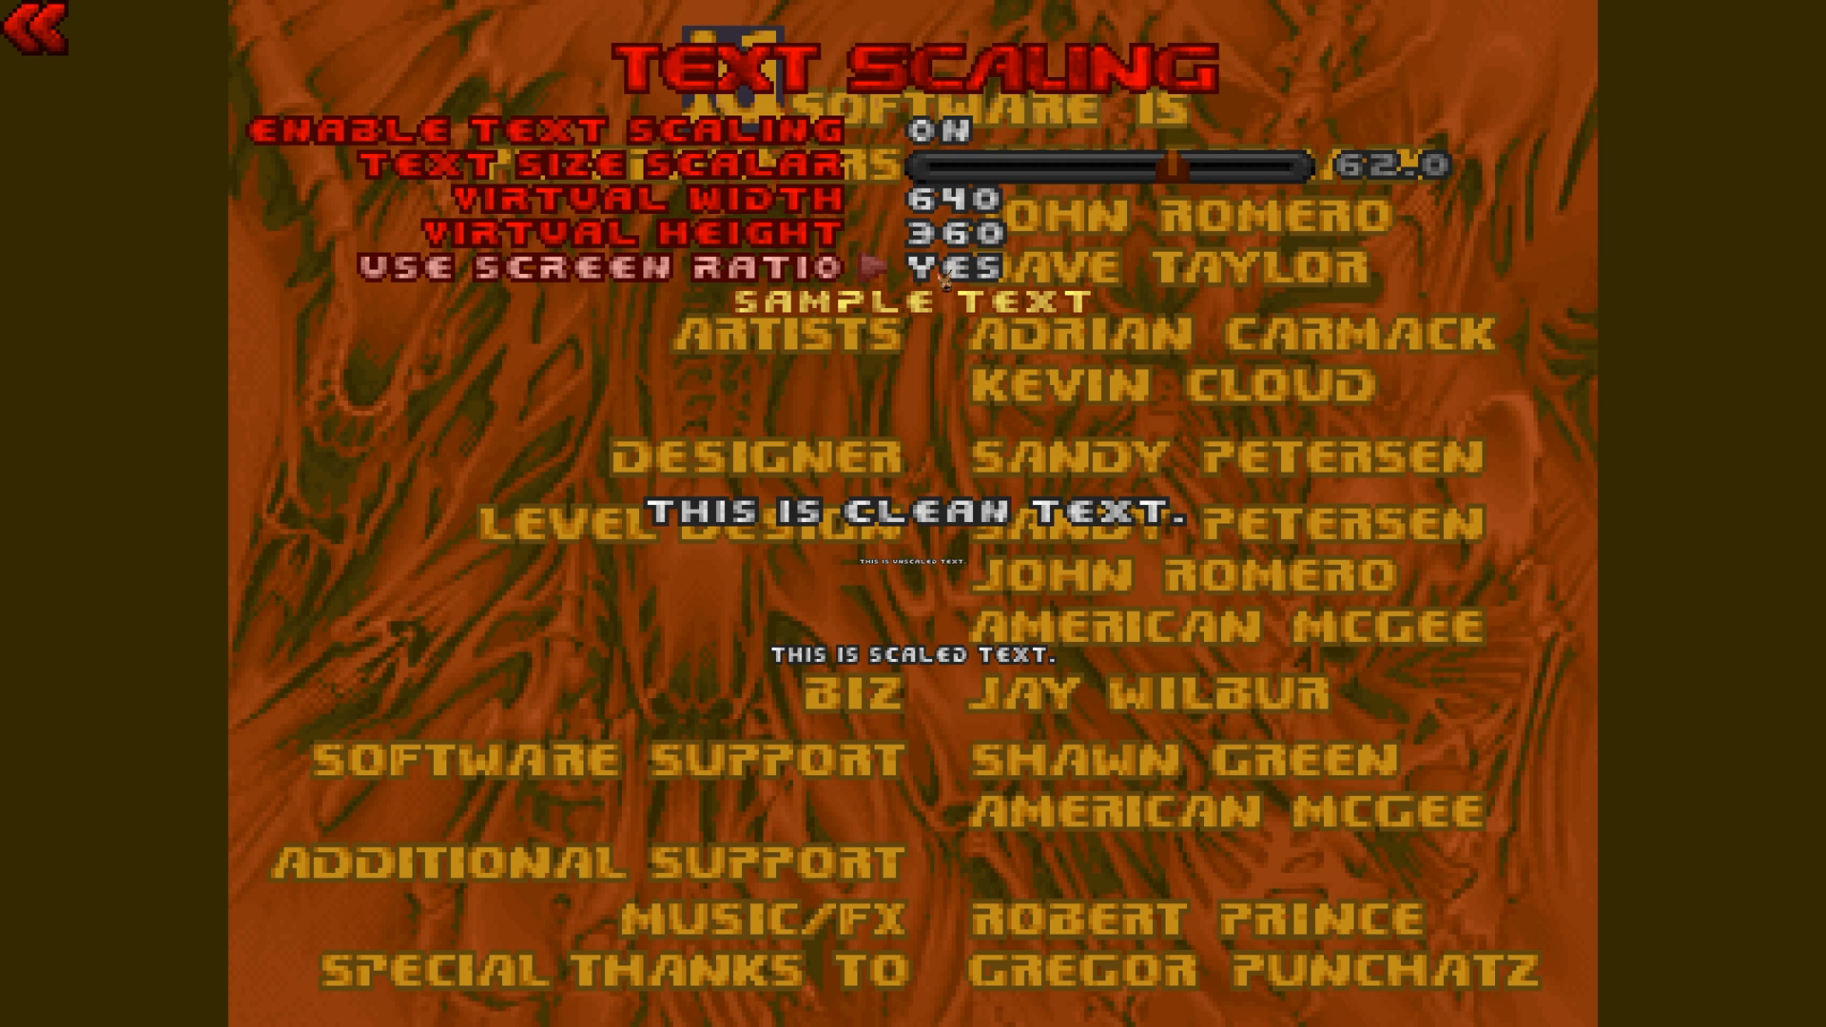
mouse_move(1111, 475)
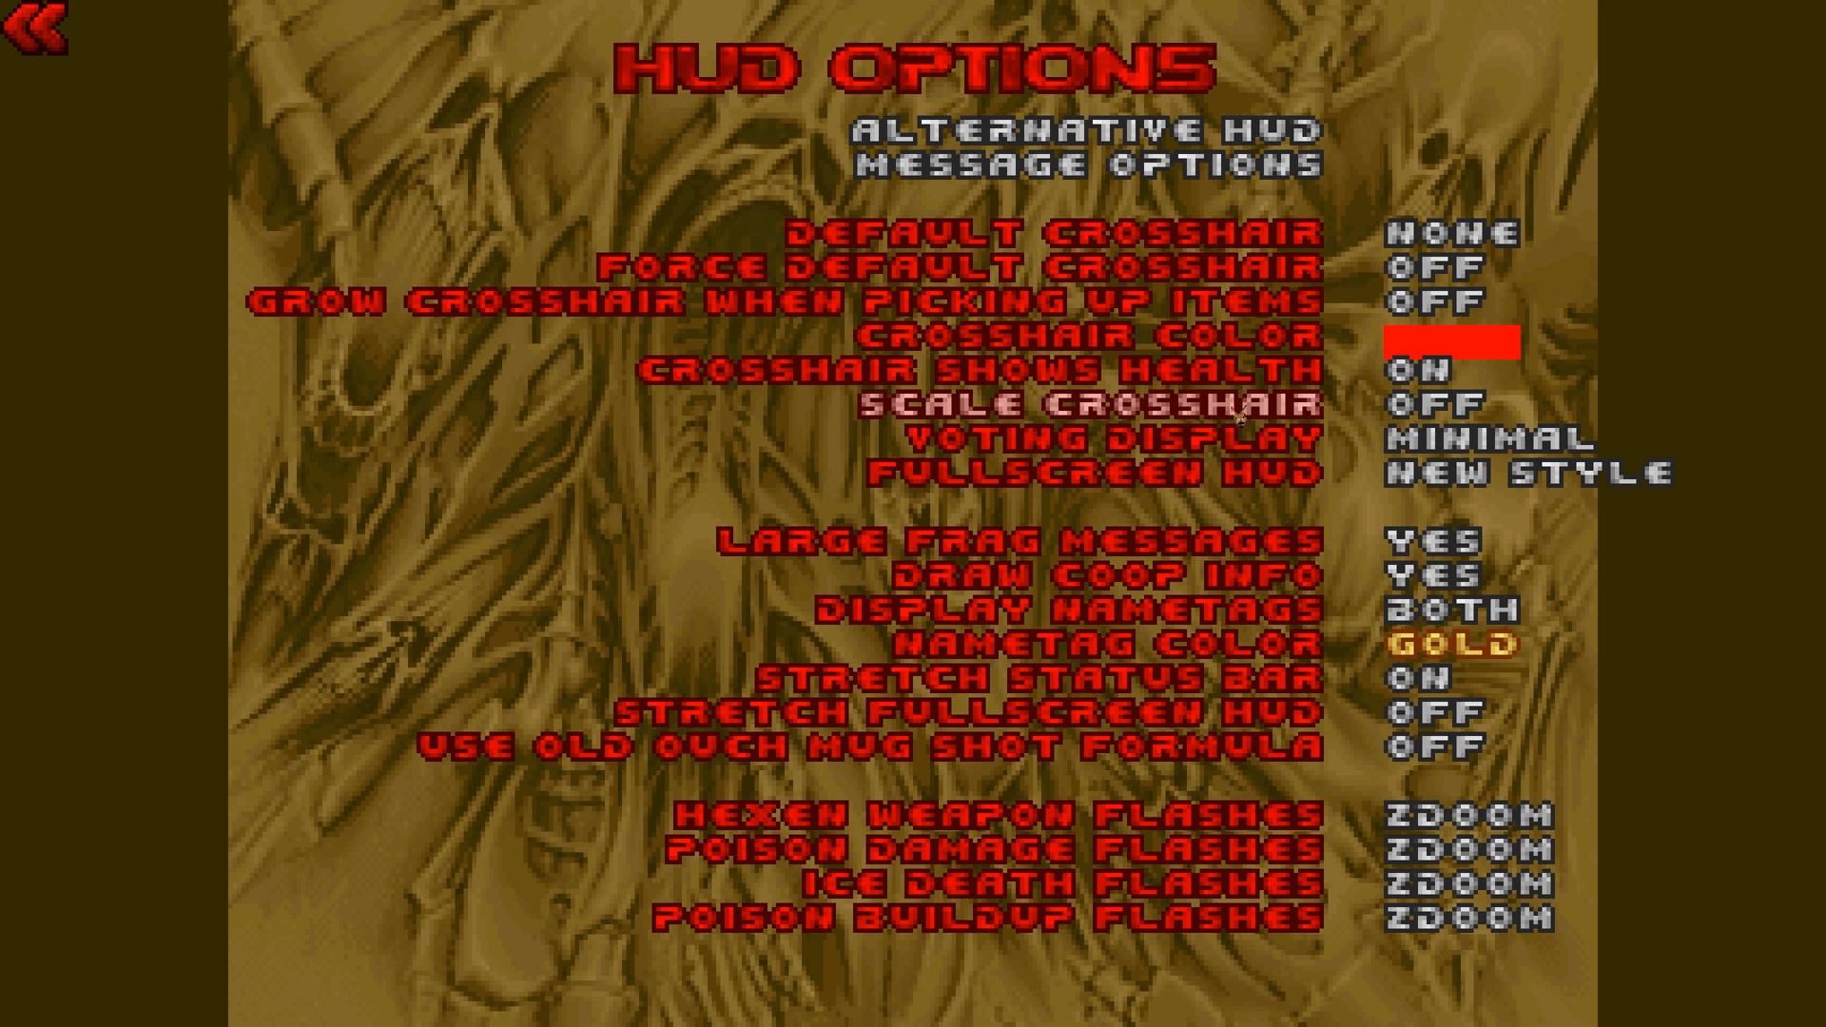
Leave the HUD settings and enter Display Options from the main Options list.
left_click(41, 35)
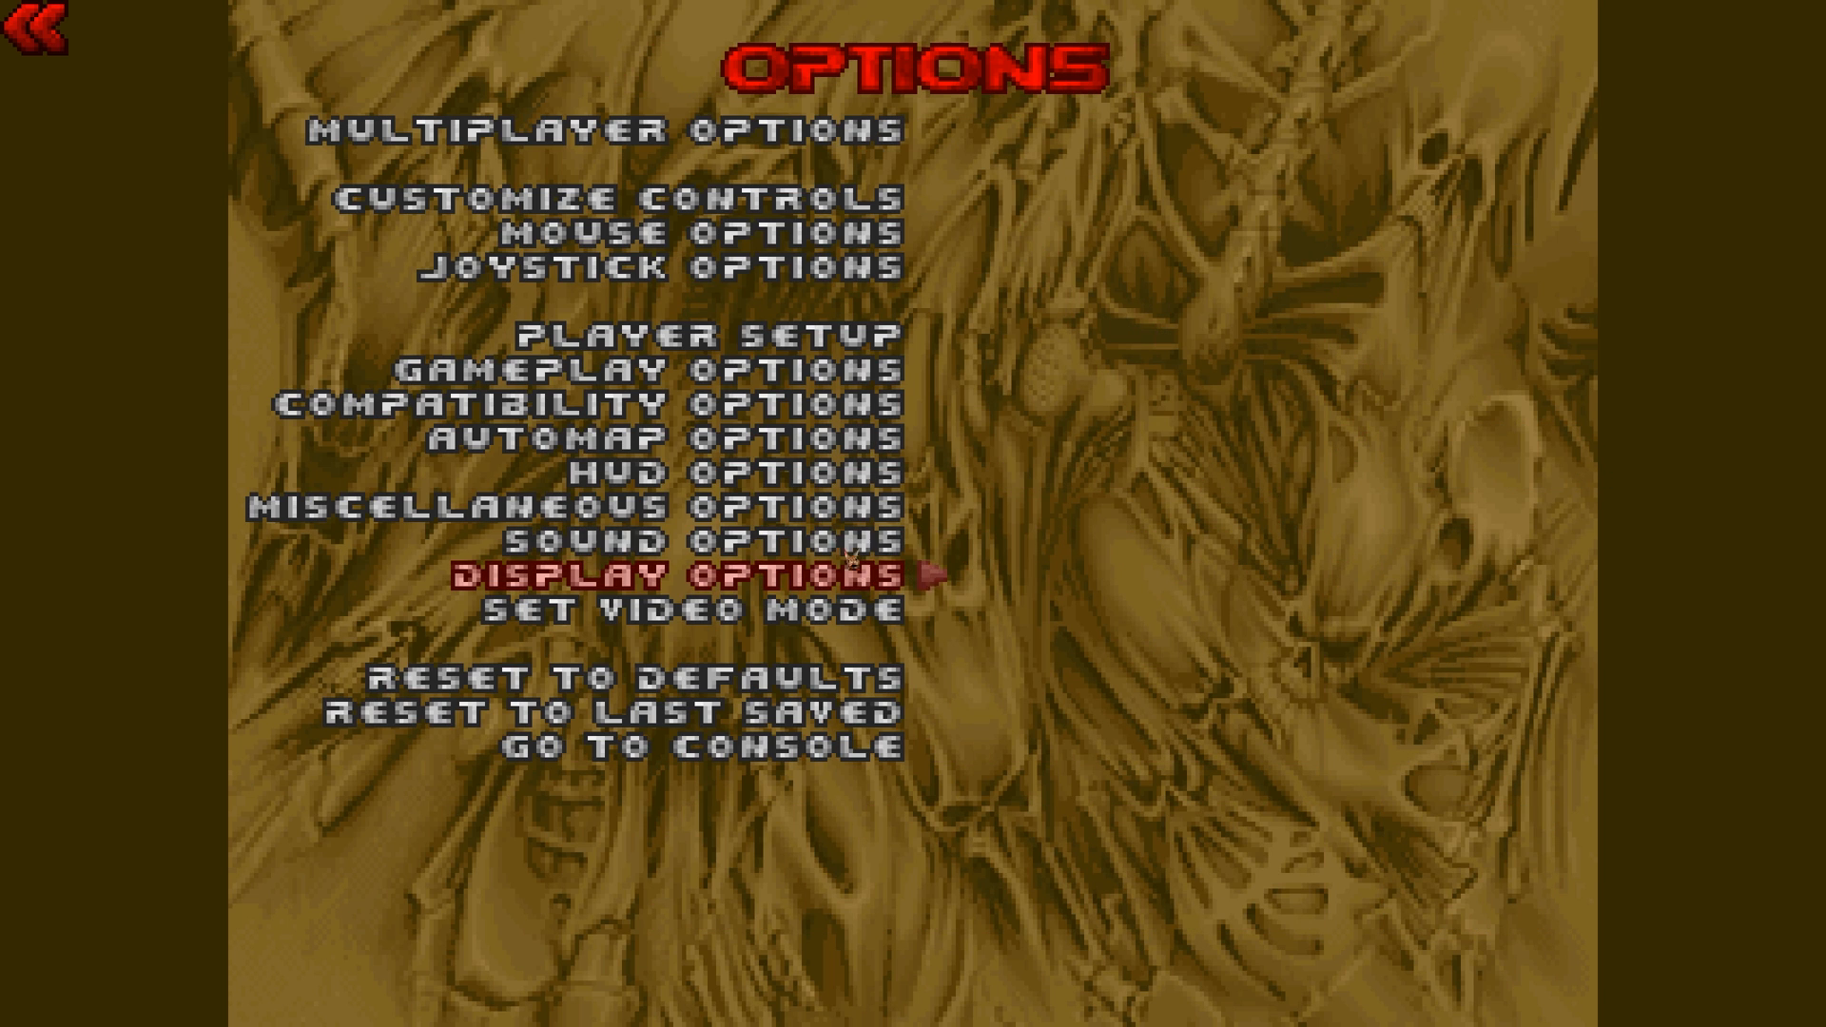
left_click(570, 507)
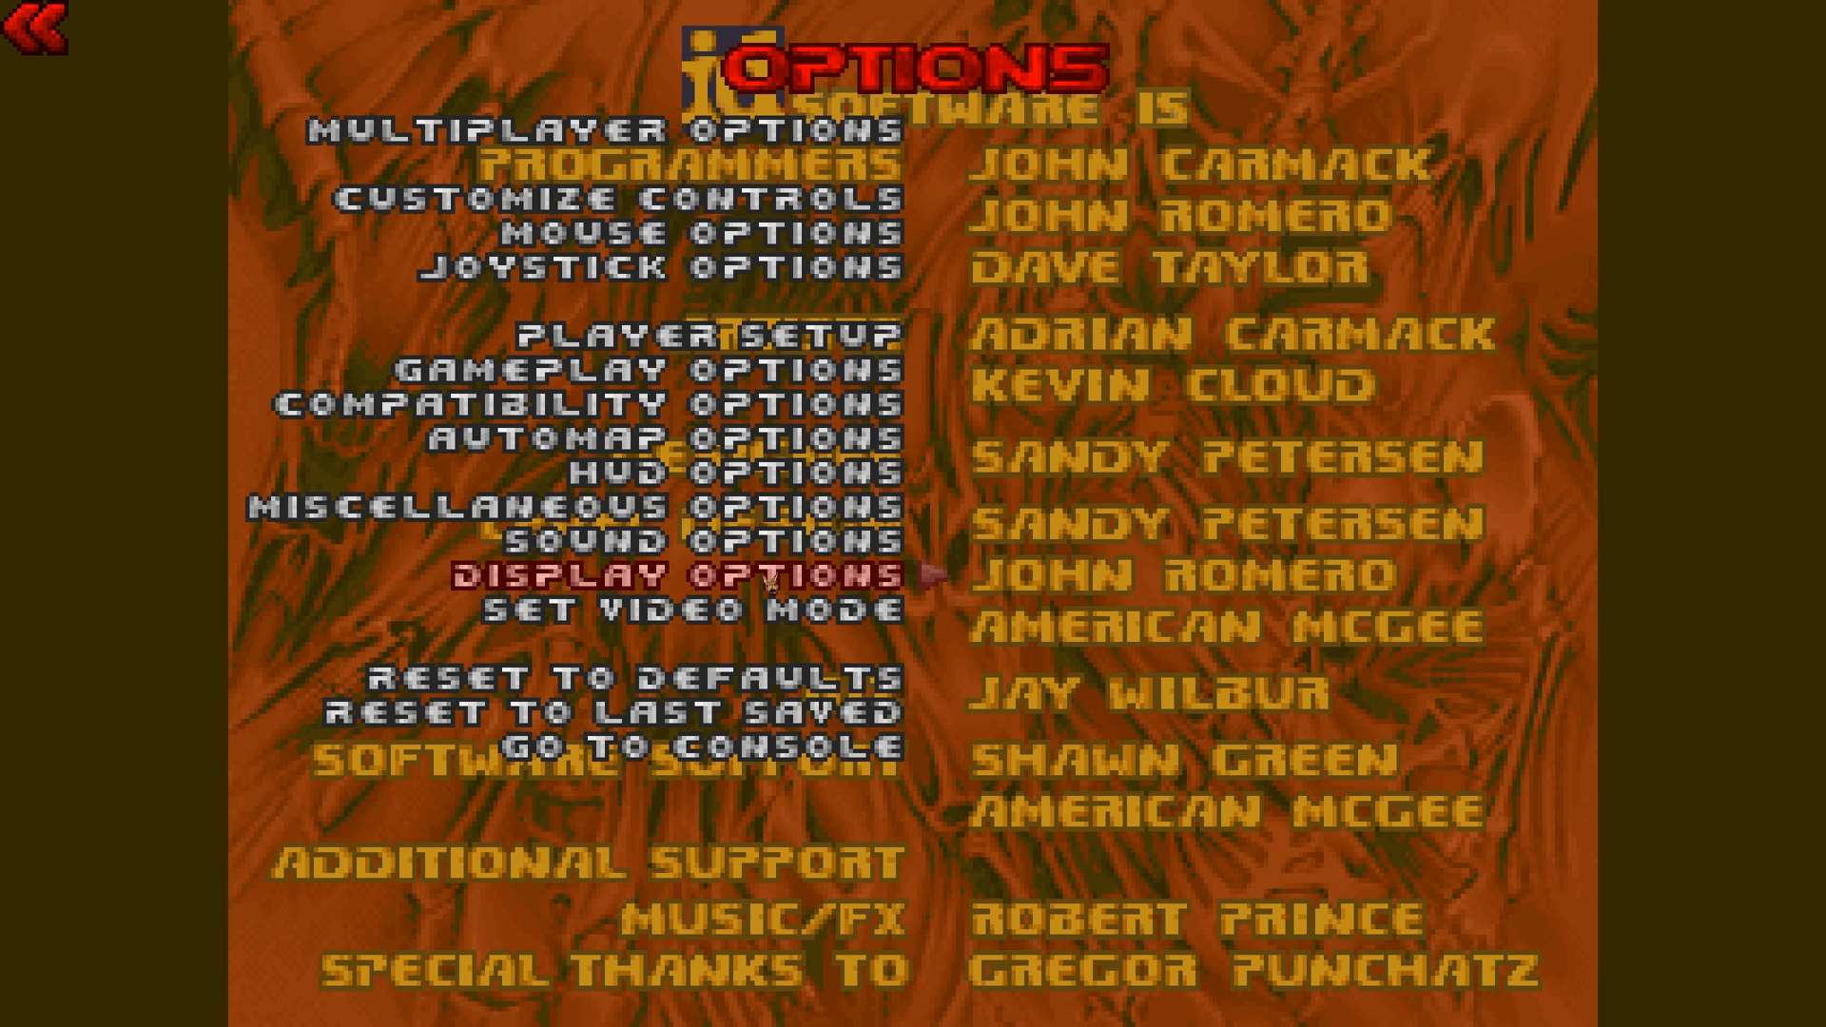
left_click(675, 577)
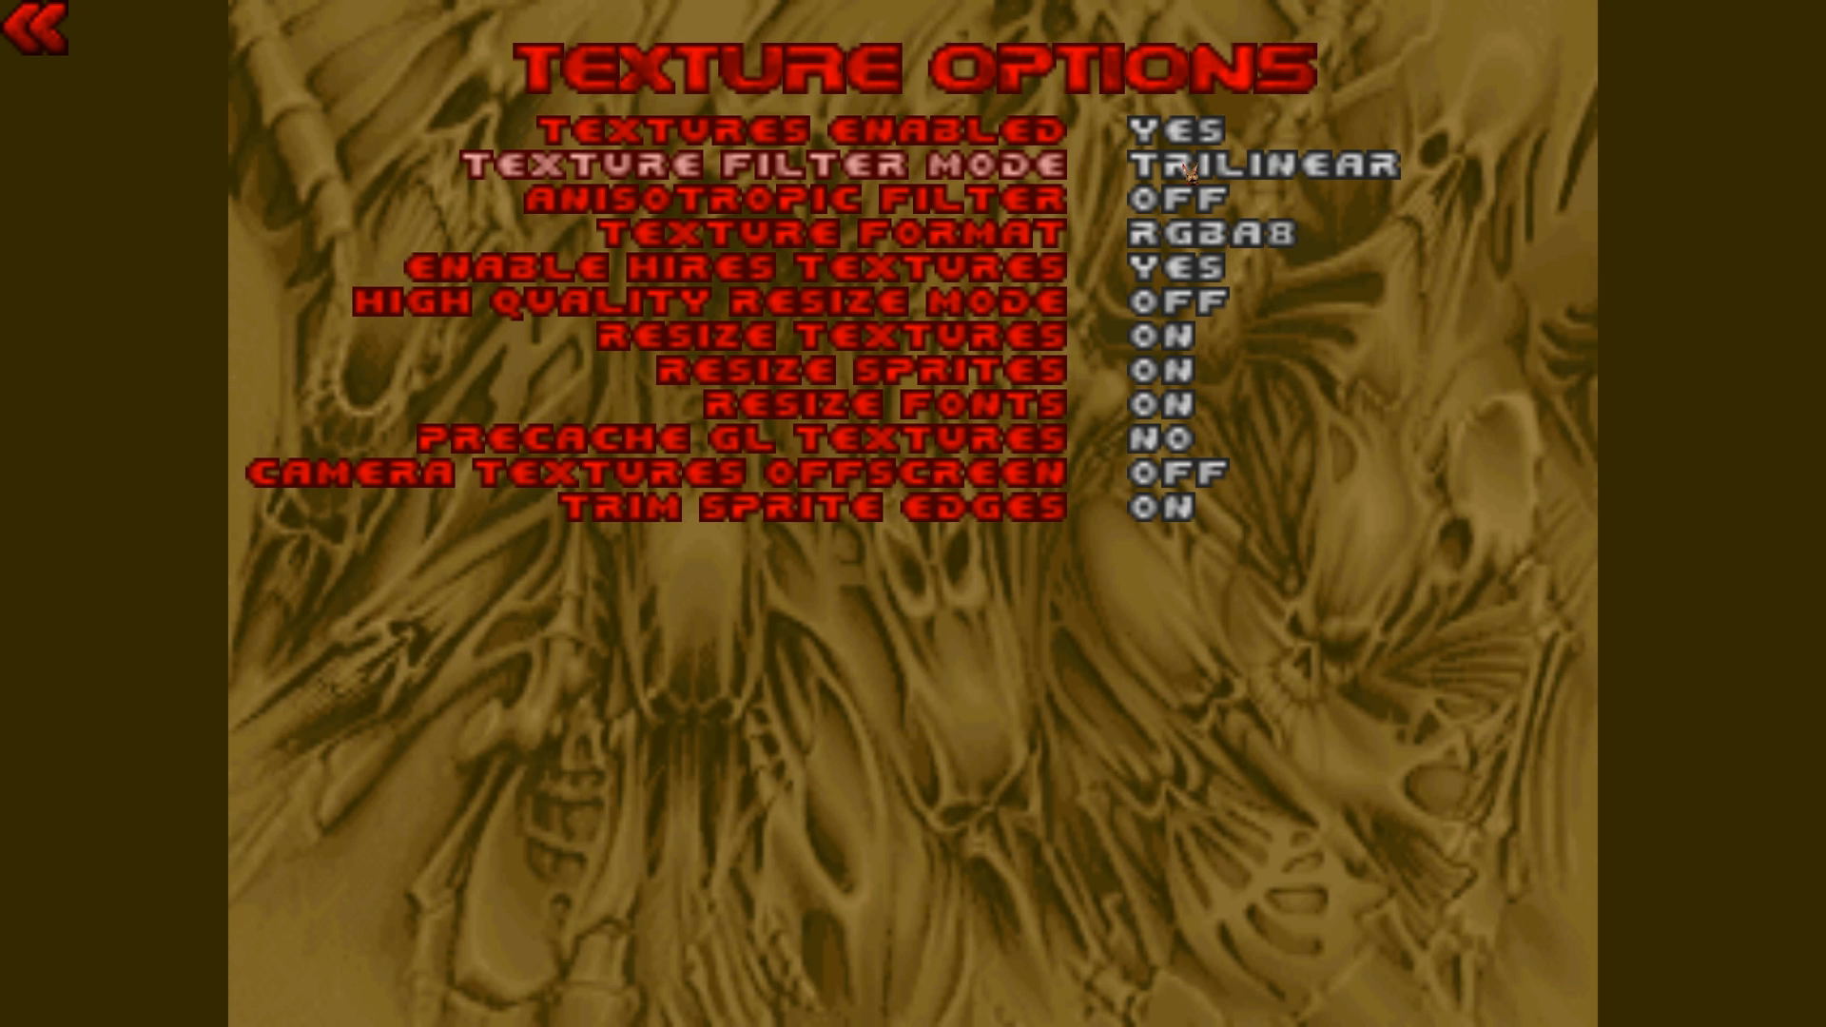
Set texture filter mode to none and cycle texture format back to RGBA8.
left_click(1258, 163)
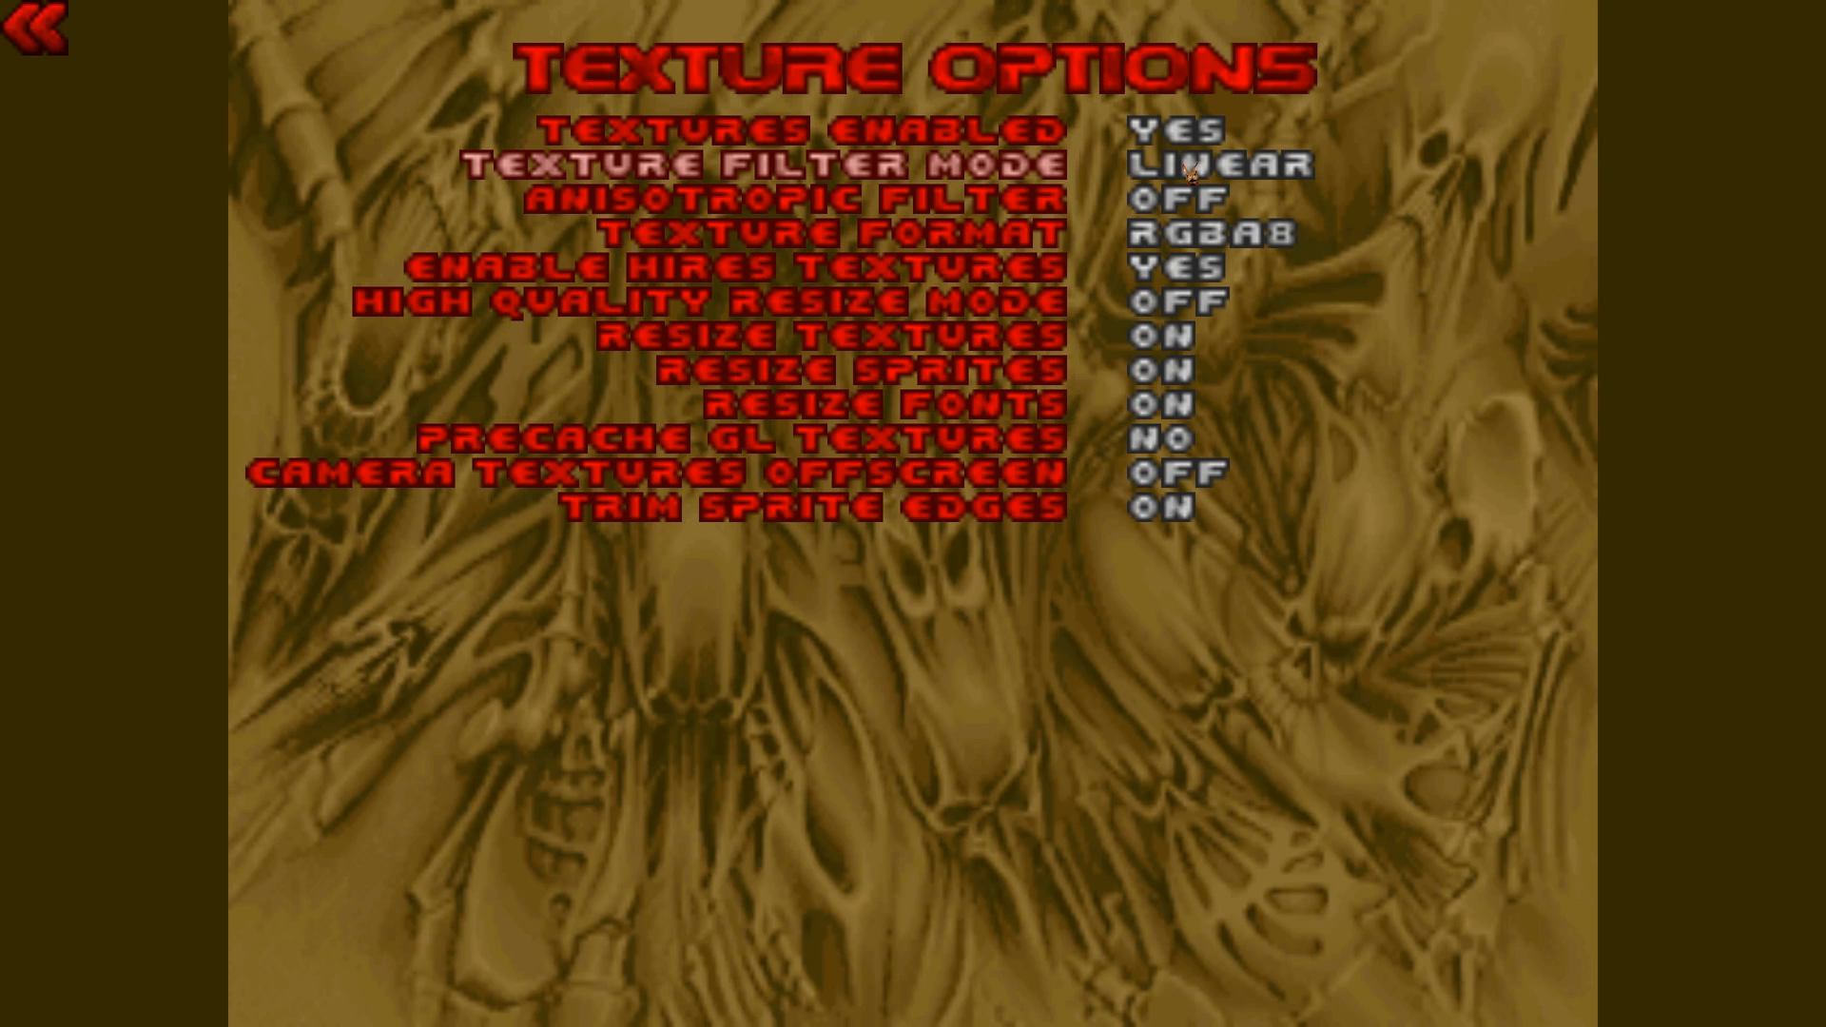
left_click(1211, 163)
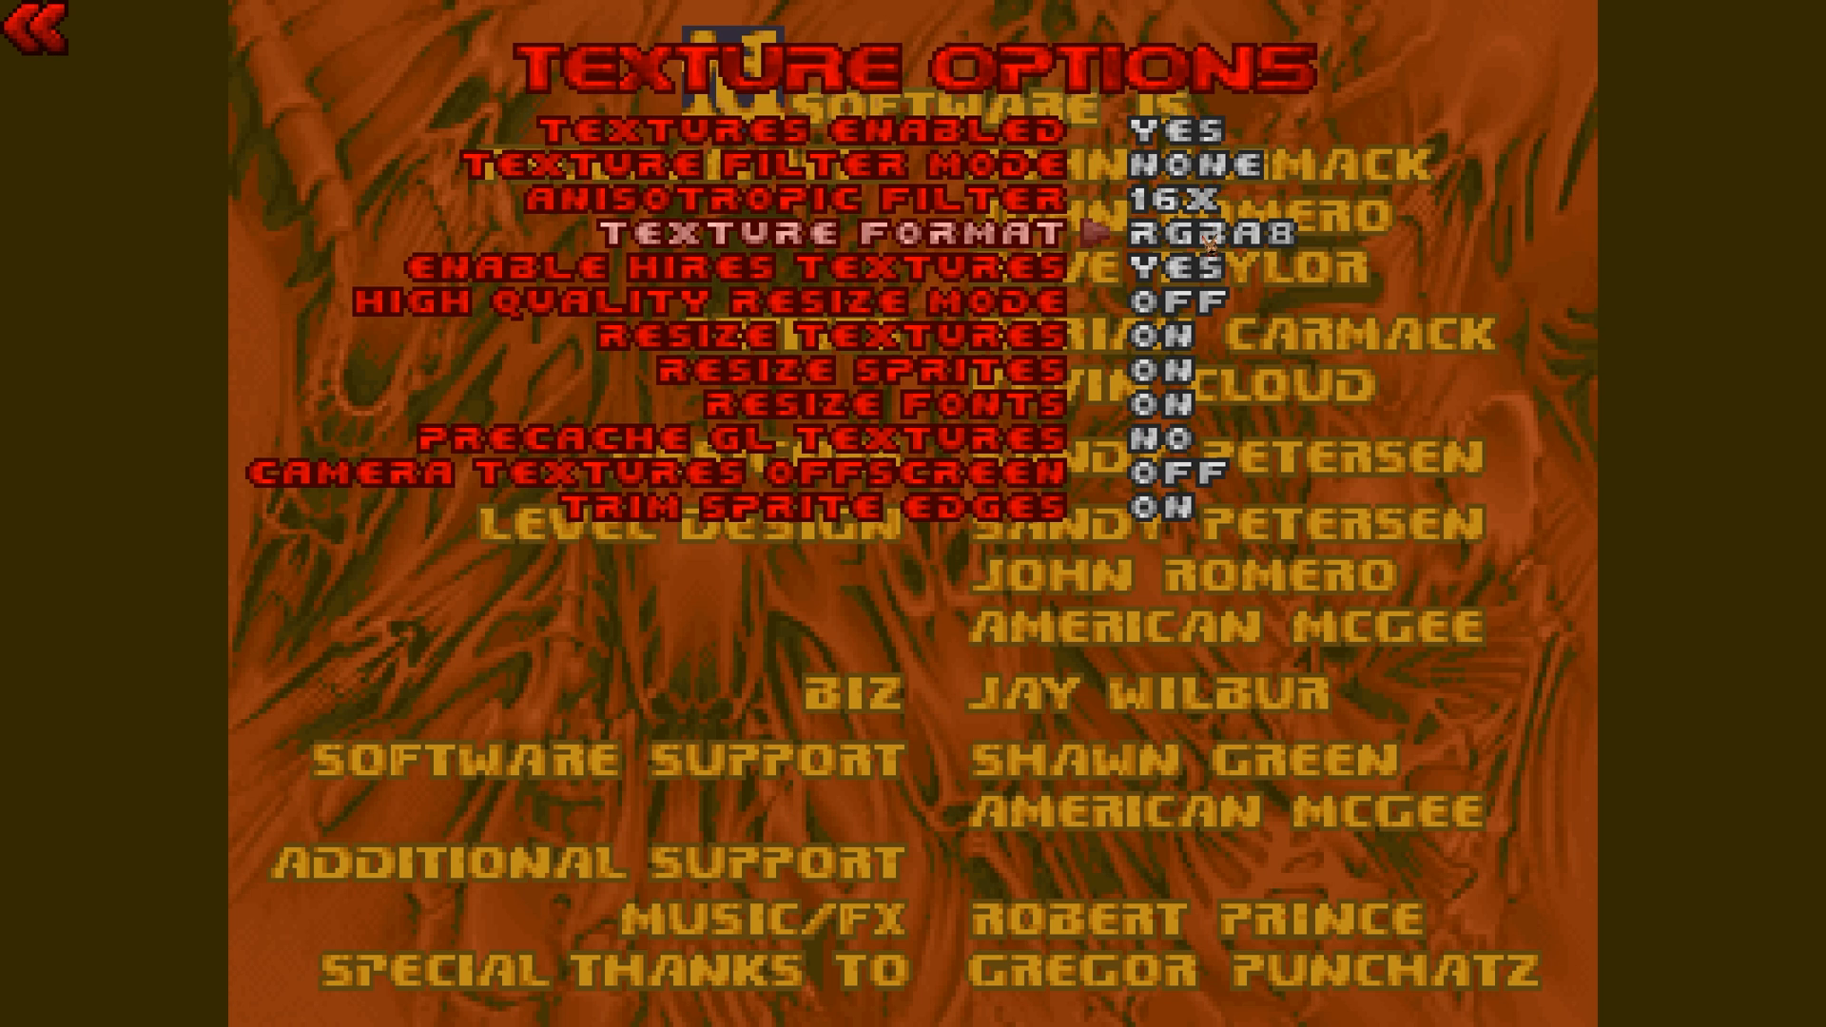
left_click(1210, 230)
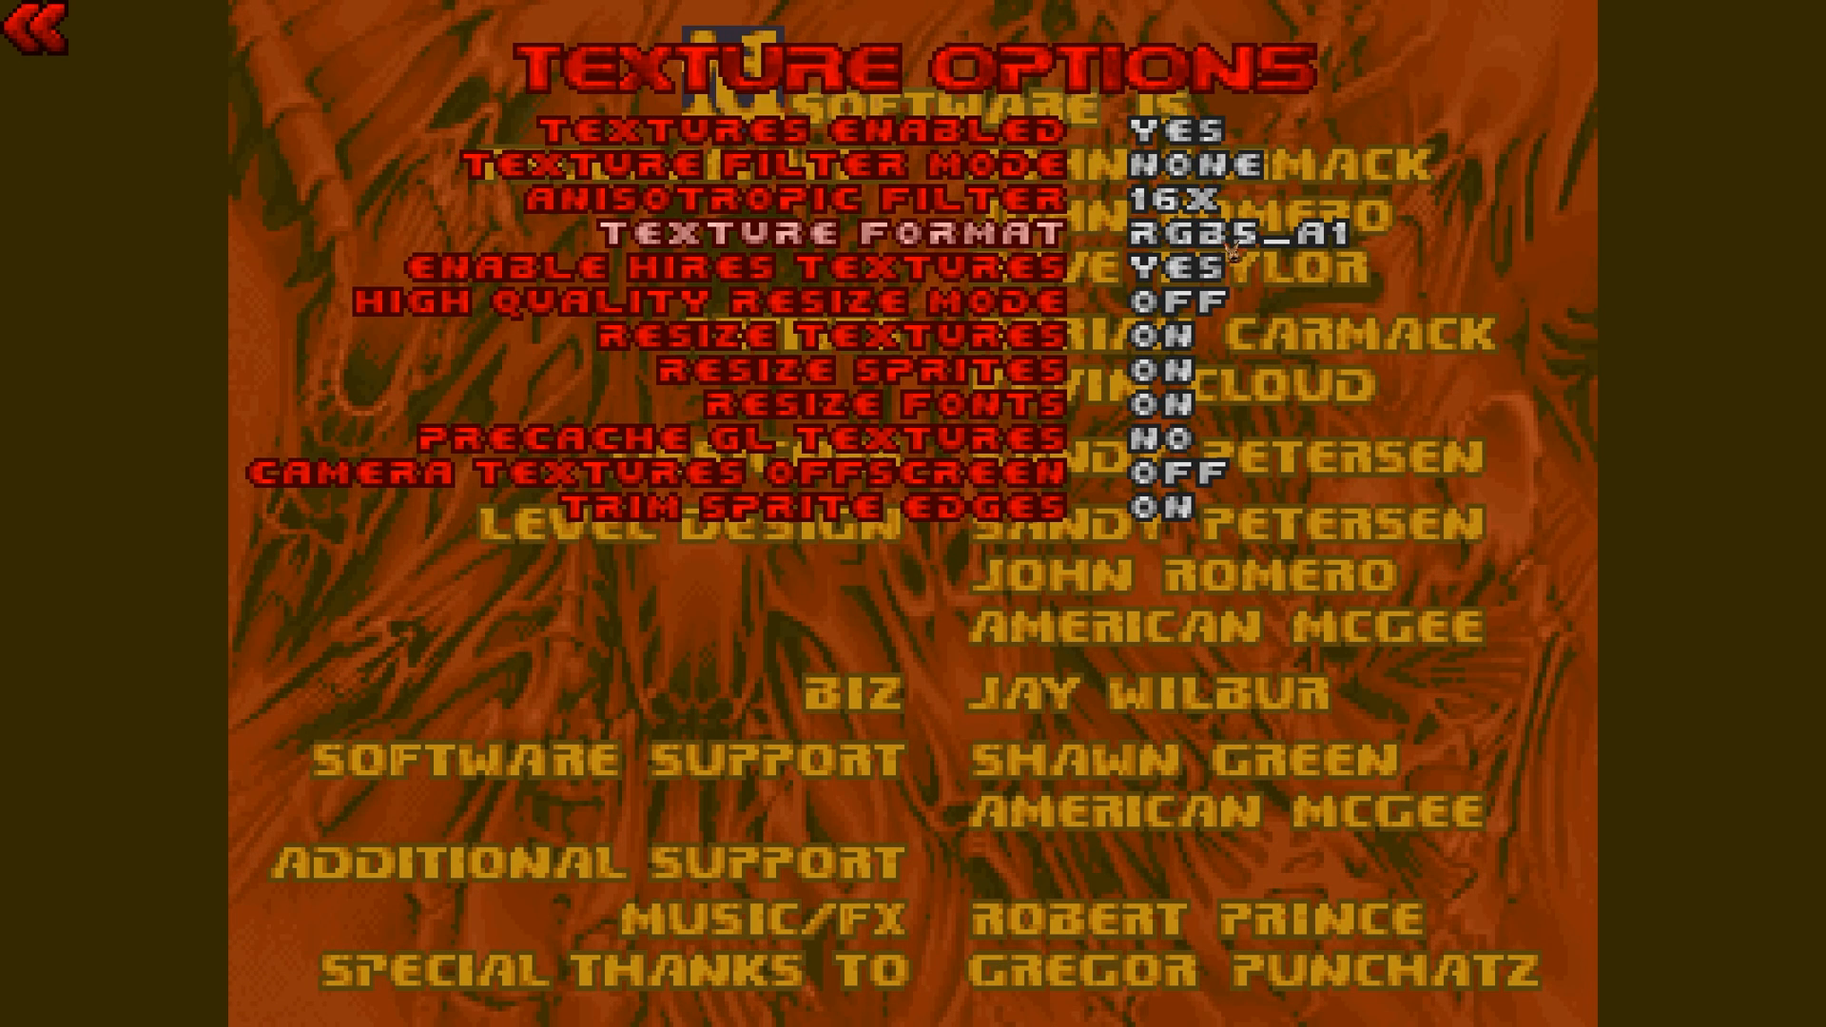
left_click(1234, 232)
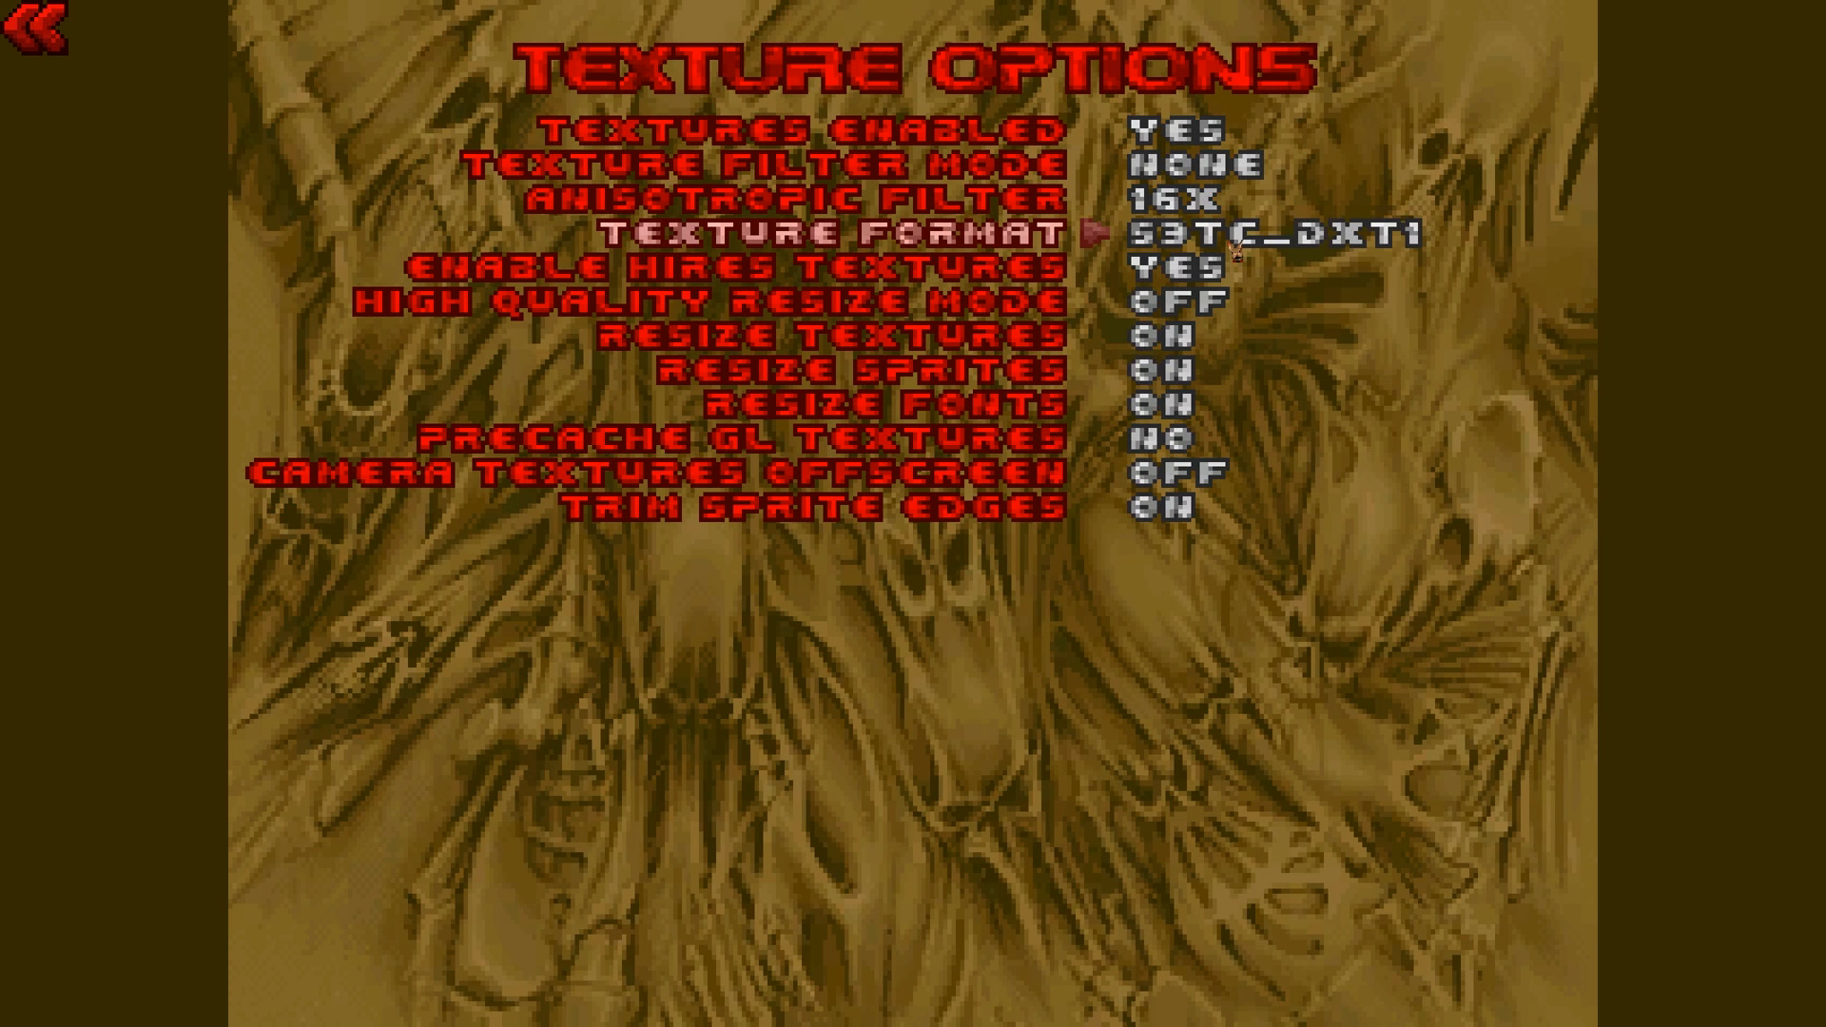
left_click(1258, 229)
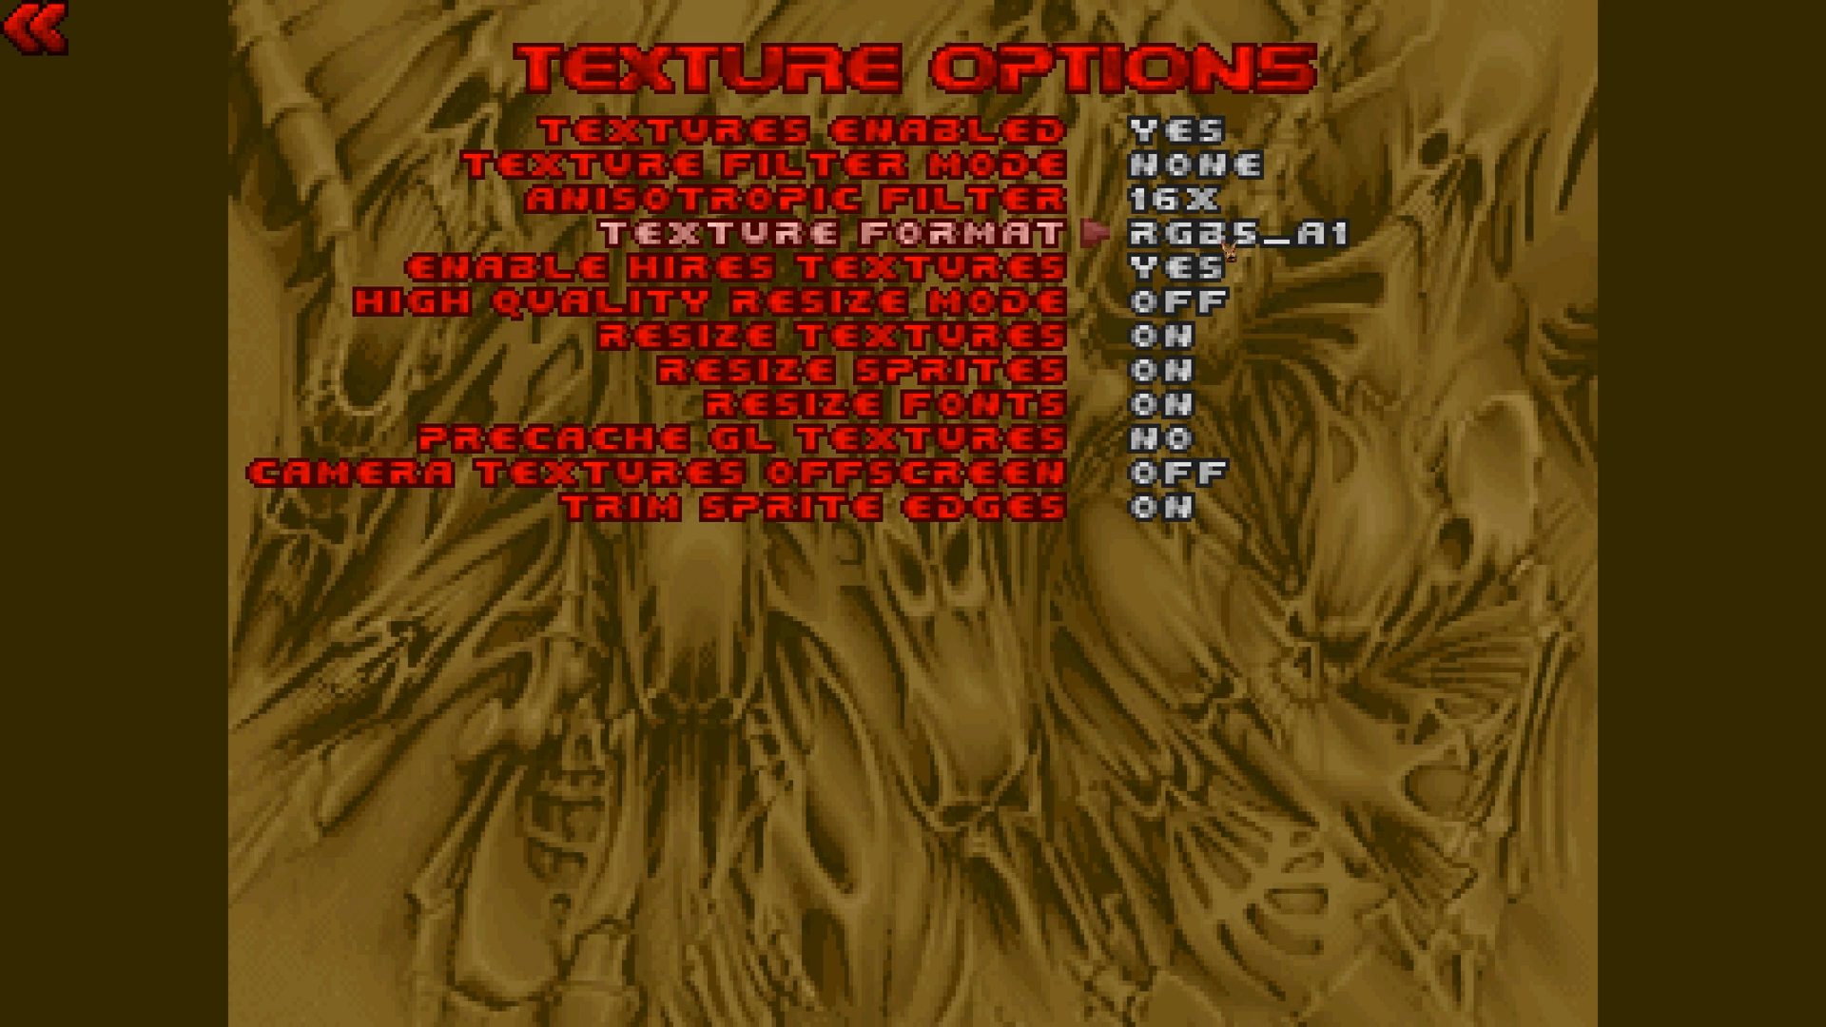
left_click(1246, 229)
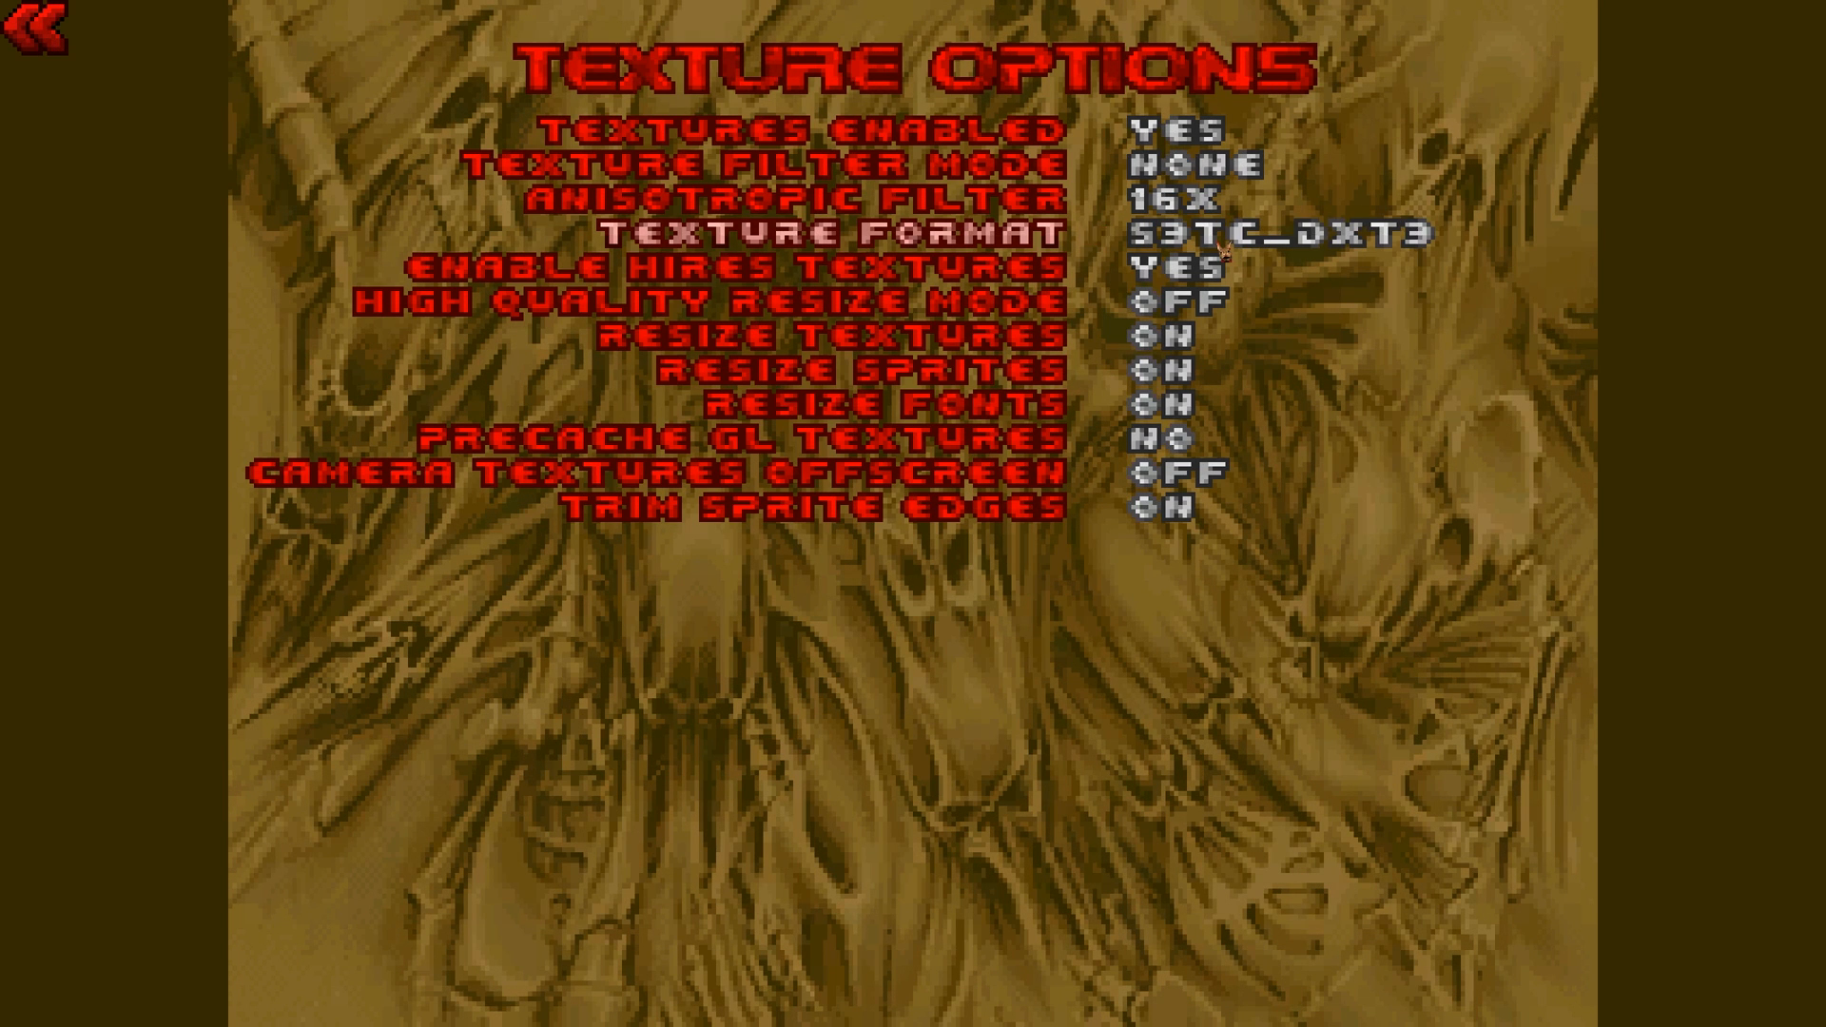
left_click(1281, 232)
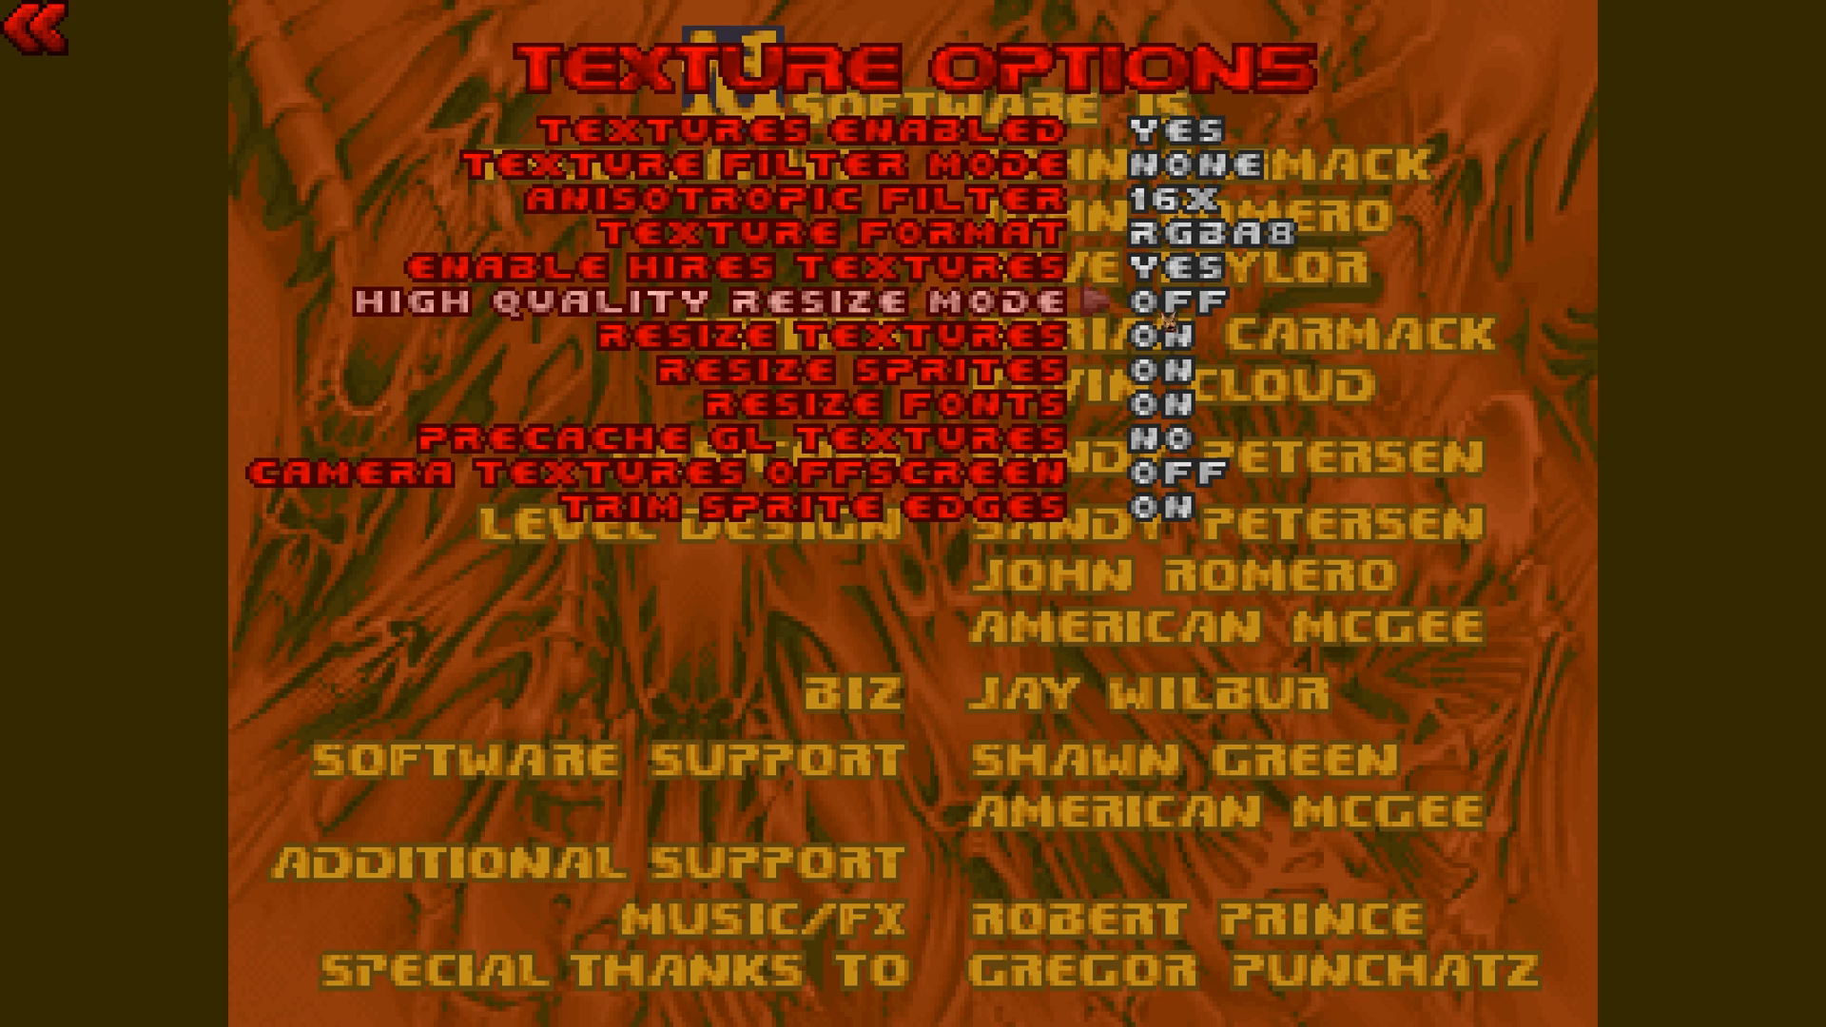
Set High Quality Resize Mode to HQ4X.
left_click(1176, 301)
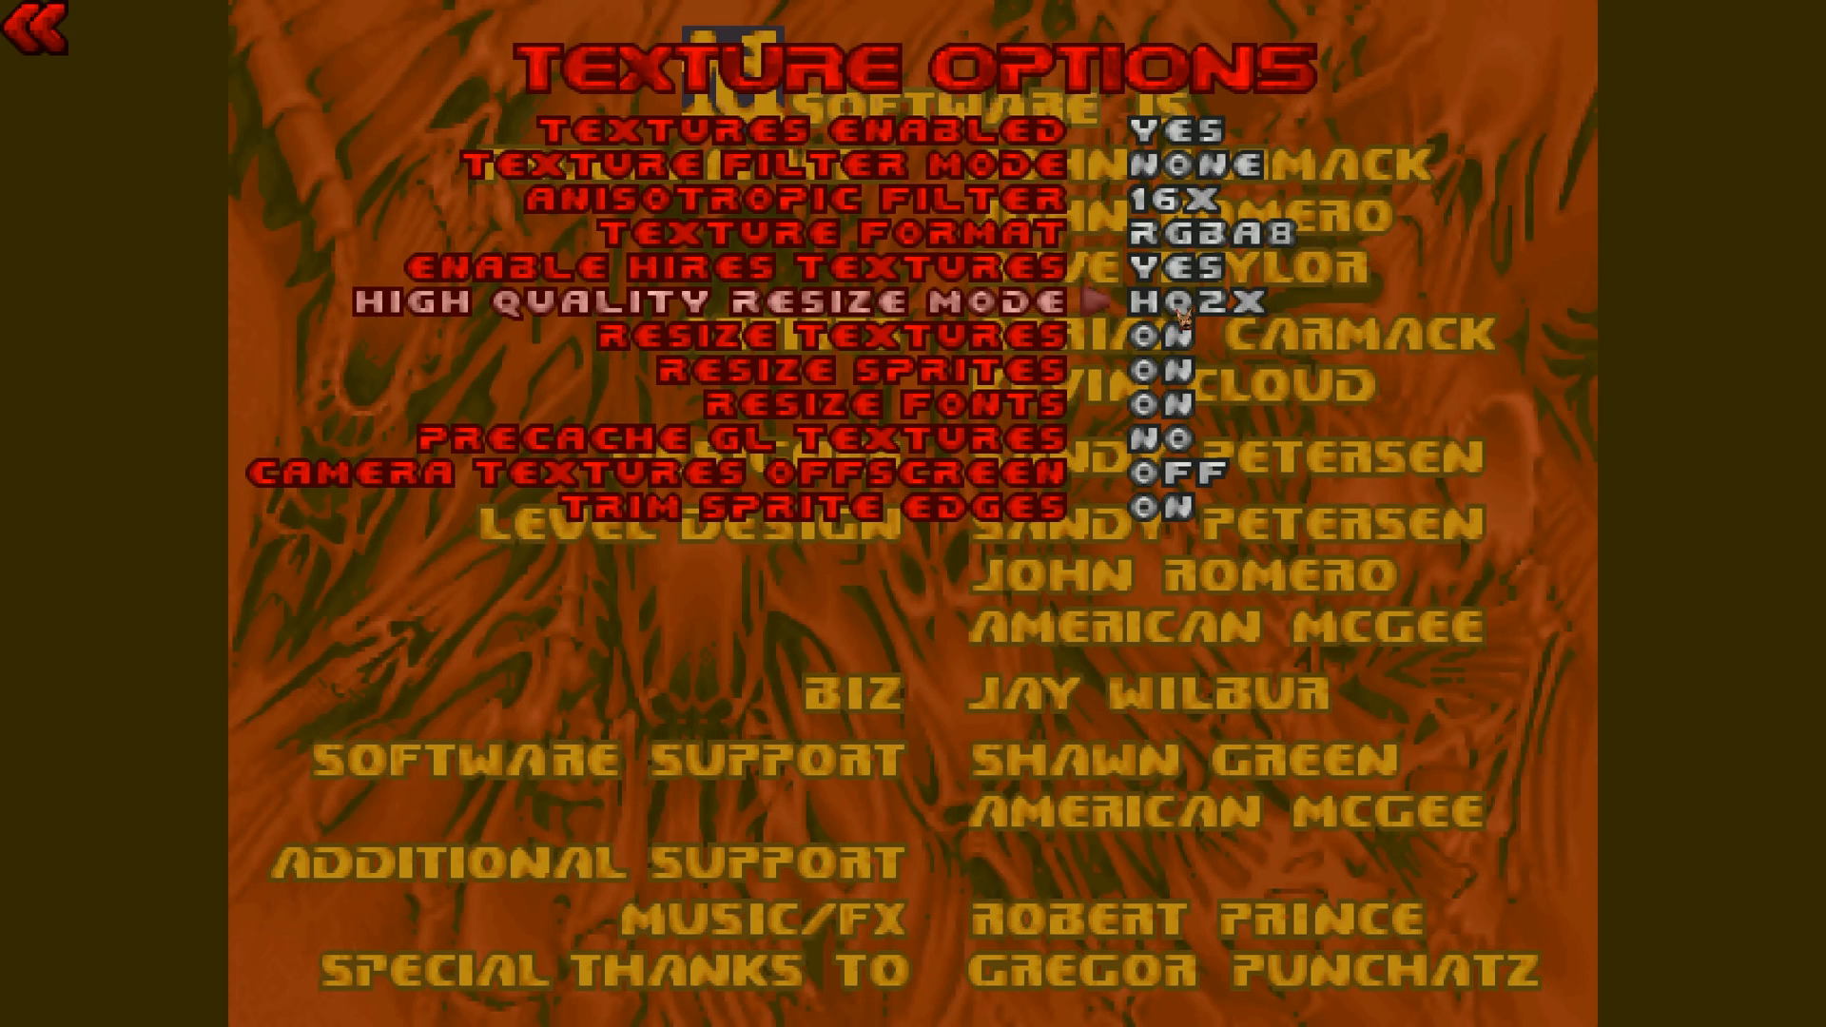
left_click(1182, 302)
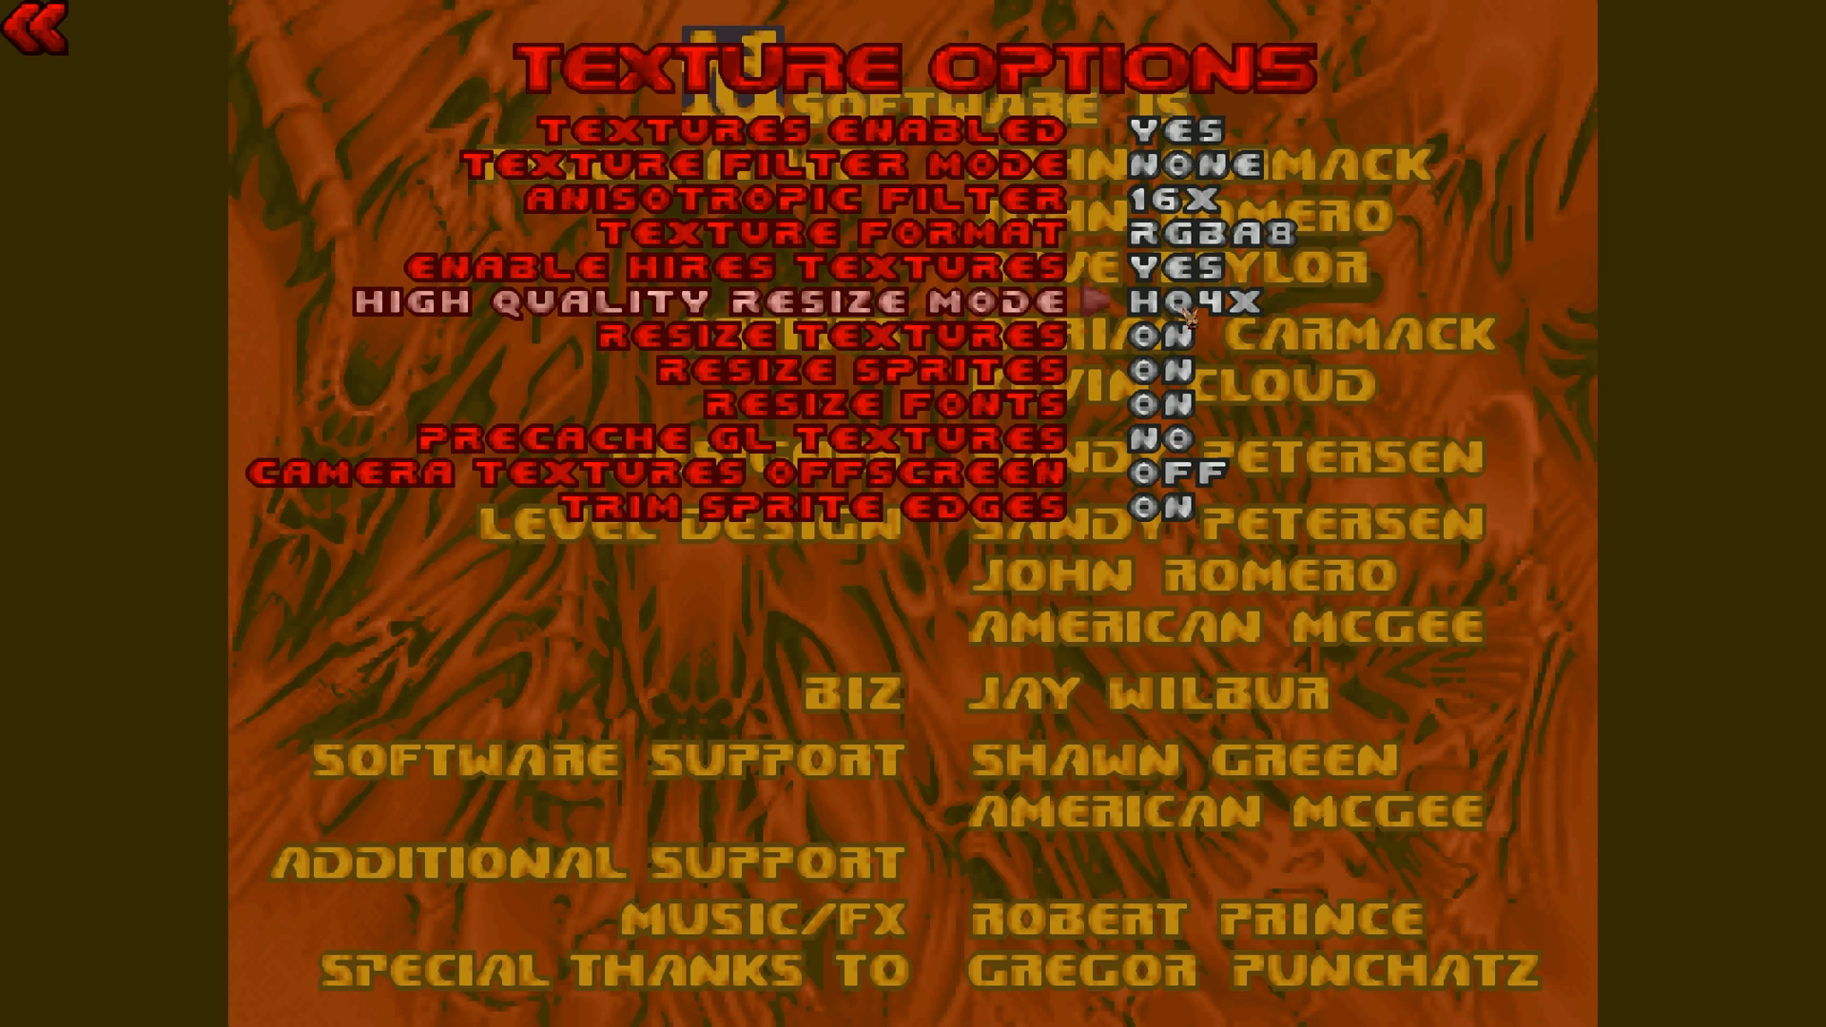
mouse_move(1213, 315)
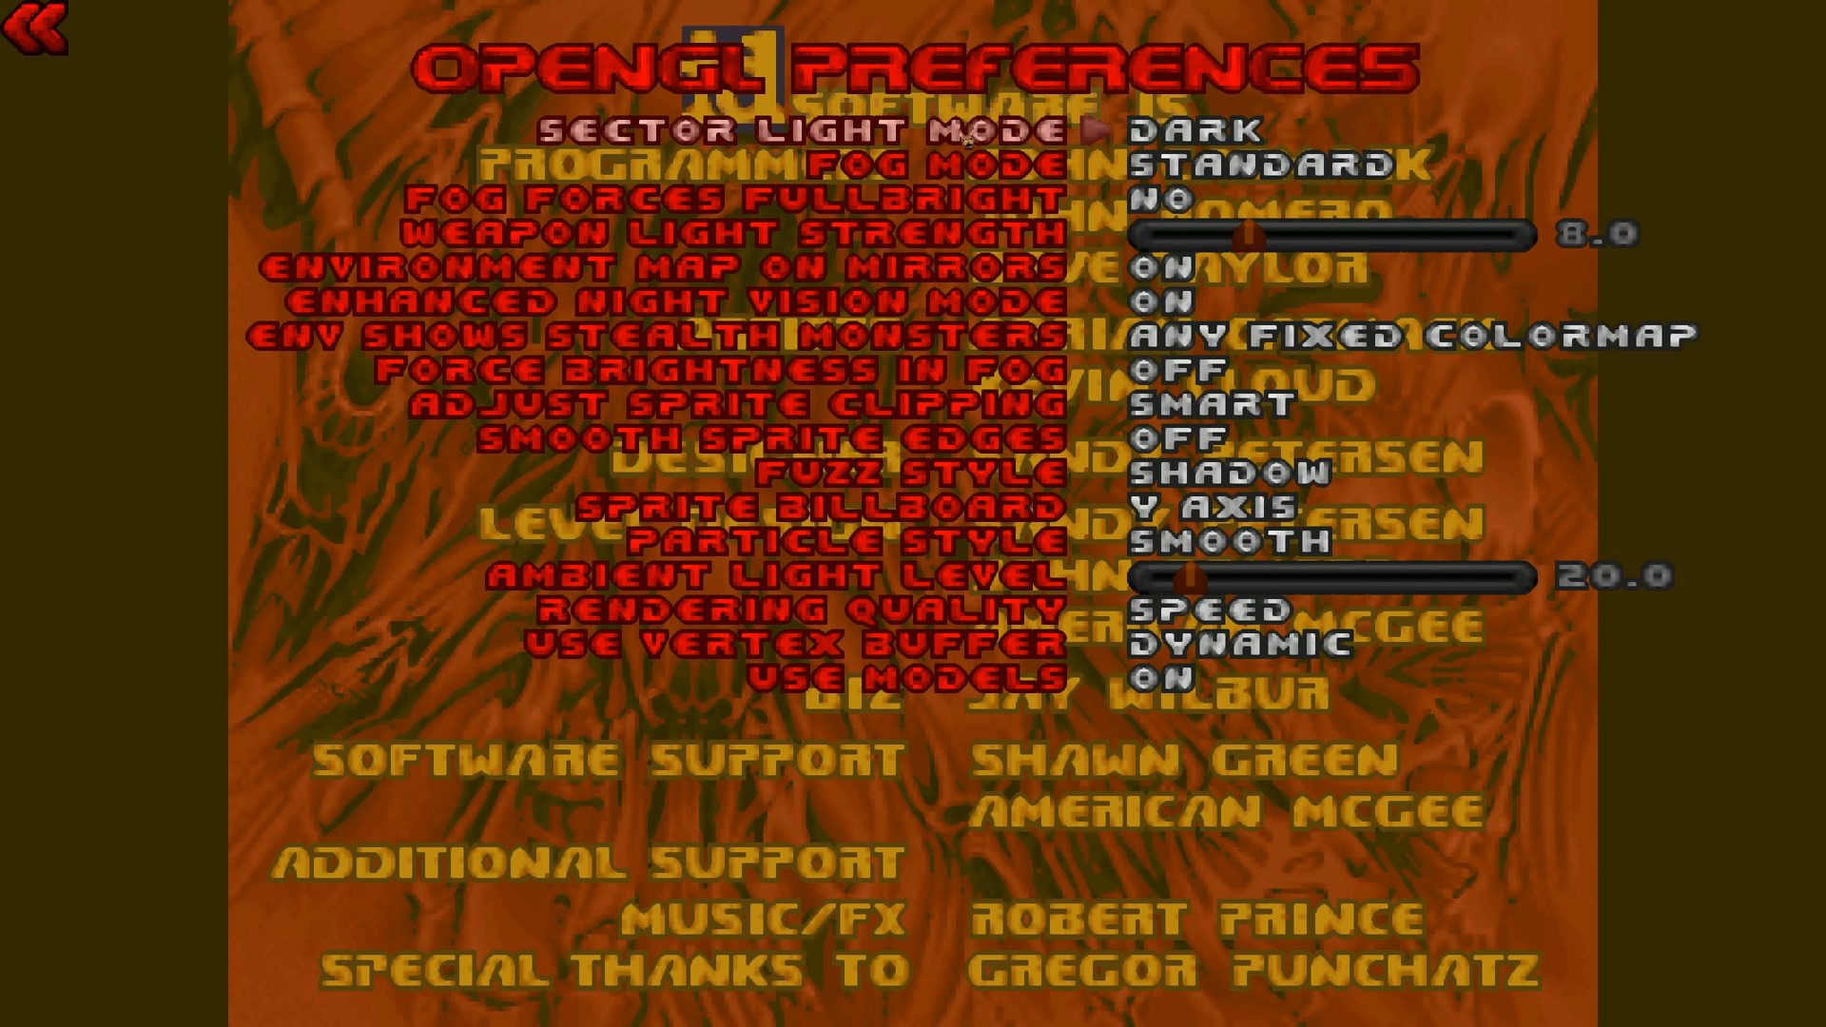
Set Sector Light Mode to Doom, night vision Off, sprite clipping Smarter, and adjust Rendering Quality.
left_click(1217, 130)
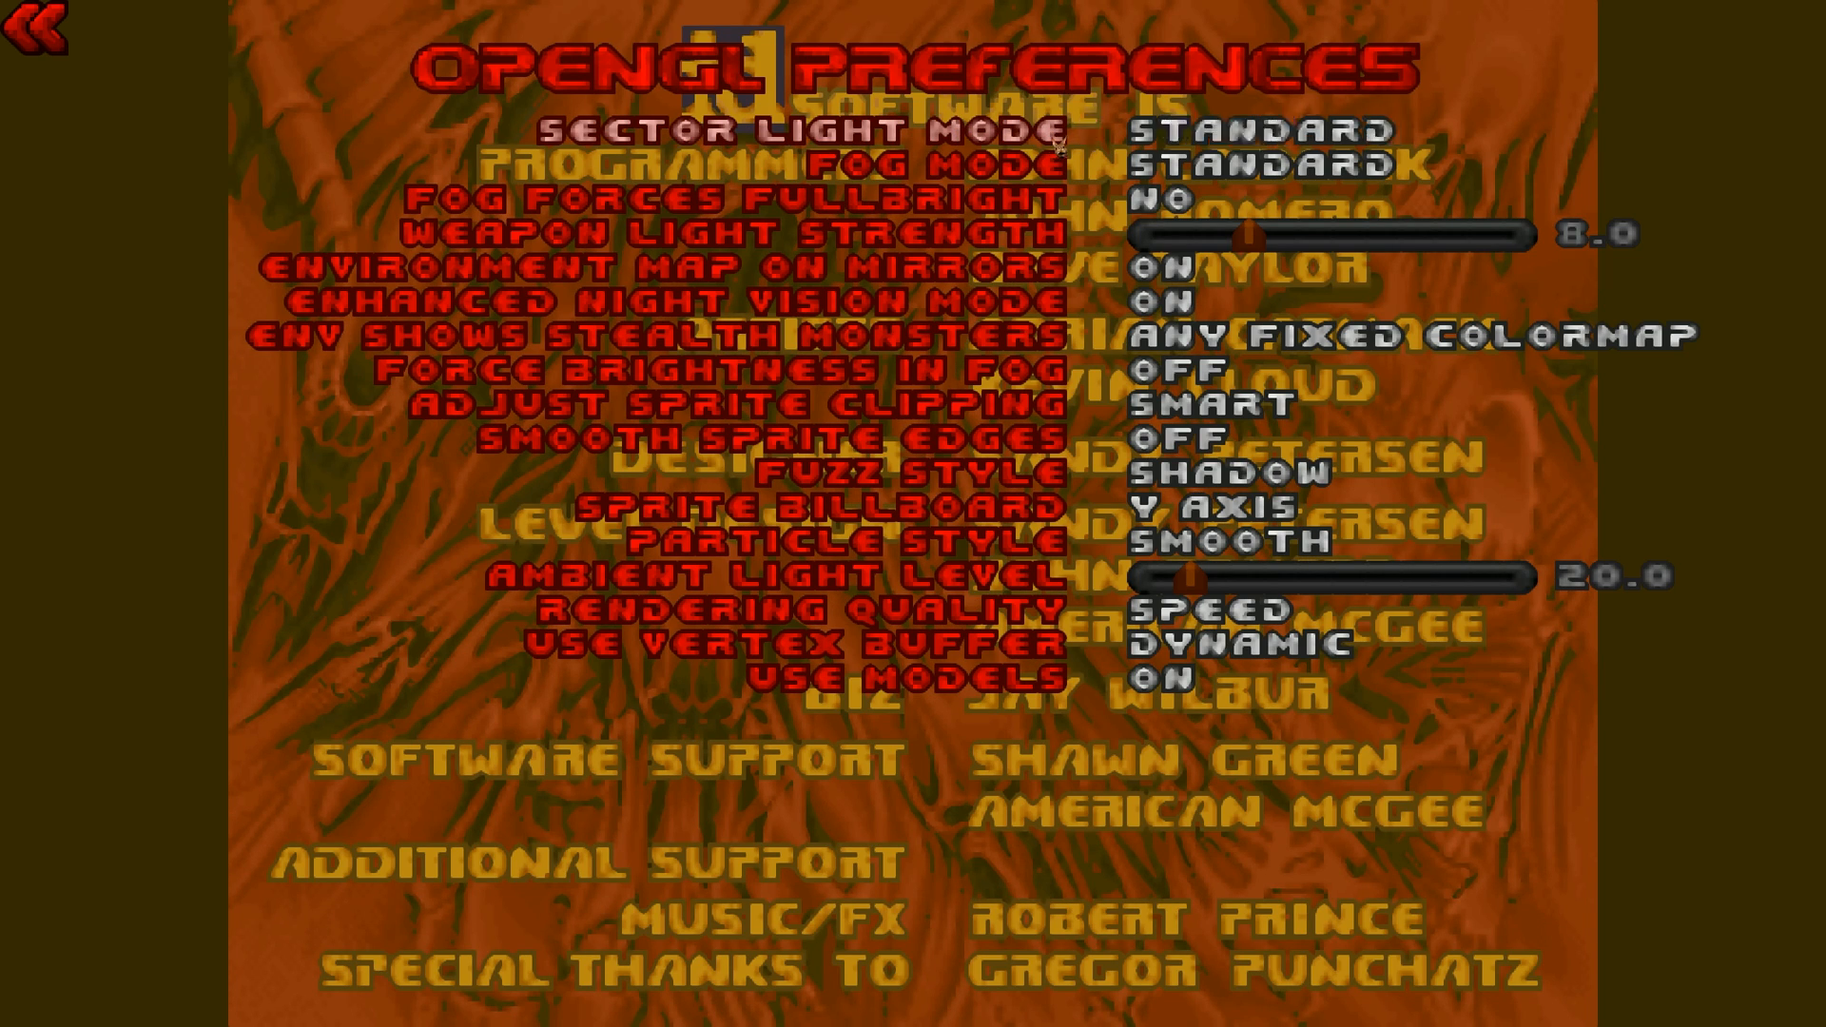
left_click(1257, 130)
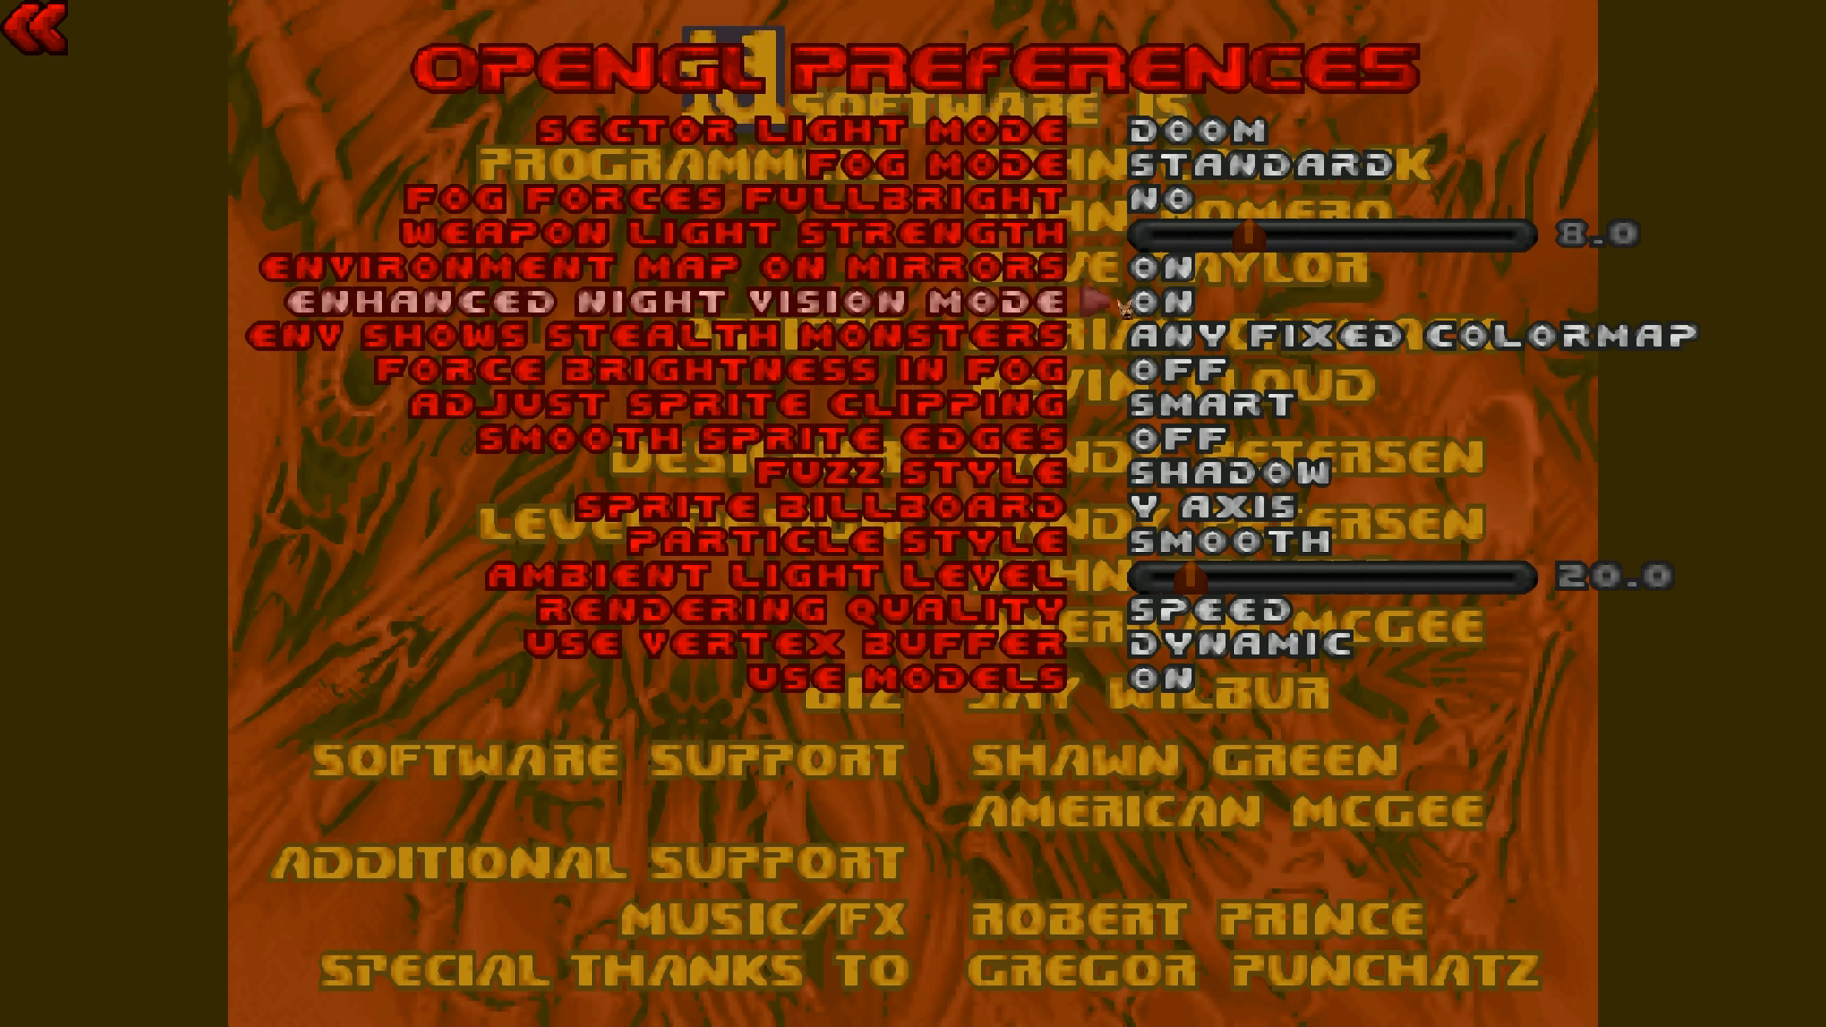
left_click(1119, 300)
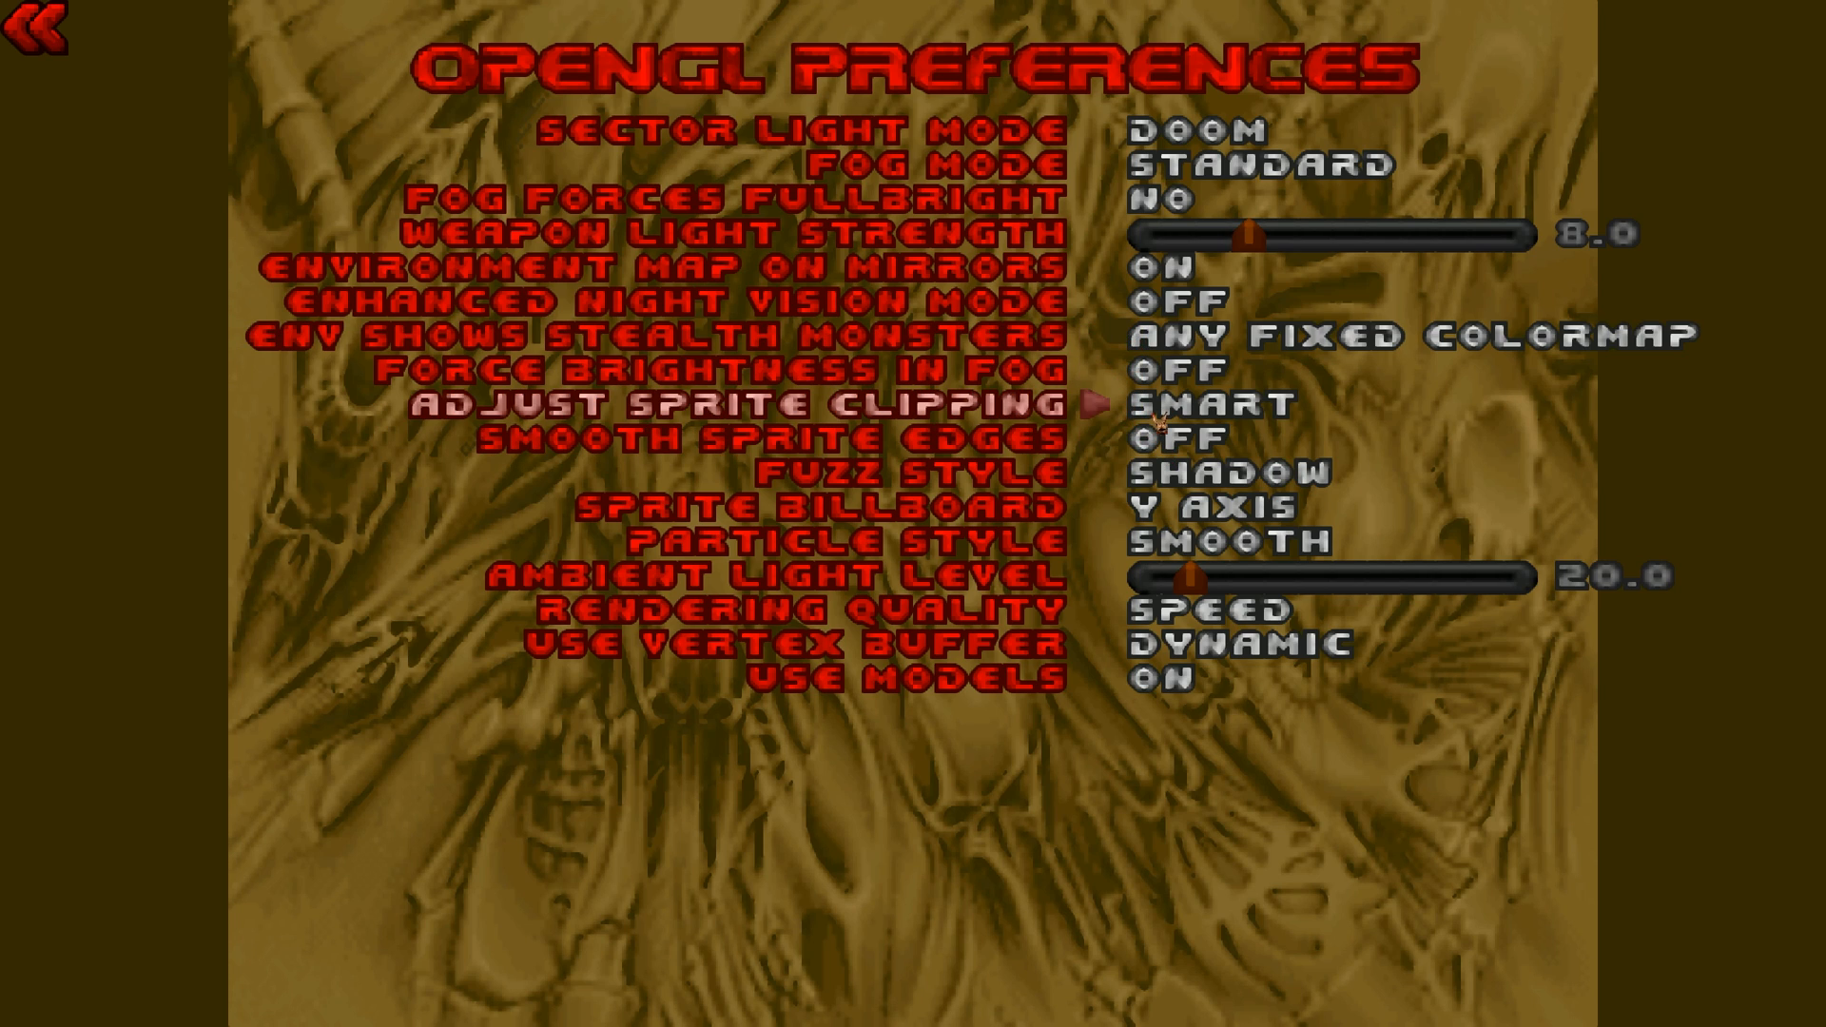
left_click(1211, 404)
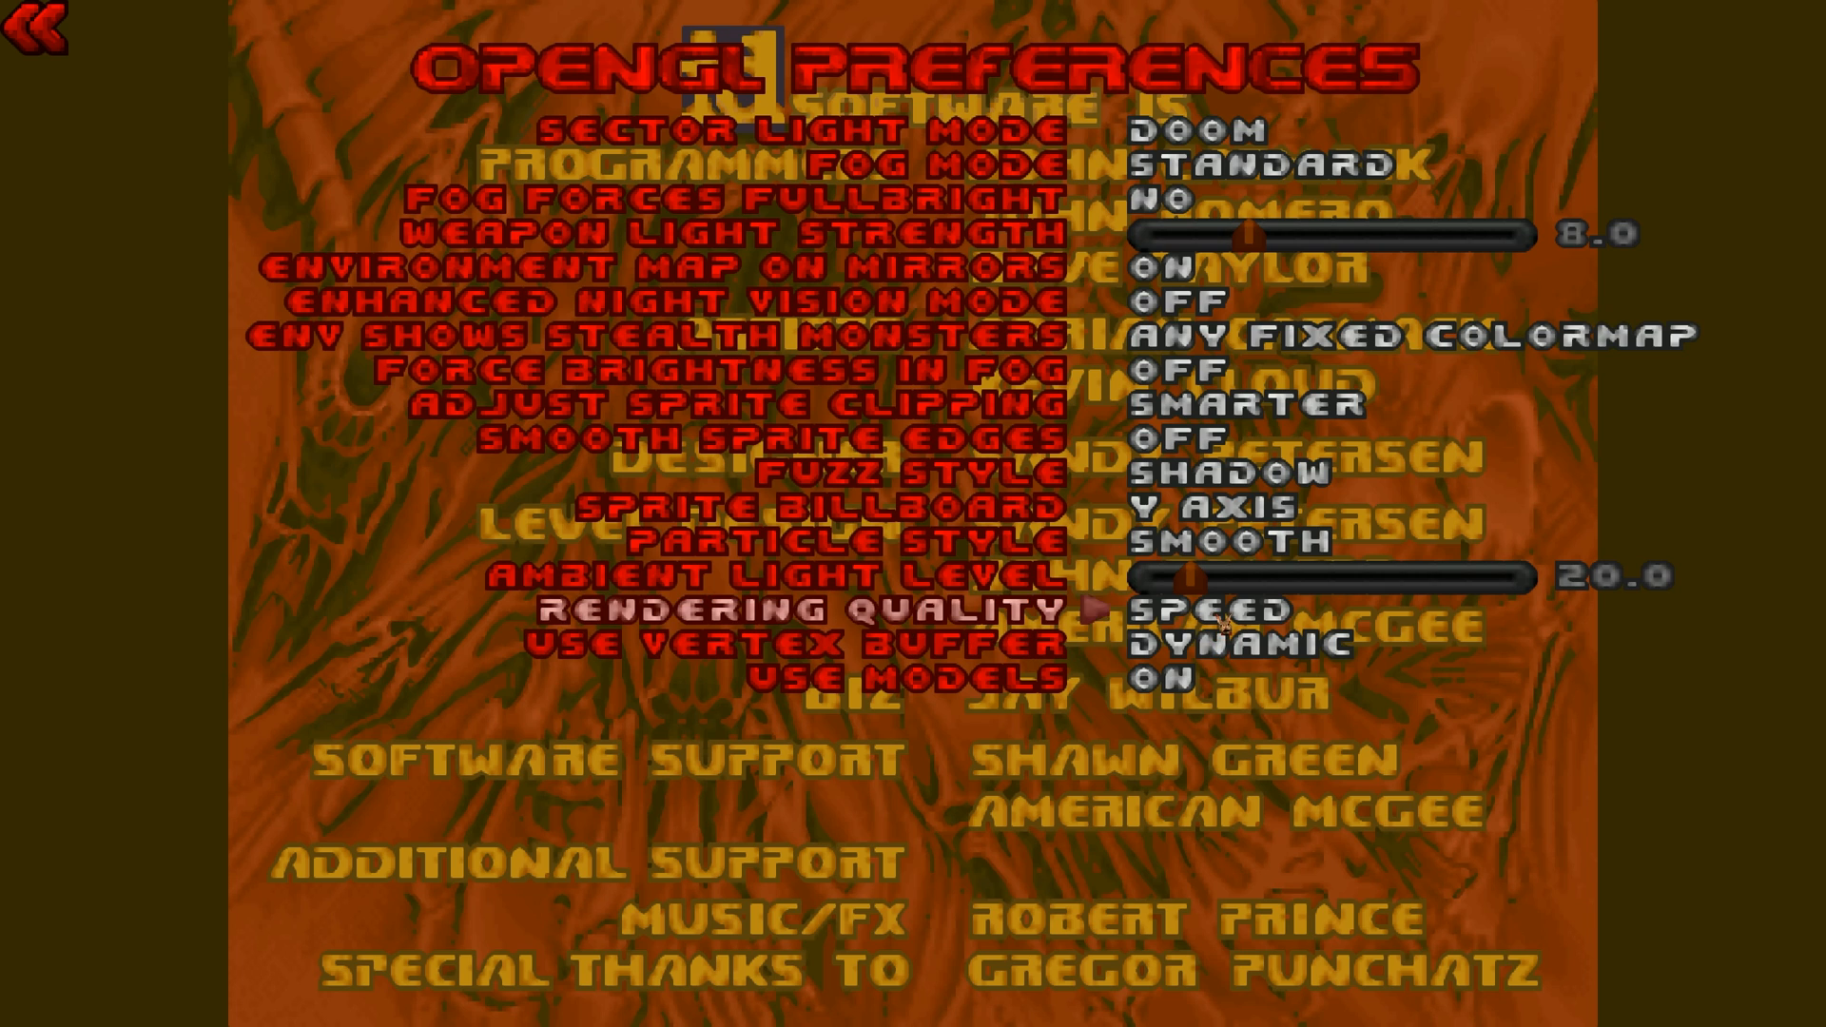
left_click(1211, 607)
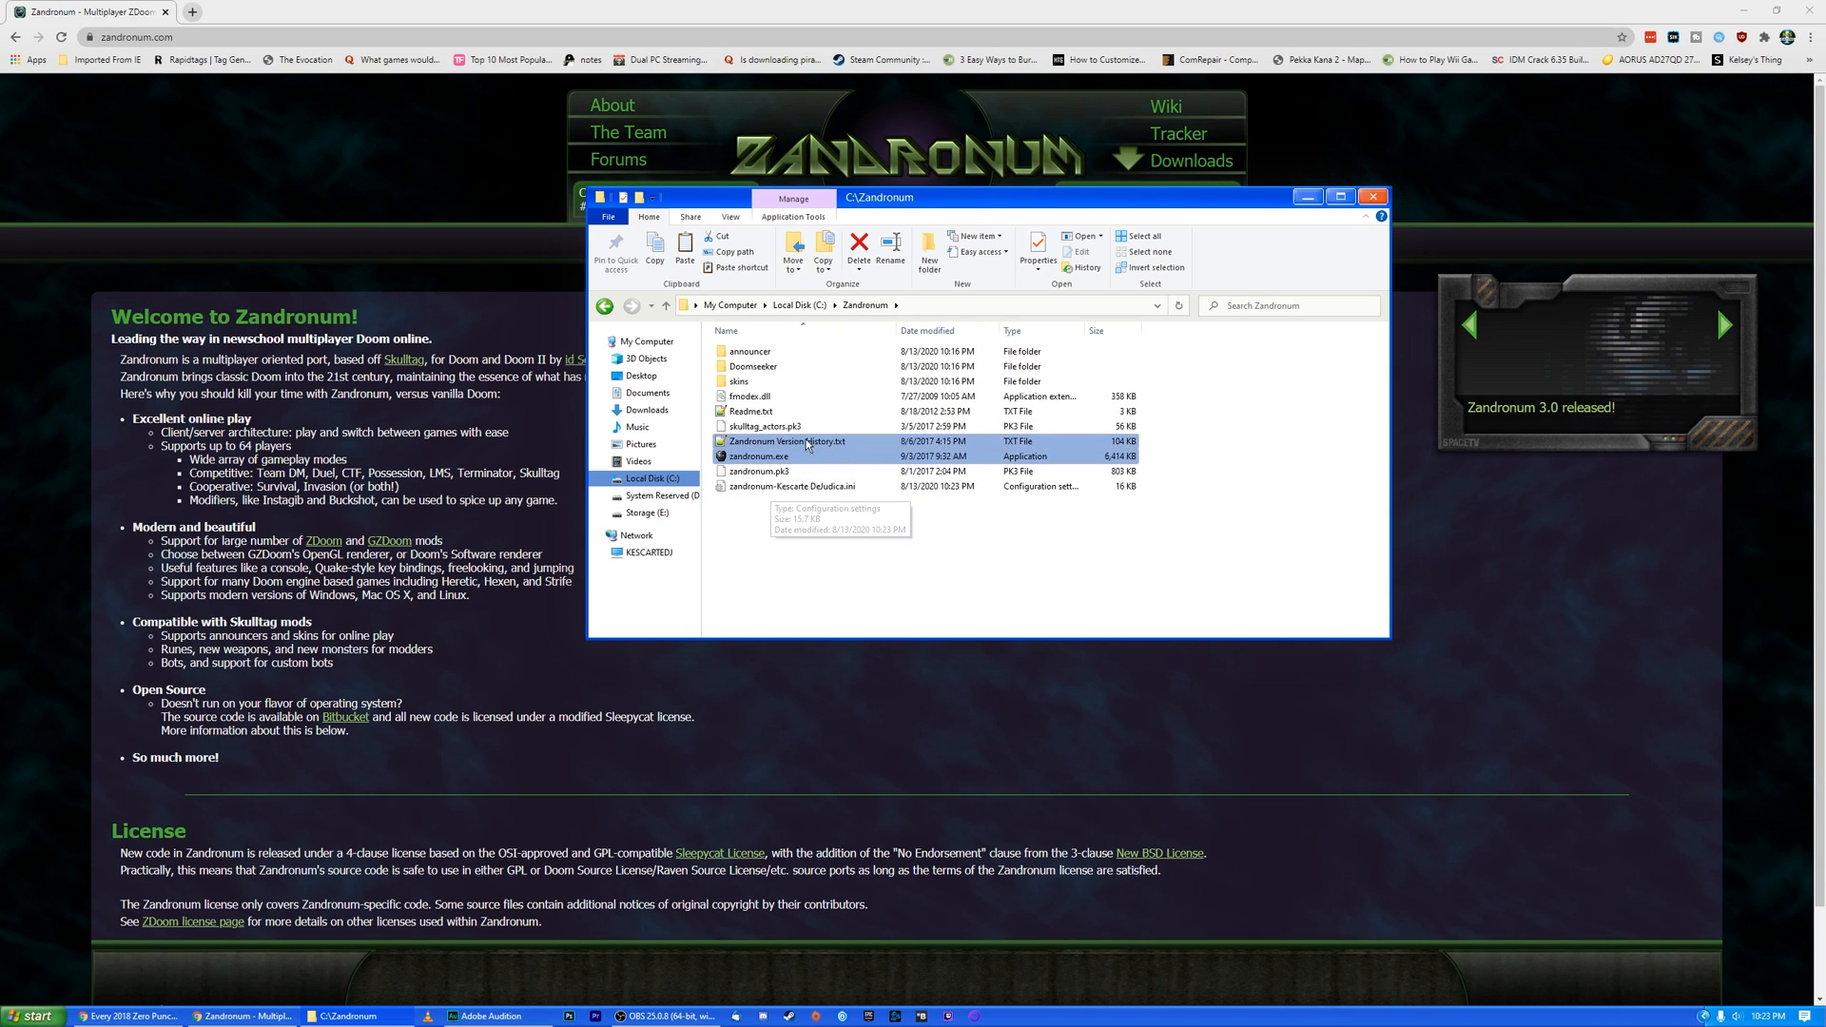
Create IWADS and WADS folders inside C:\Zandronum\Doomseeker and enter the empty IWADS folder.
double_click(753, 365)
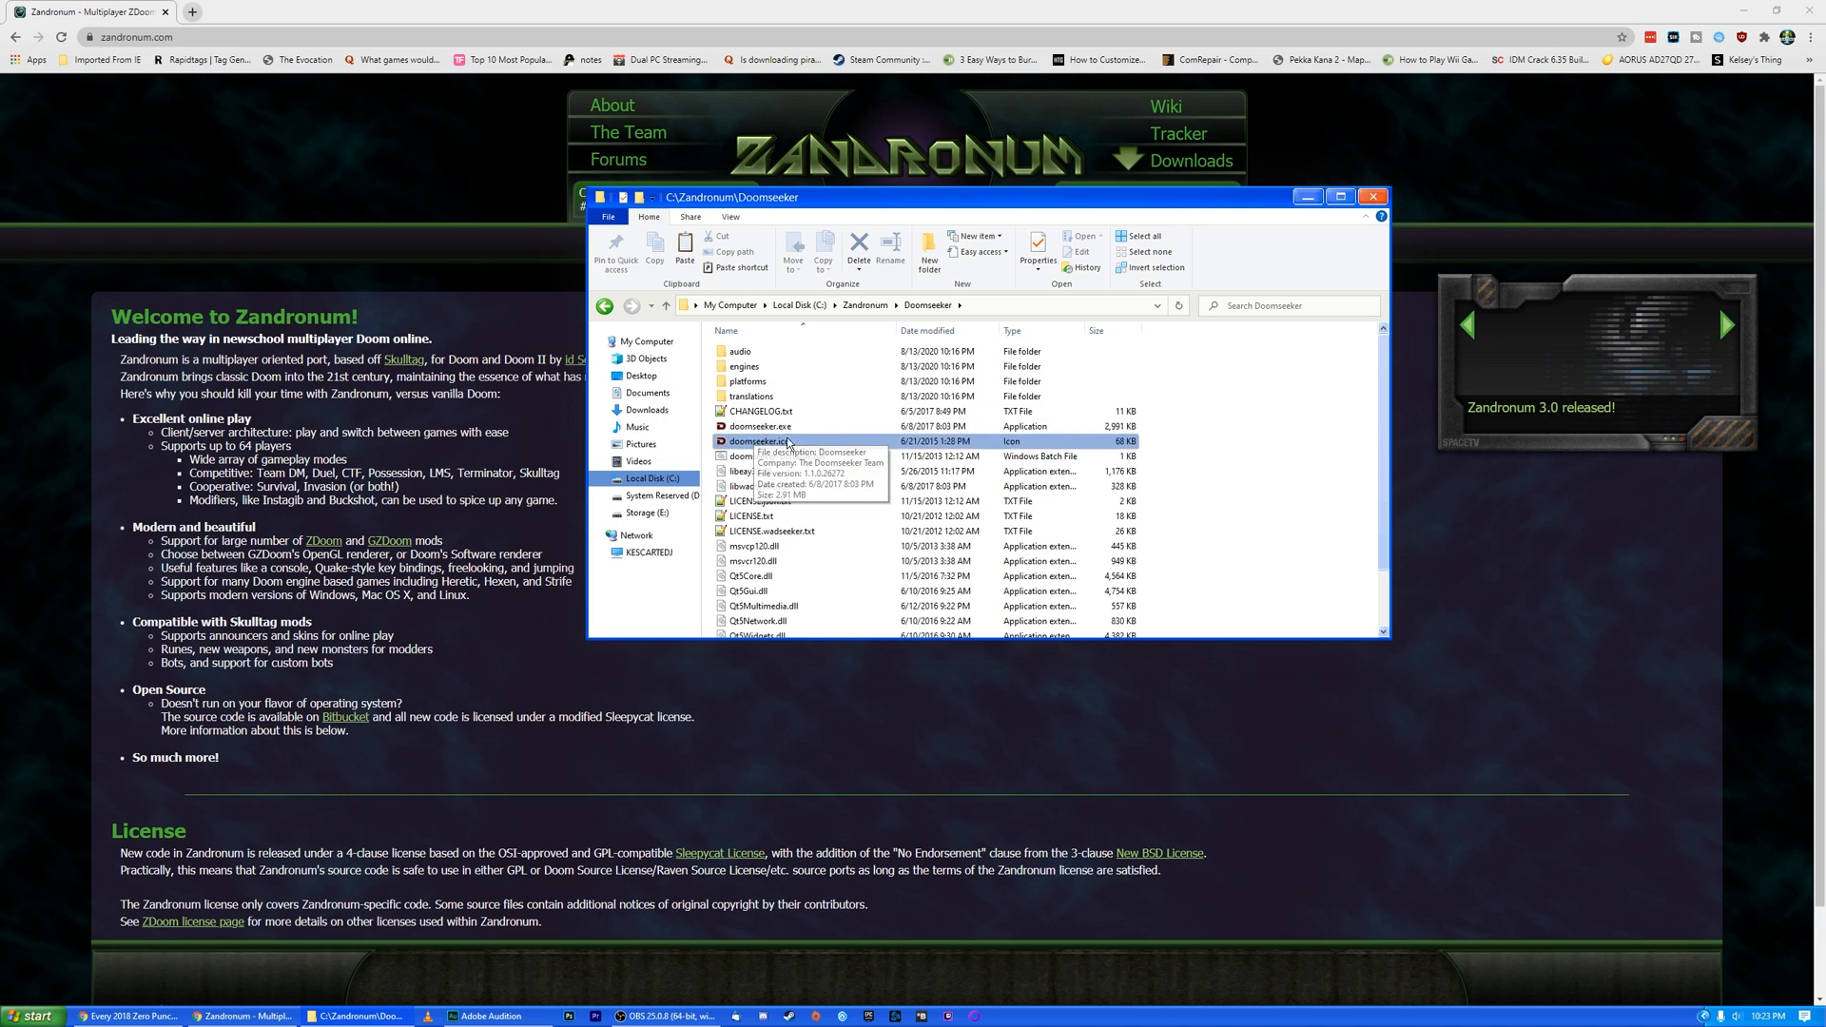
left_click(759, 426)
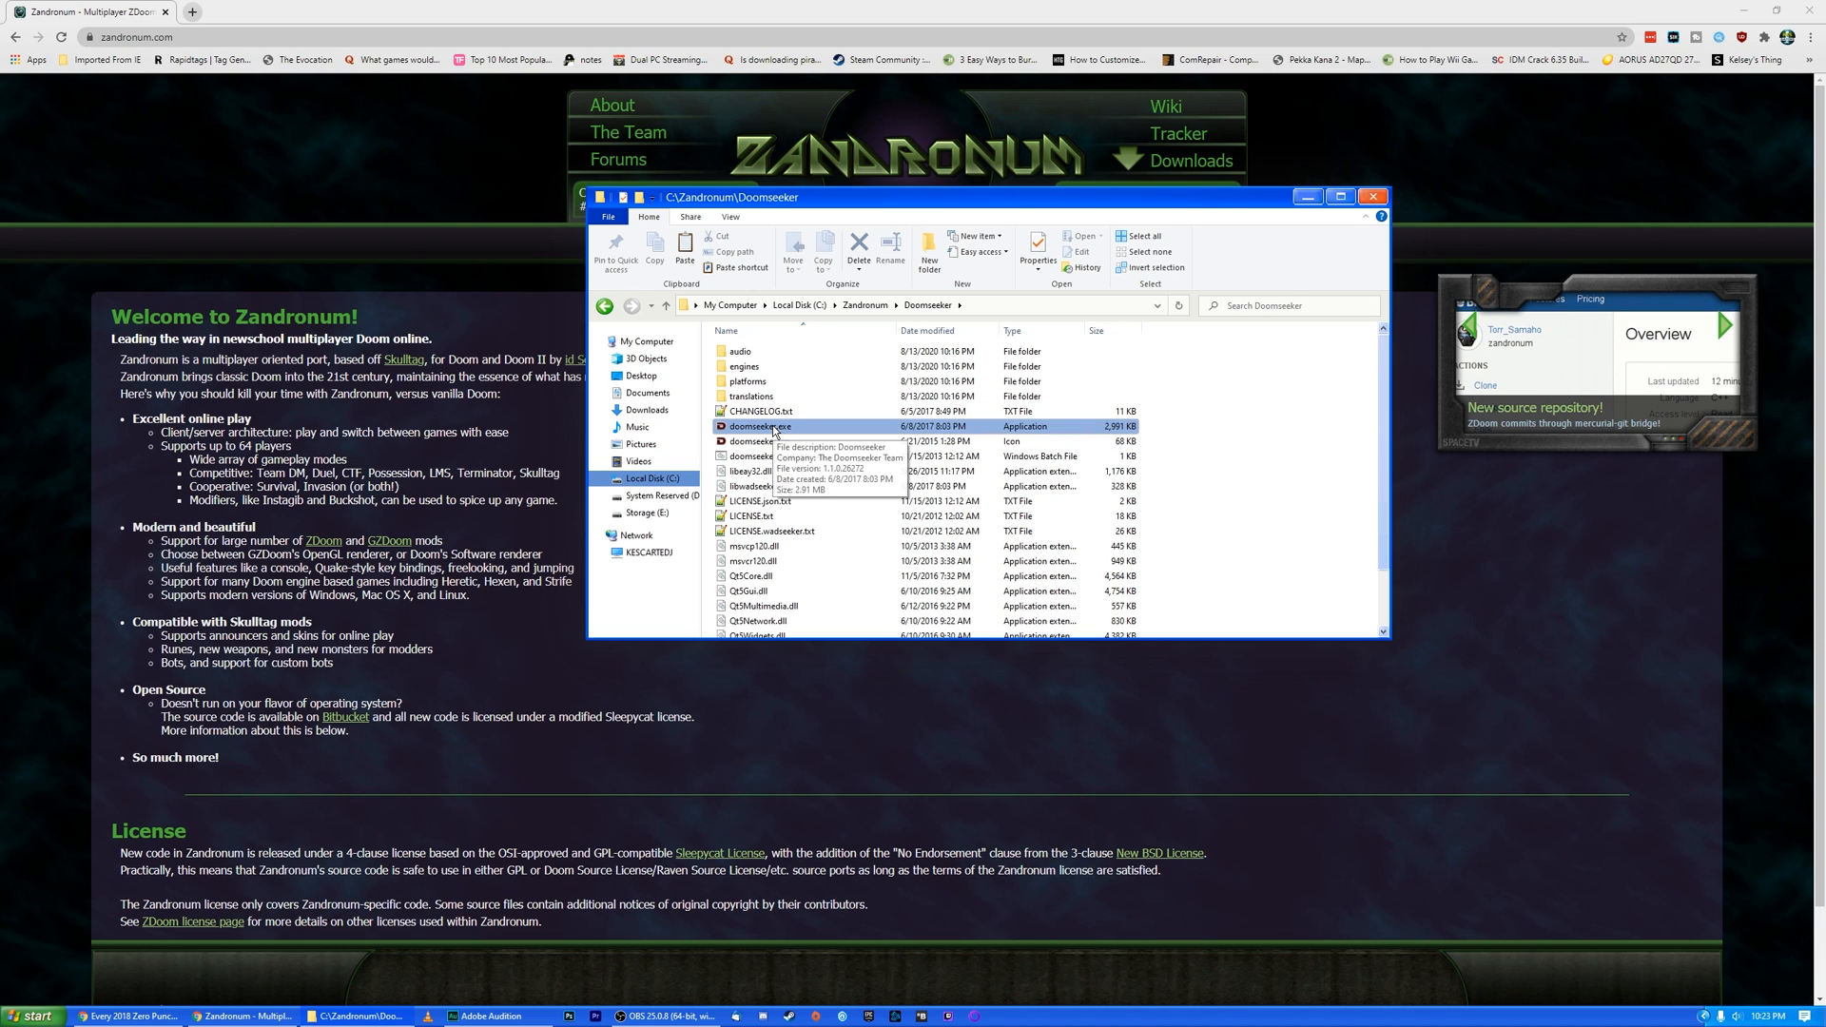
mouse_move(758, 411)
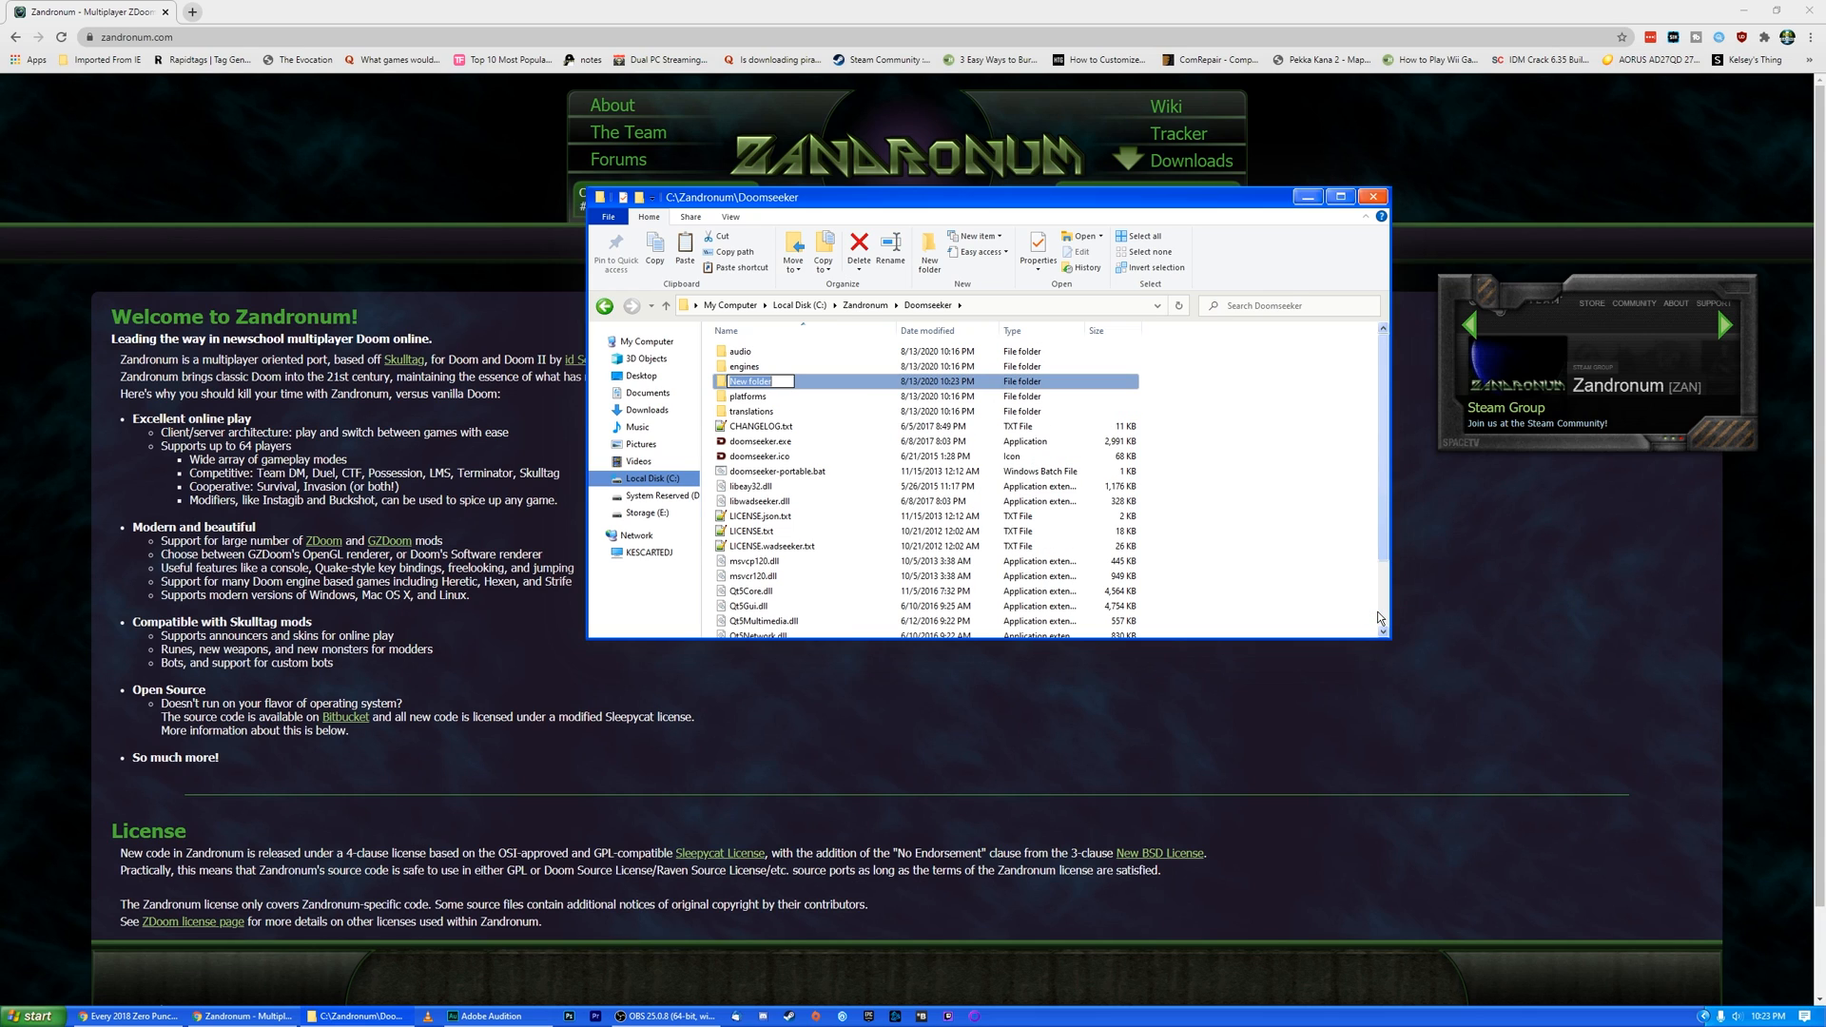
type("iwad")
type("WADS")
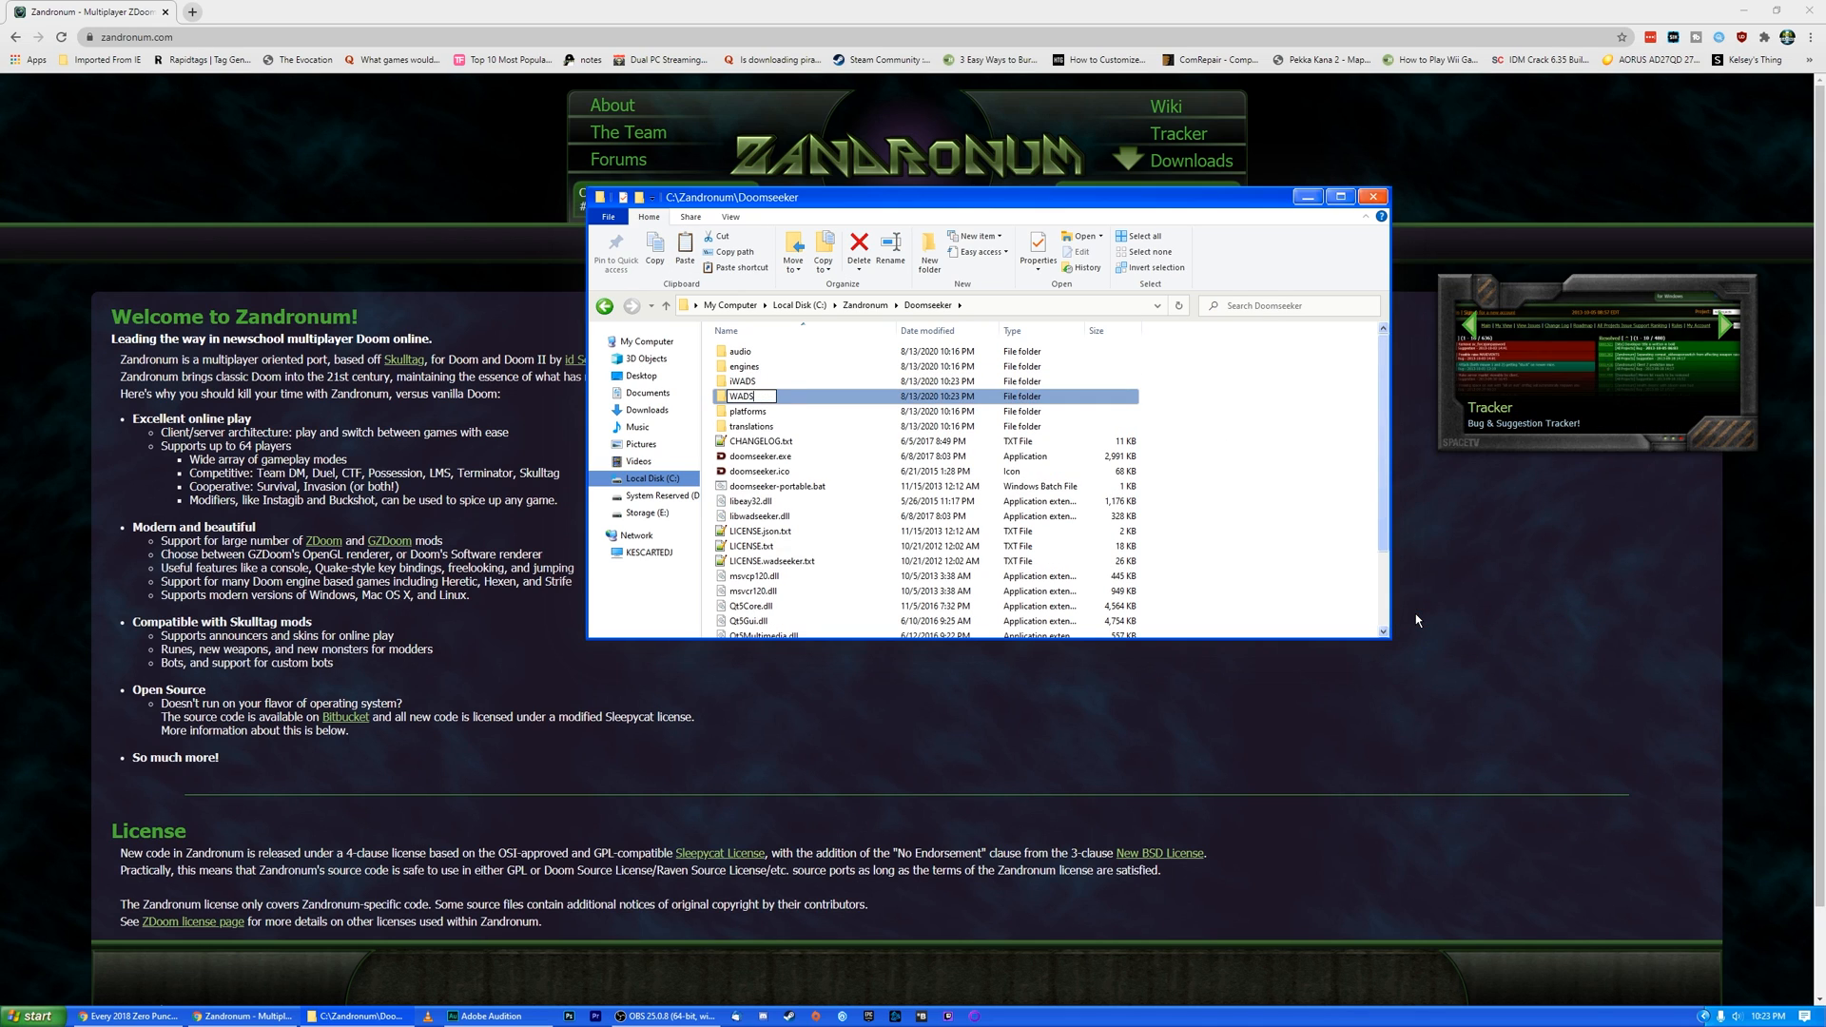
double_click(741, 380)
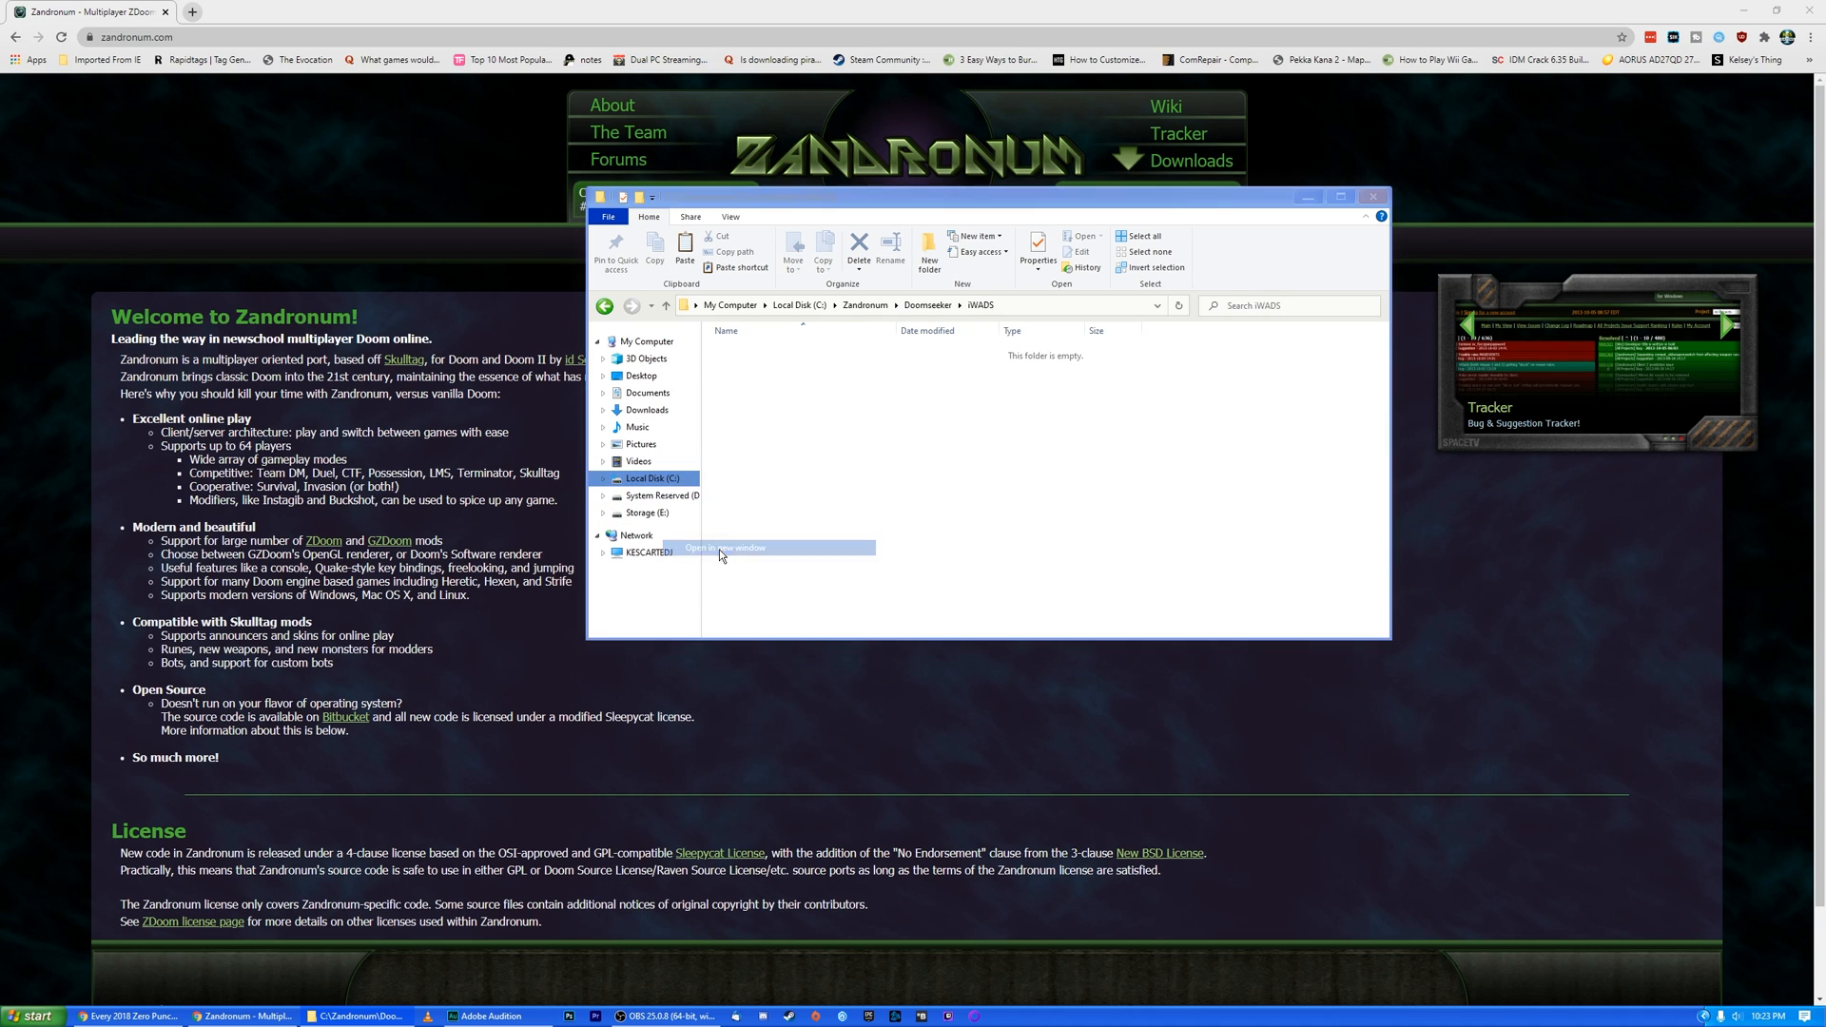
In a second Explorer window, browse to the Steam DOOM 3 BFG Edition base\wads folder.
left_click(729, 547)
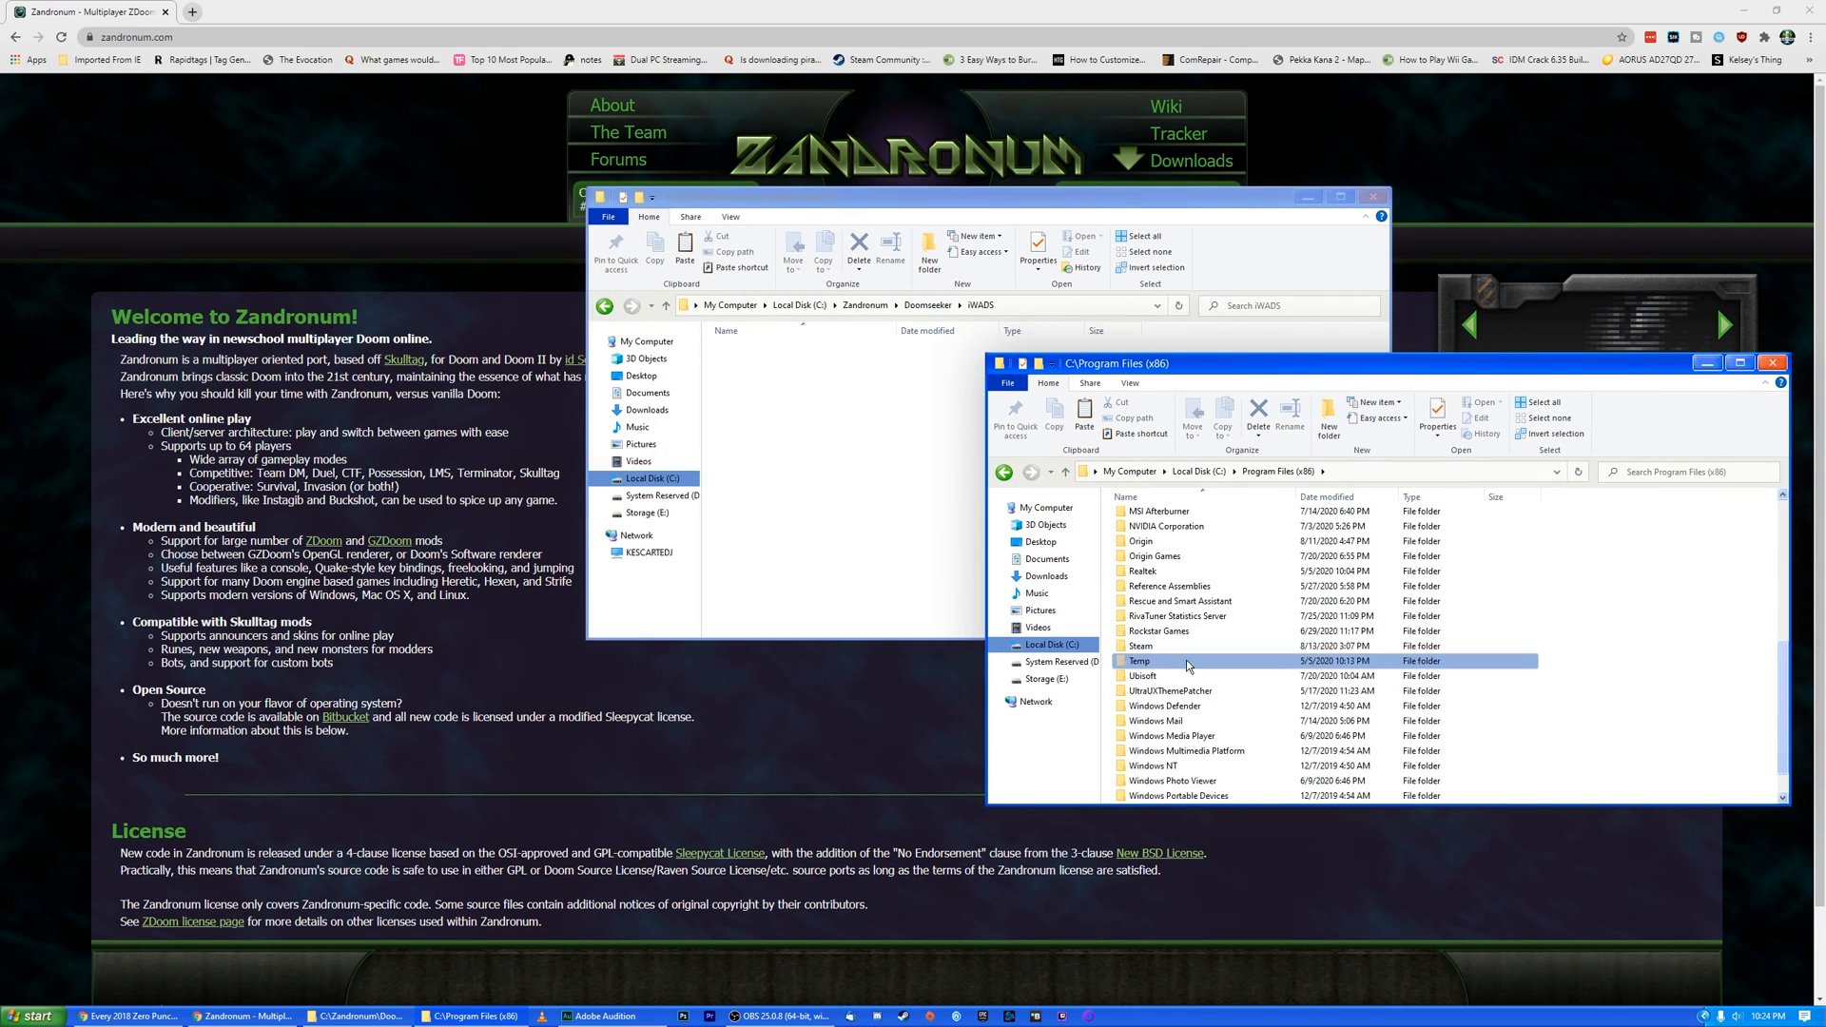
left_click(1156, 645)
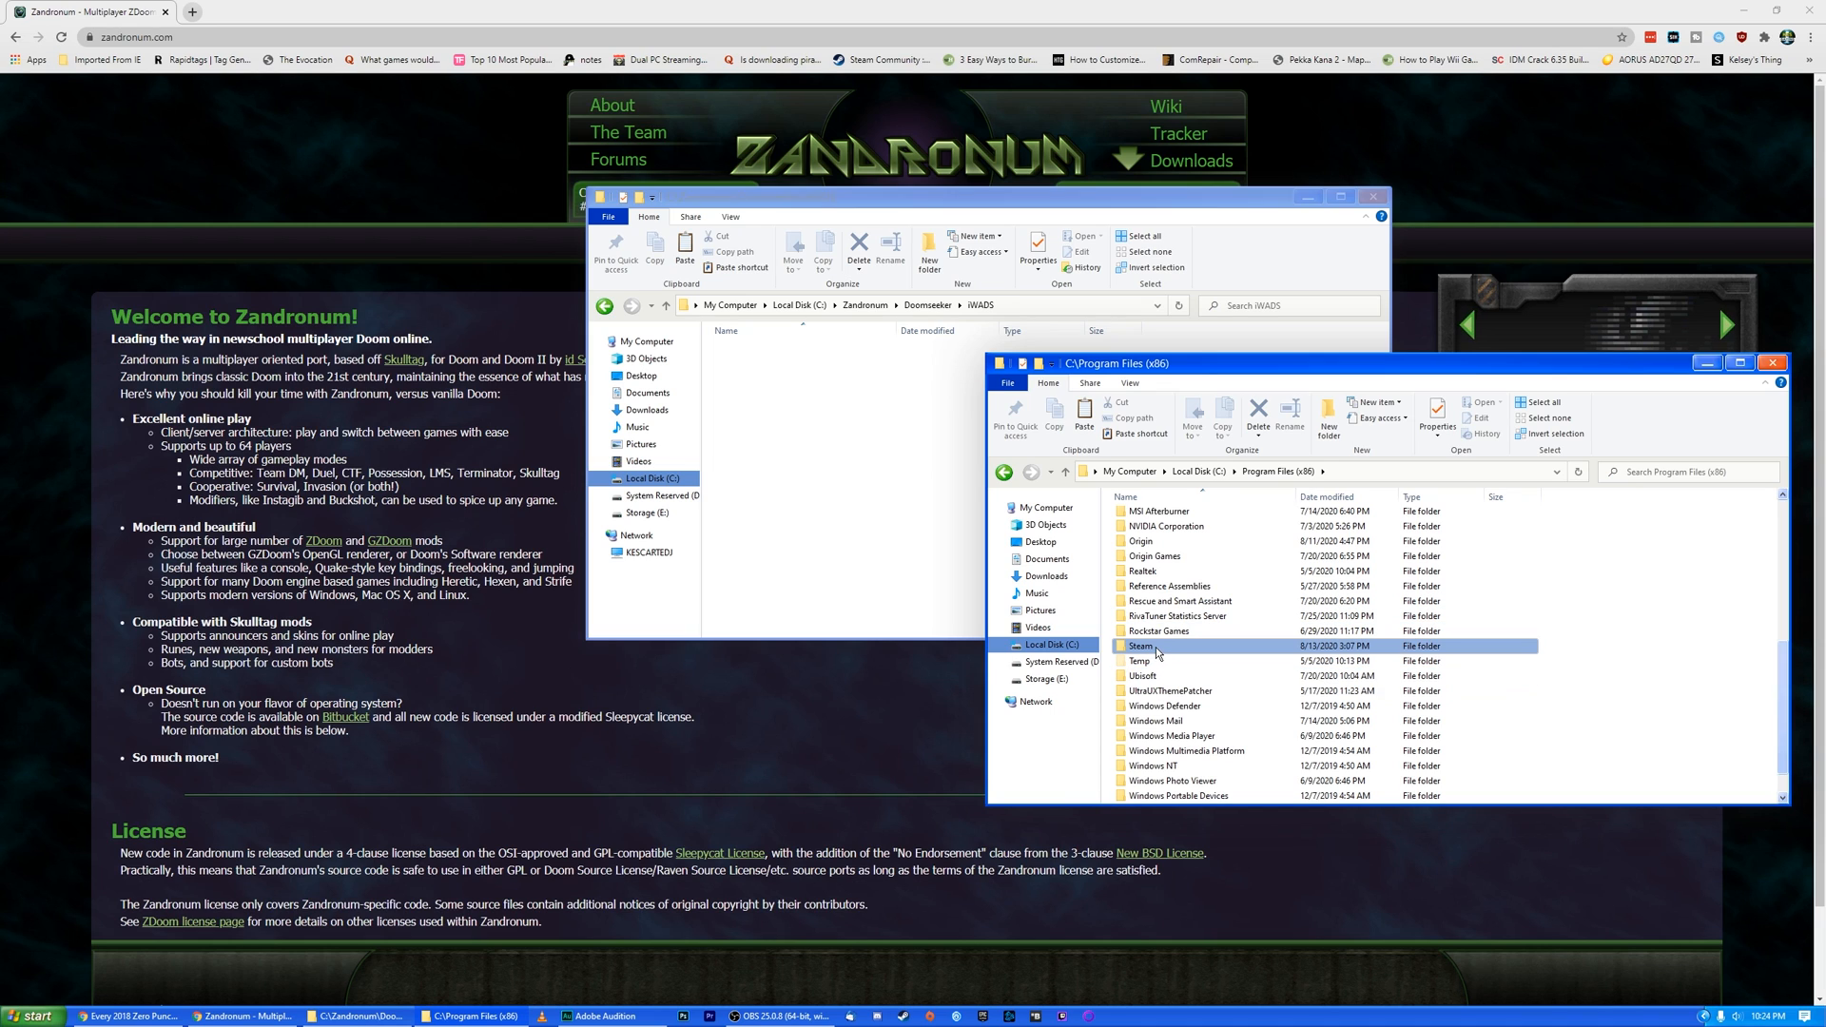
double_click(1142, 644)
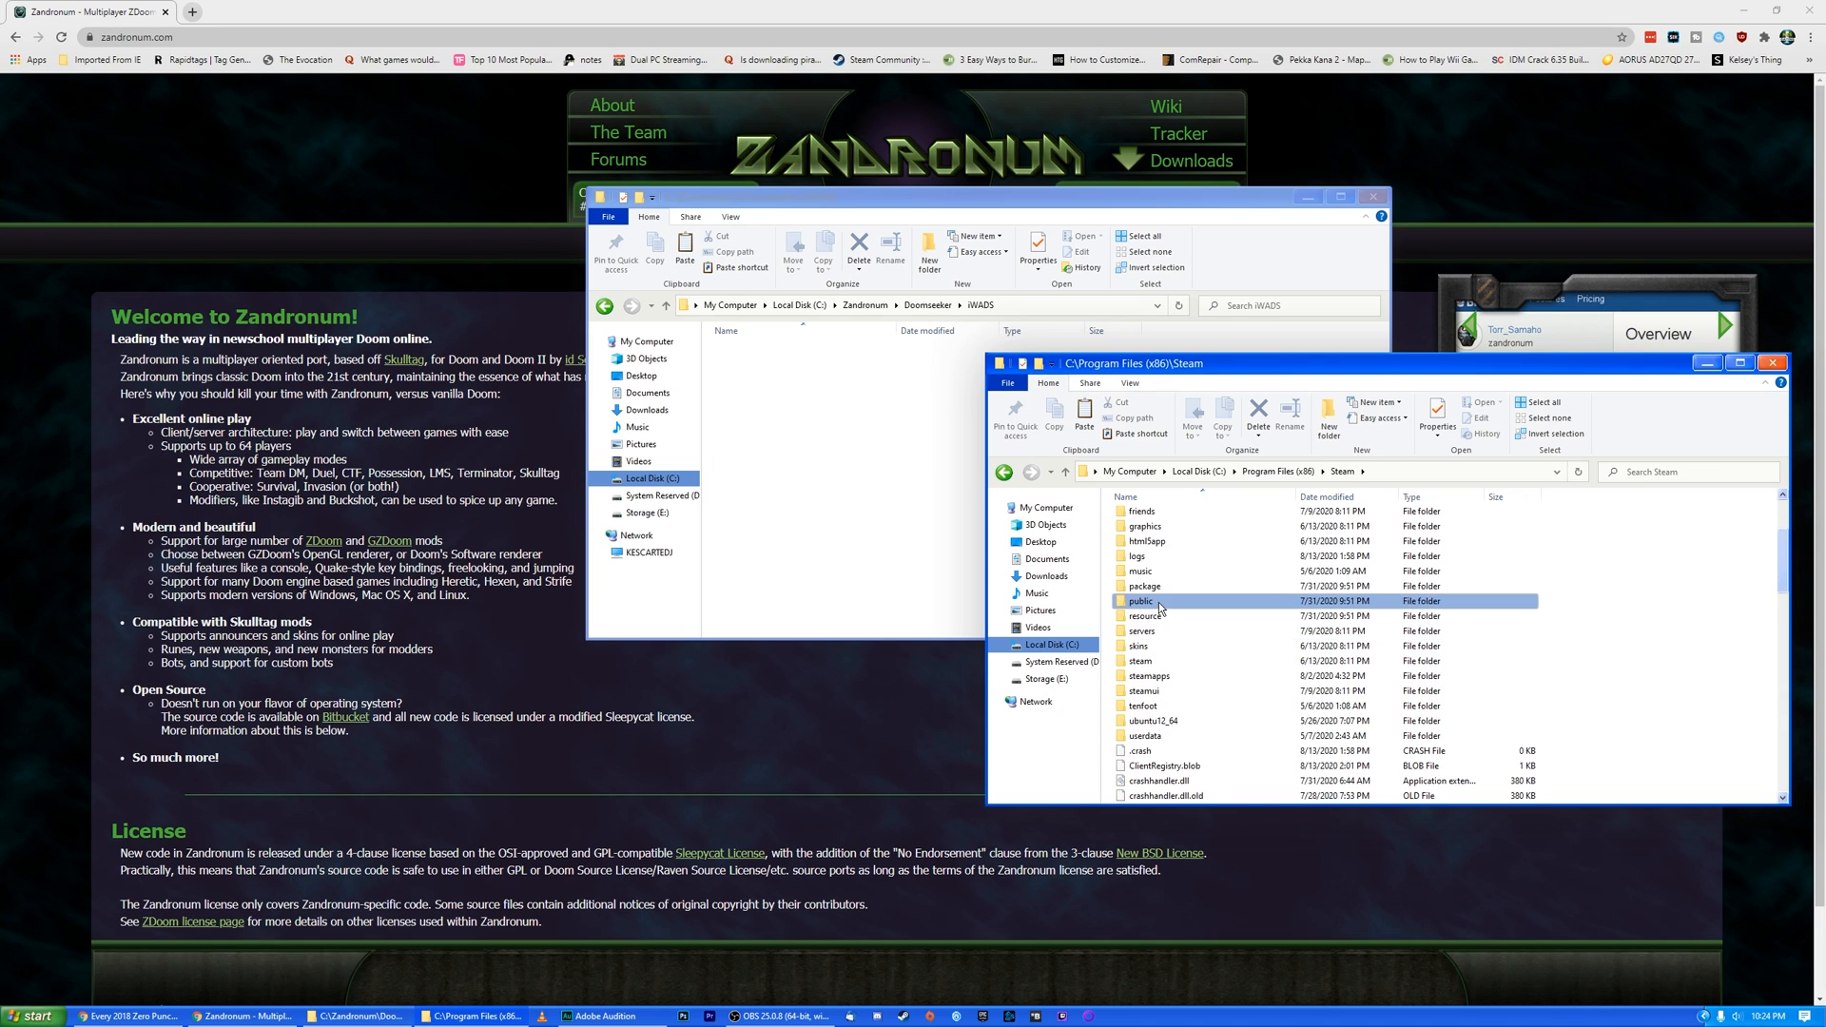
double_click(1149, 675)
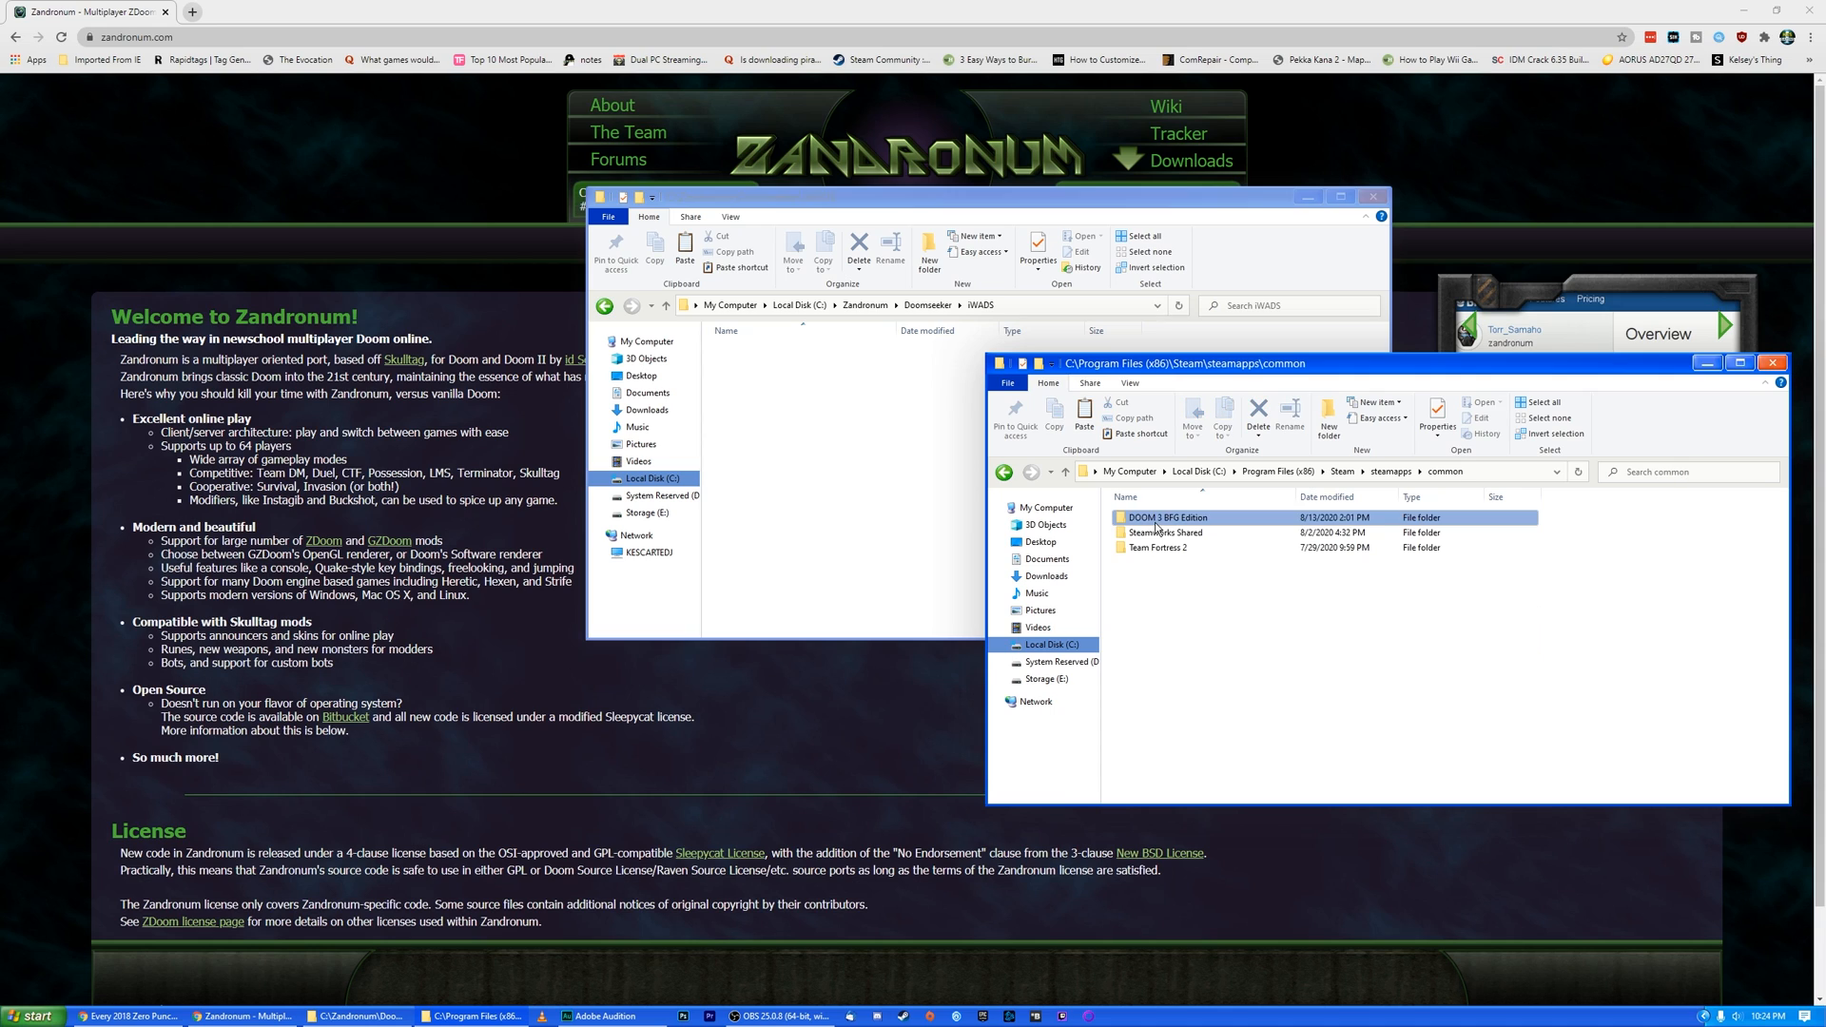
double_click(1166, 518)
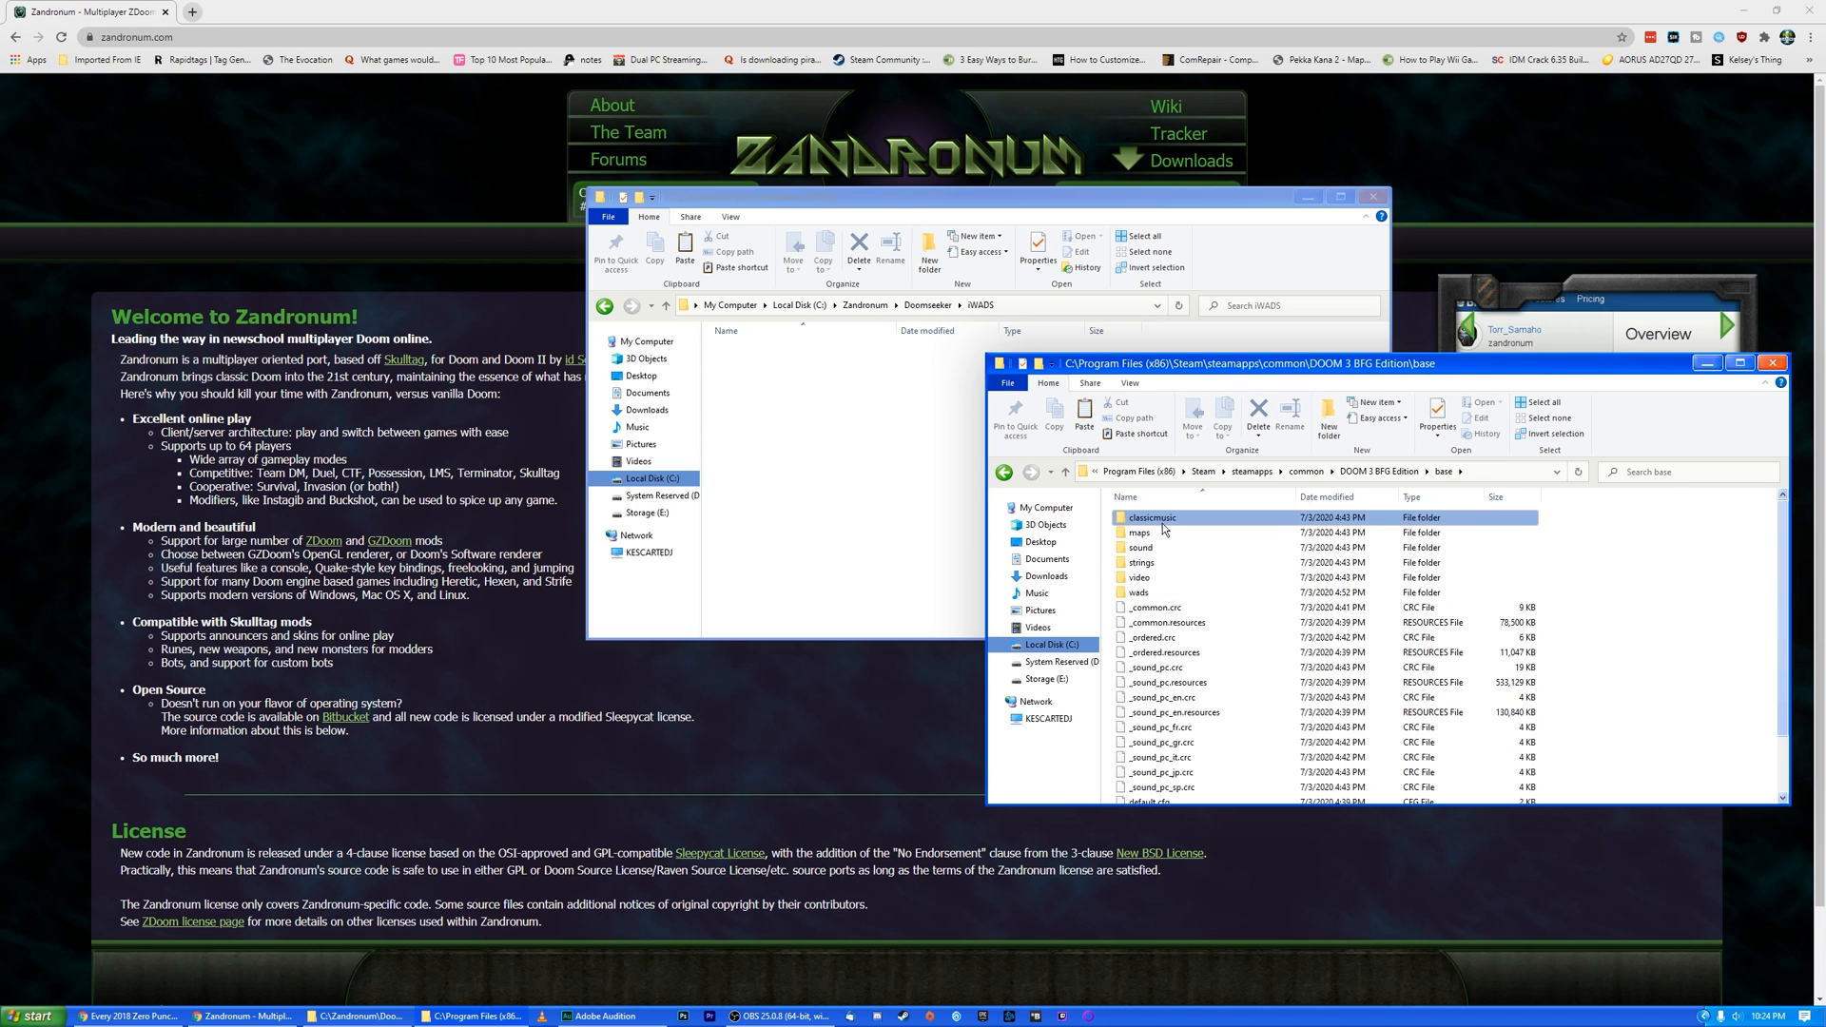
double_click(1140, 591)
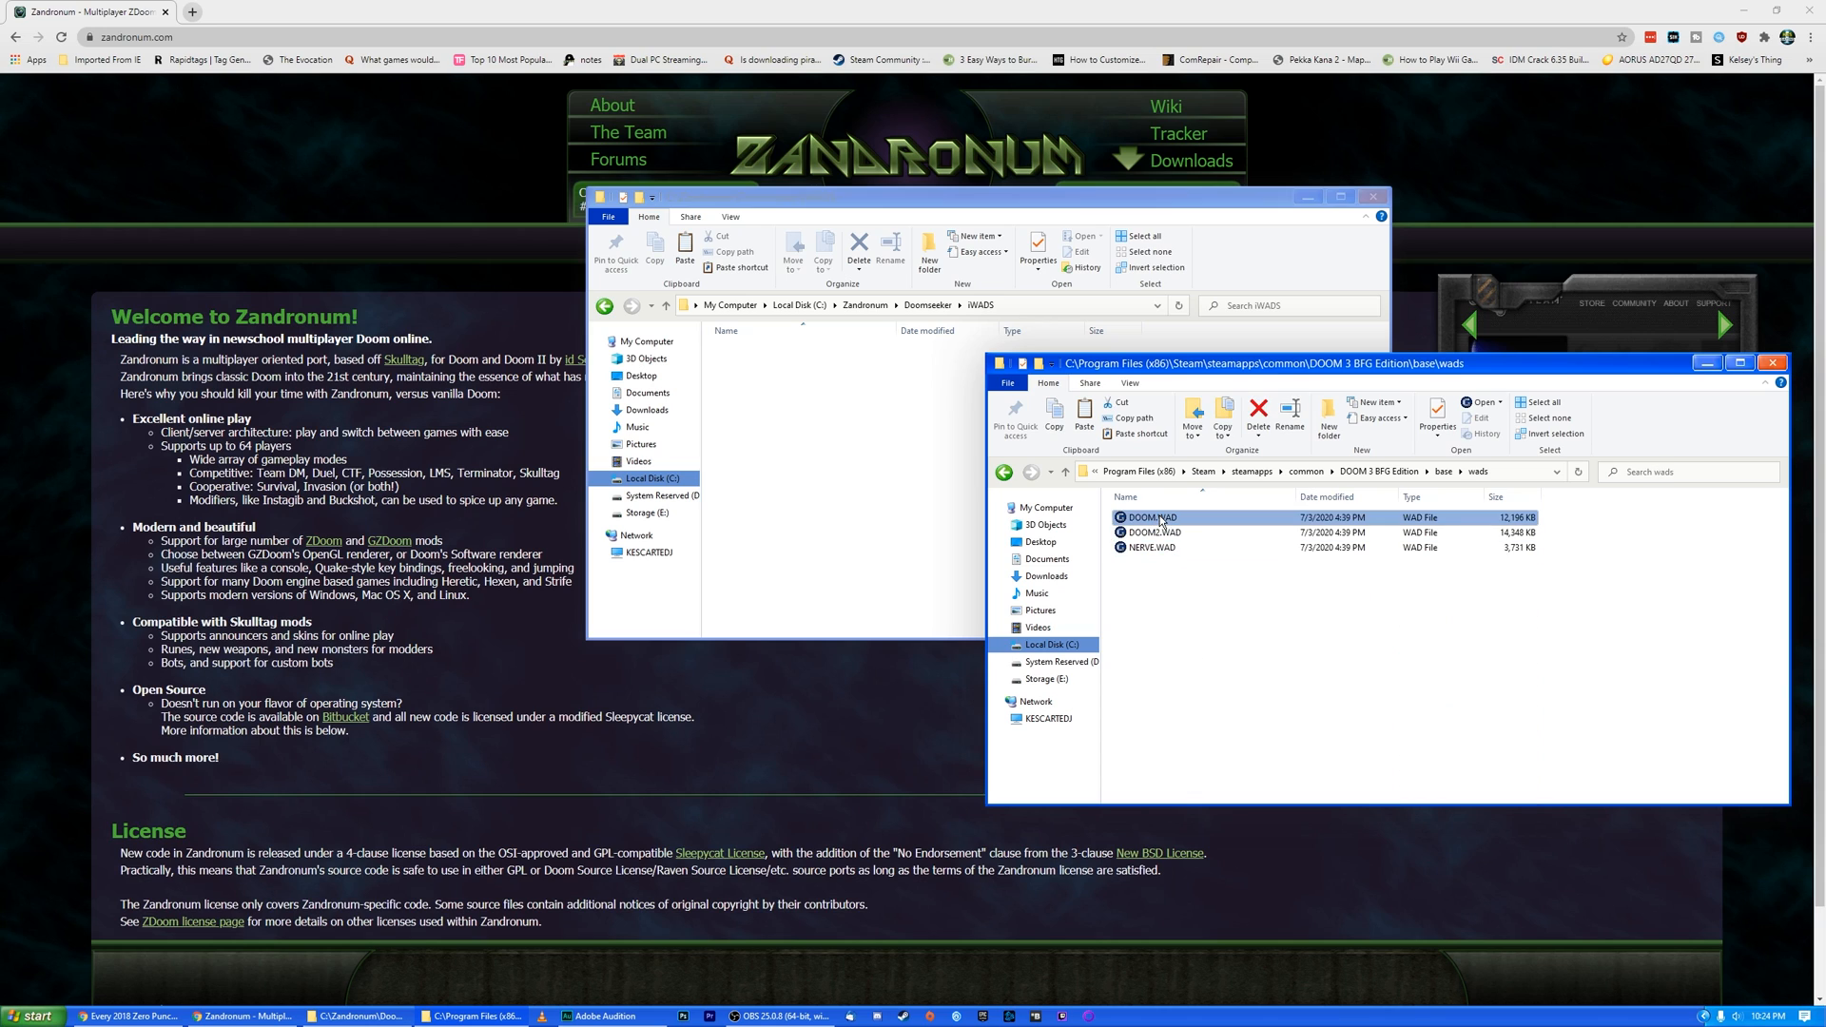
Copy DOOM.WAD and DOOM2.WAD and paste them into Doomseeker's IWADS folder.
right_click(1147, 517)
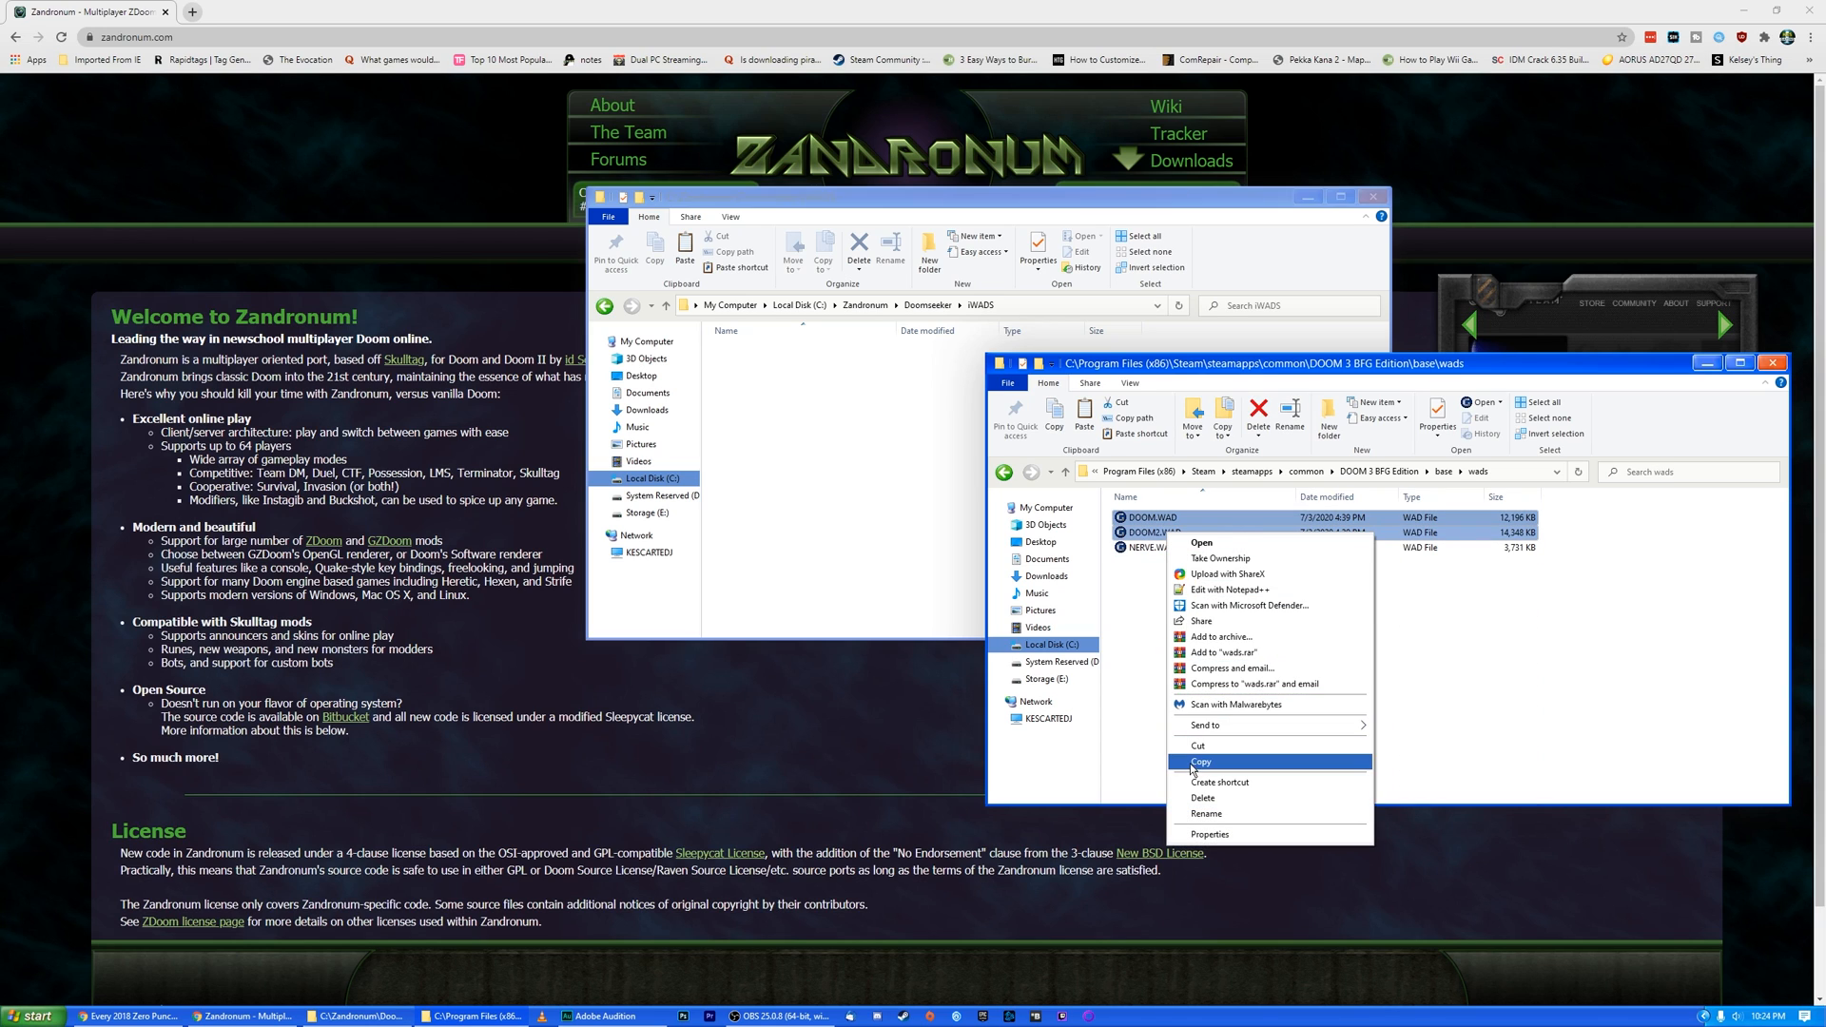
left_click(1202, 761)
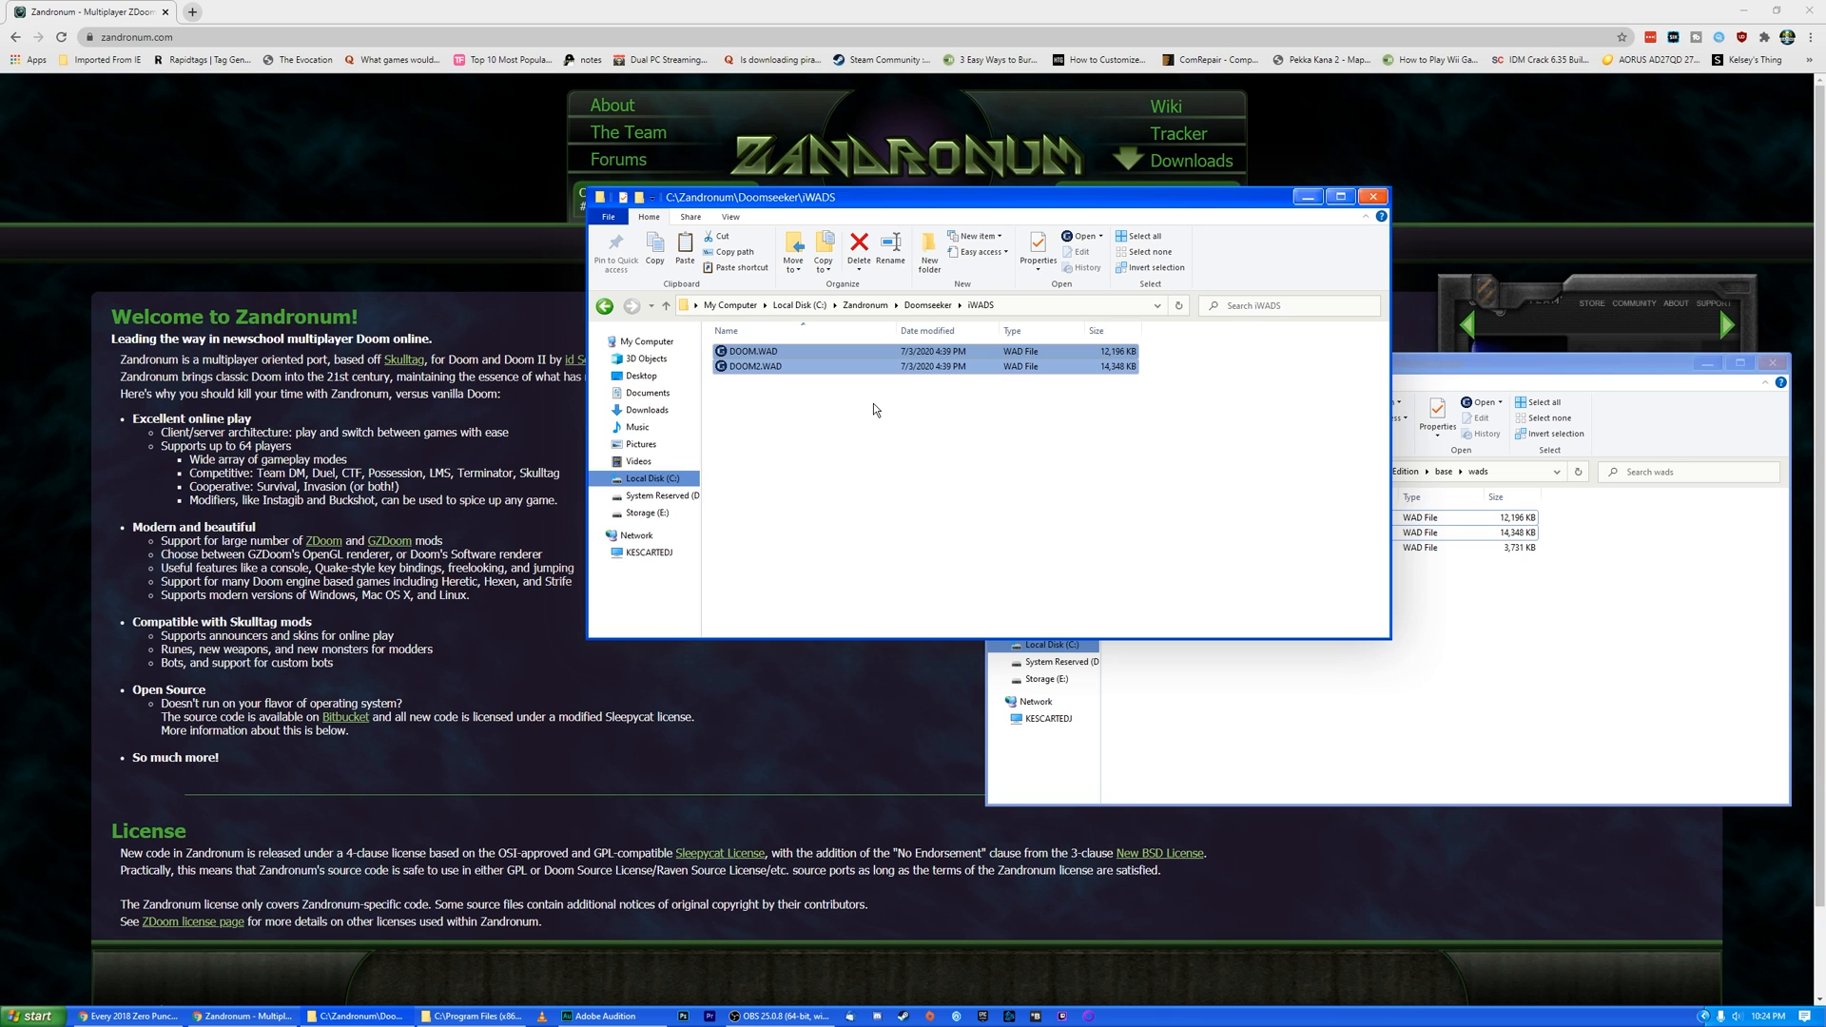
left_click(875, 409)
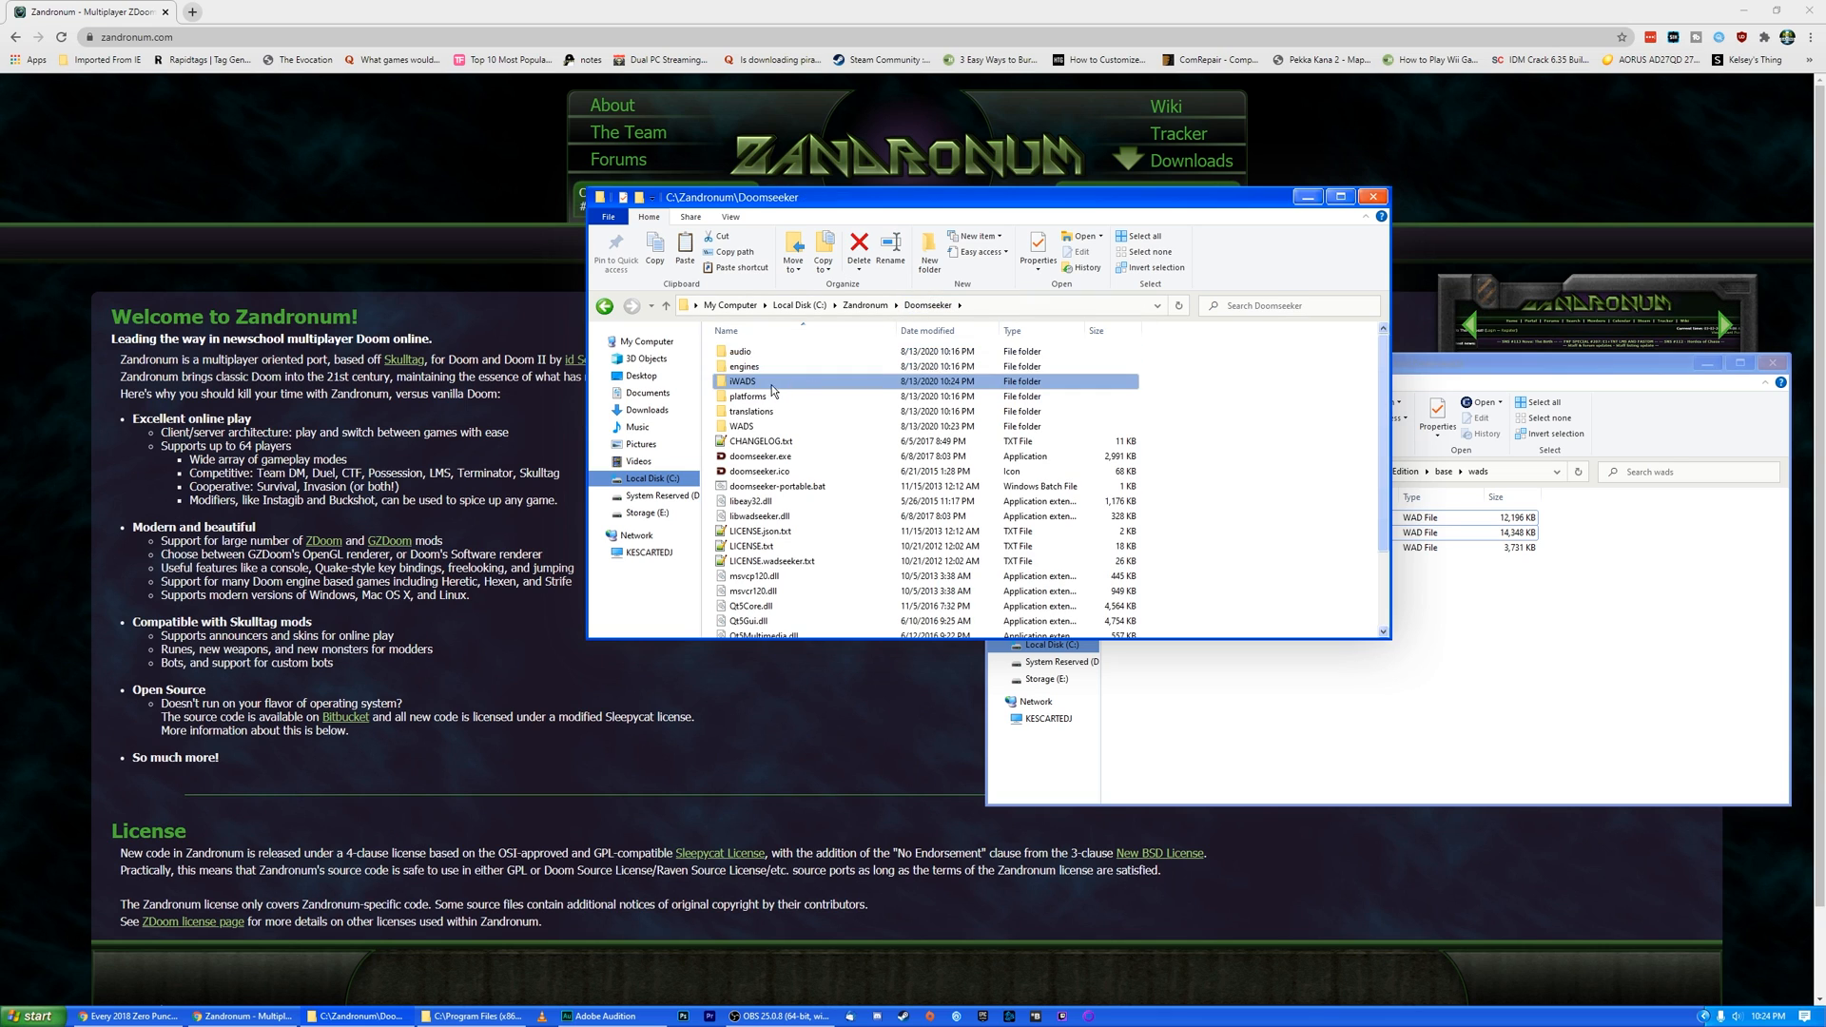
left_click(761, 441)
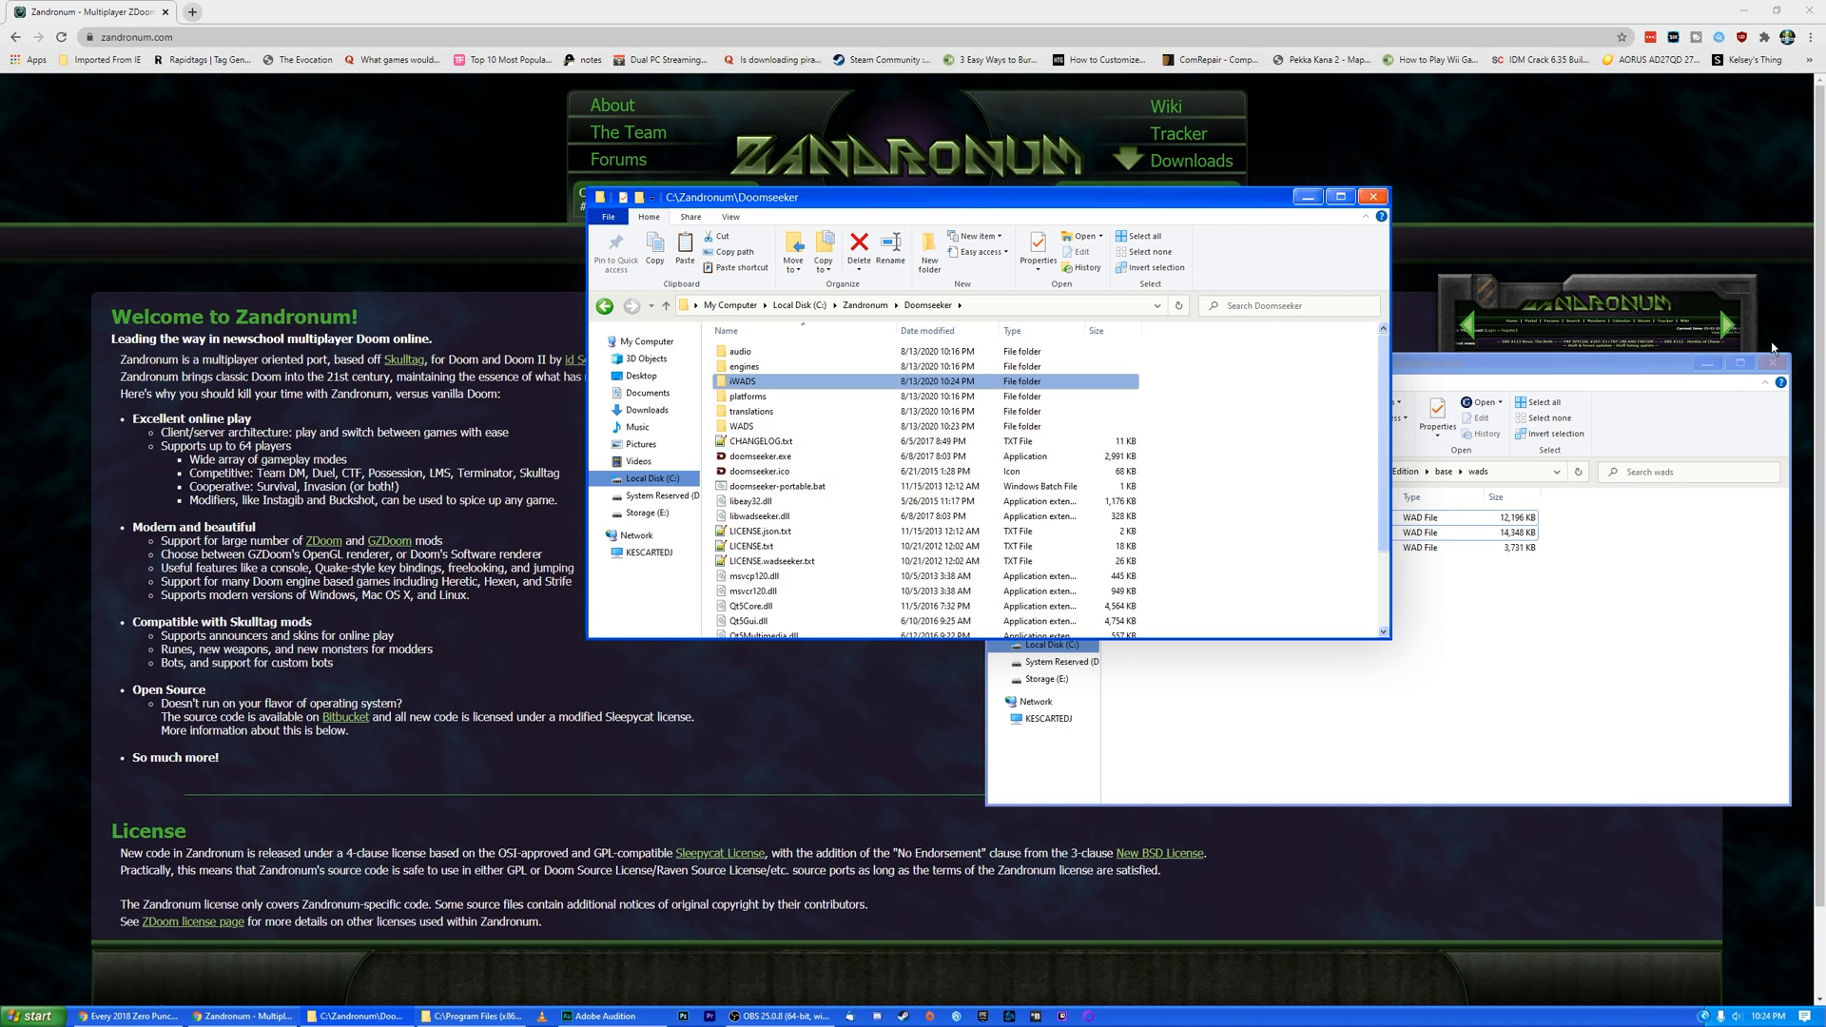
Launch Doomseeker from its application file and get past the startup prompts.
left_click(763, 455)
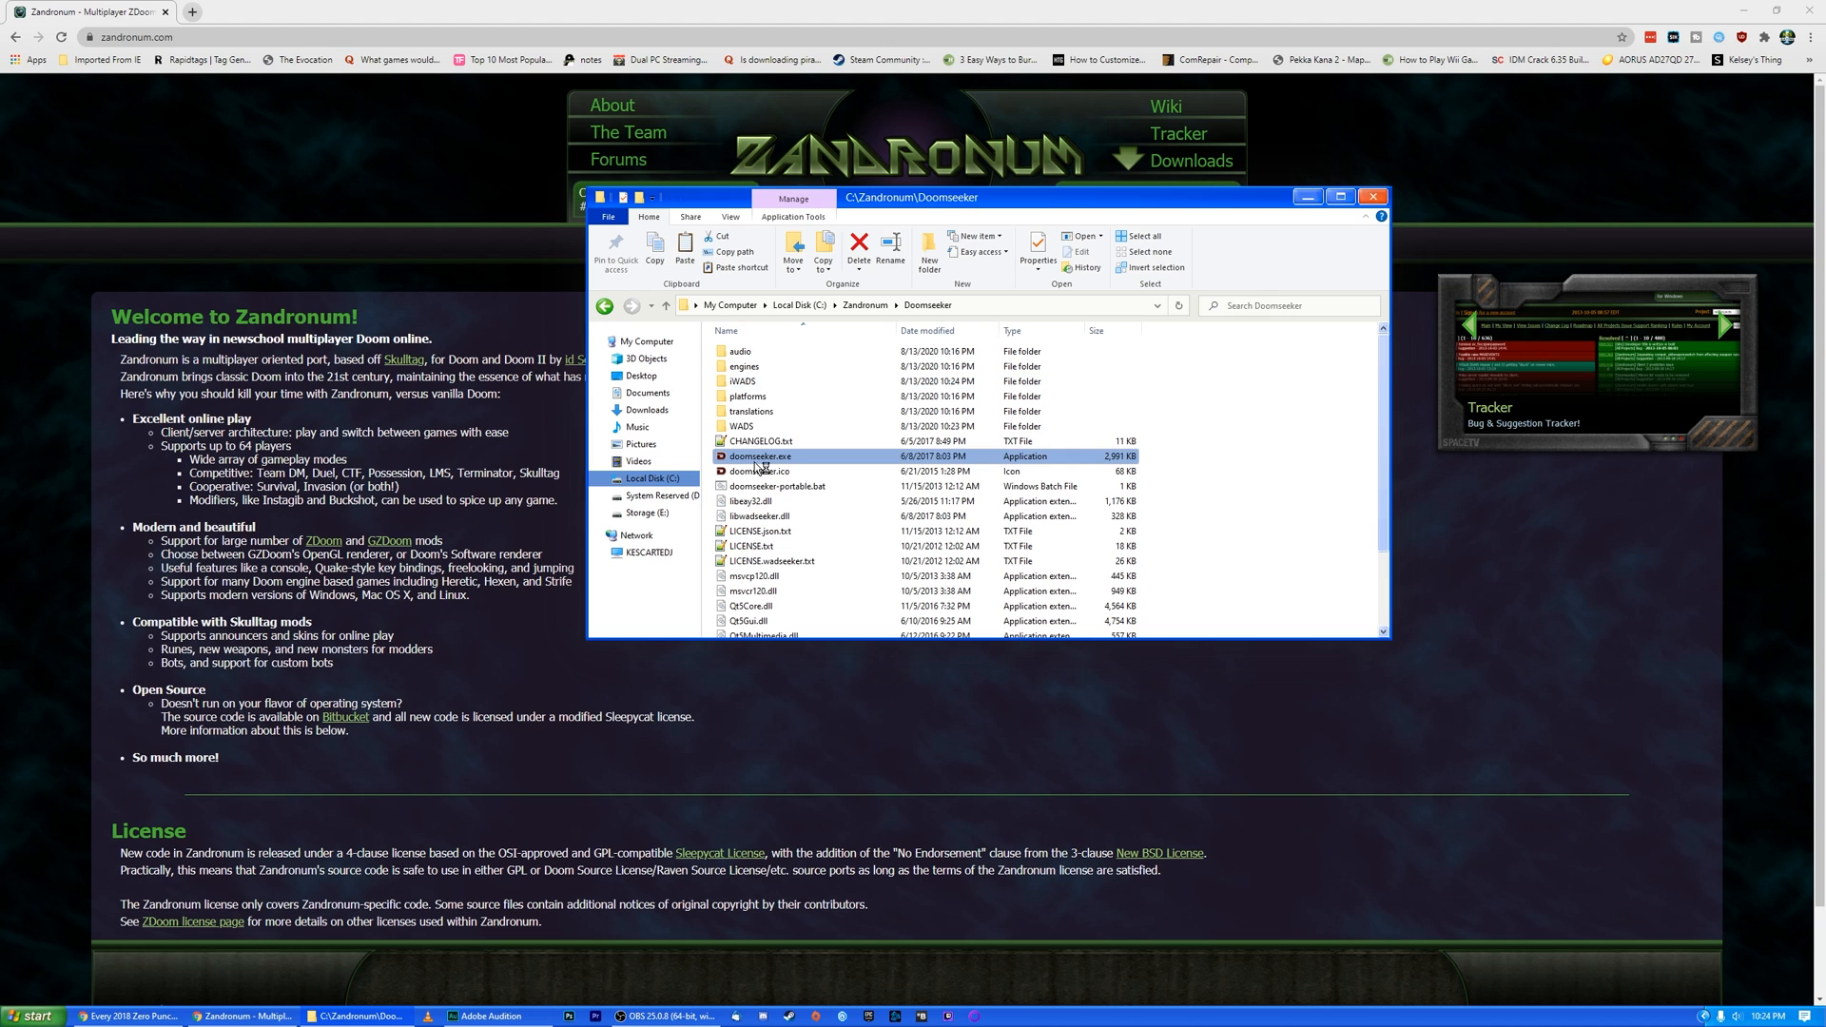
double_click(761, 455)
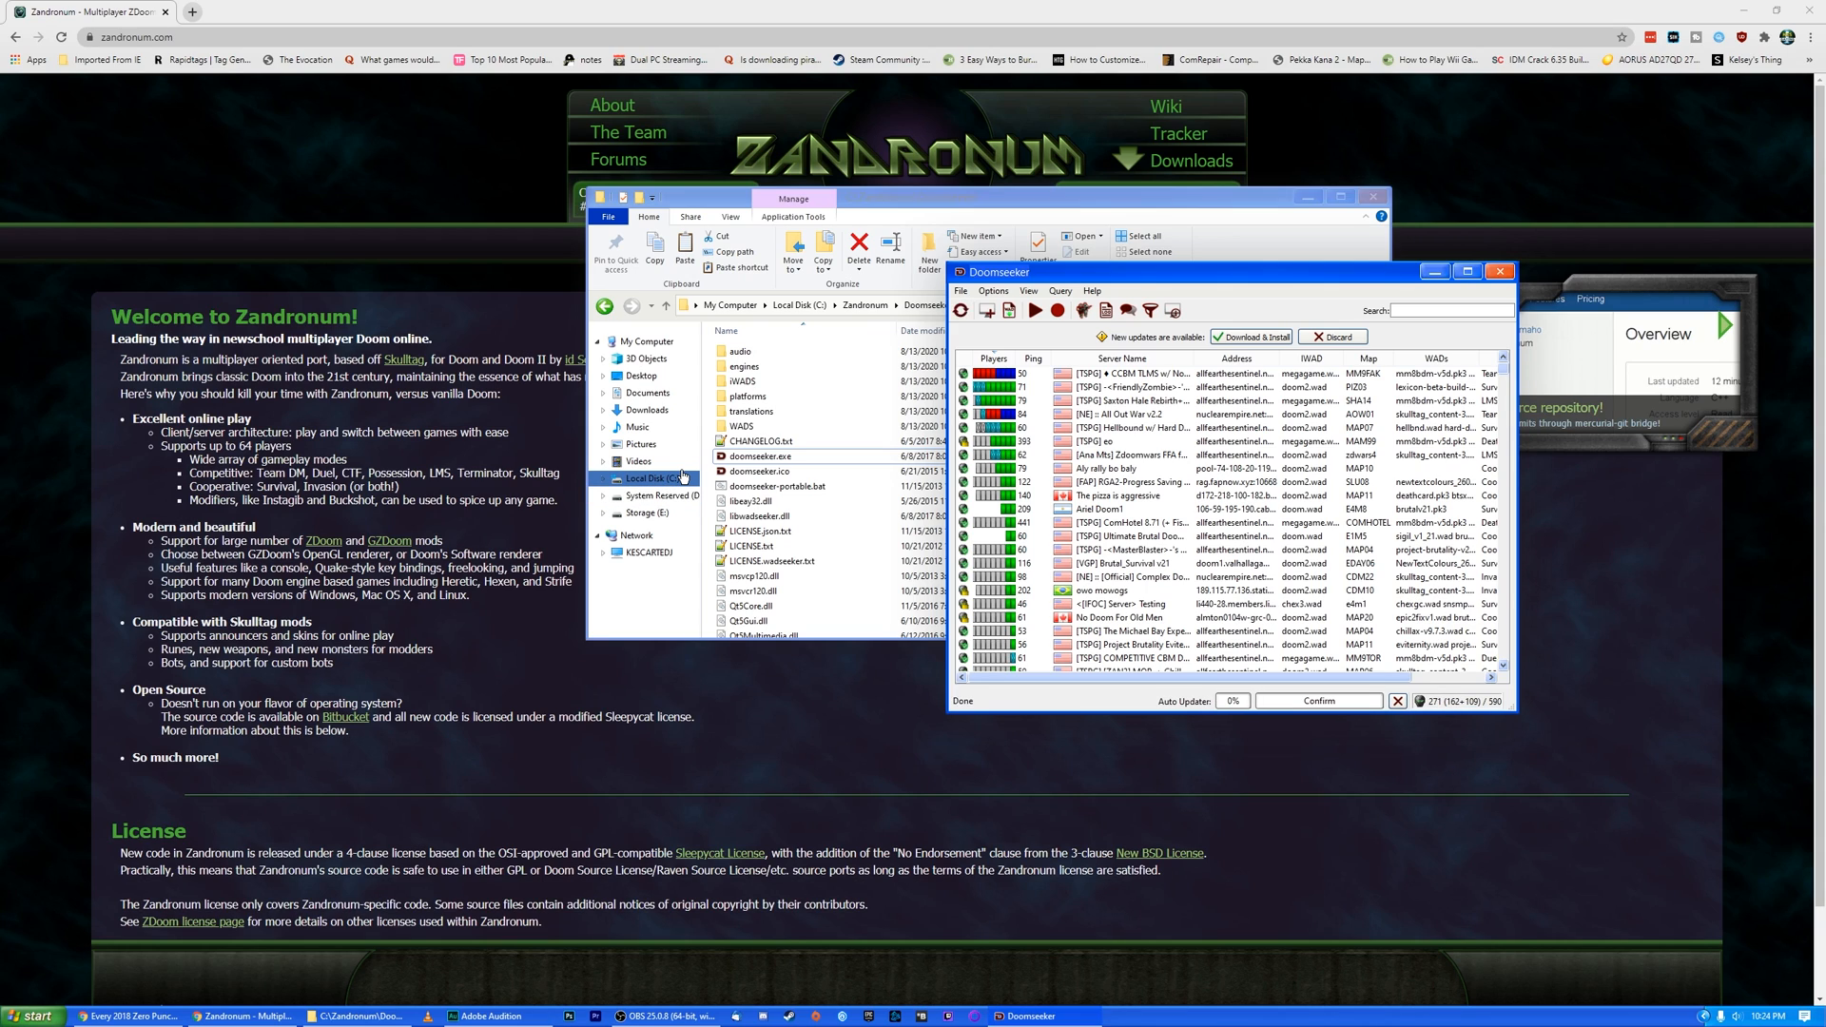
left_click(761, 470)
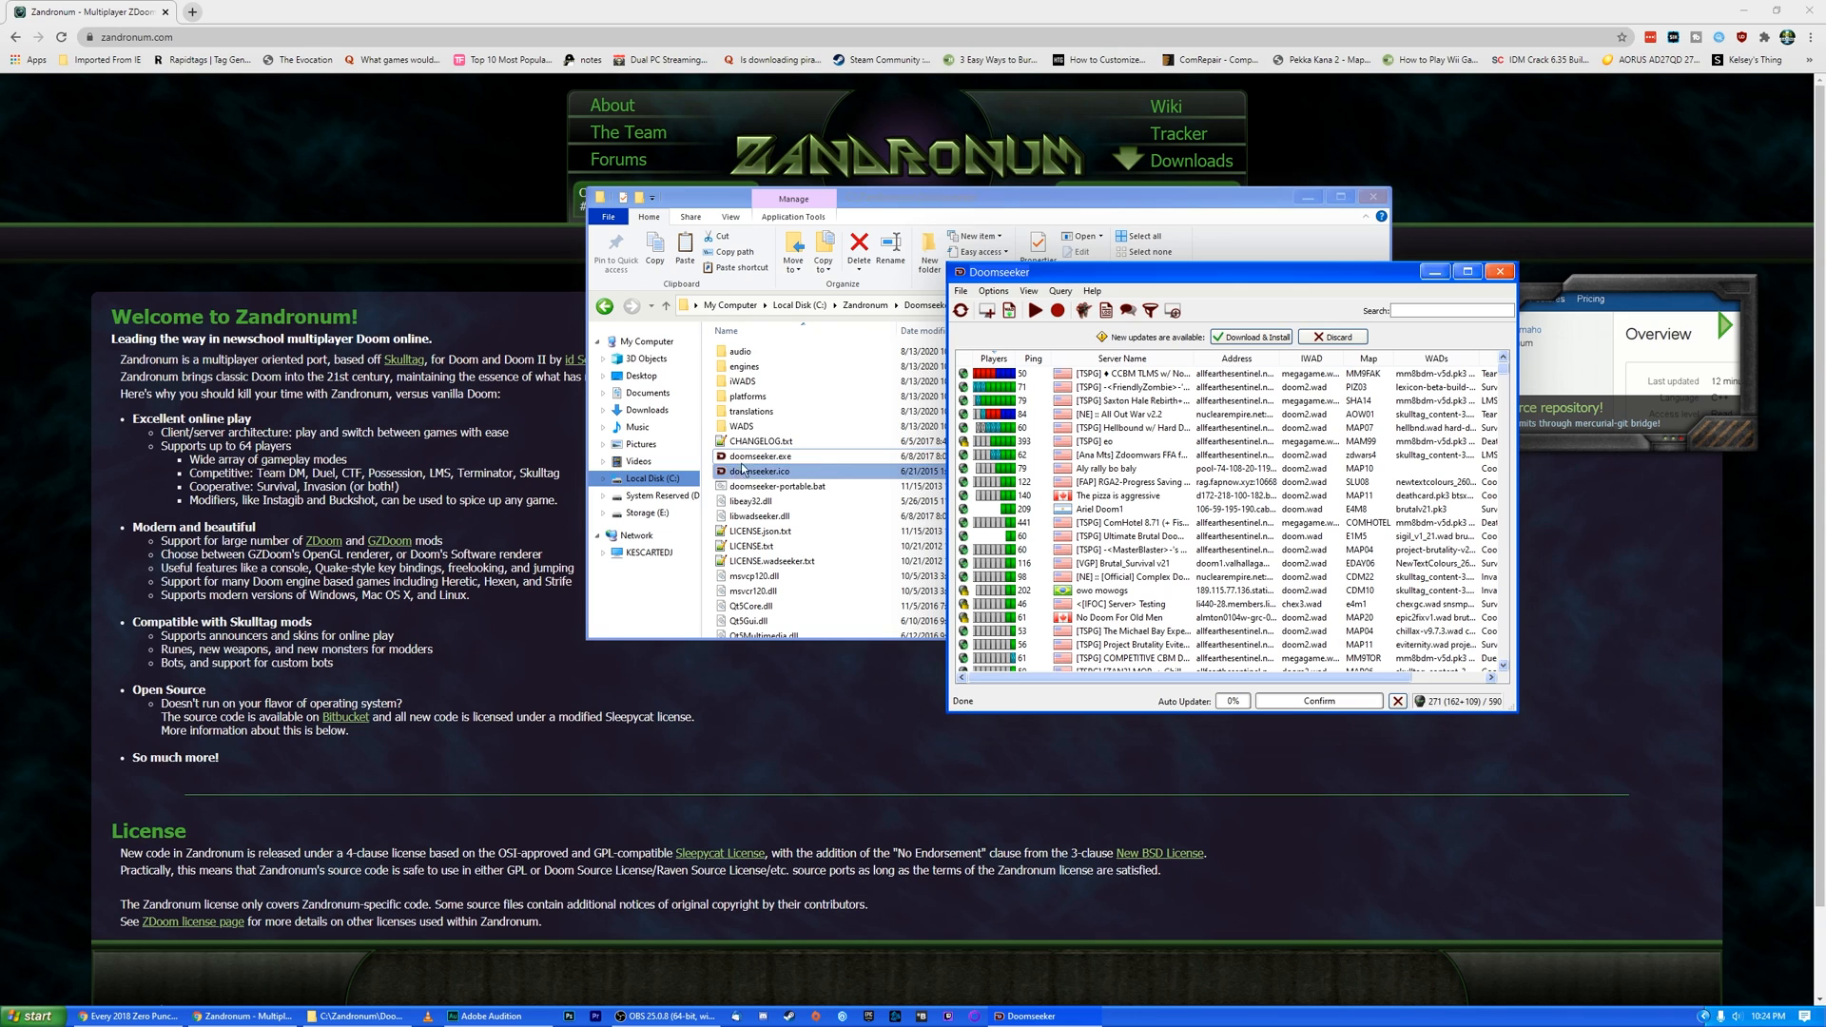
left_click(745, 368)
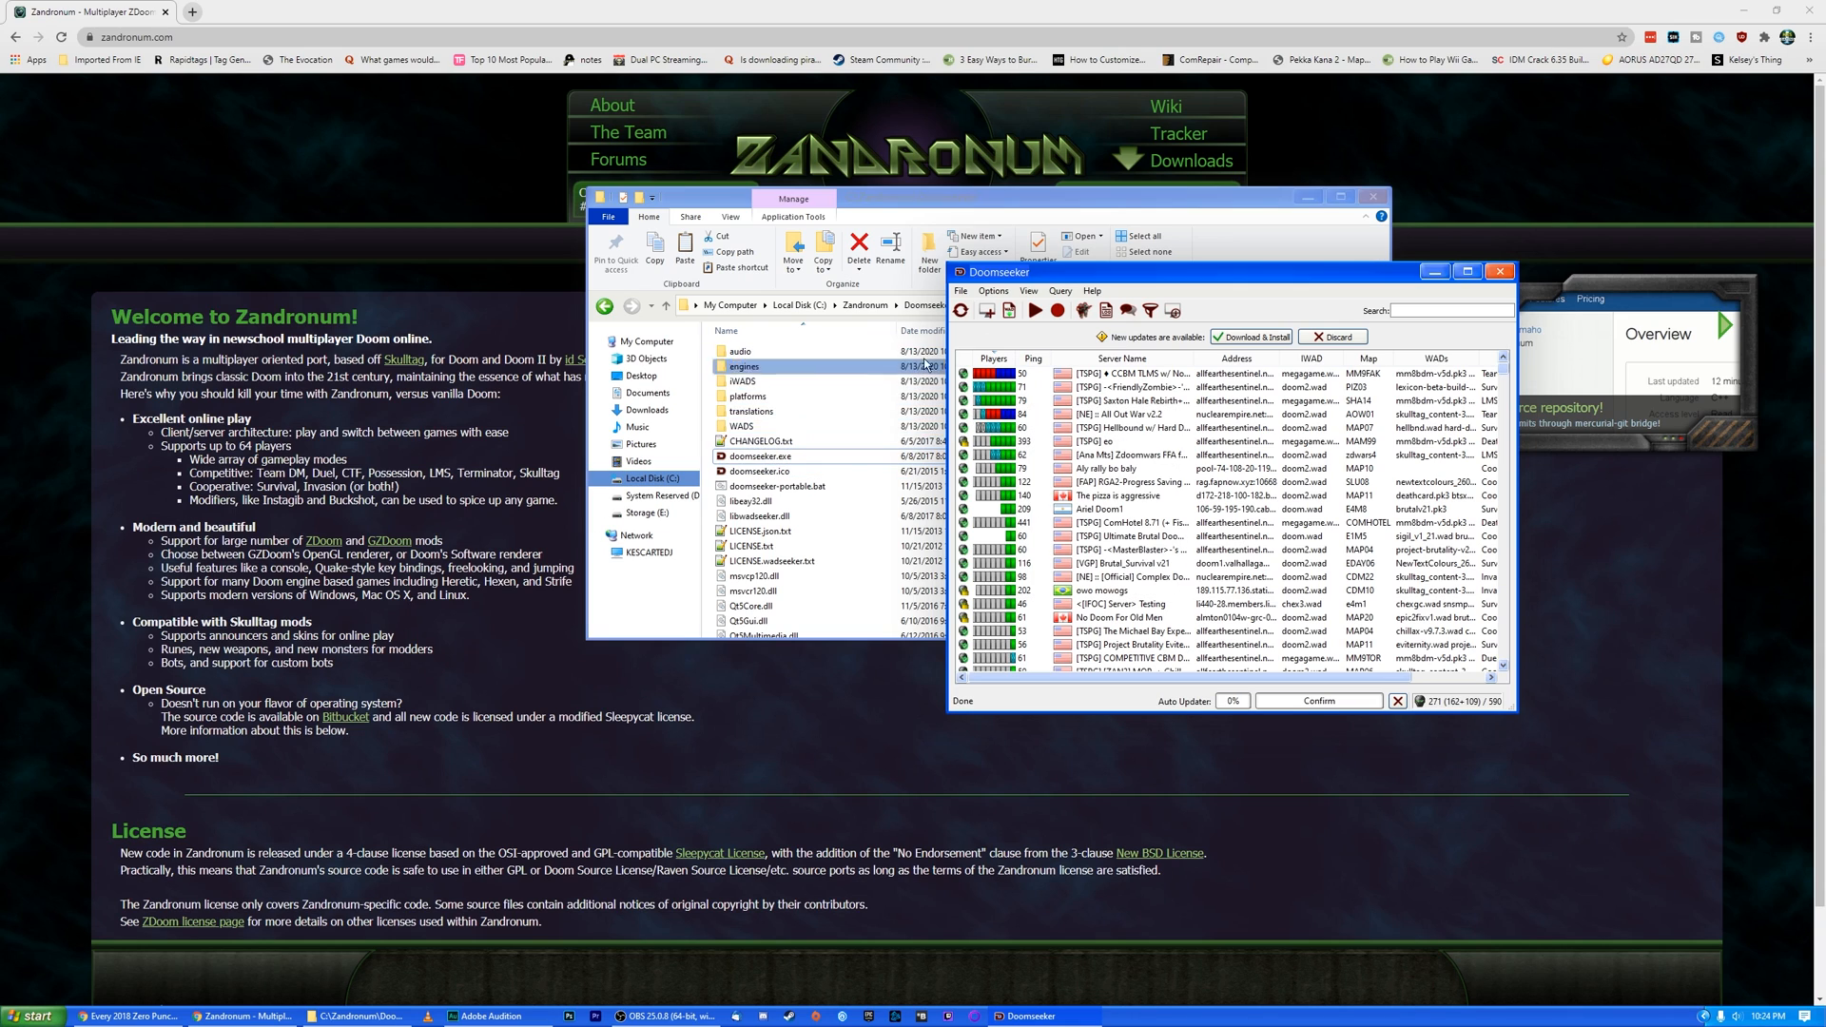
left_click(747, 425)
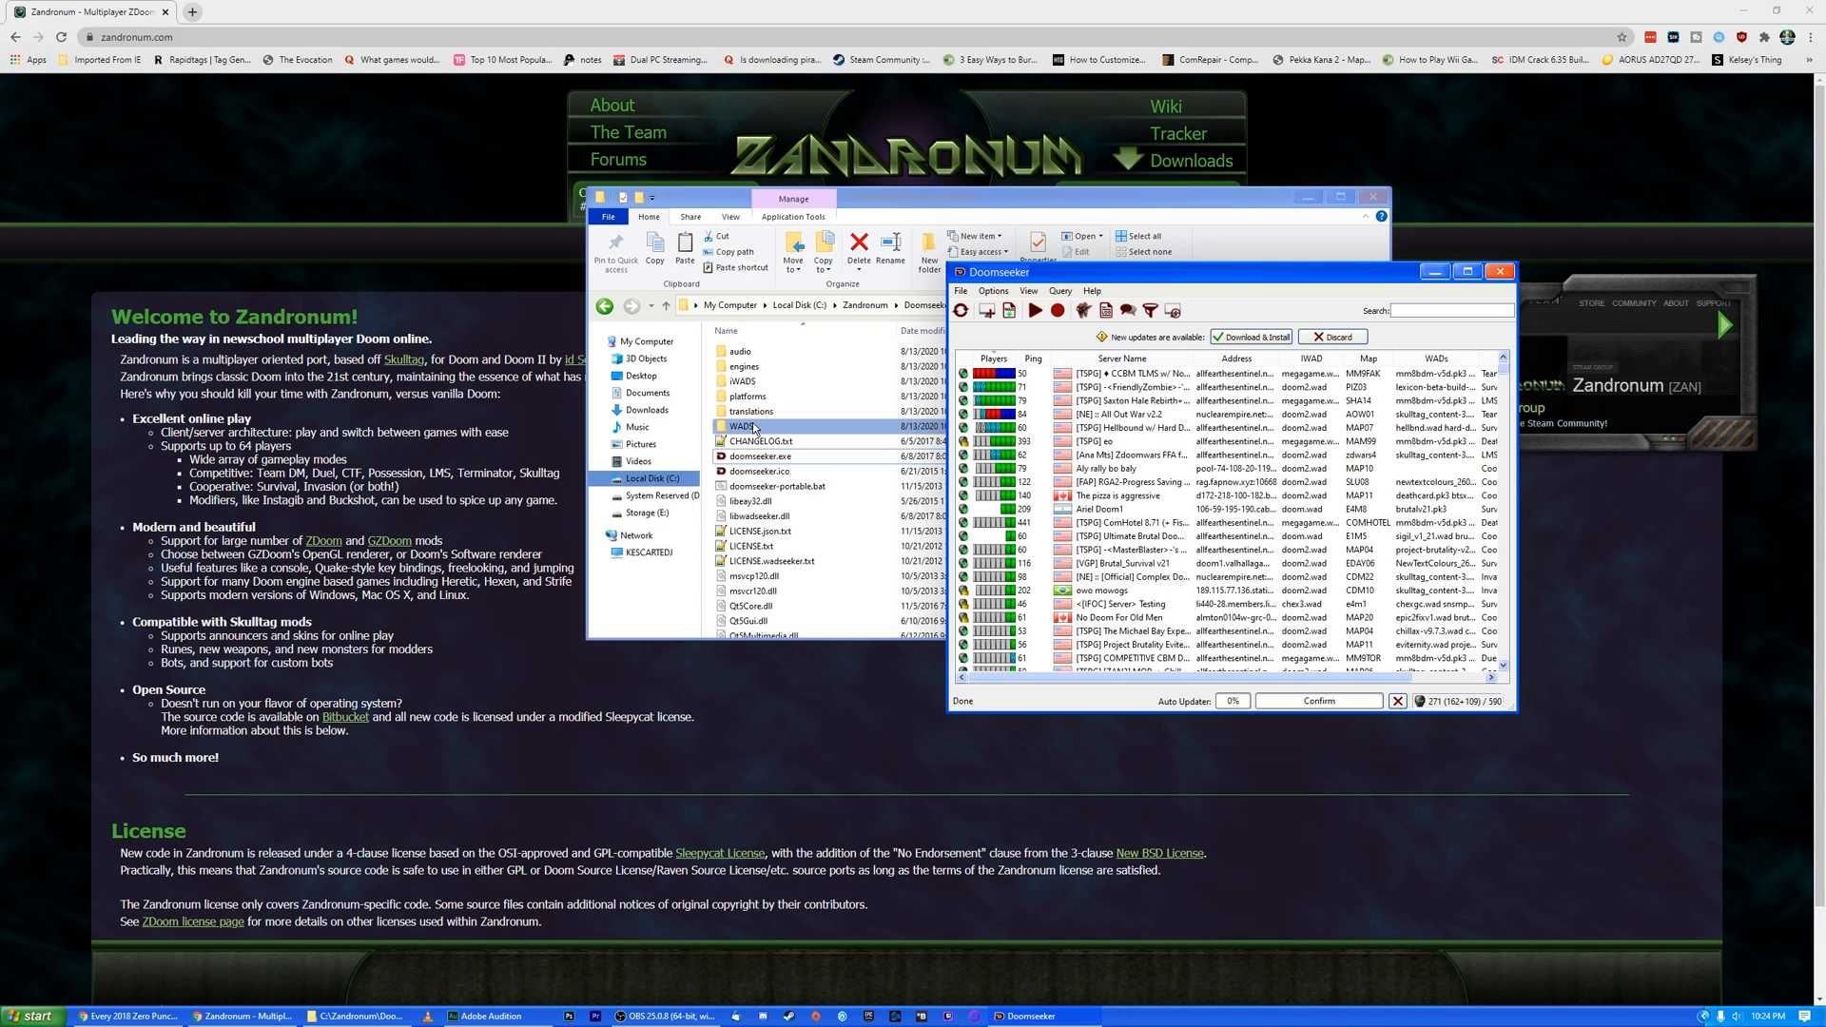
left_click(763, 440)
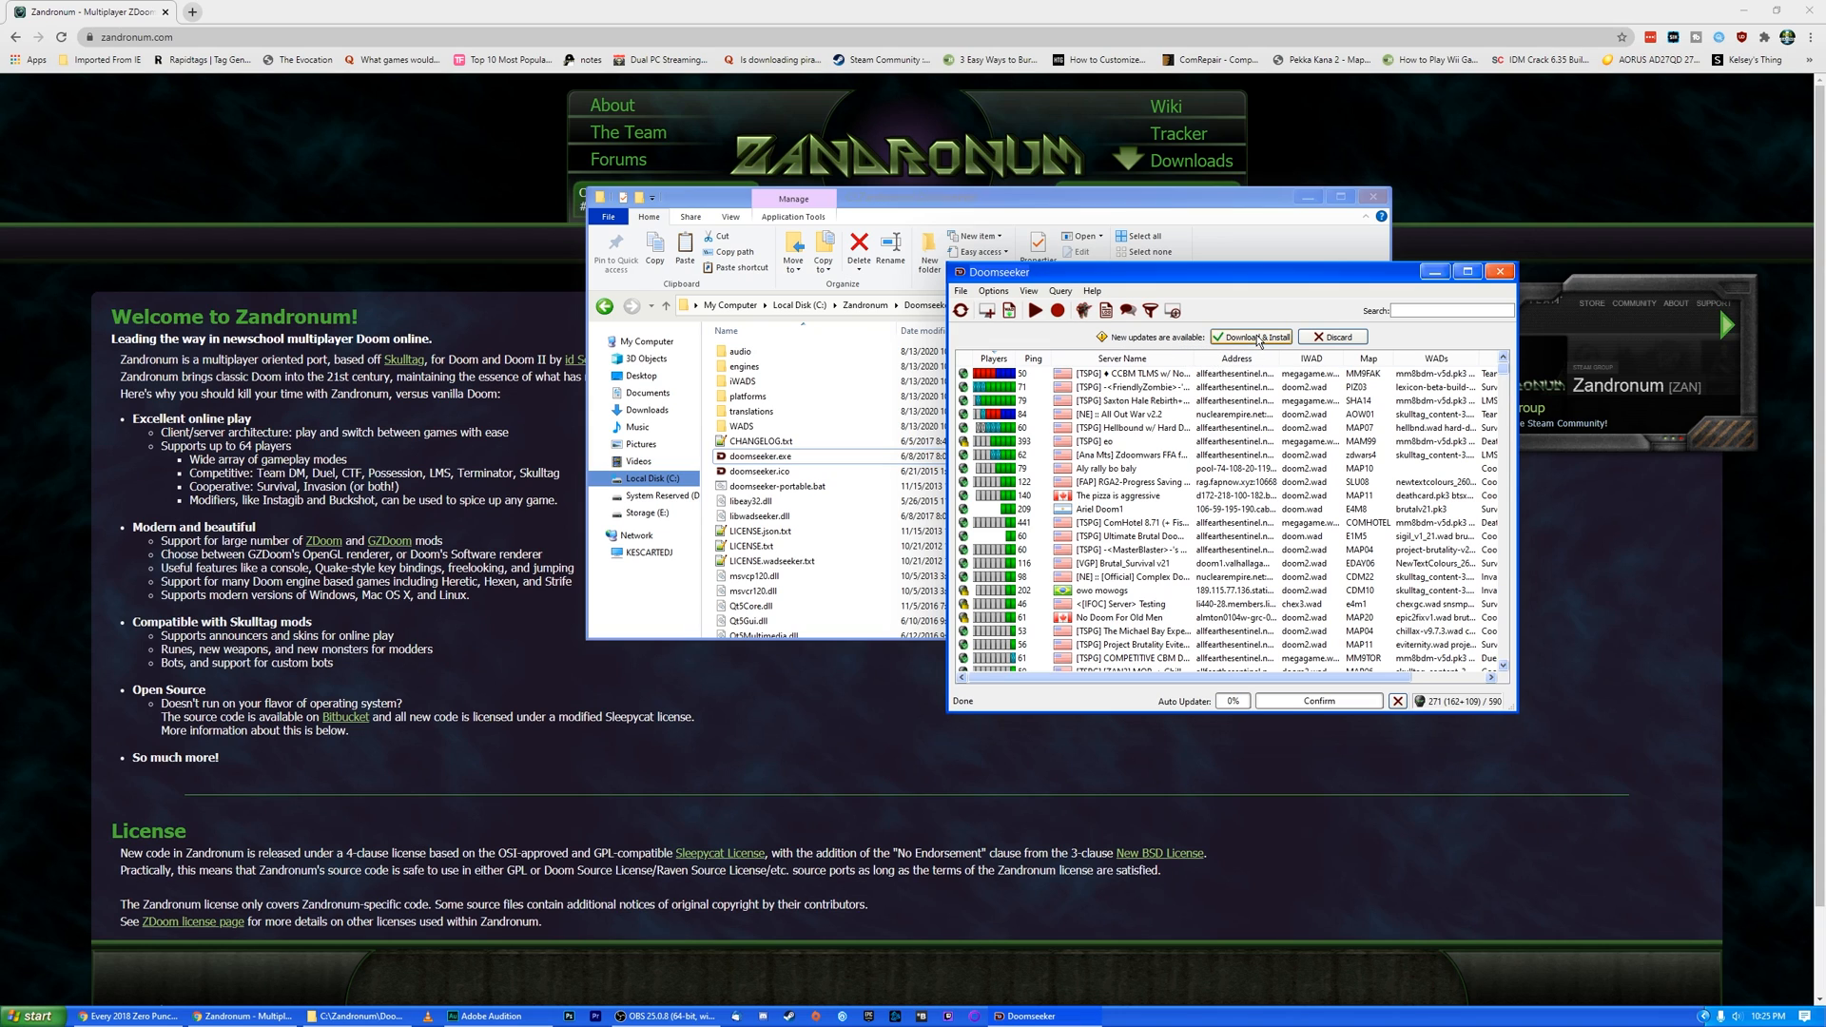
Download and install the available Doomseeker update, restarting so it relaunches with the server list.
left_click(1250, 337)
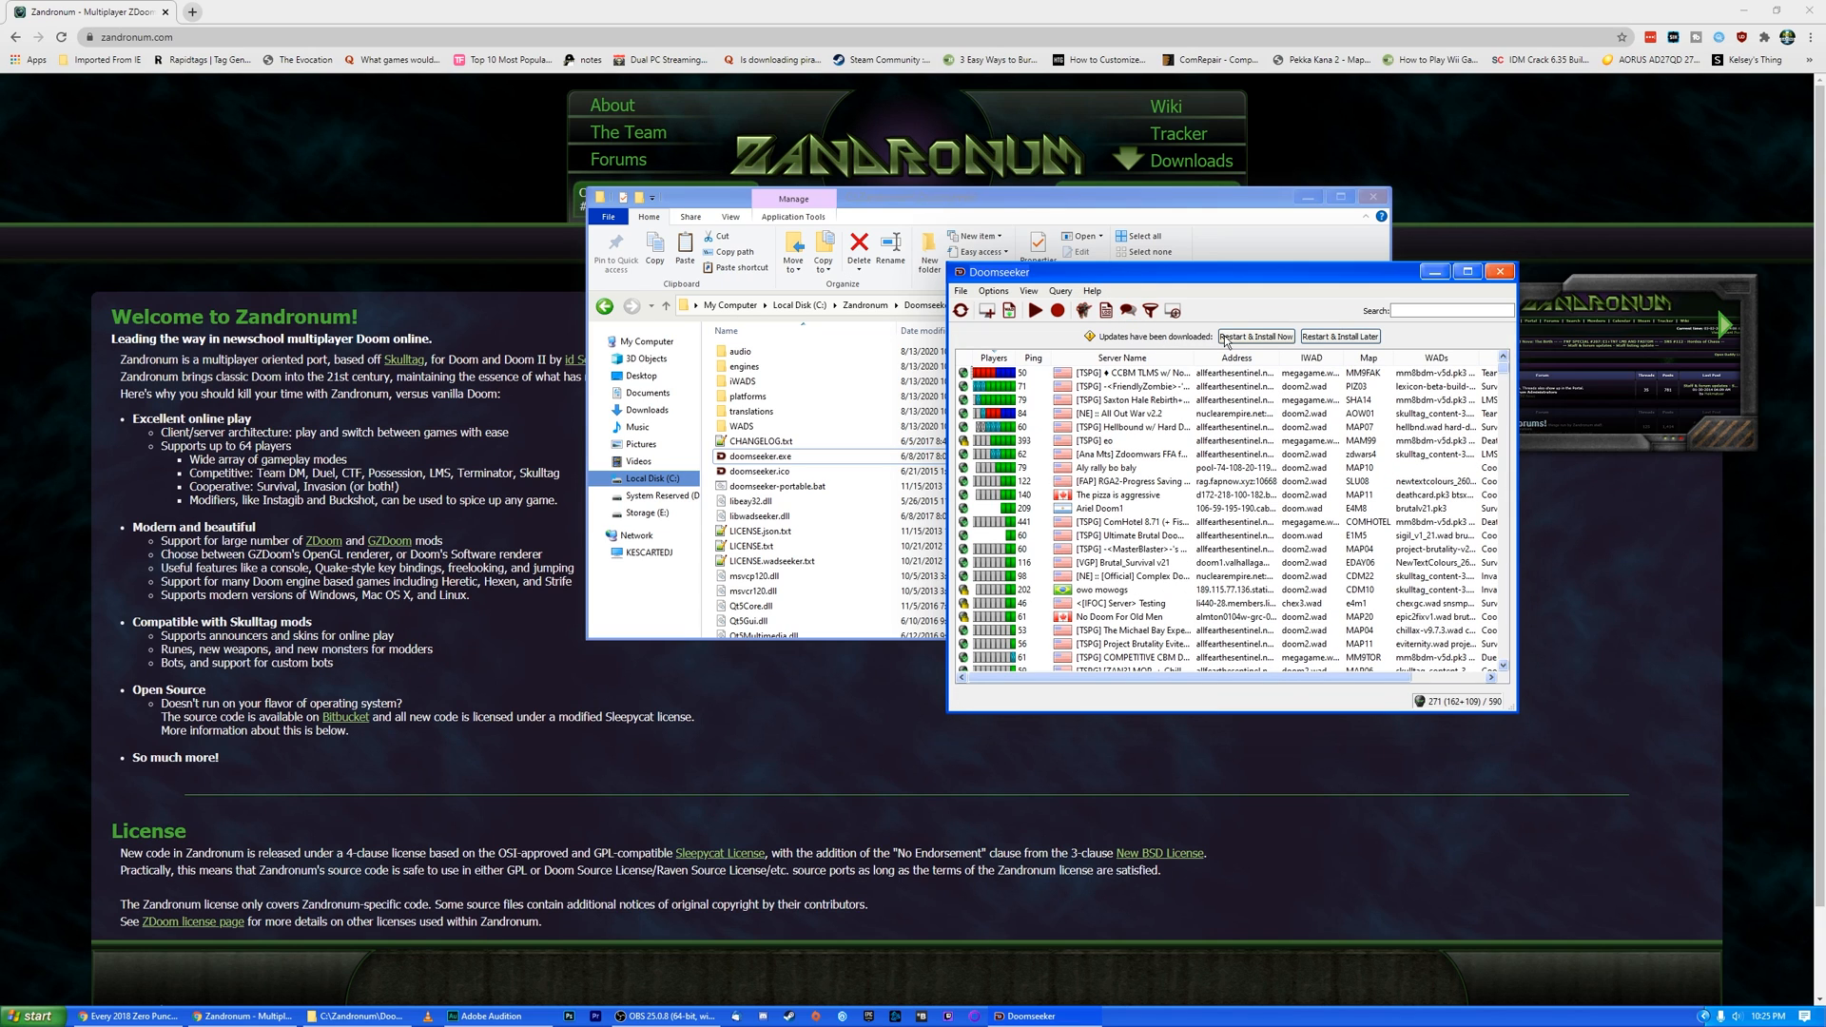
left_click(1255, 337)
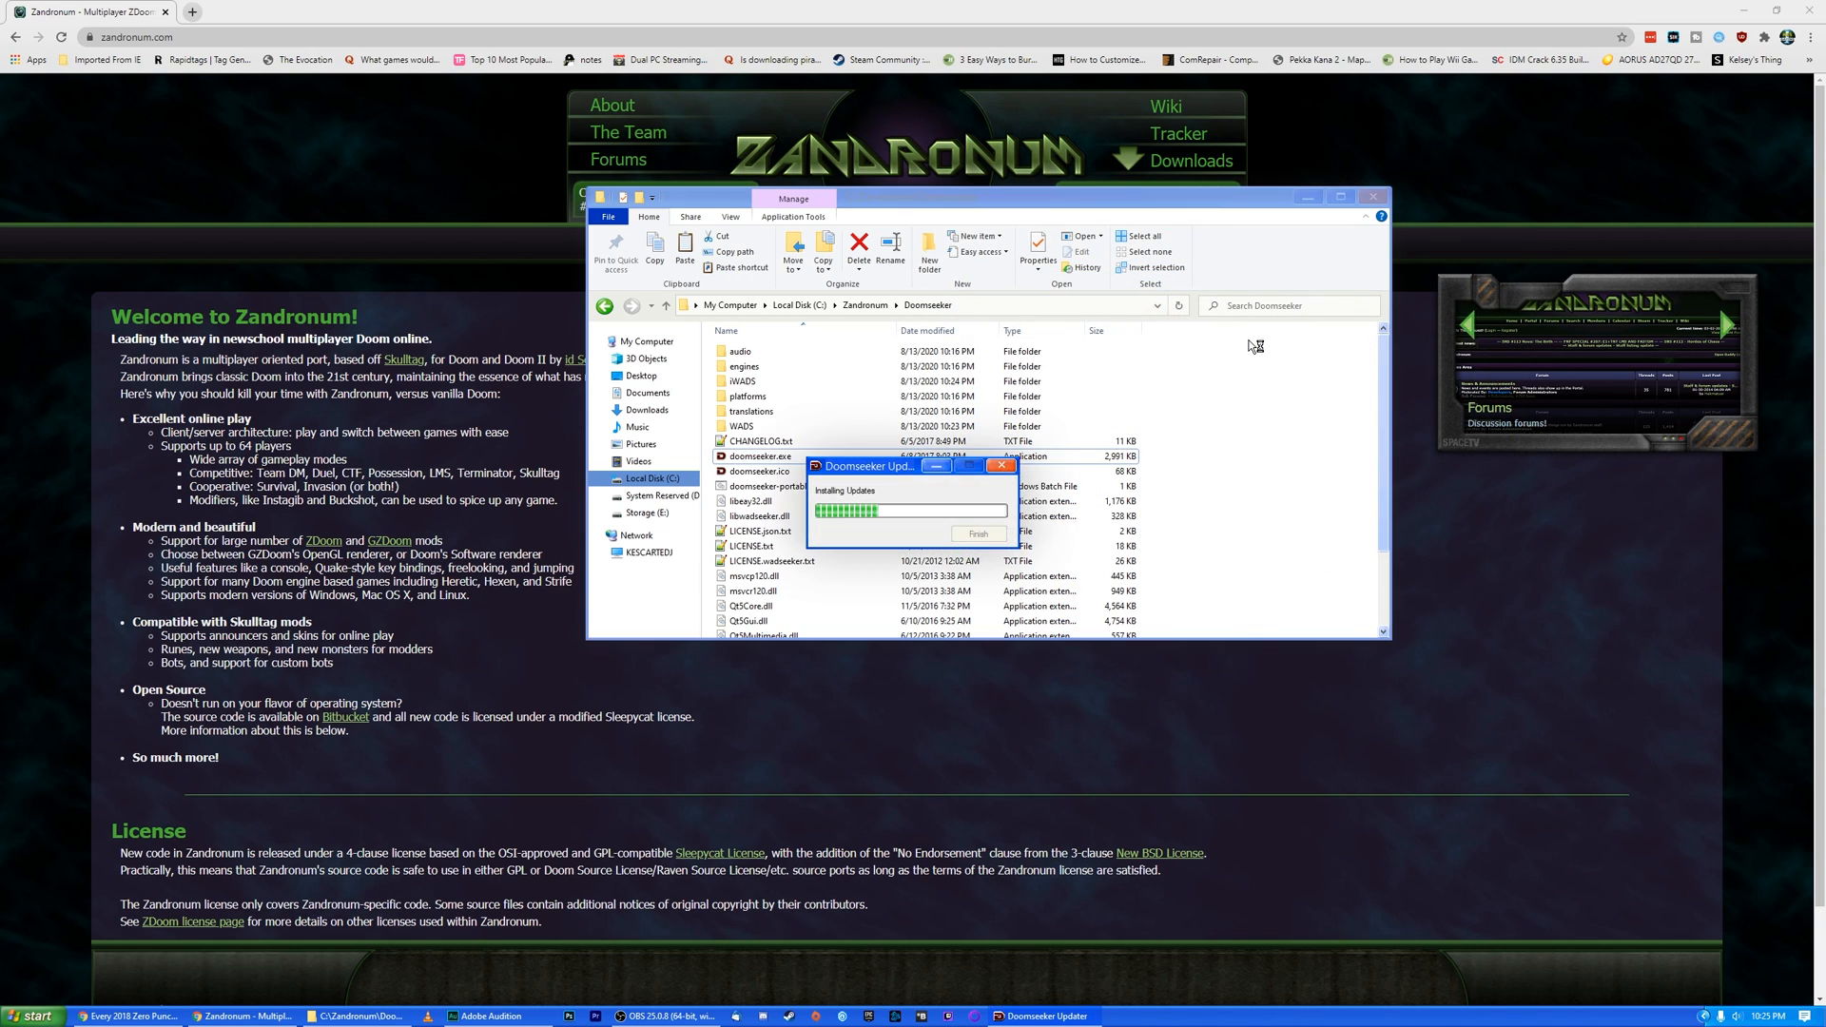
left_click(979, 534)
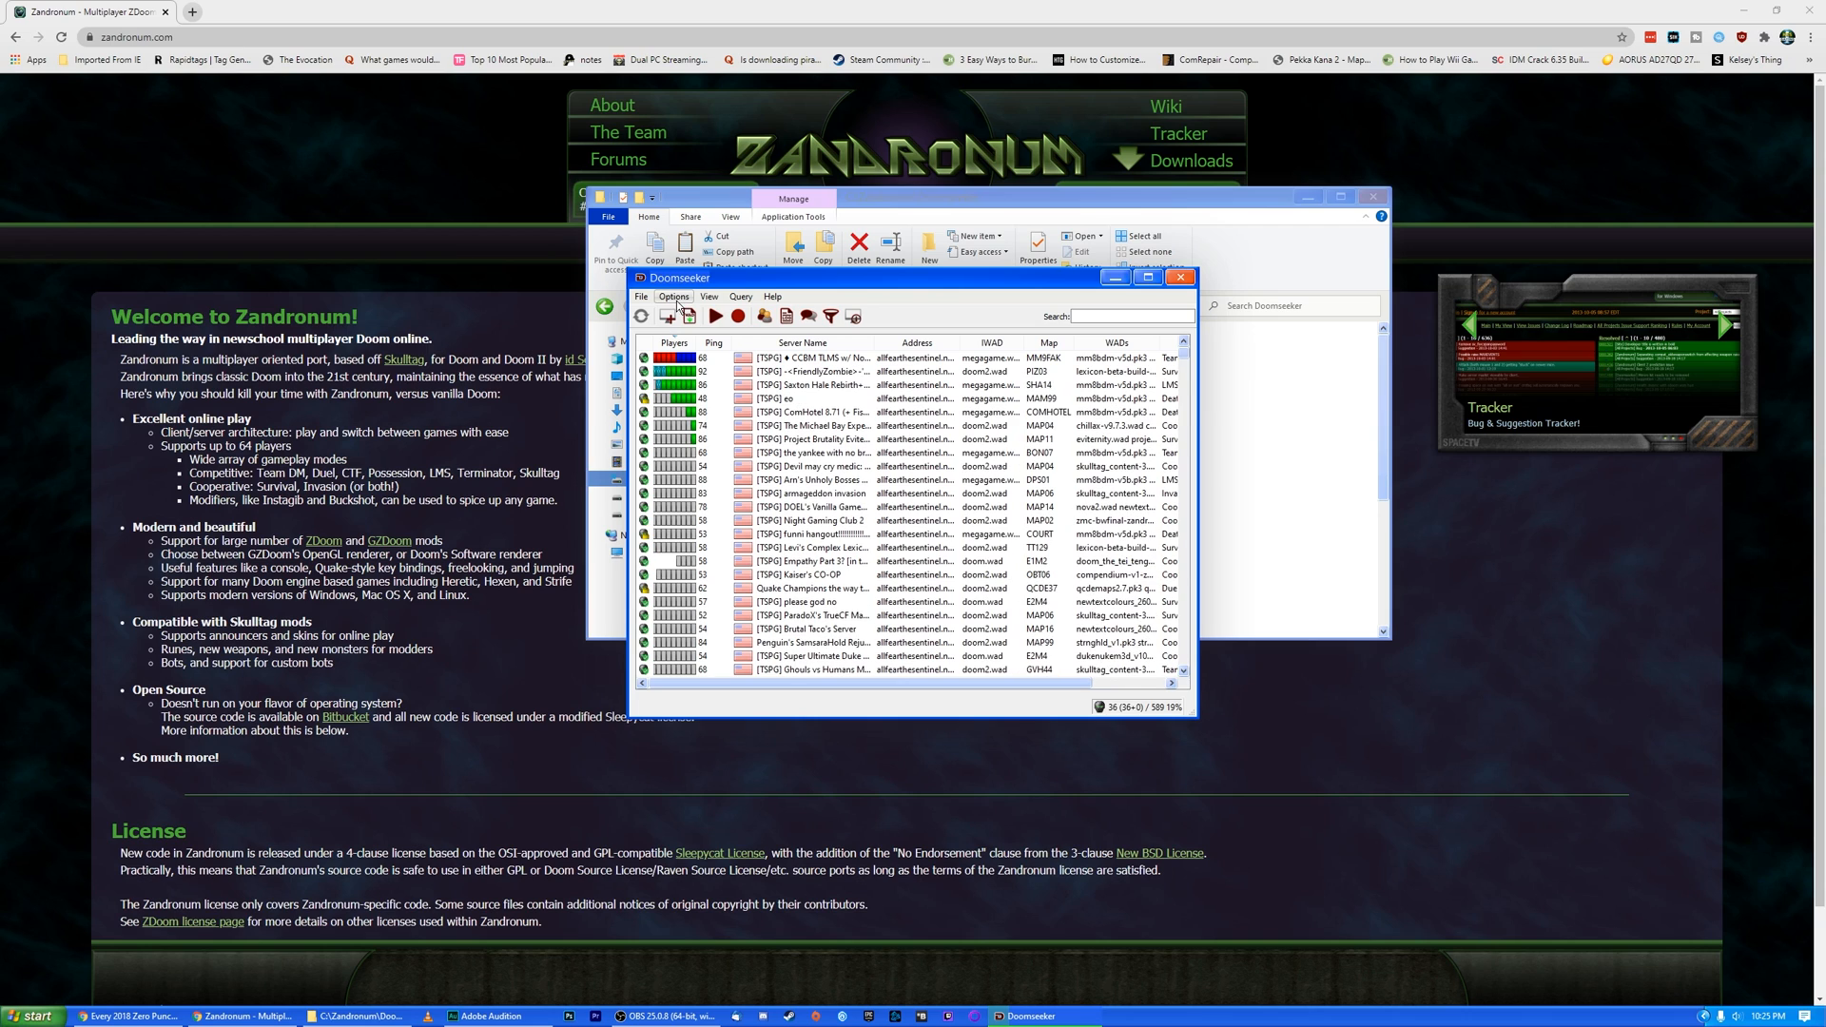
Reach the File Paths section of Doomseeker's configuration under the Zandronum settings.
left_click(640, 296)
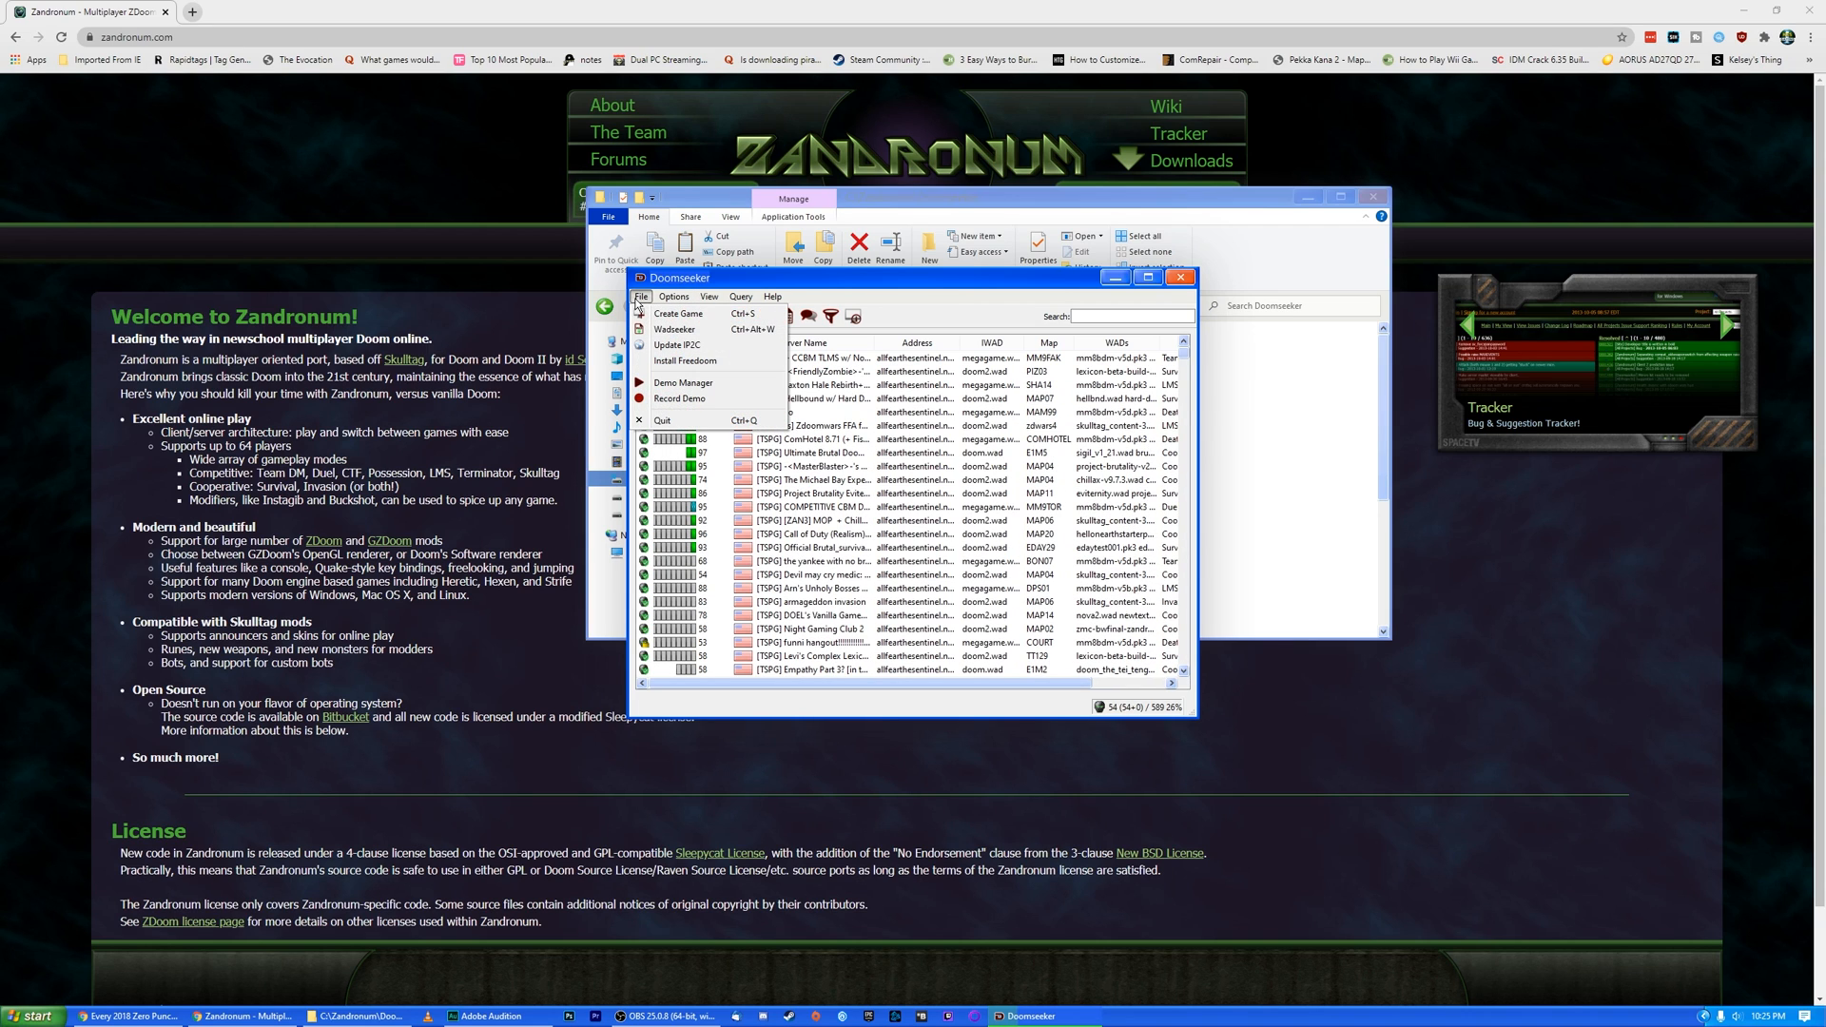
left_click(674, 296)
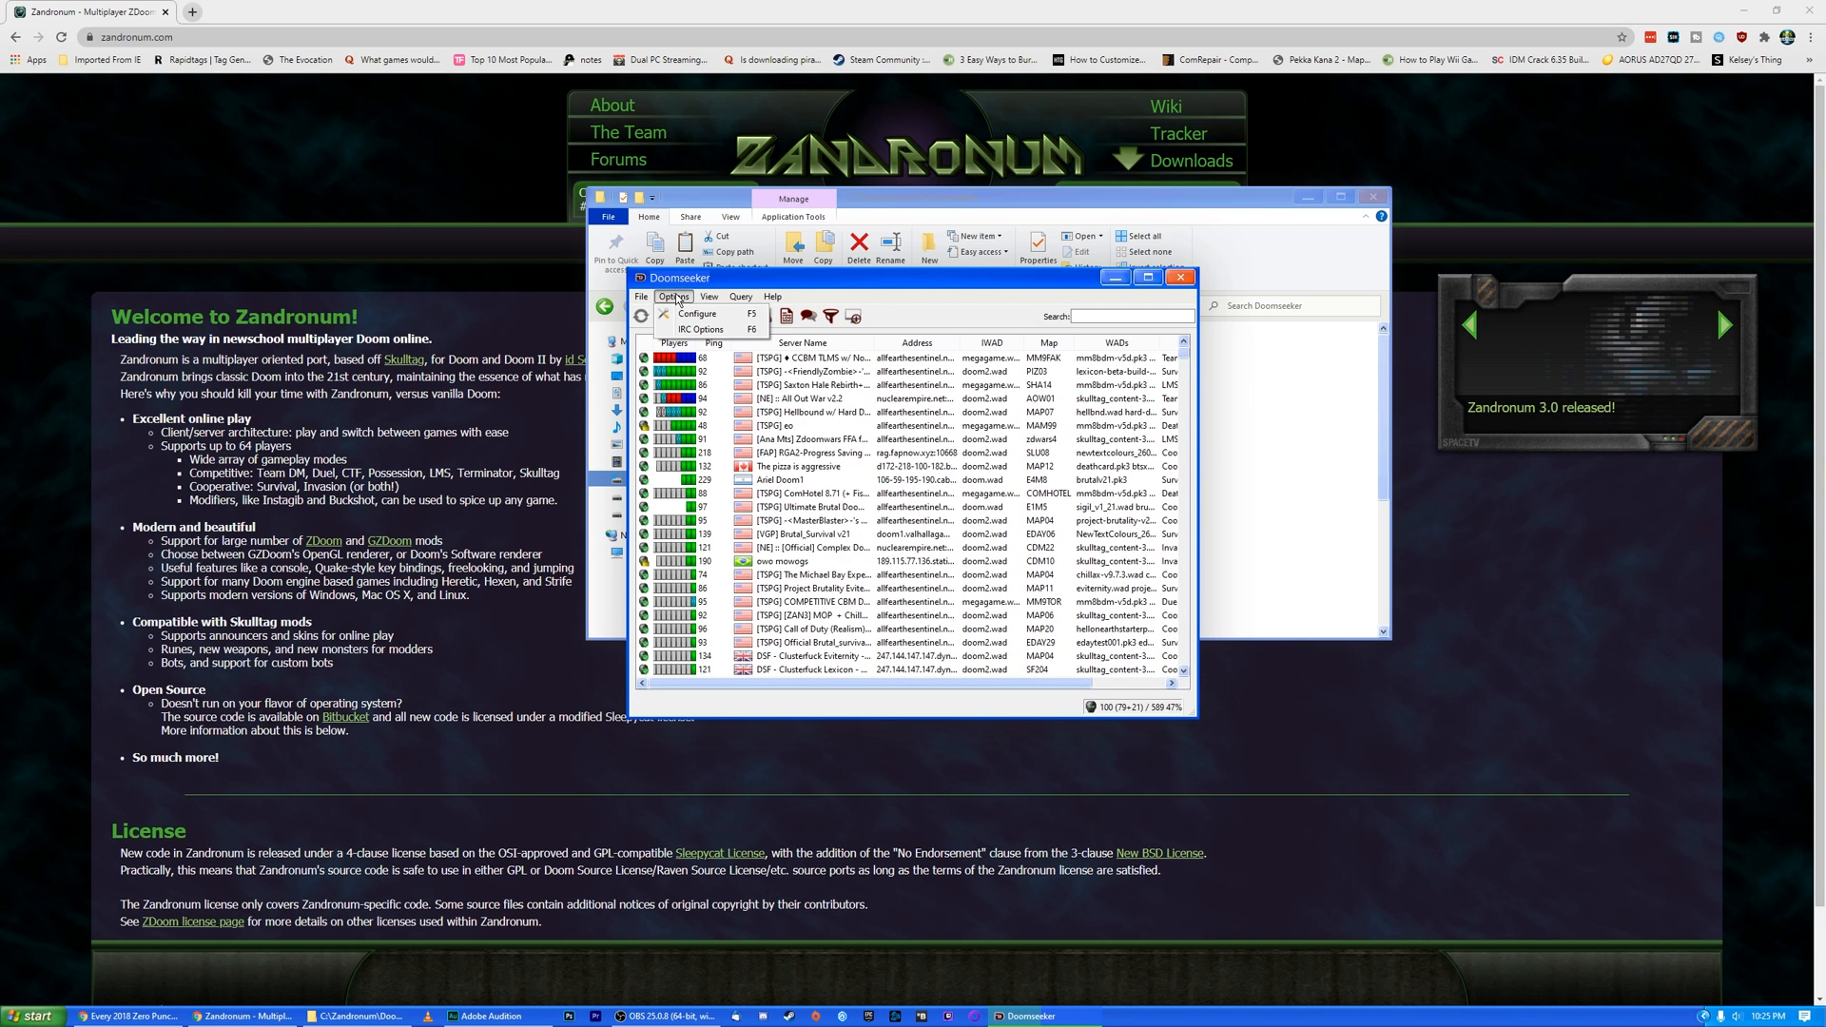
left_click(694, 315)
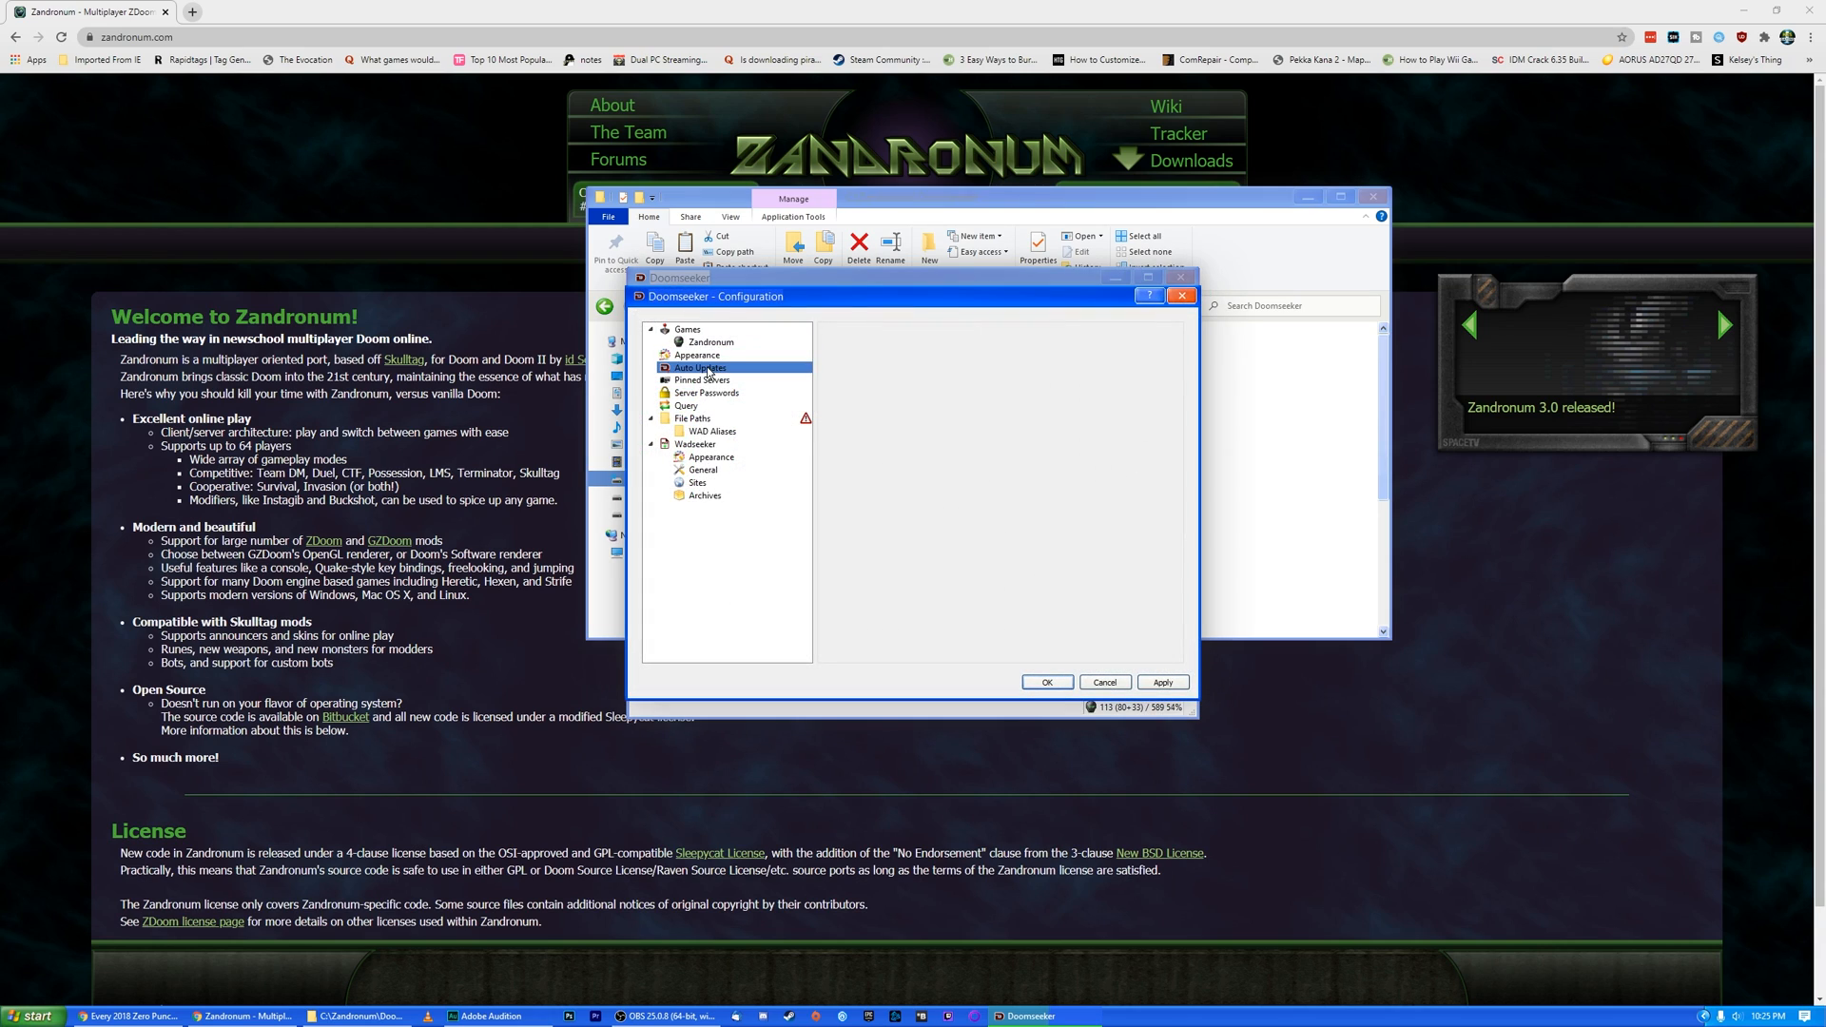
left_click(710, 342)
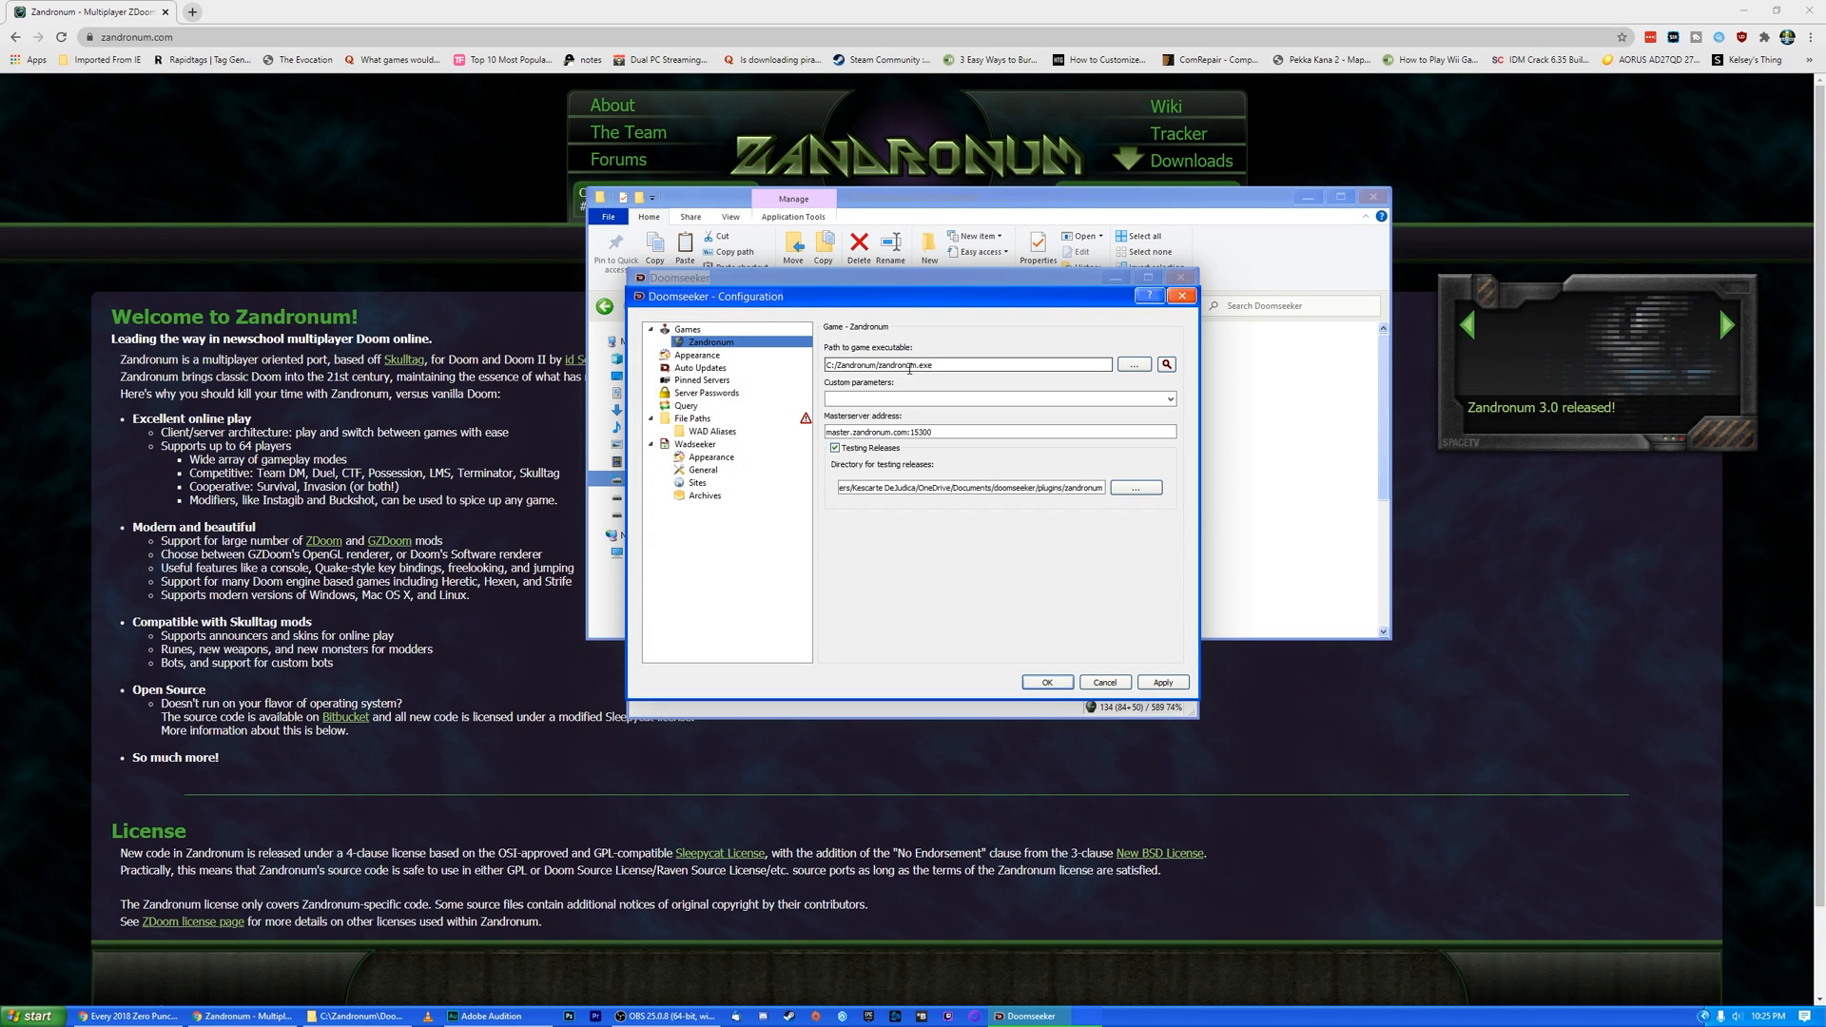
left_click(701, 379)
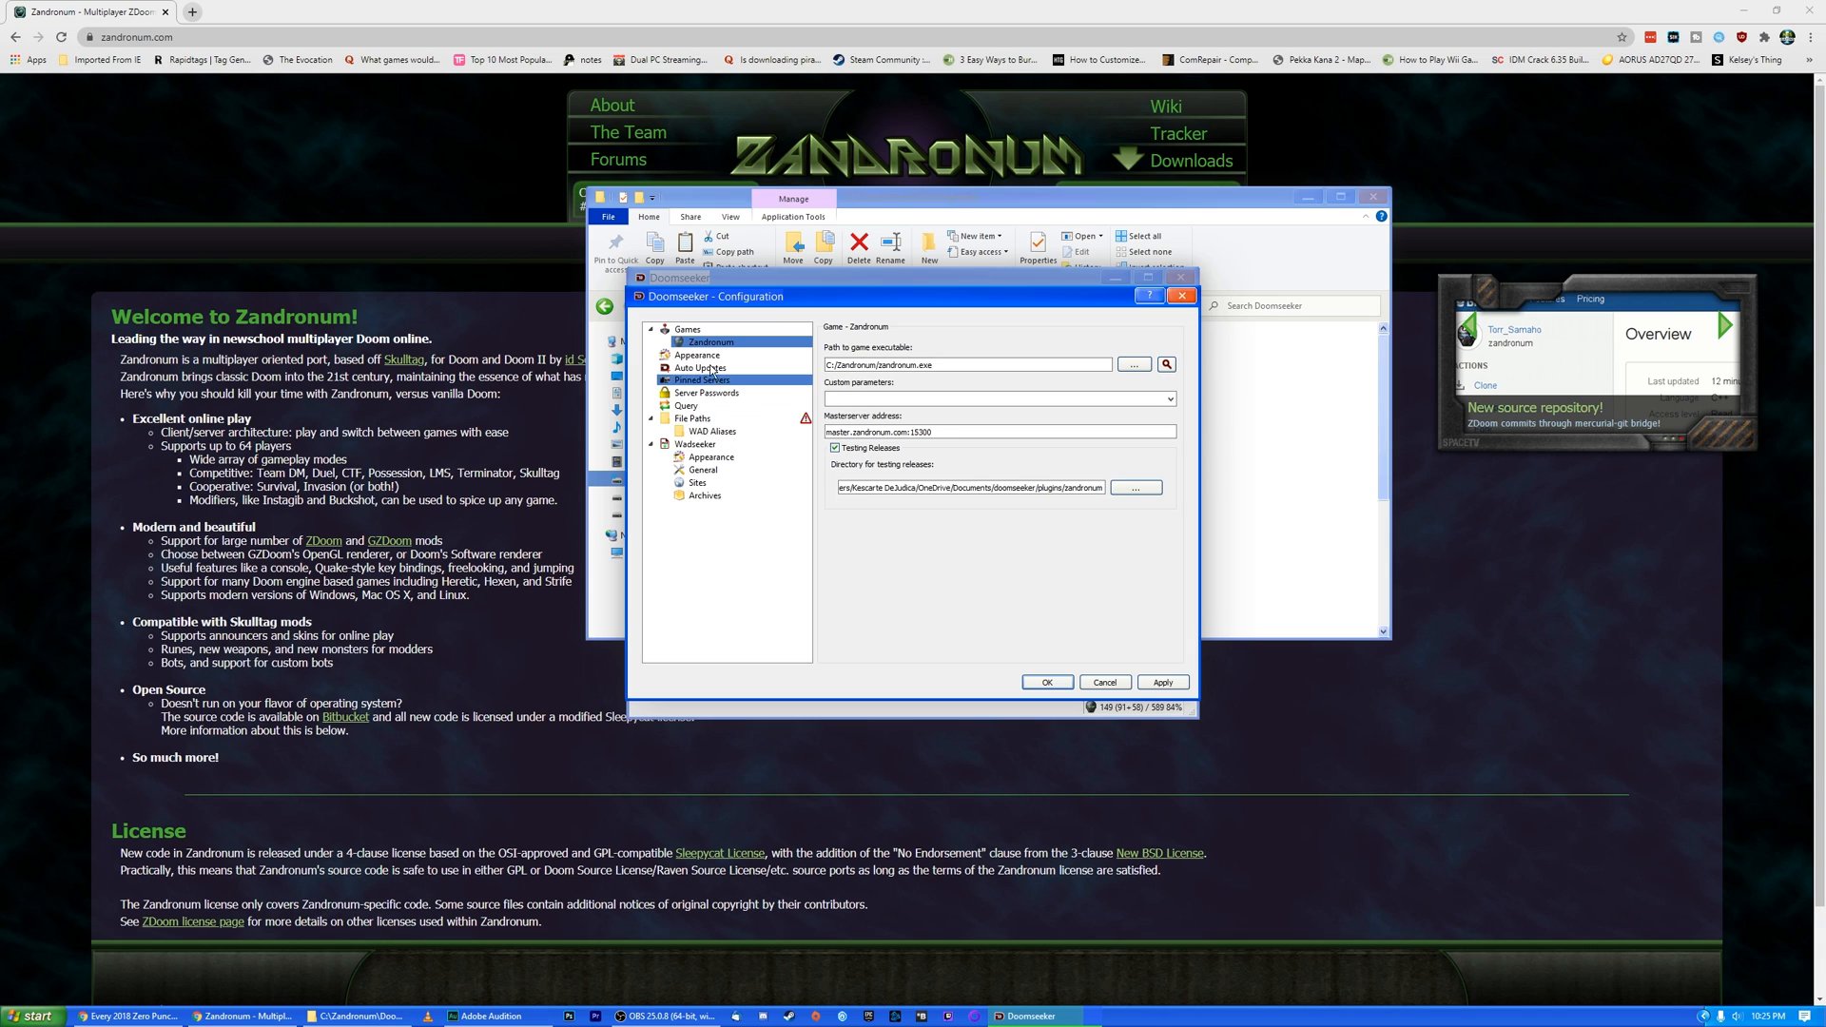
left_click(693, 418)
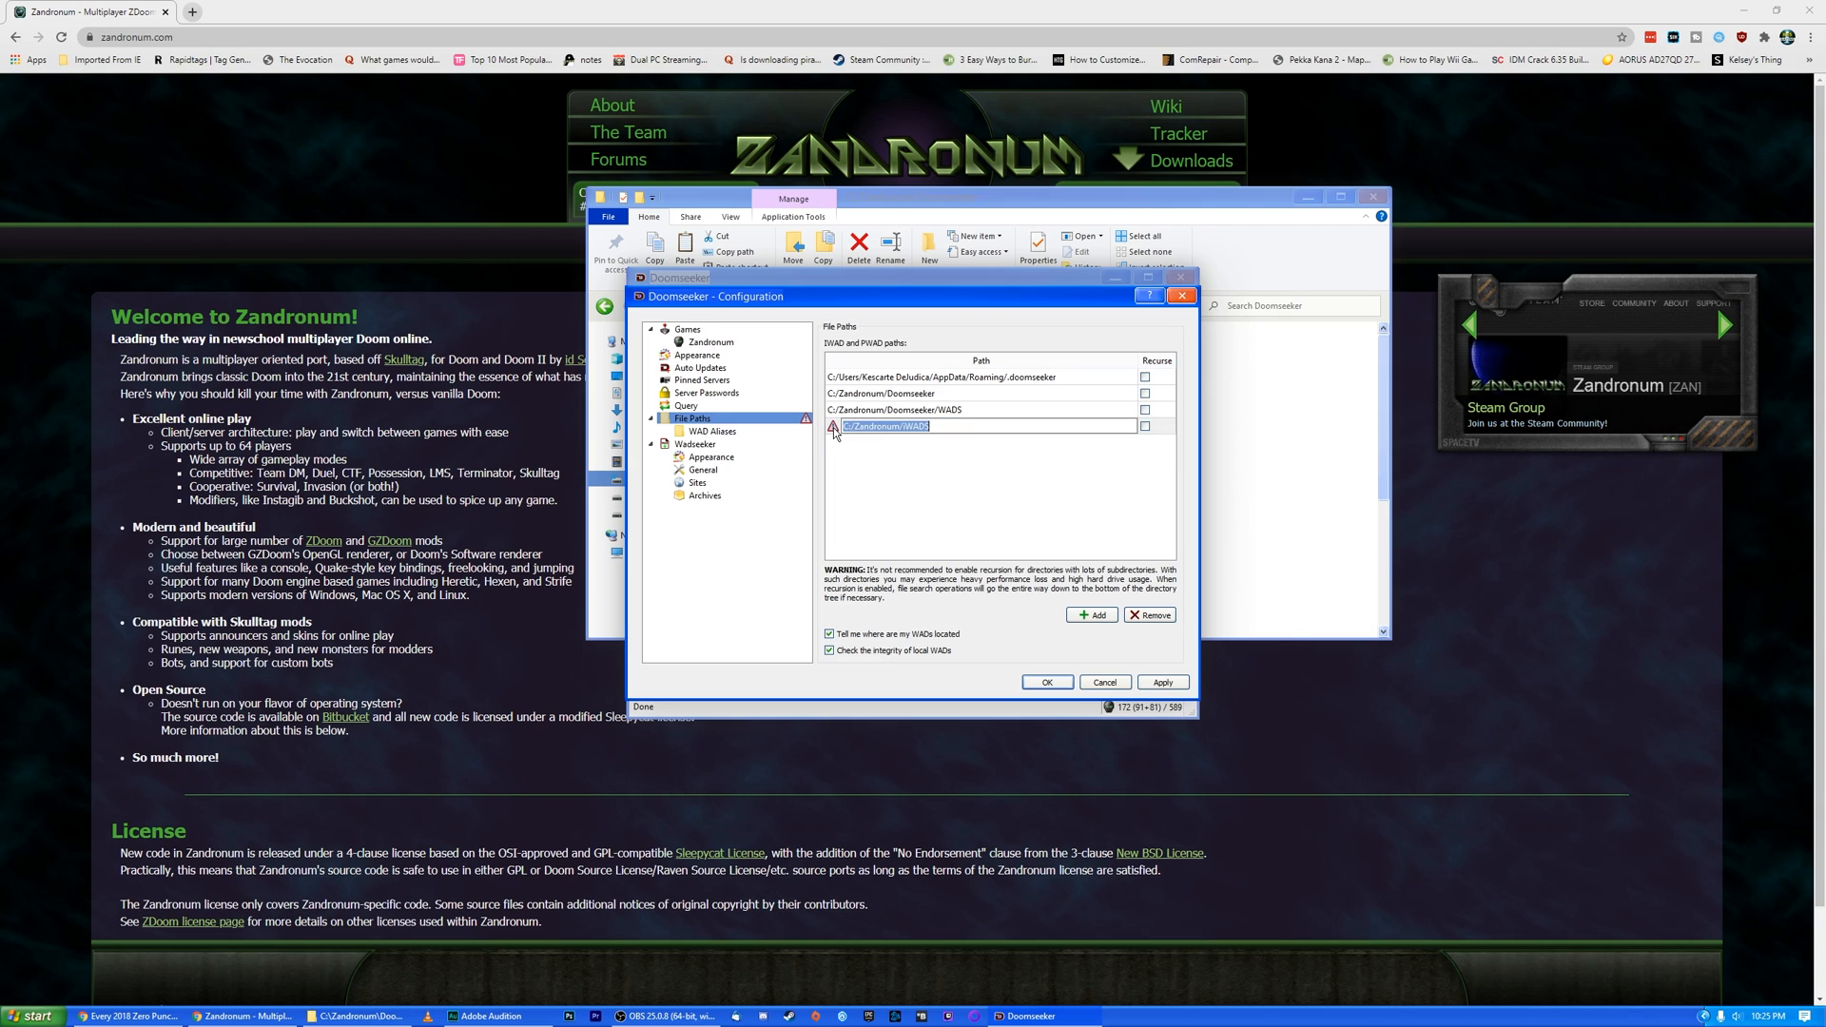
Add C:/Zandronum/WADS to the WAD search paths, apply and save the configuration.
left_click(897, 425)
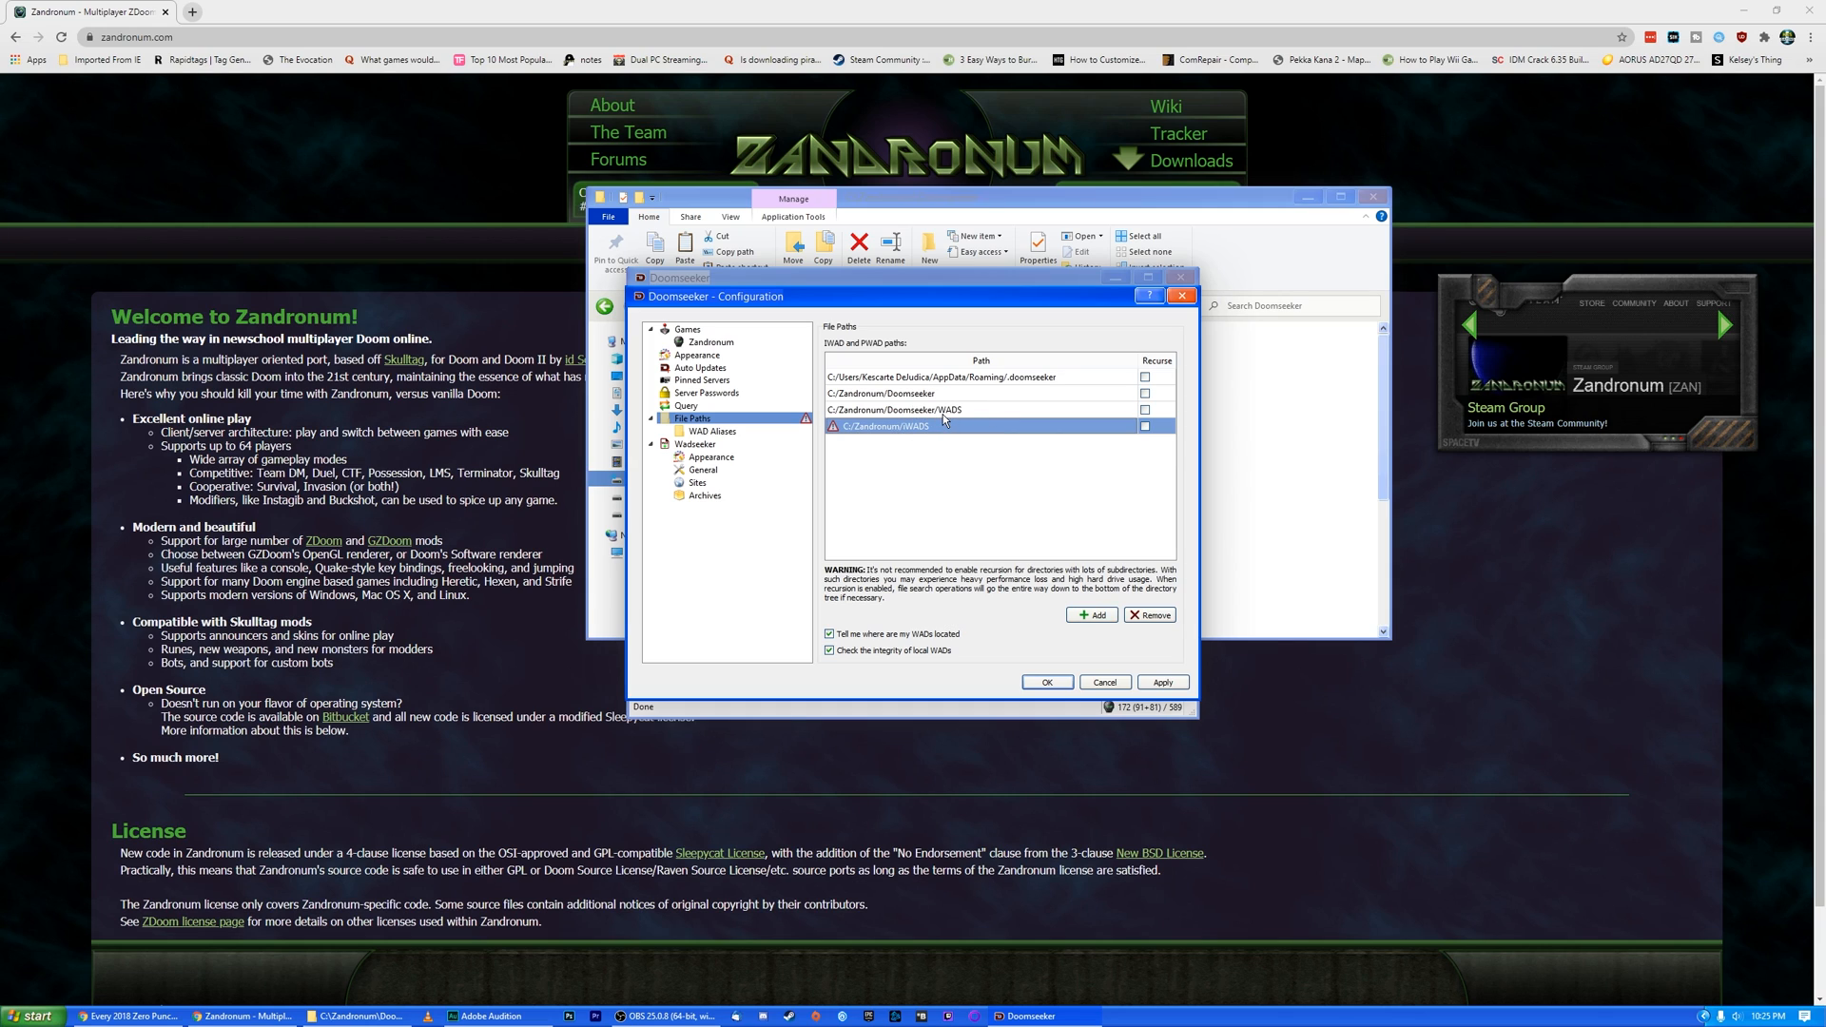
left_click(712, 432)
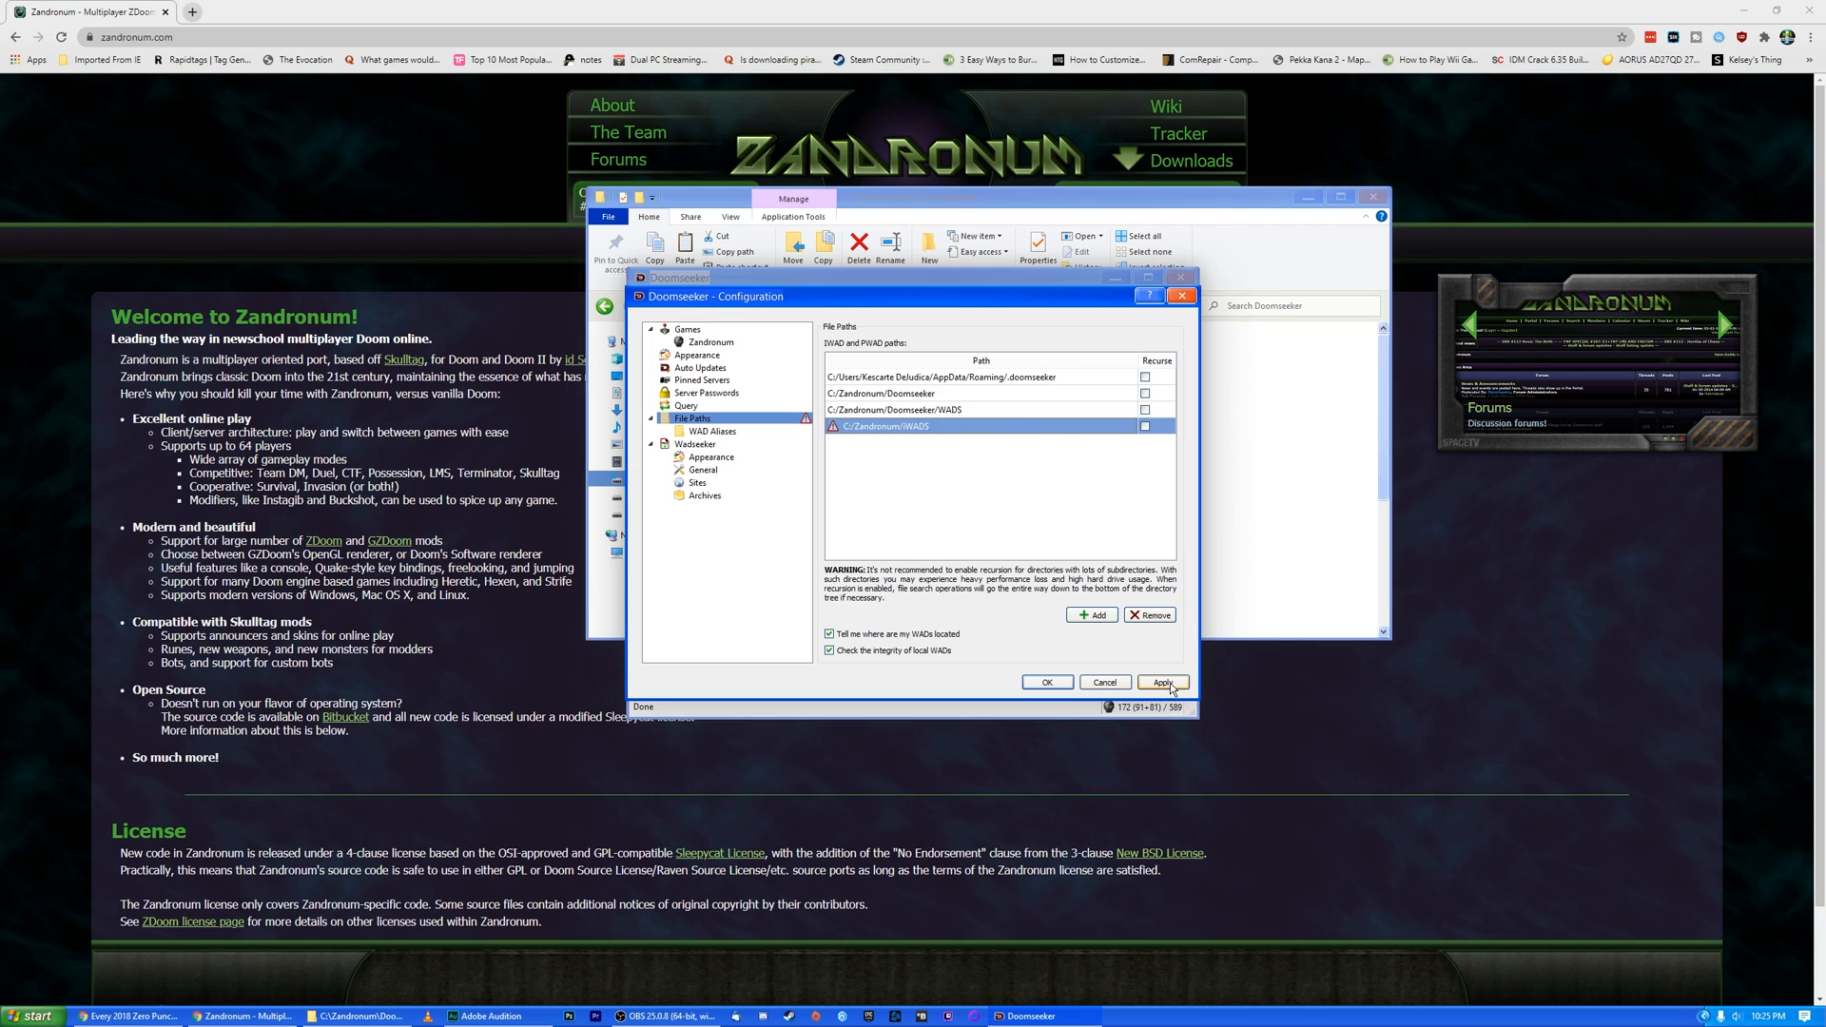
left_click(1162, 681)
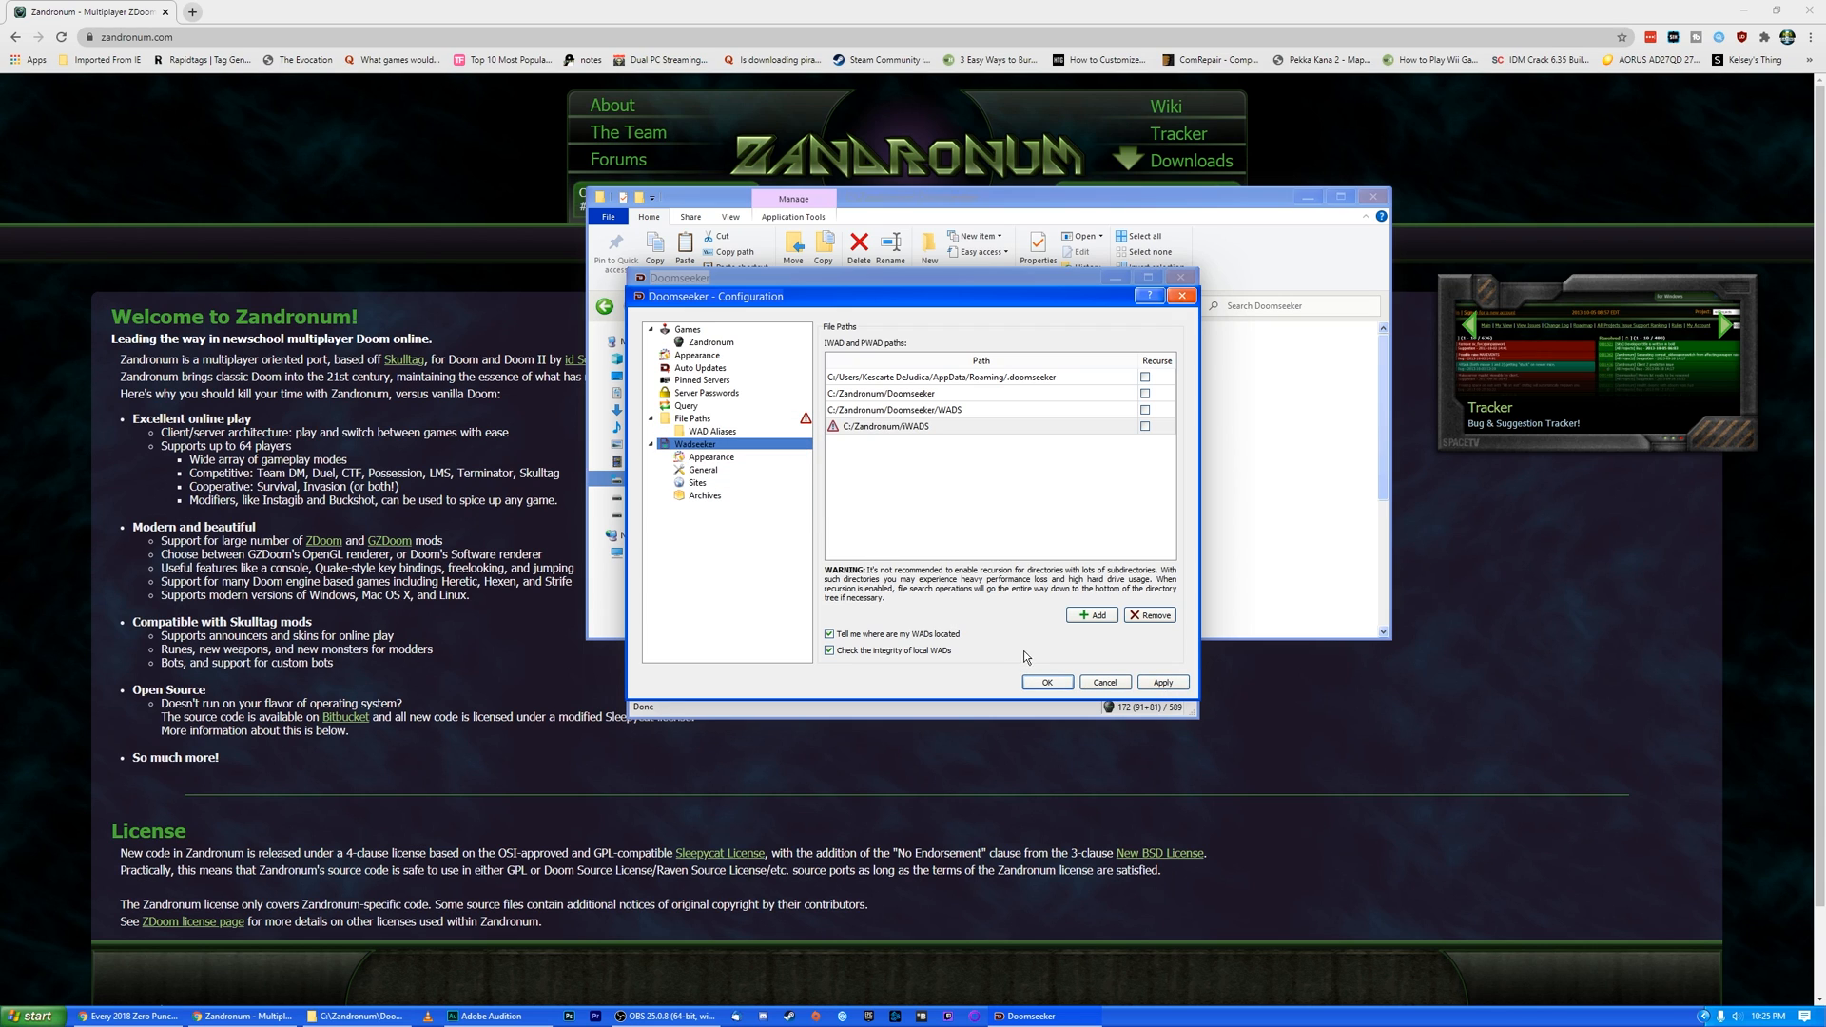
left_click(1044, 681)
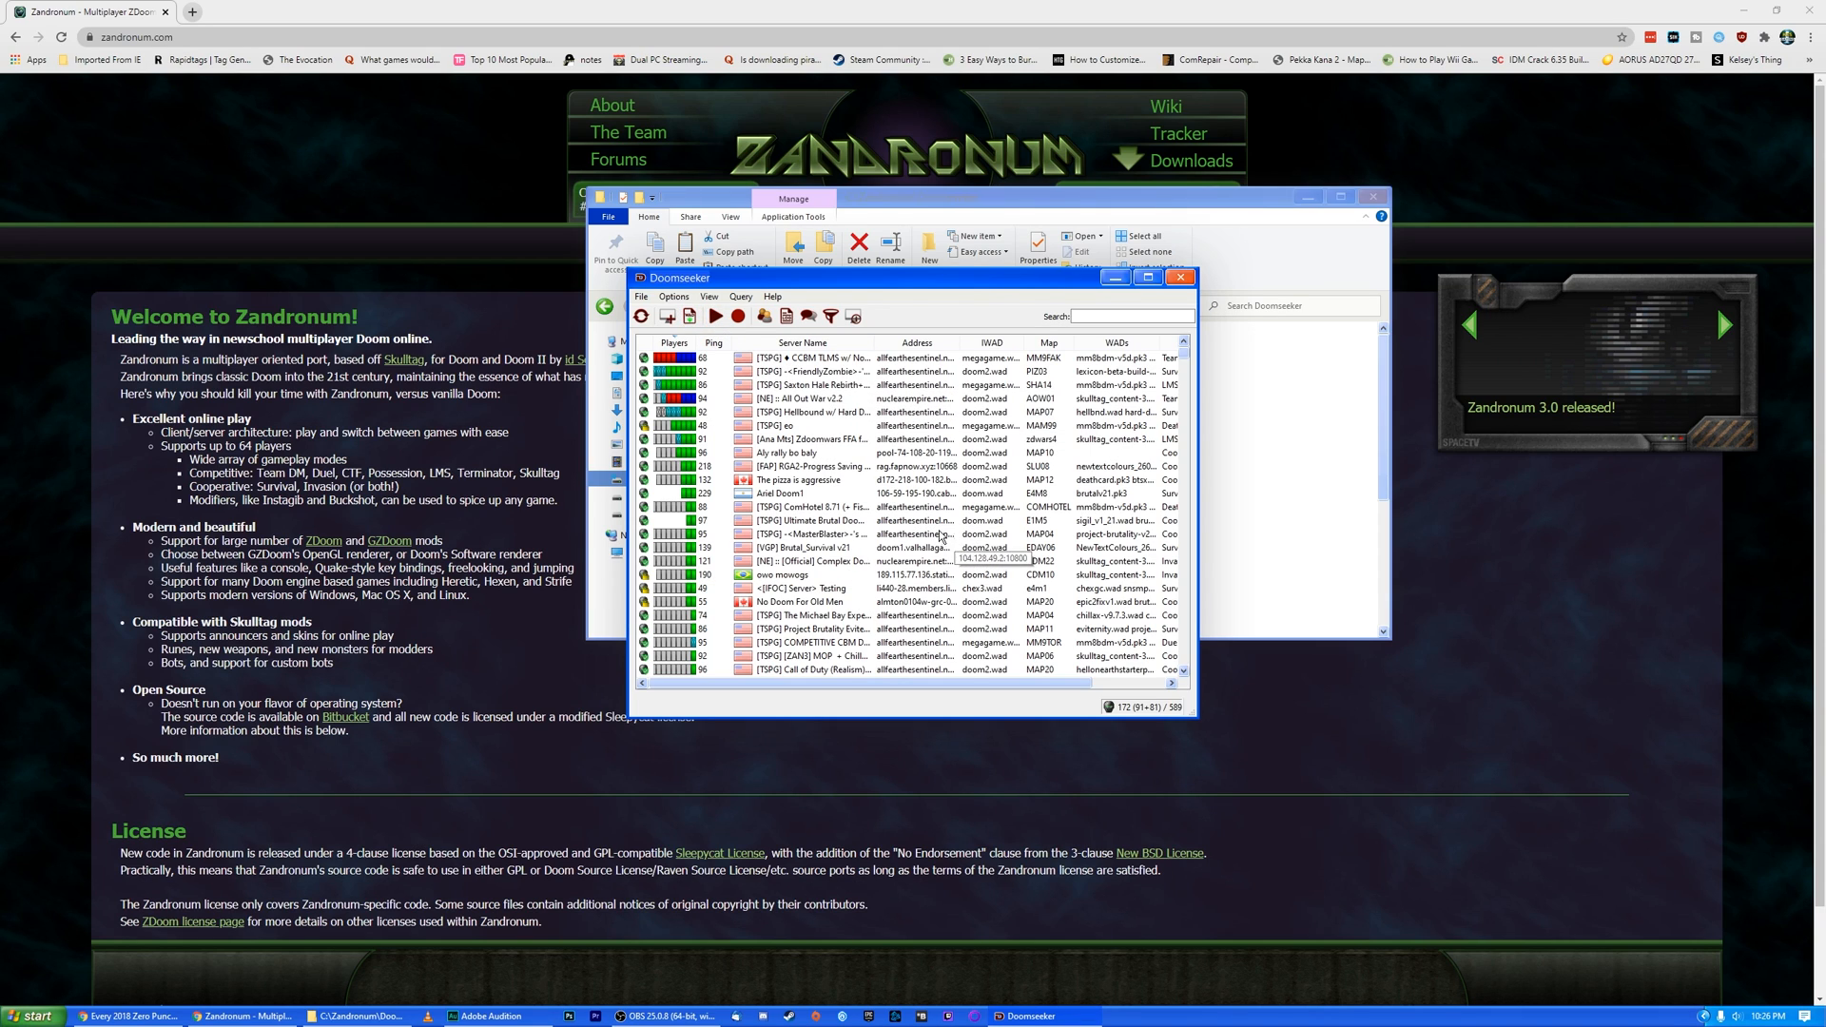
mouse_move(650, 442)
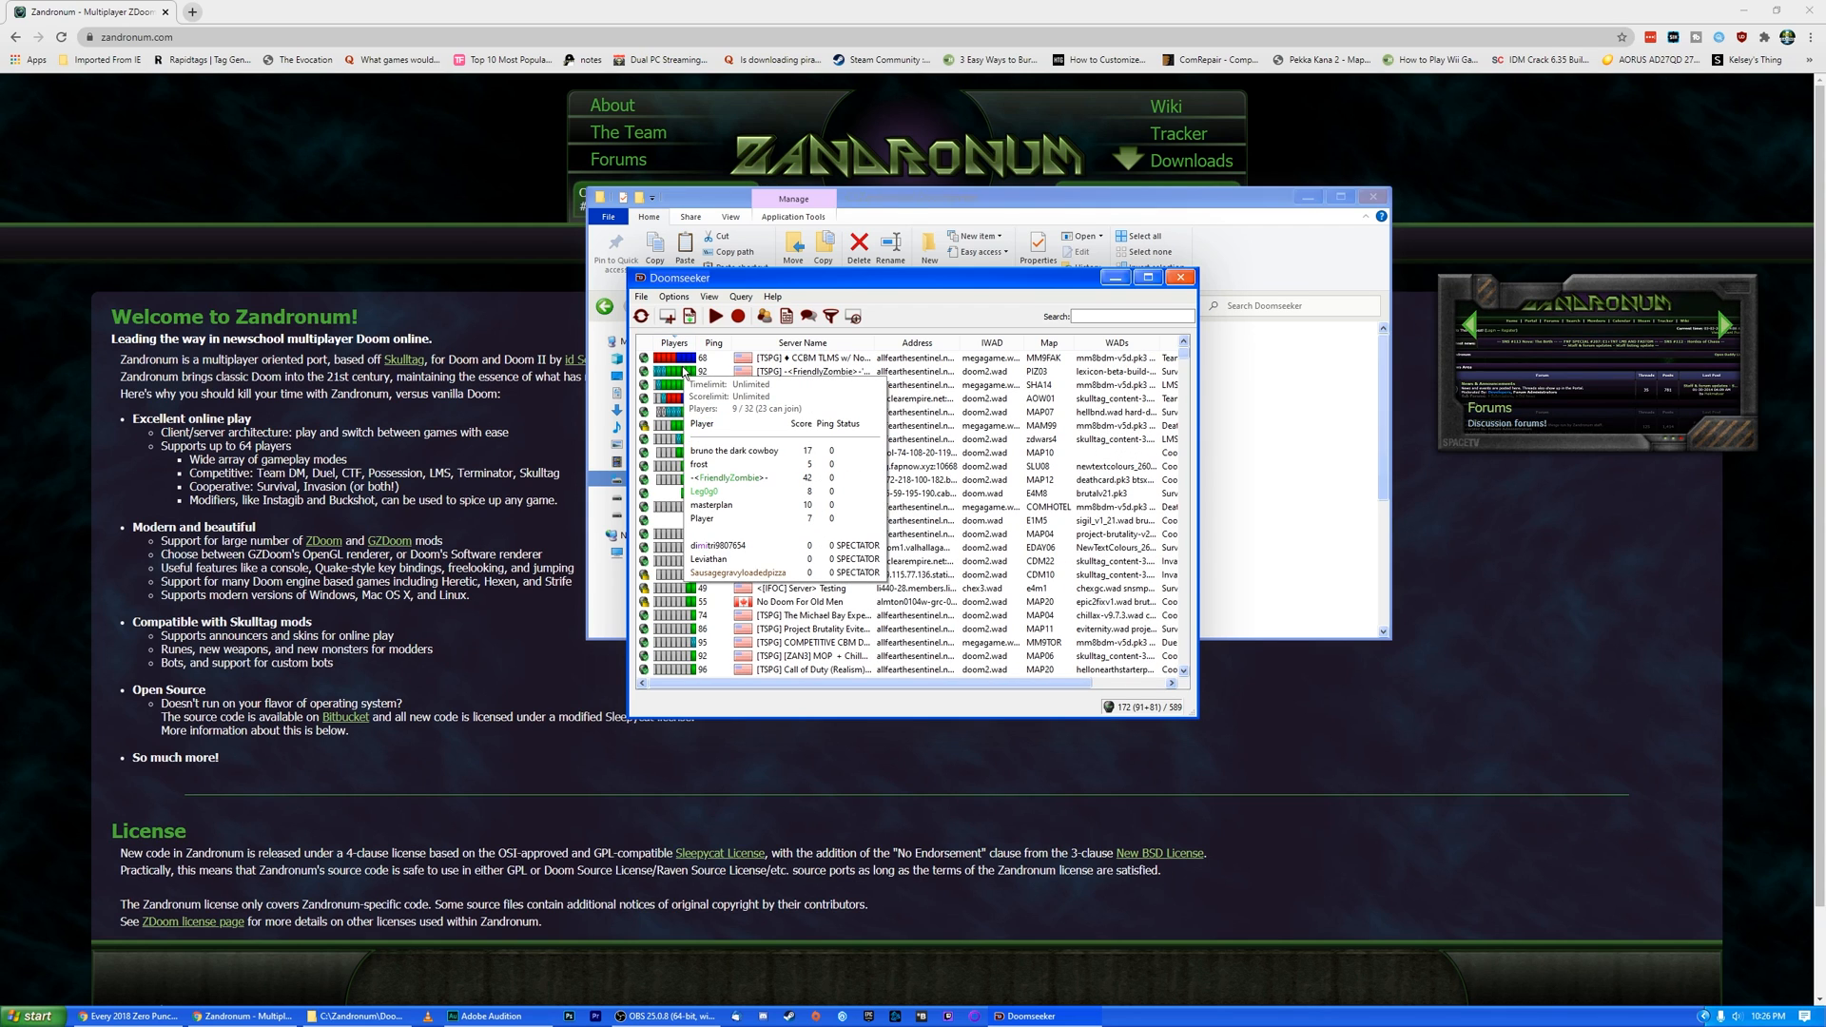
Join the Saxton Hale Rebirth server, bringing up the missing-files notice.
left_click(810, 385)
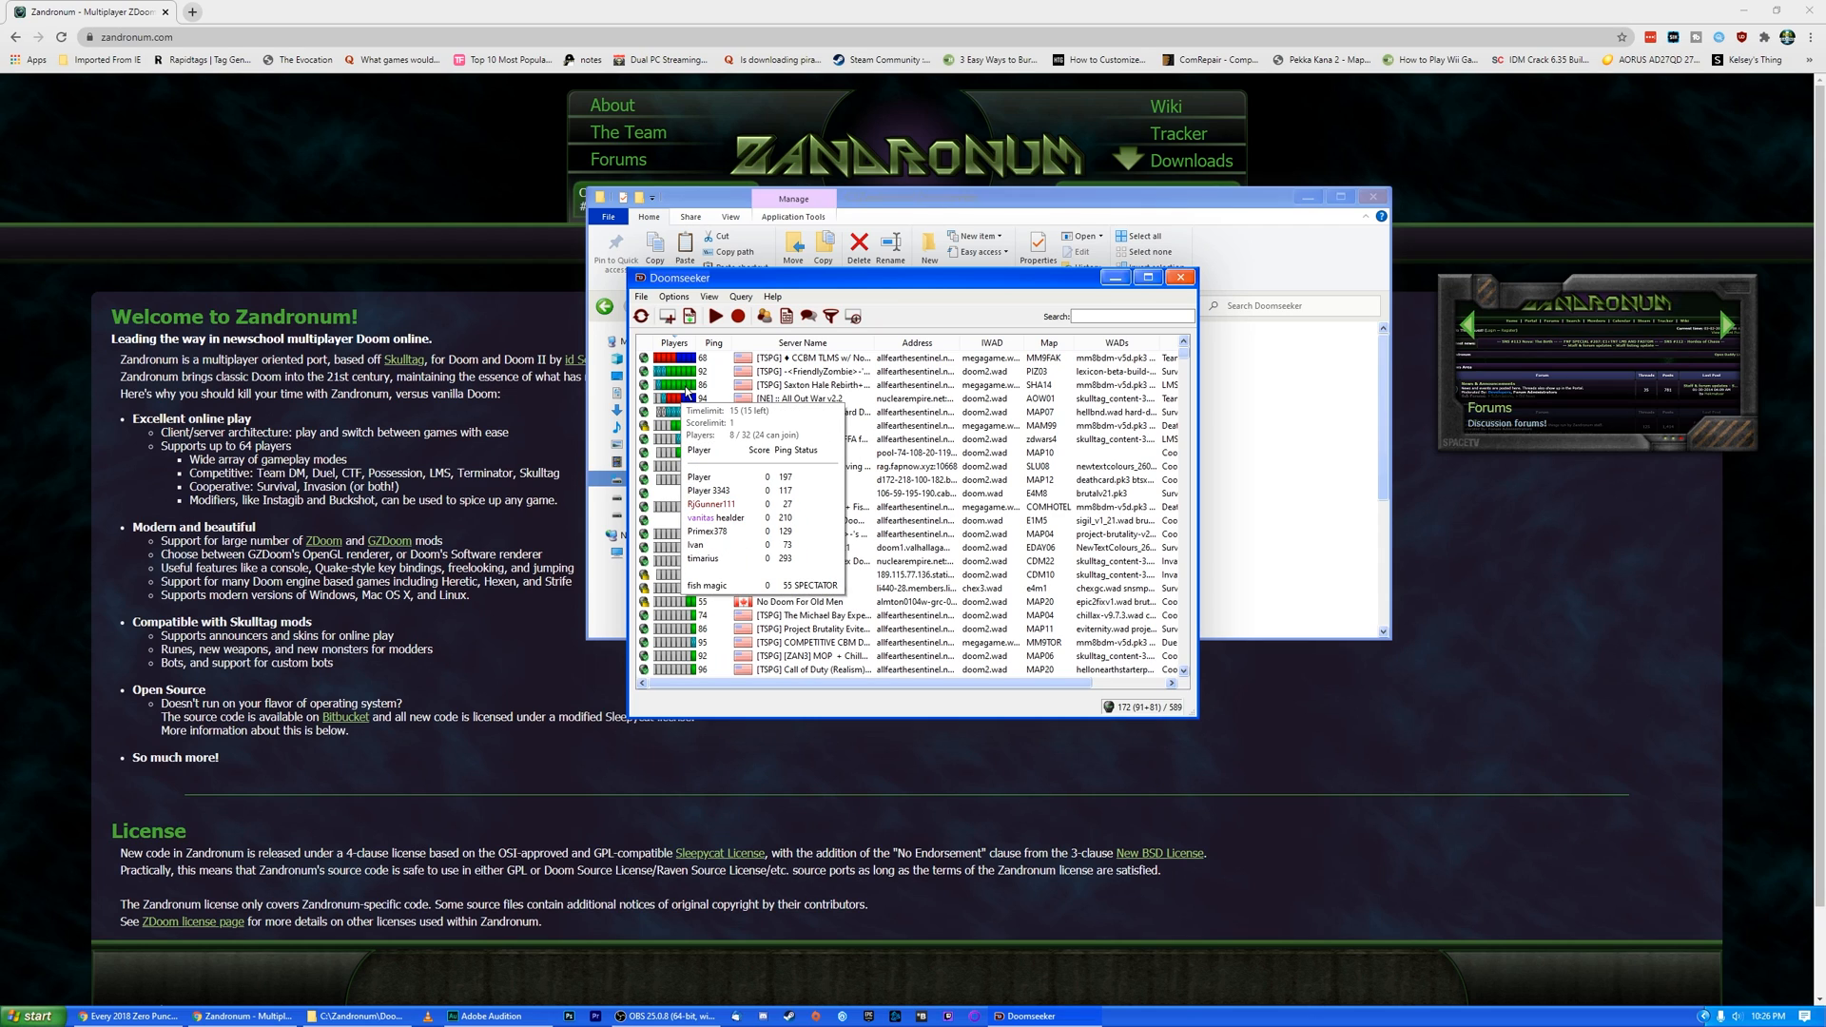
left_click(809, 385)
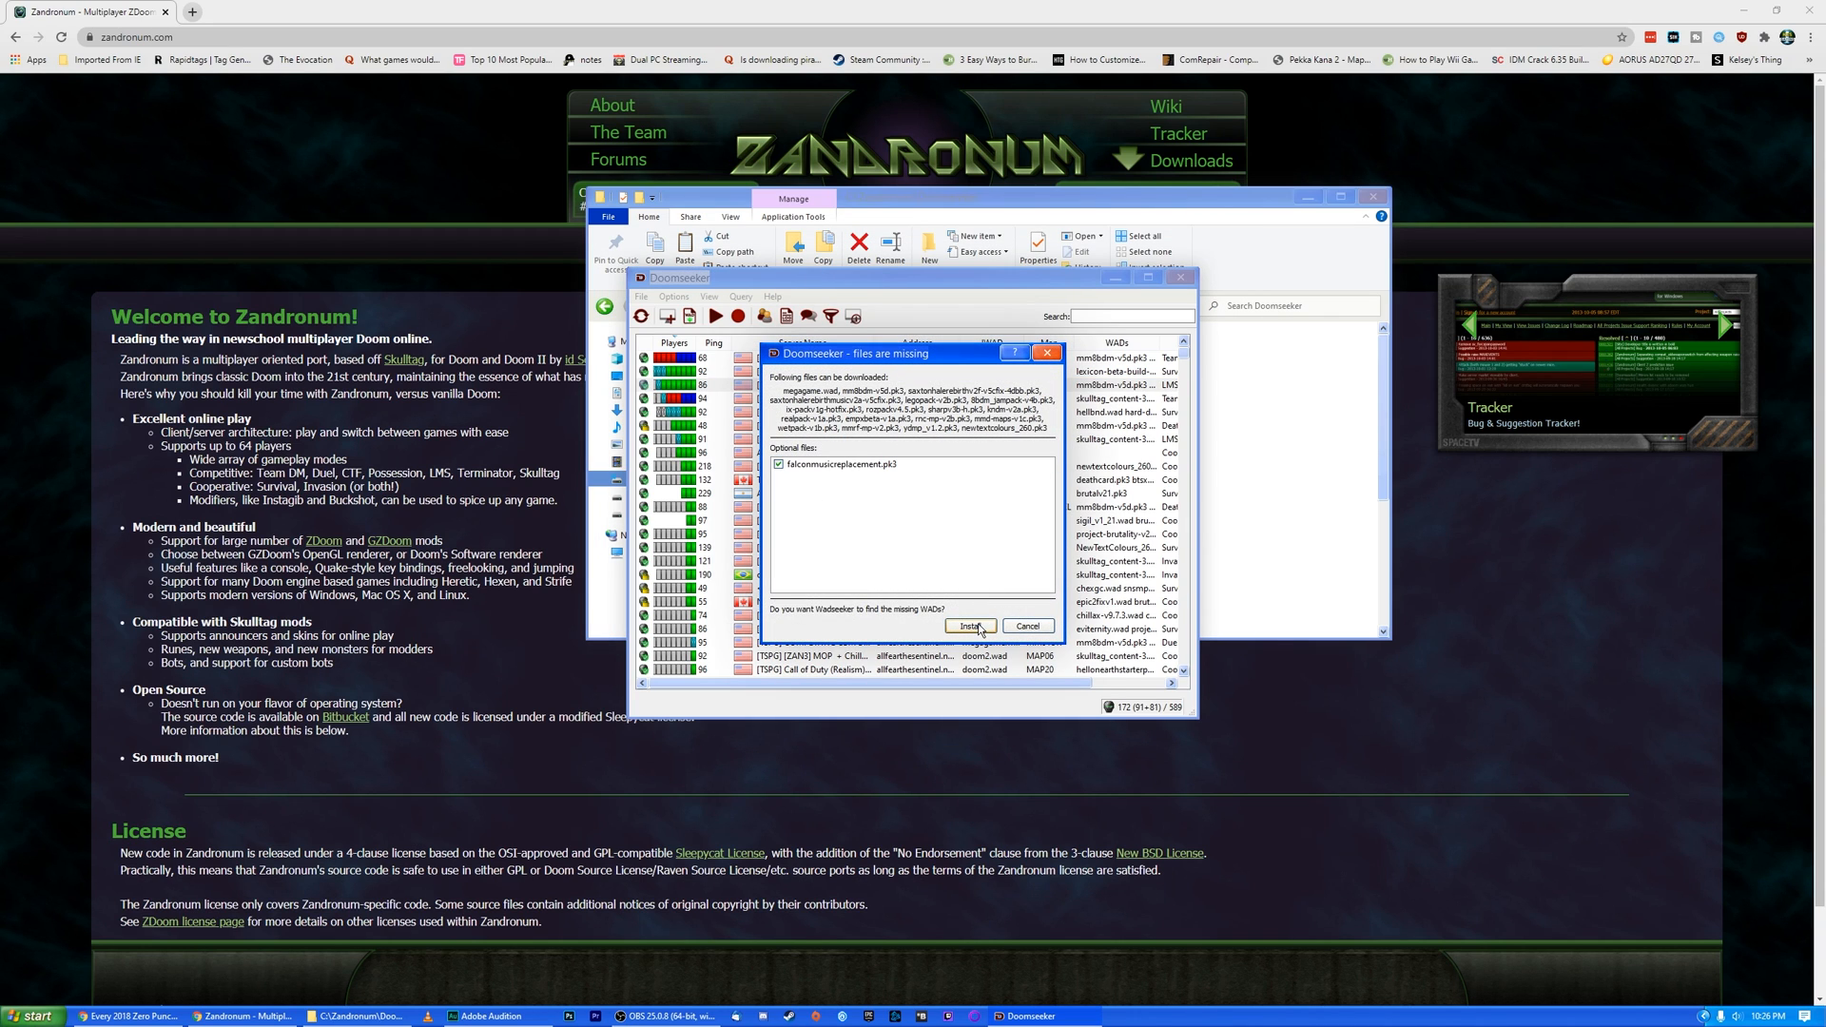
Have Wadseeker install the server's missing WADs so Zandronum connects.
left_click(970, 626)
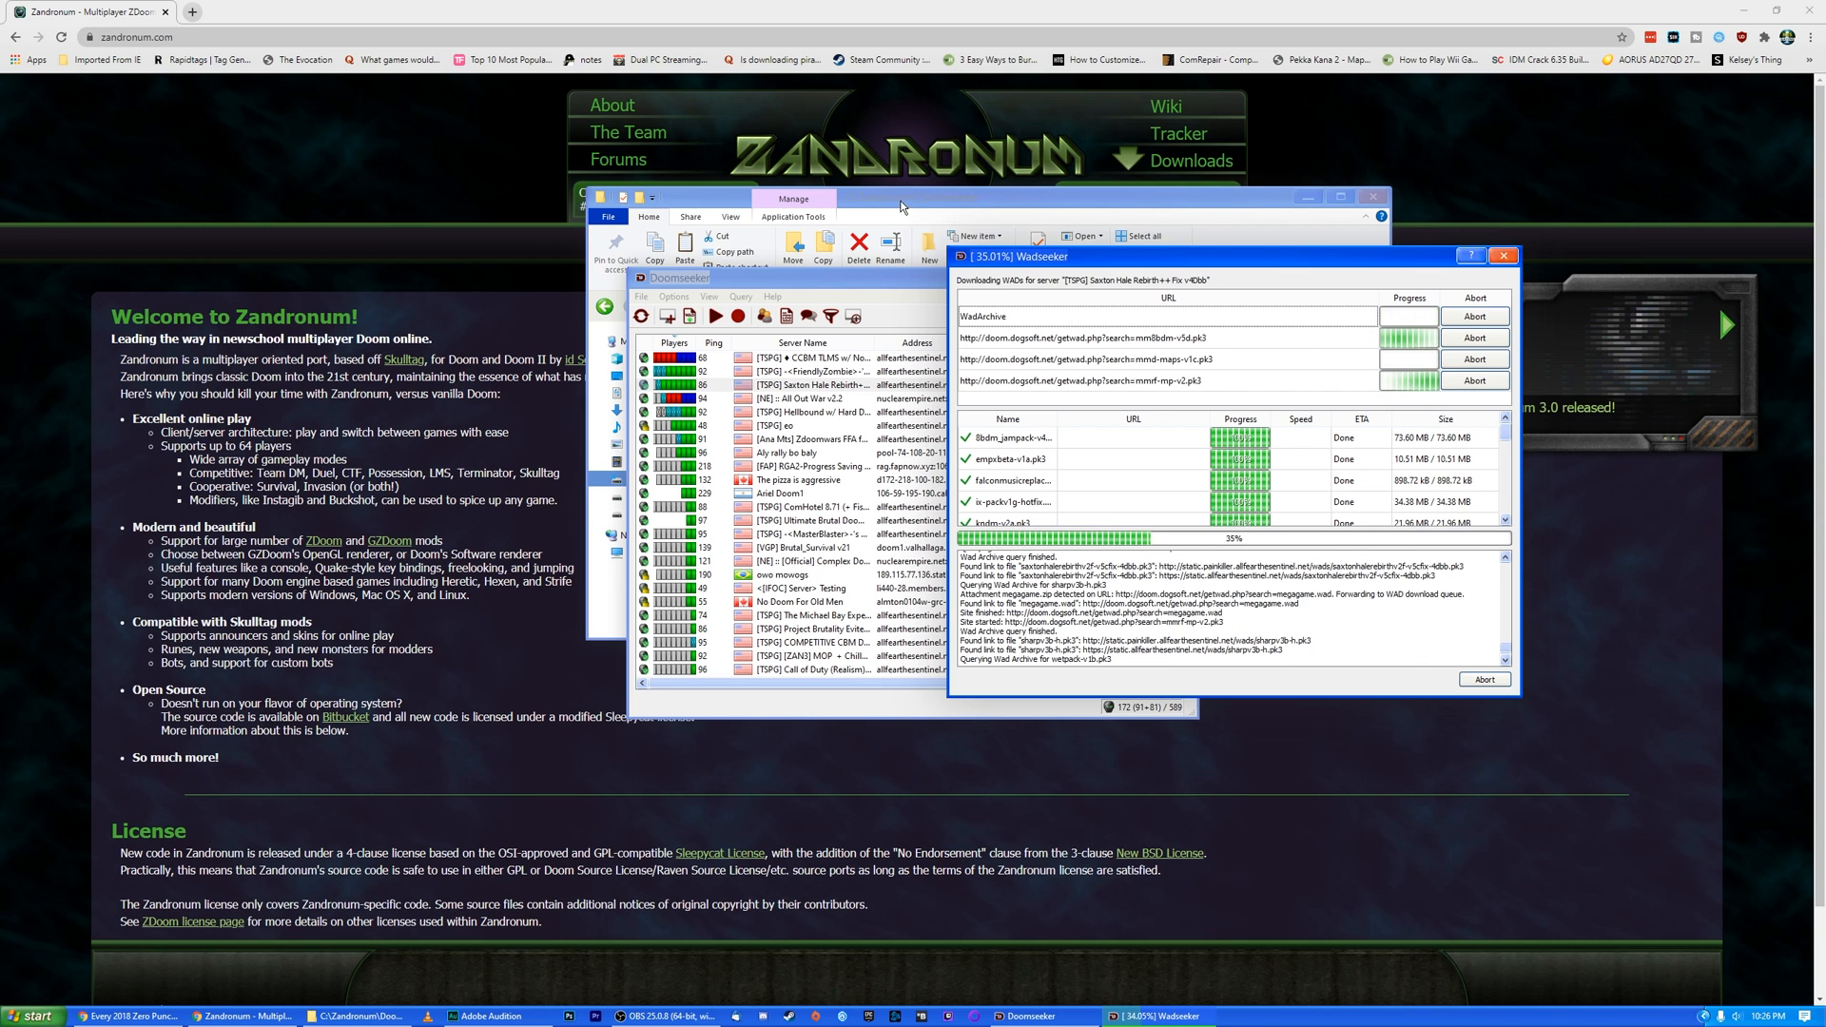
left_click(901, 197)
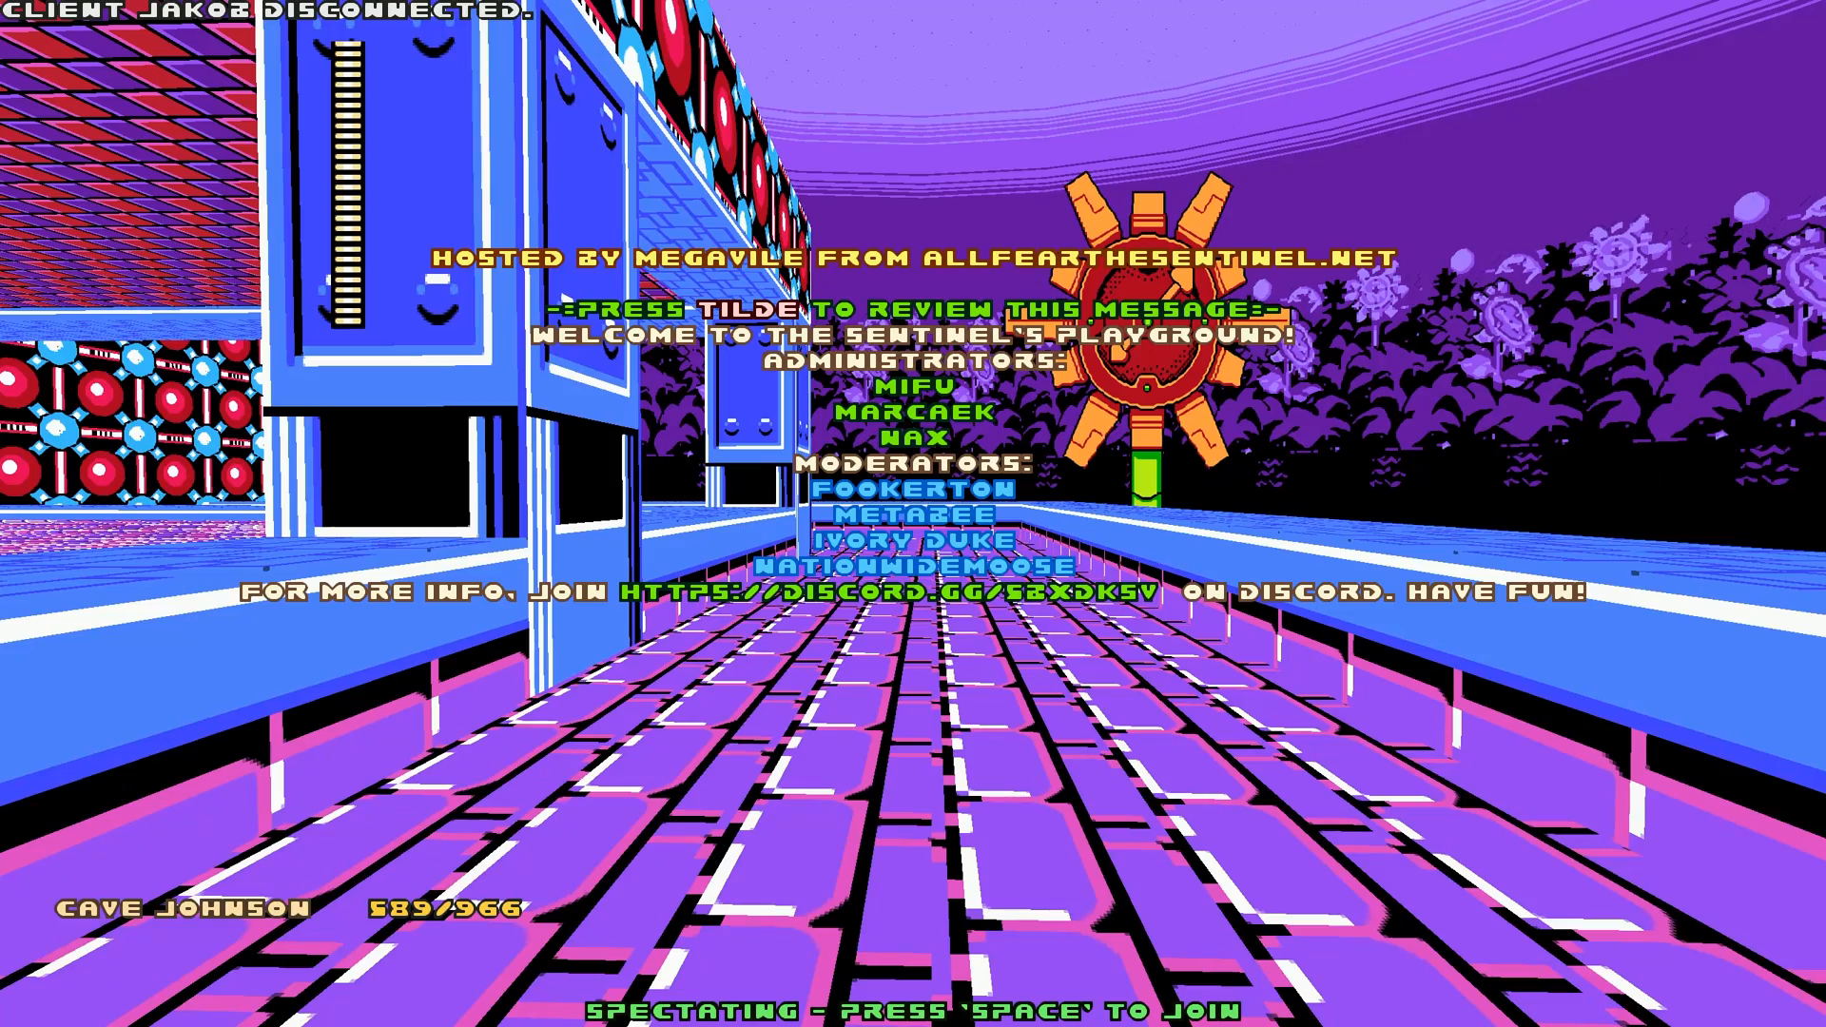
Join the game through Player Class Selection as Megaman, waiting first in line.
key("space")
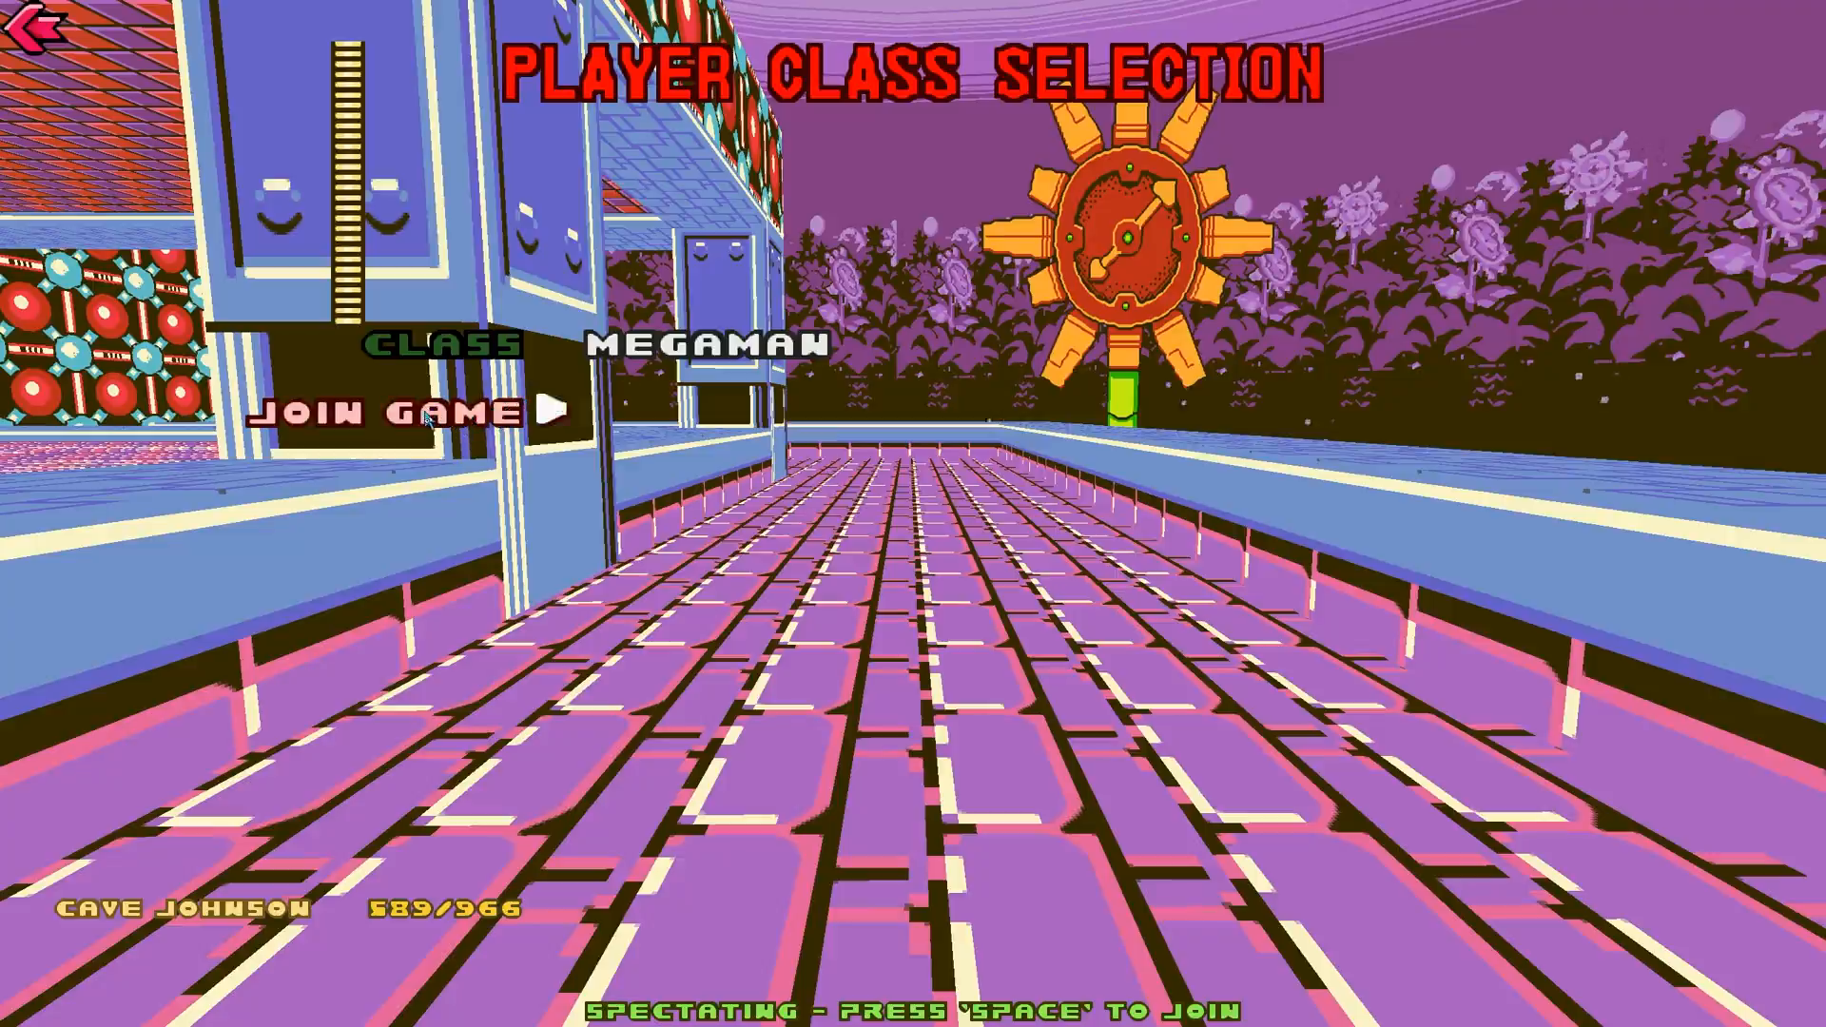
key("space")
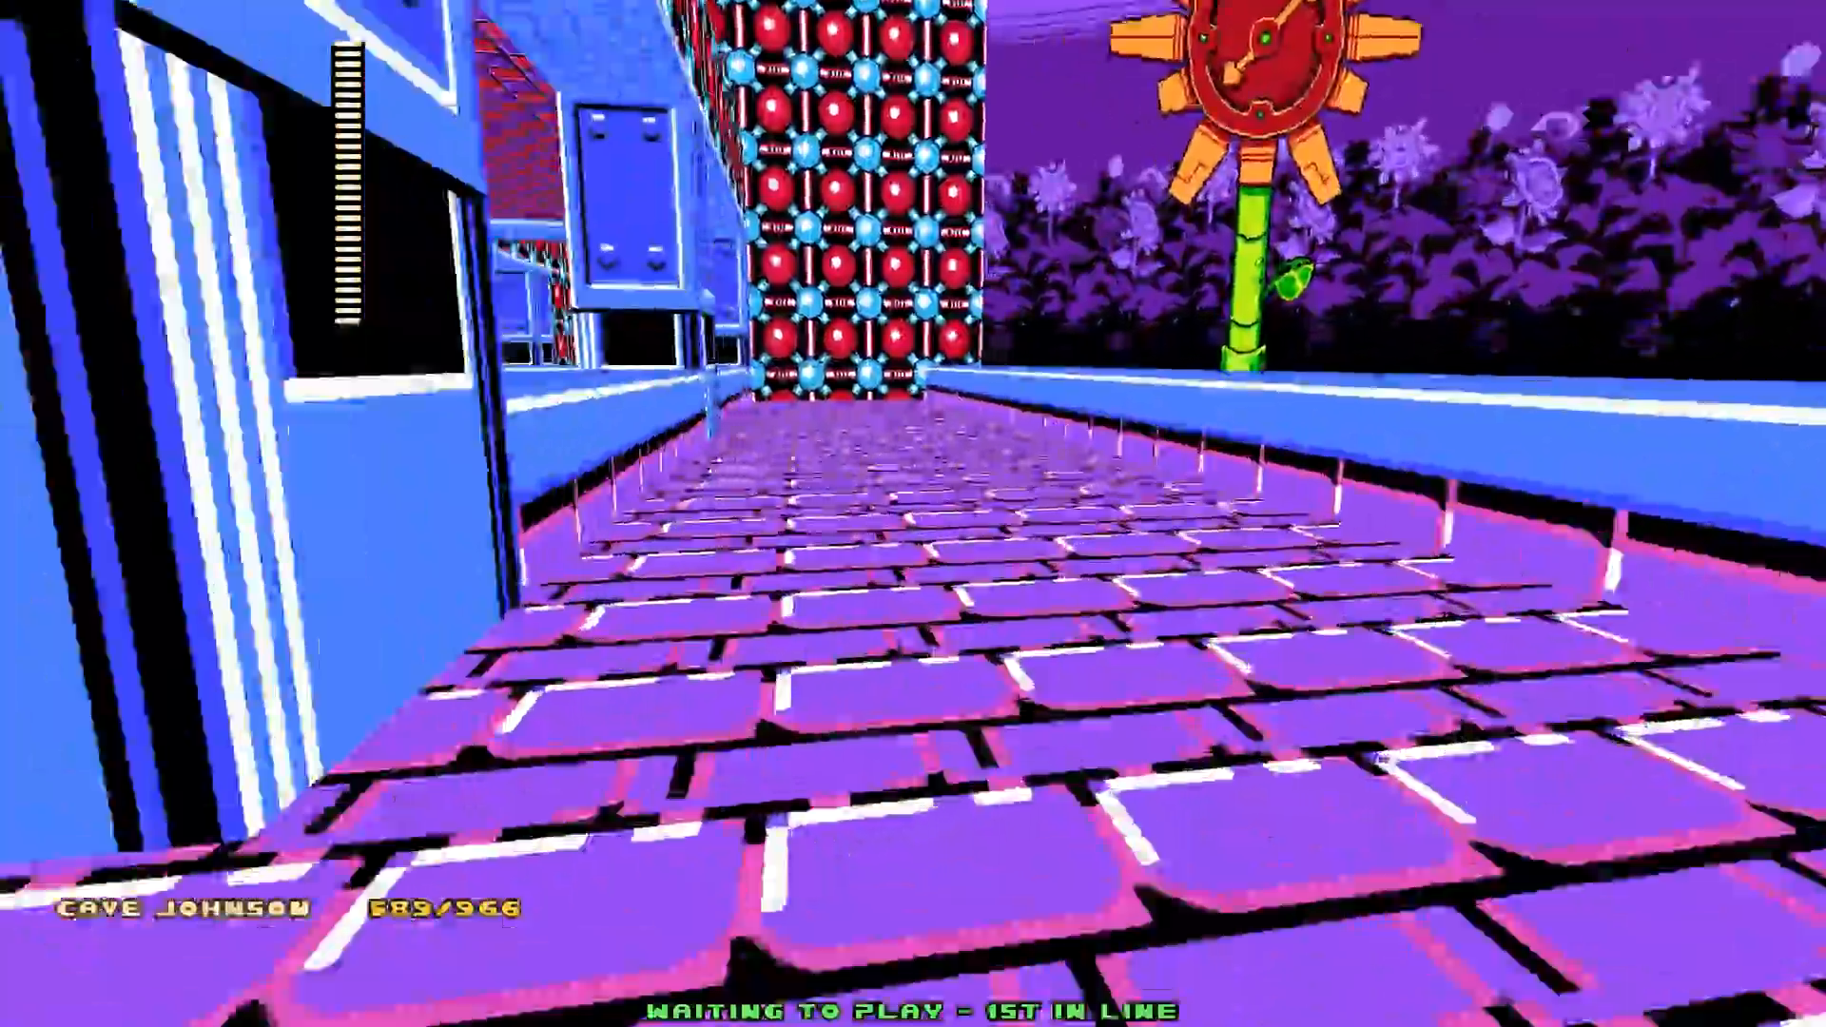
mouse_move(912, 513)
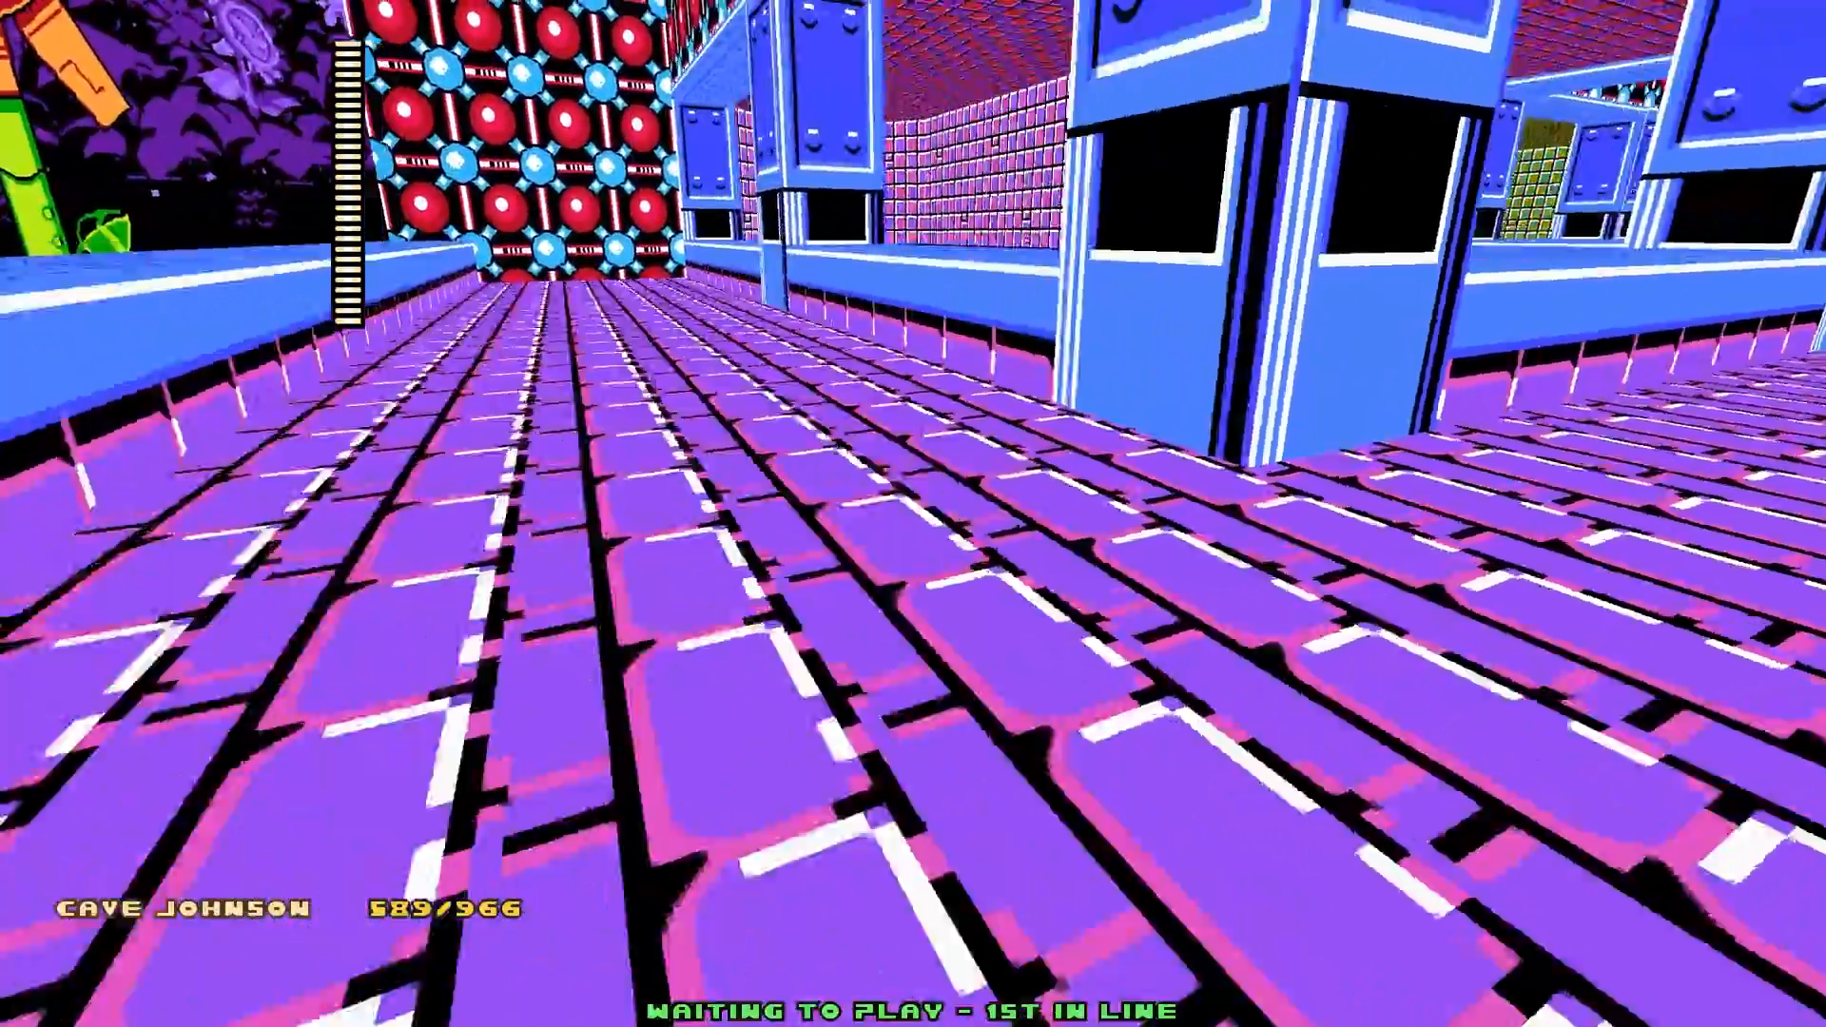
mouse_move(913, 513)
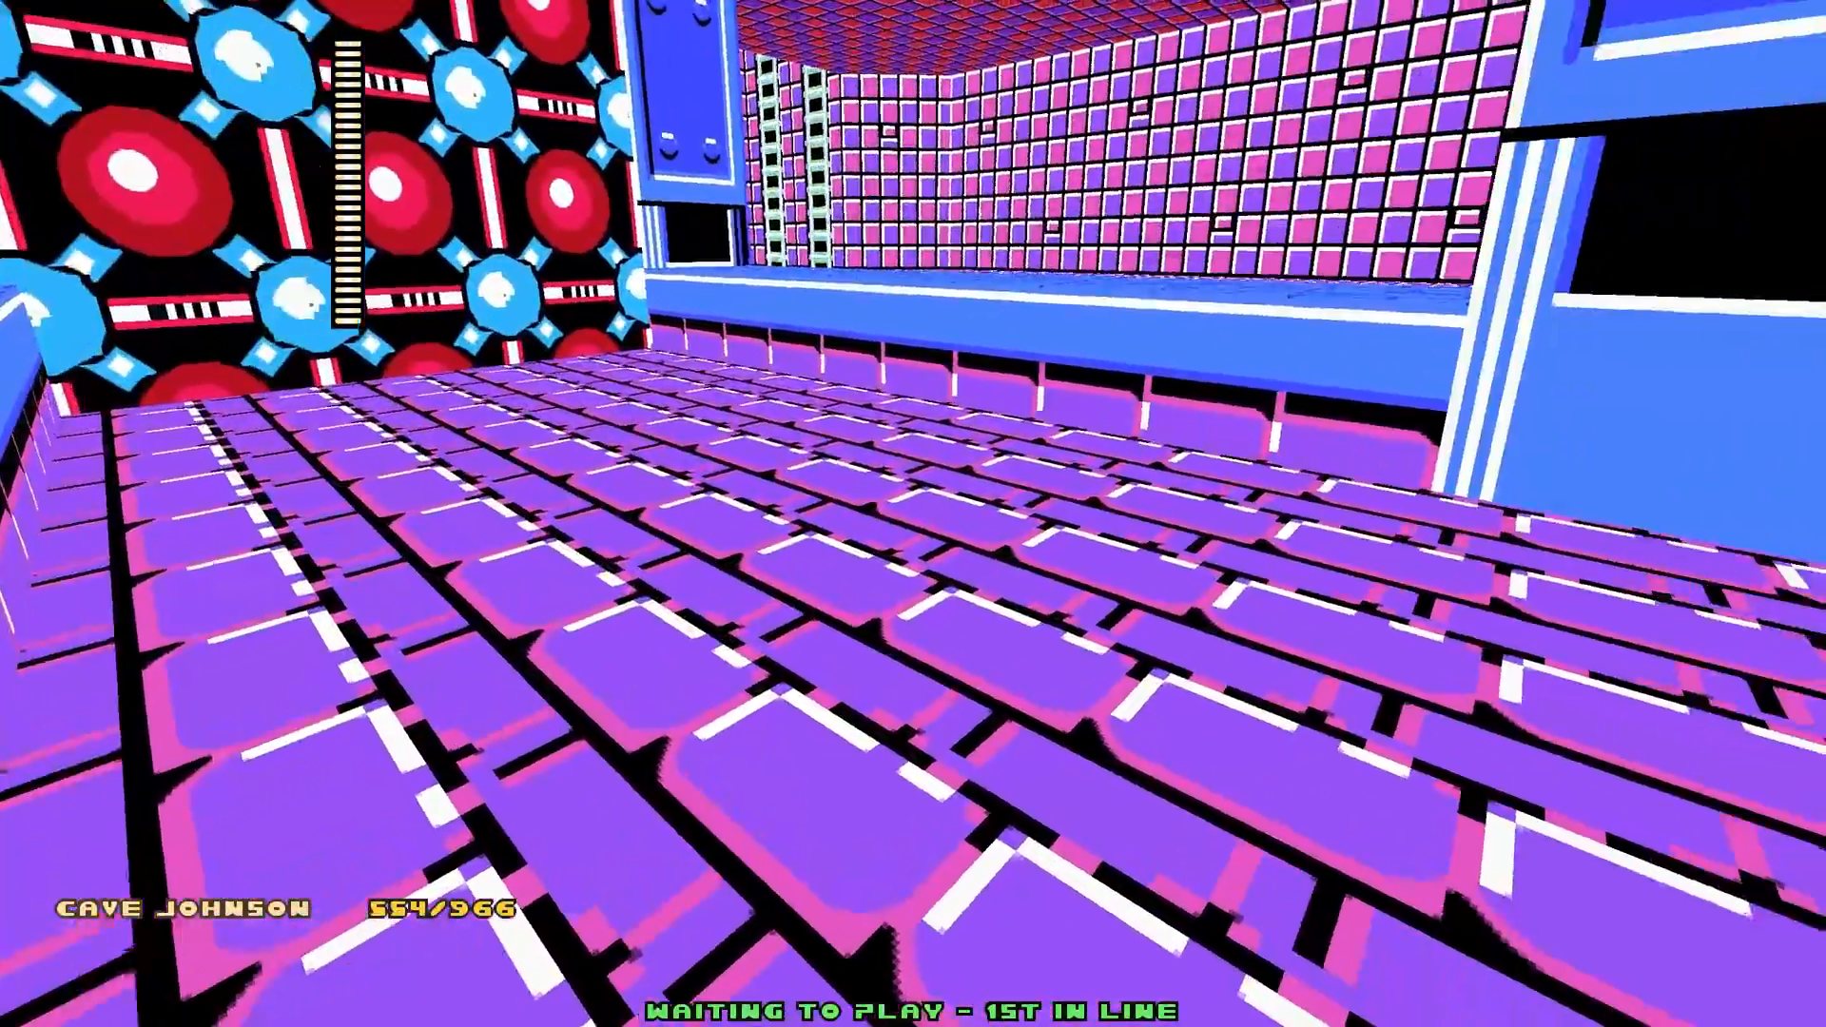